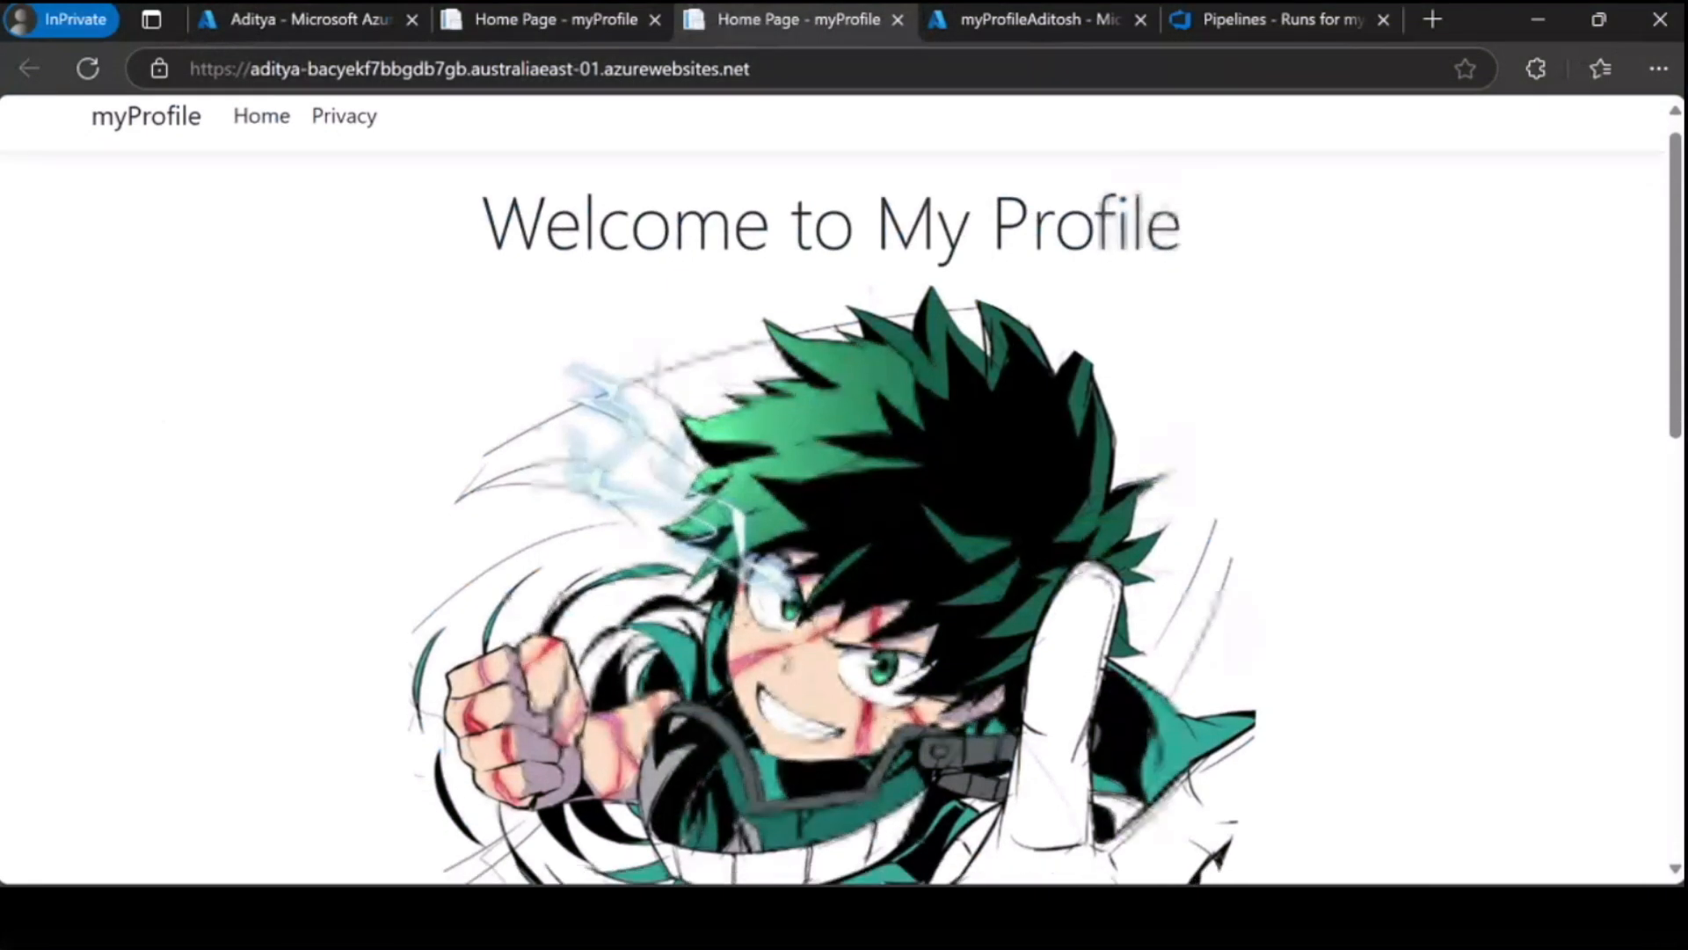
- Create the myProfile ASP.NET Core Razor Pages project on .NET 8 with Linux container support
scroll("down", 3)
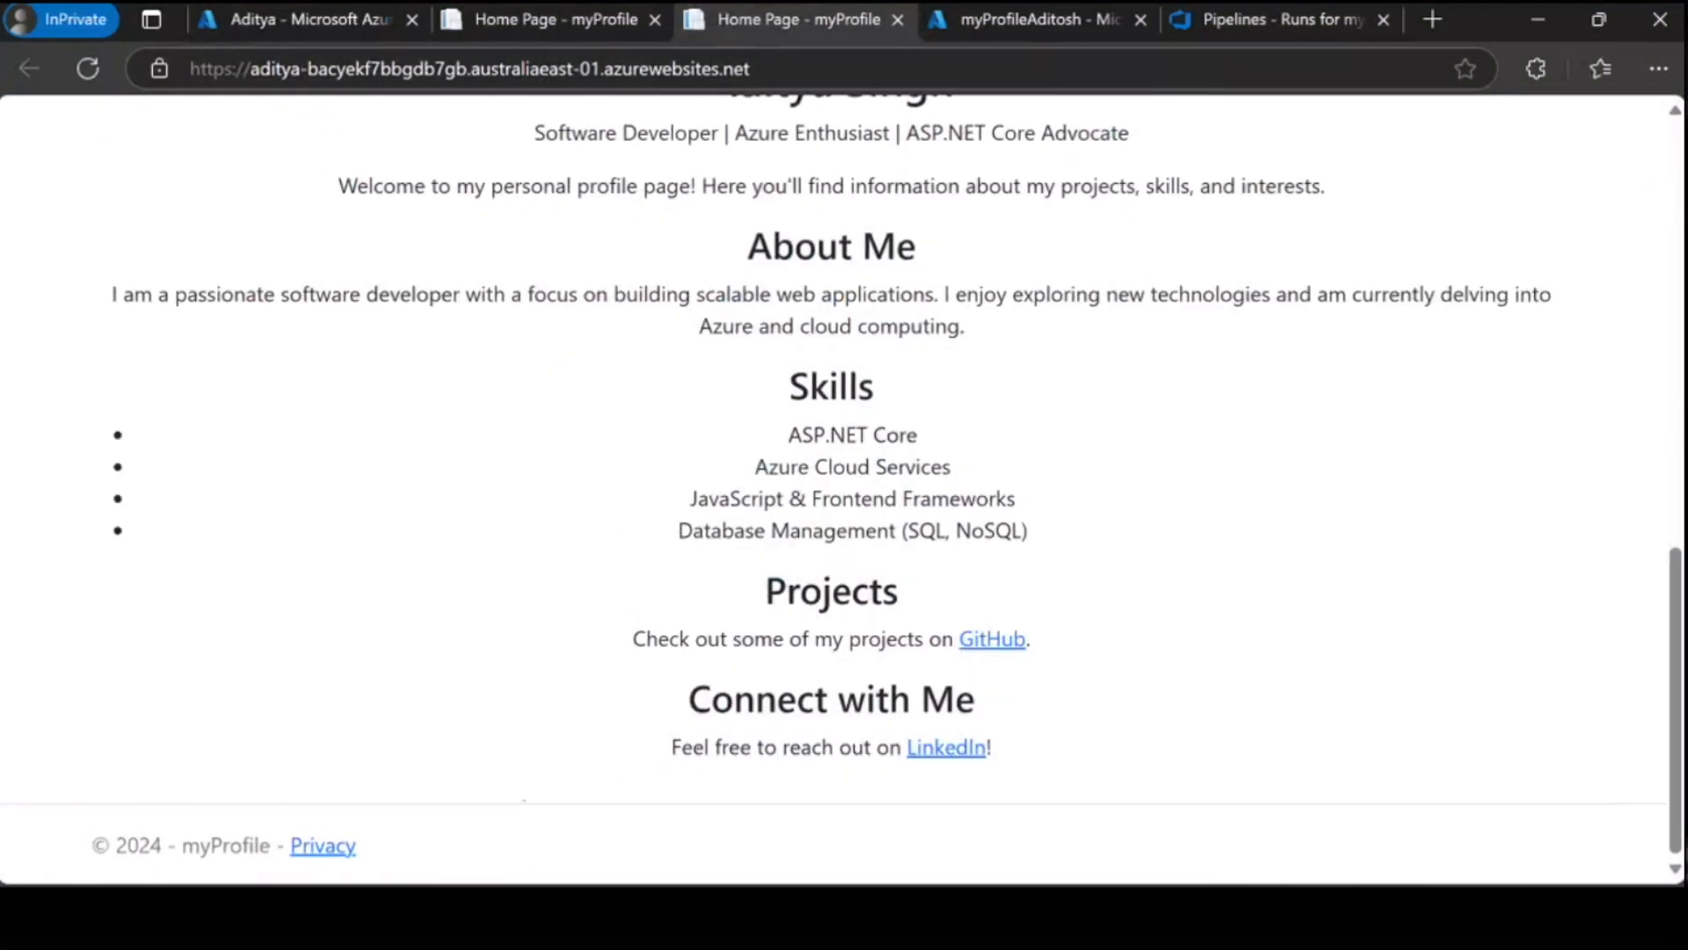
scroll("up", 3)
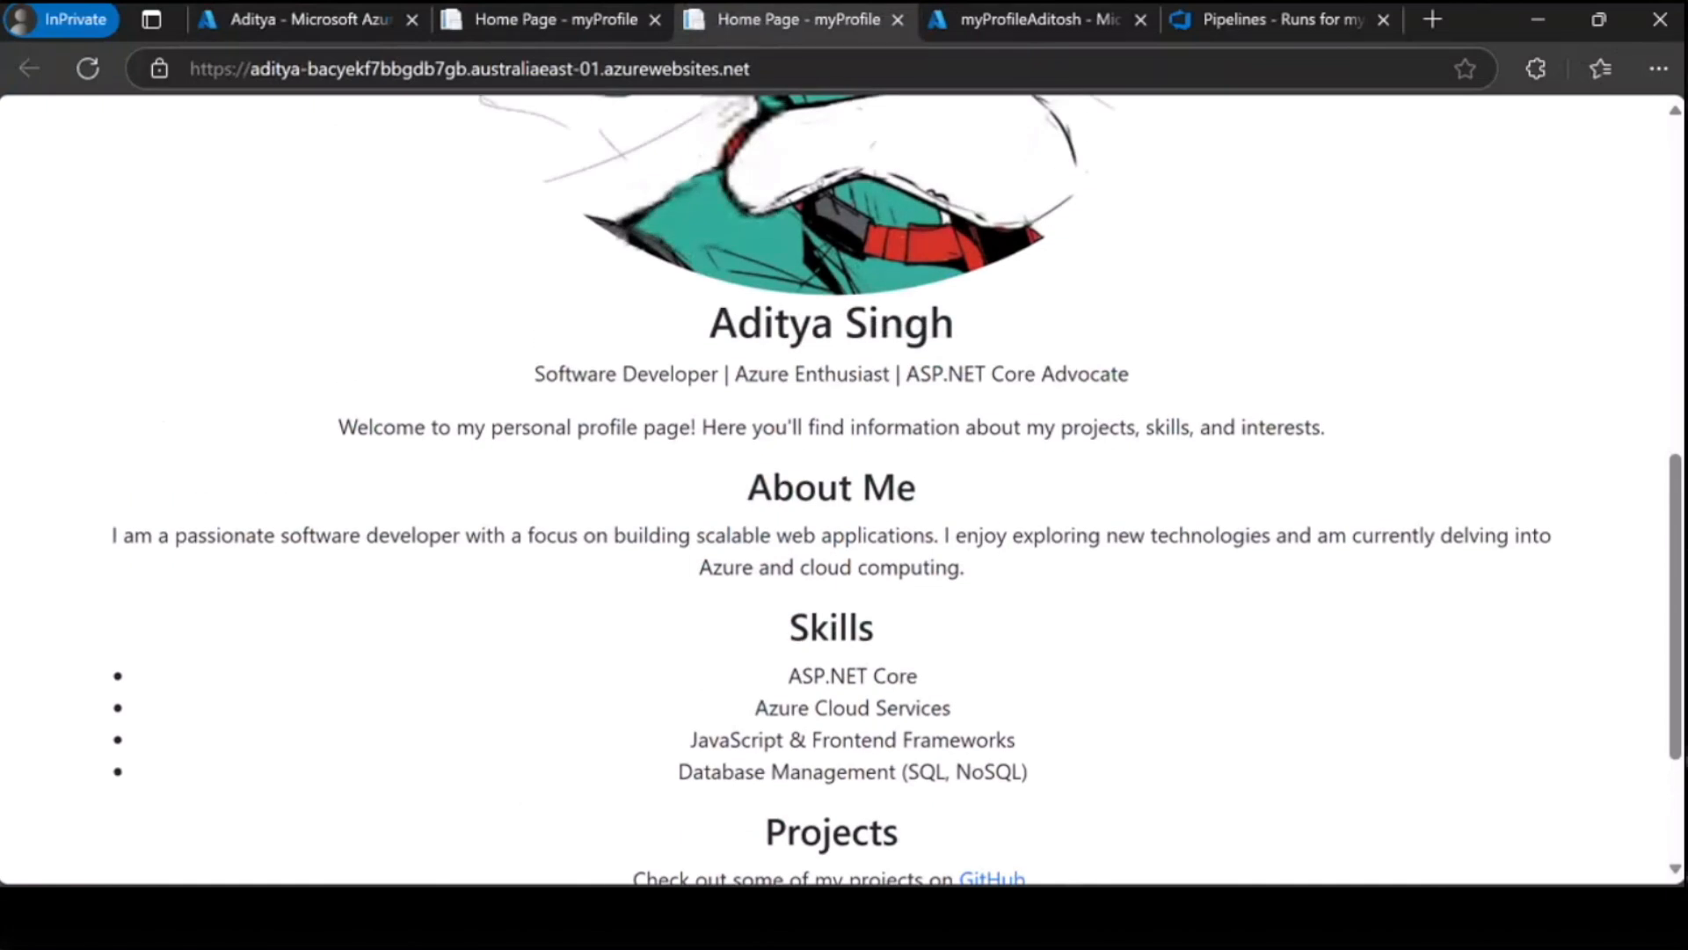
scroll("up", 3)
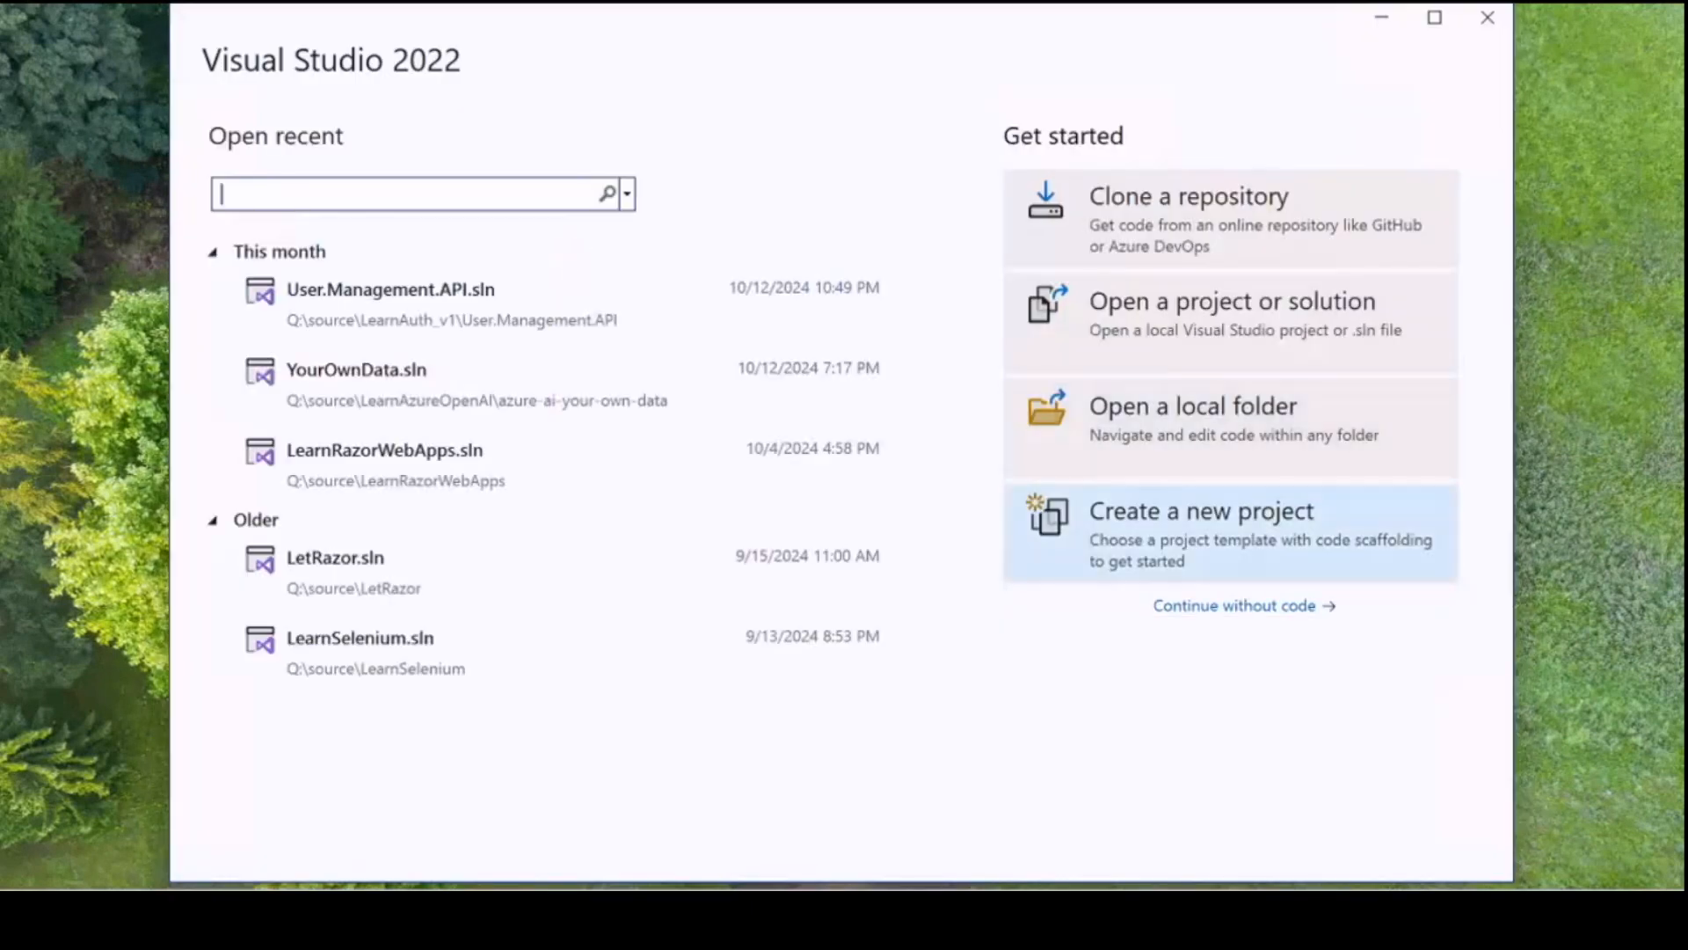
left_click(1200, 510)
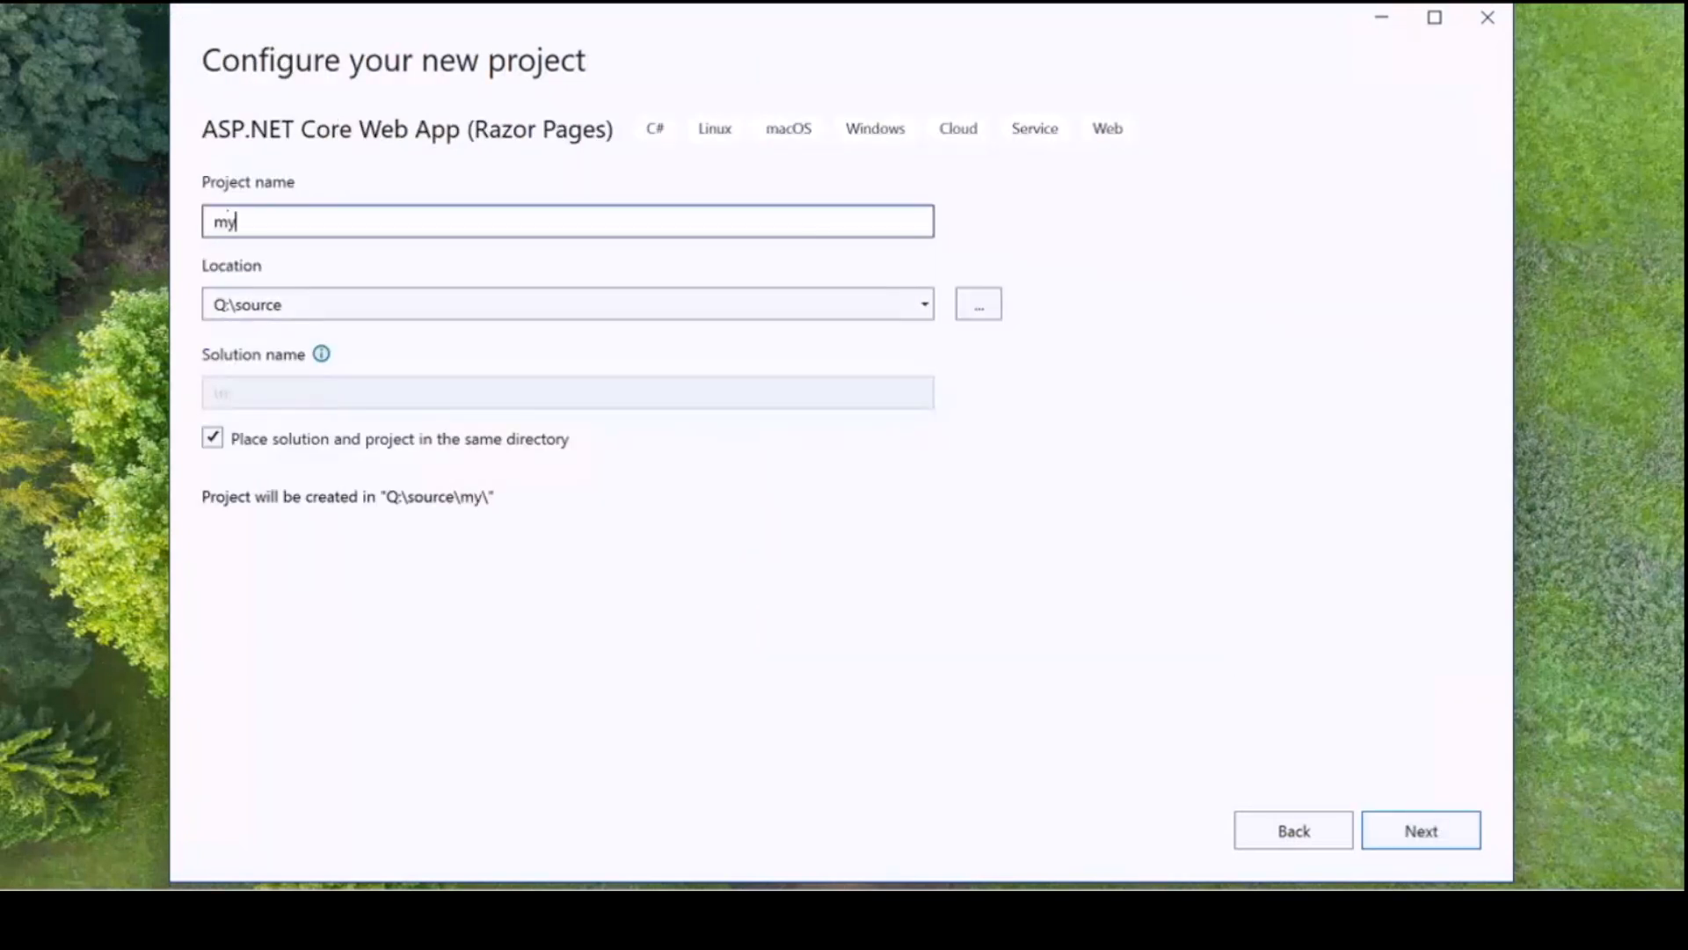
type("Profile")
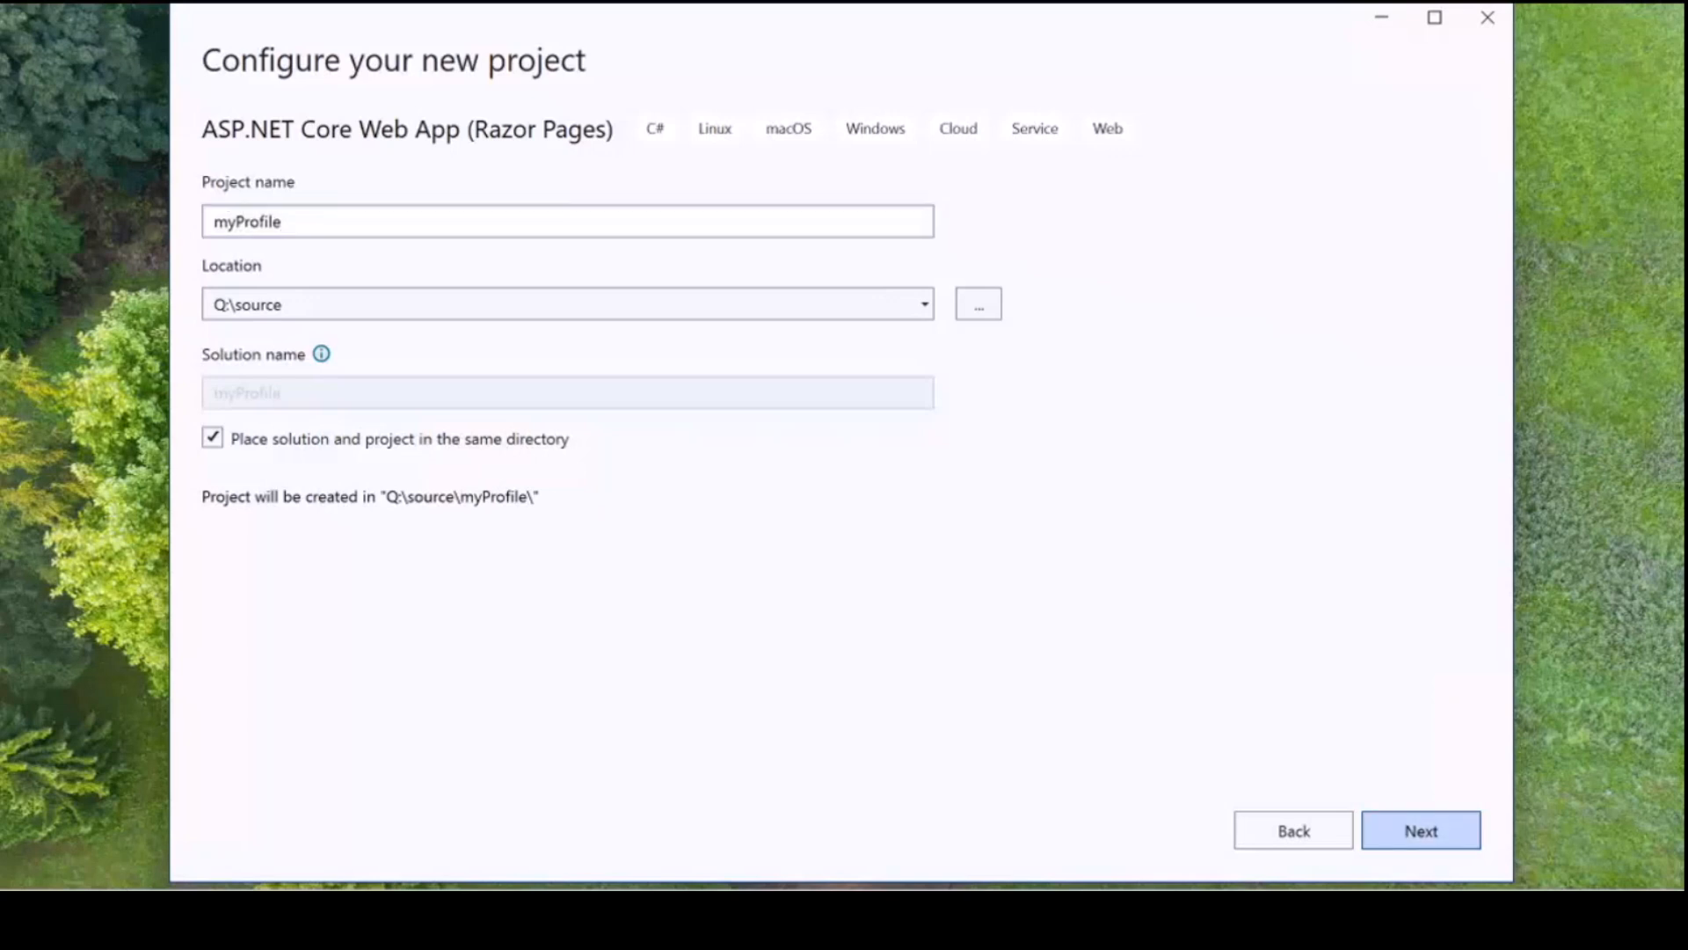
left_click(1420, 830)
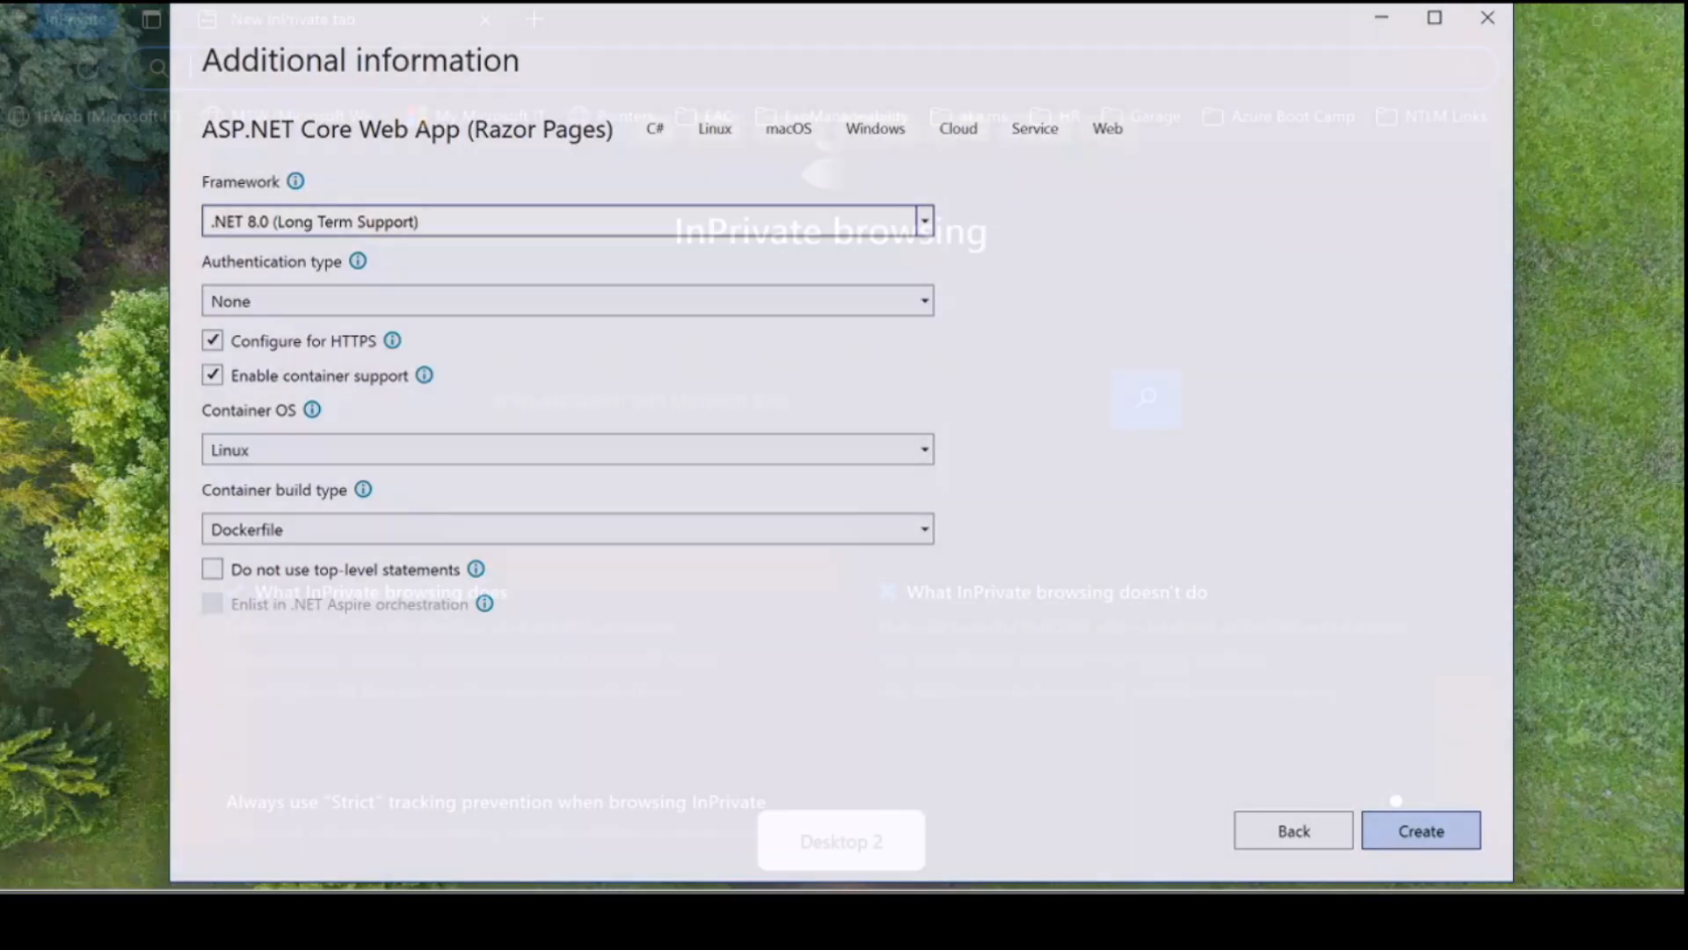
left_click(1419, 830)
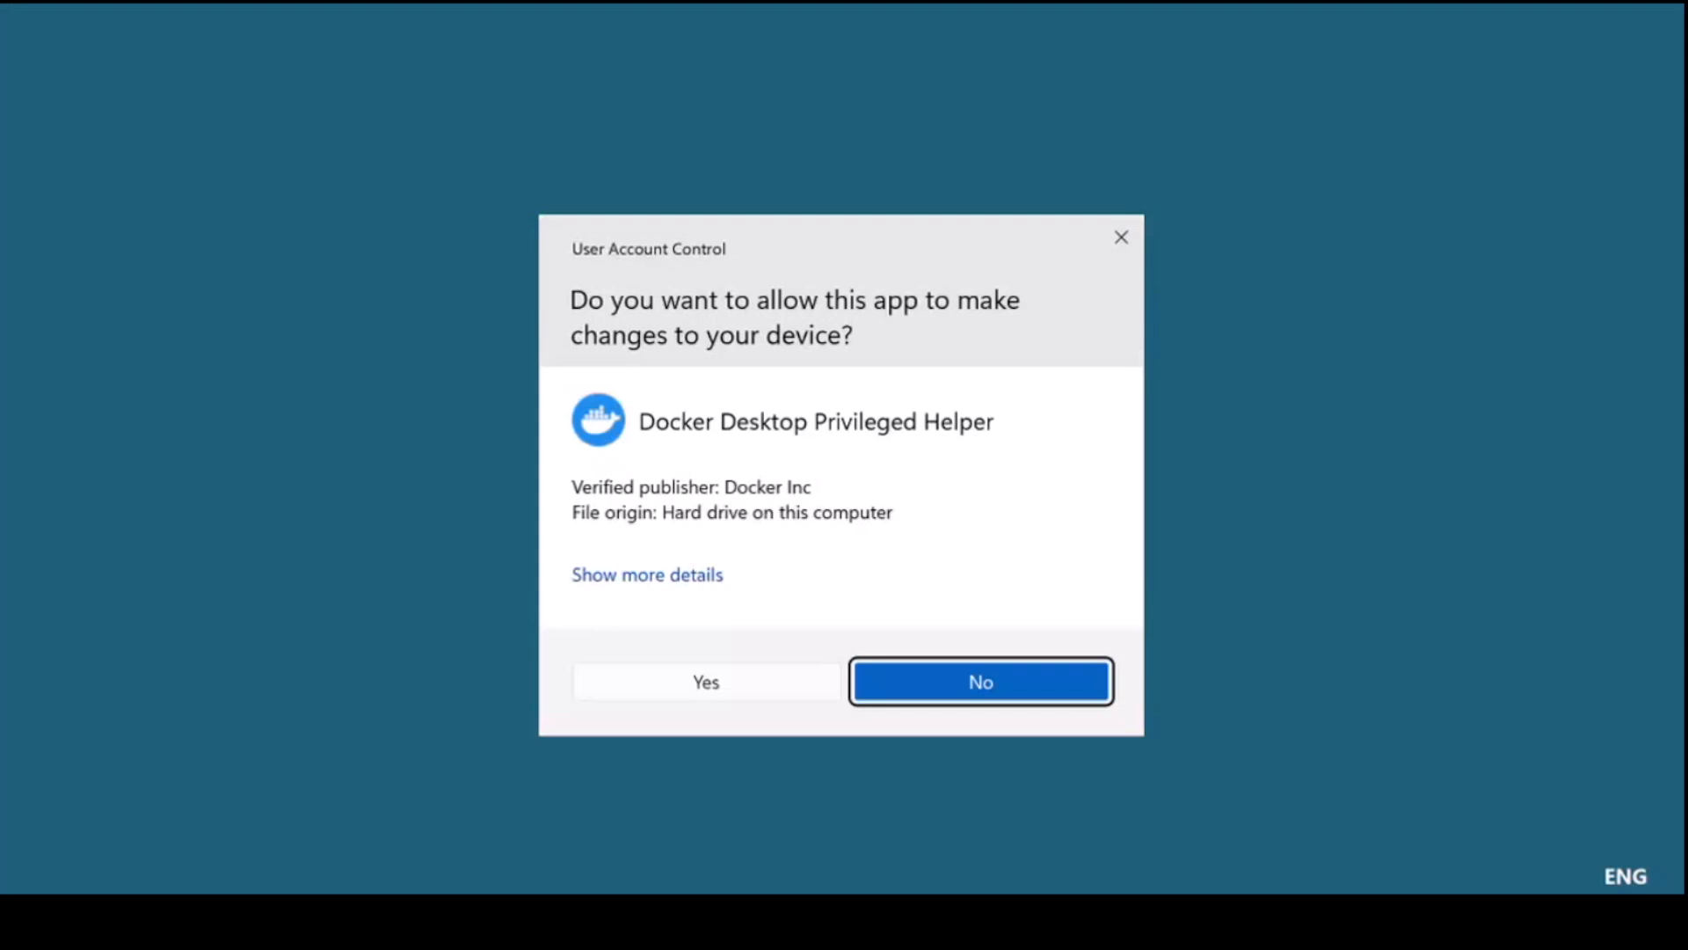
- Allow Docker's privileged helper, then skip the Docker sign-in and welcome survey
left_click(705, 682)
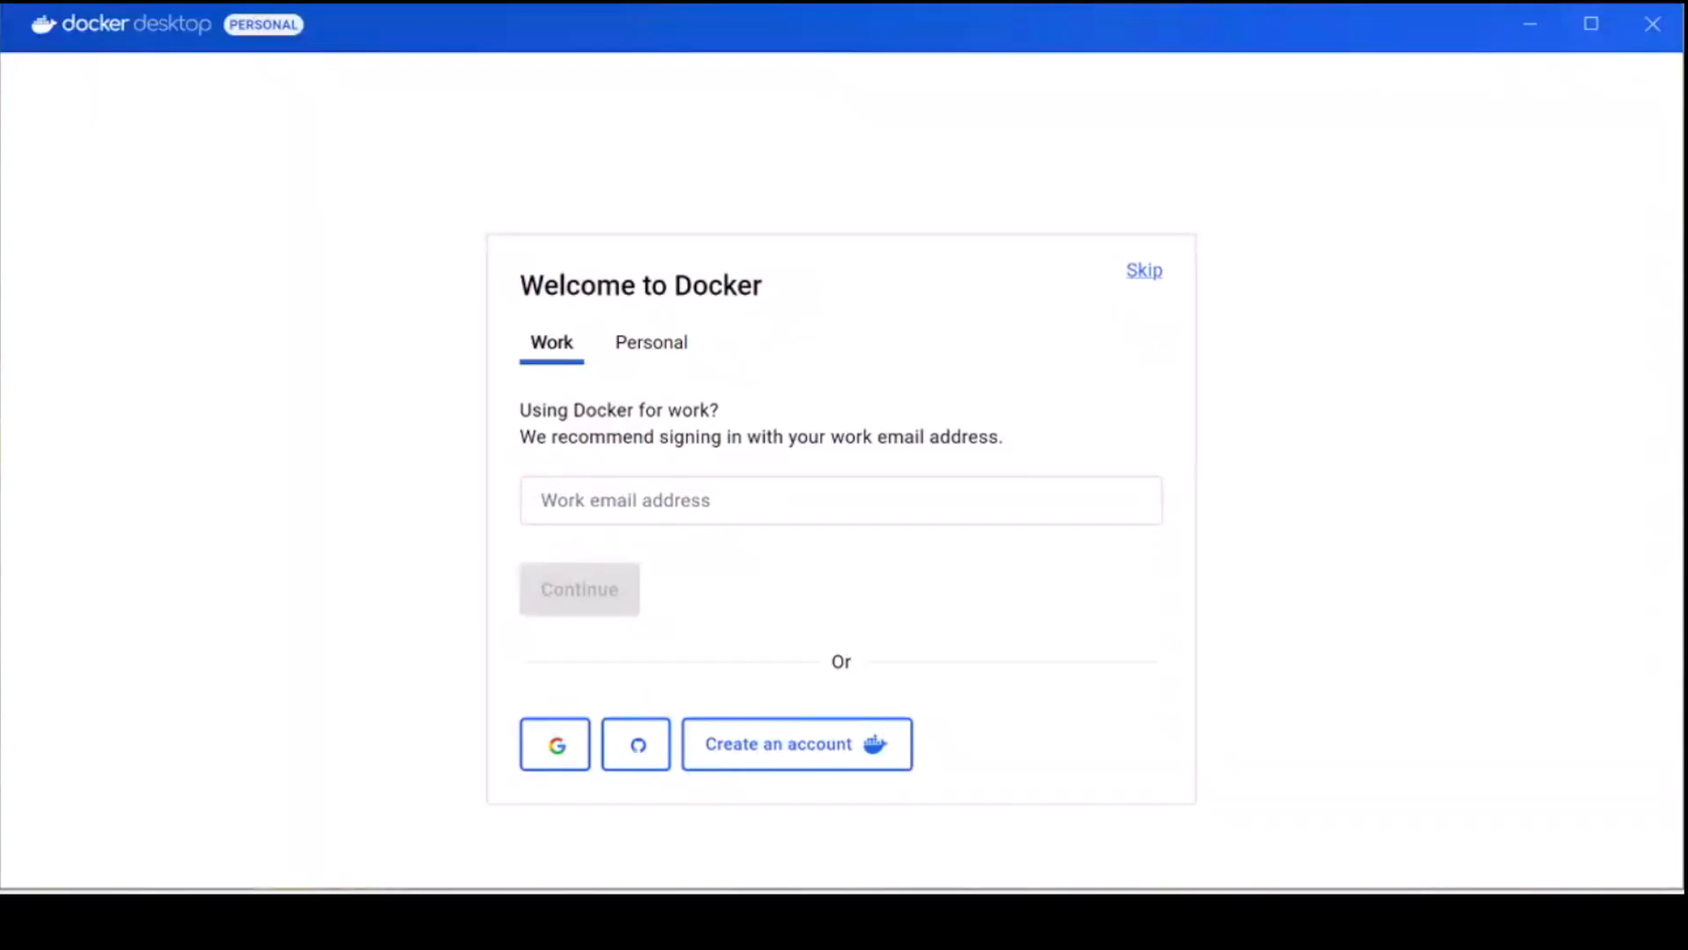
mouse_move(1381, 743)
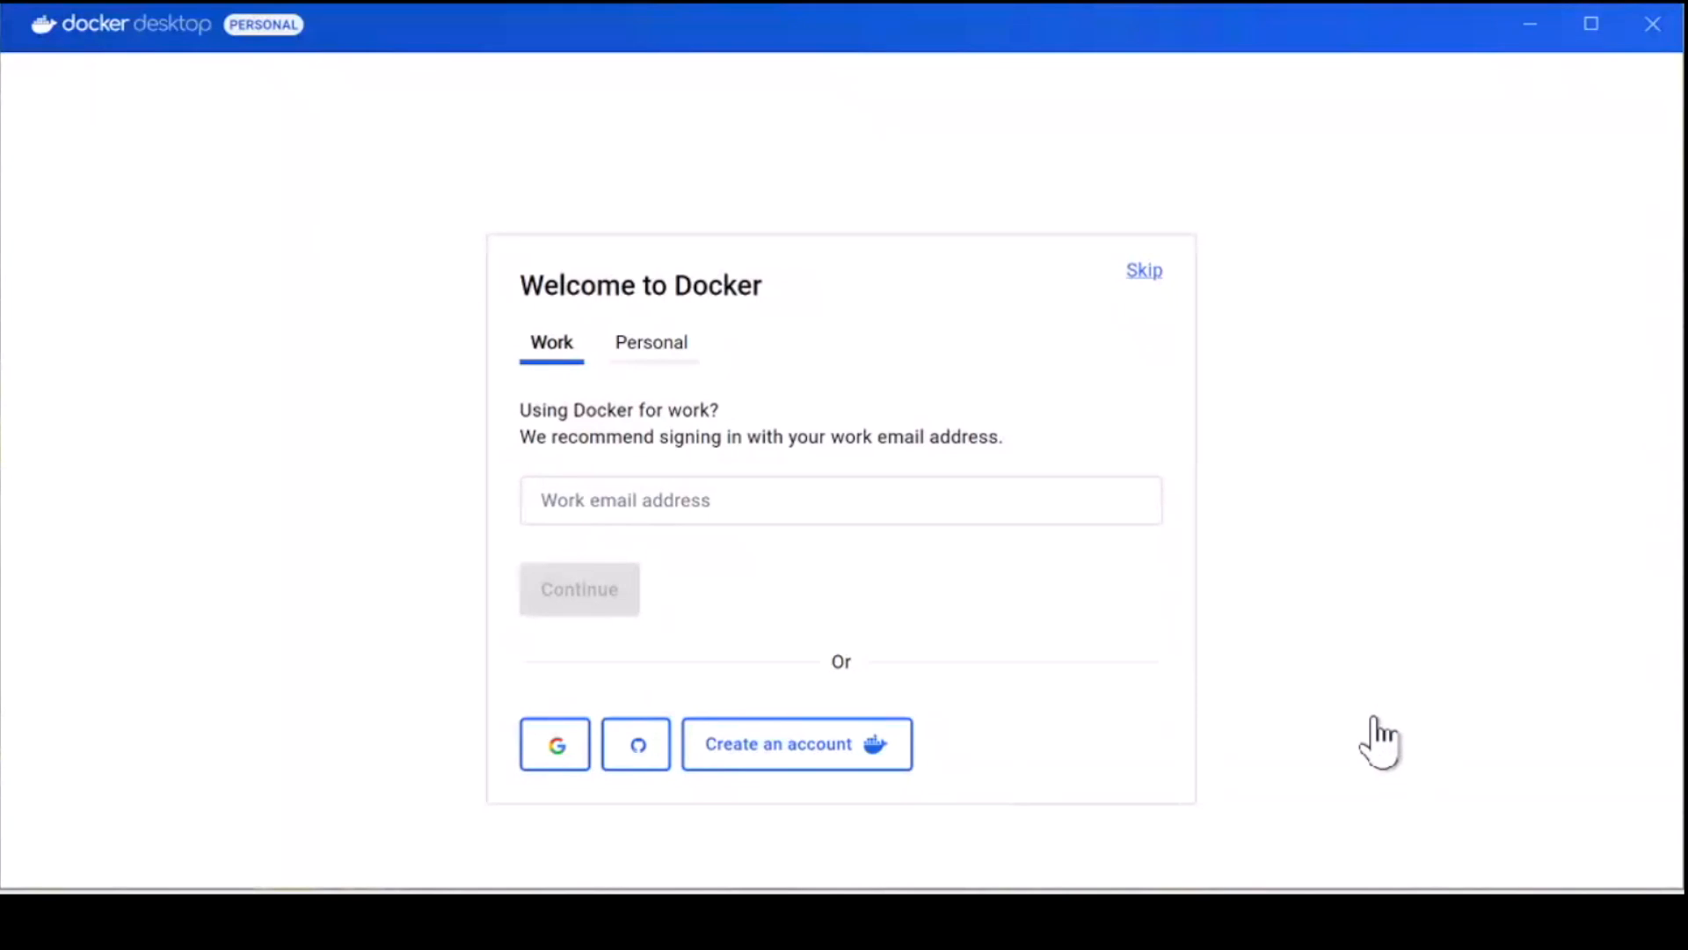
left_click(651, 342)
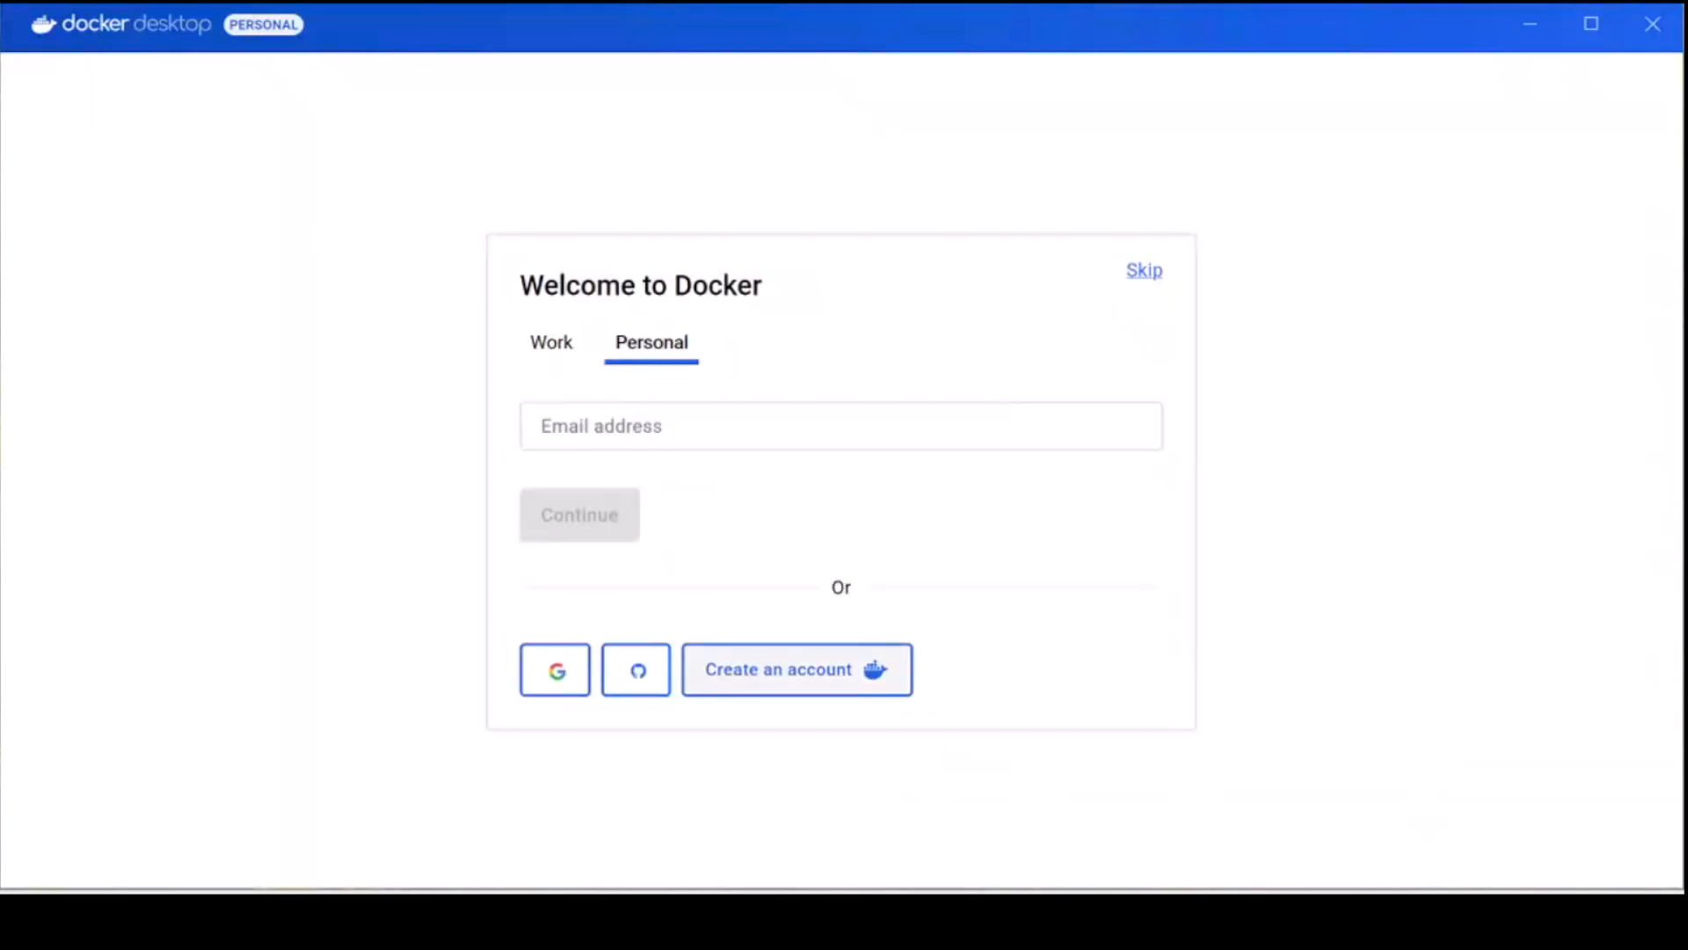
left_click(1143, 270)
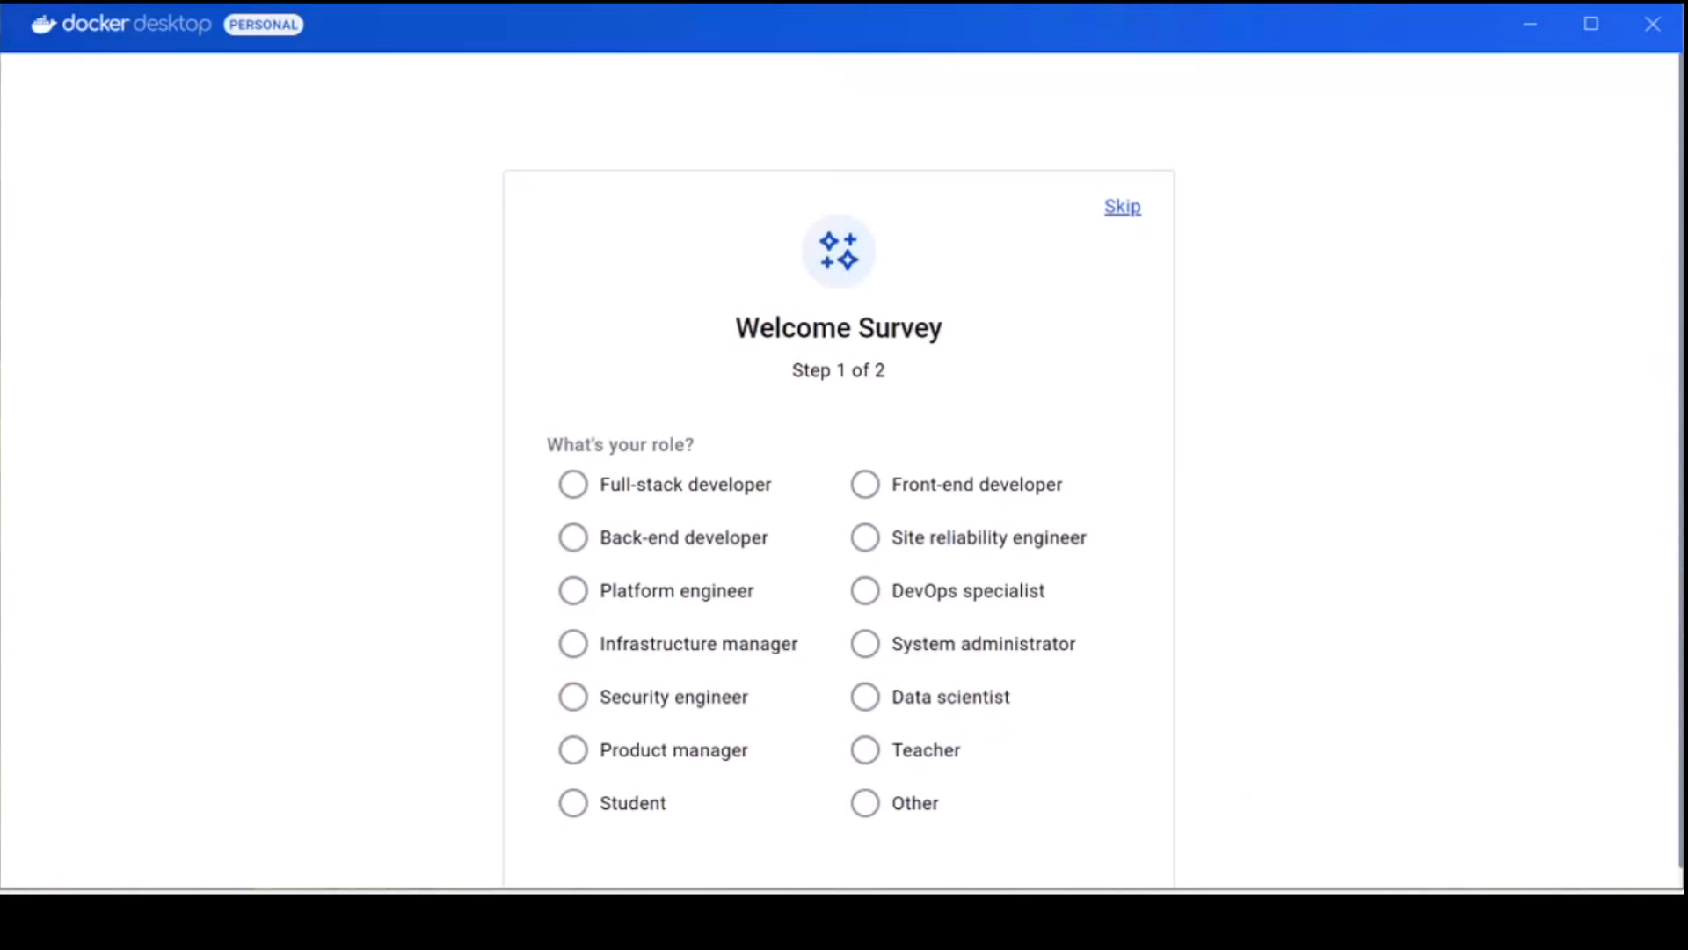
left_click(1121, 206)
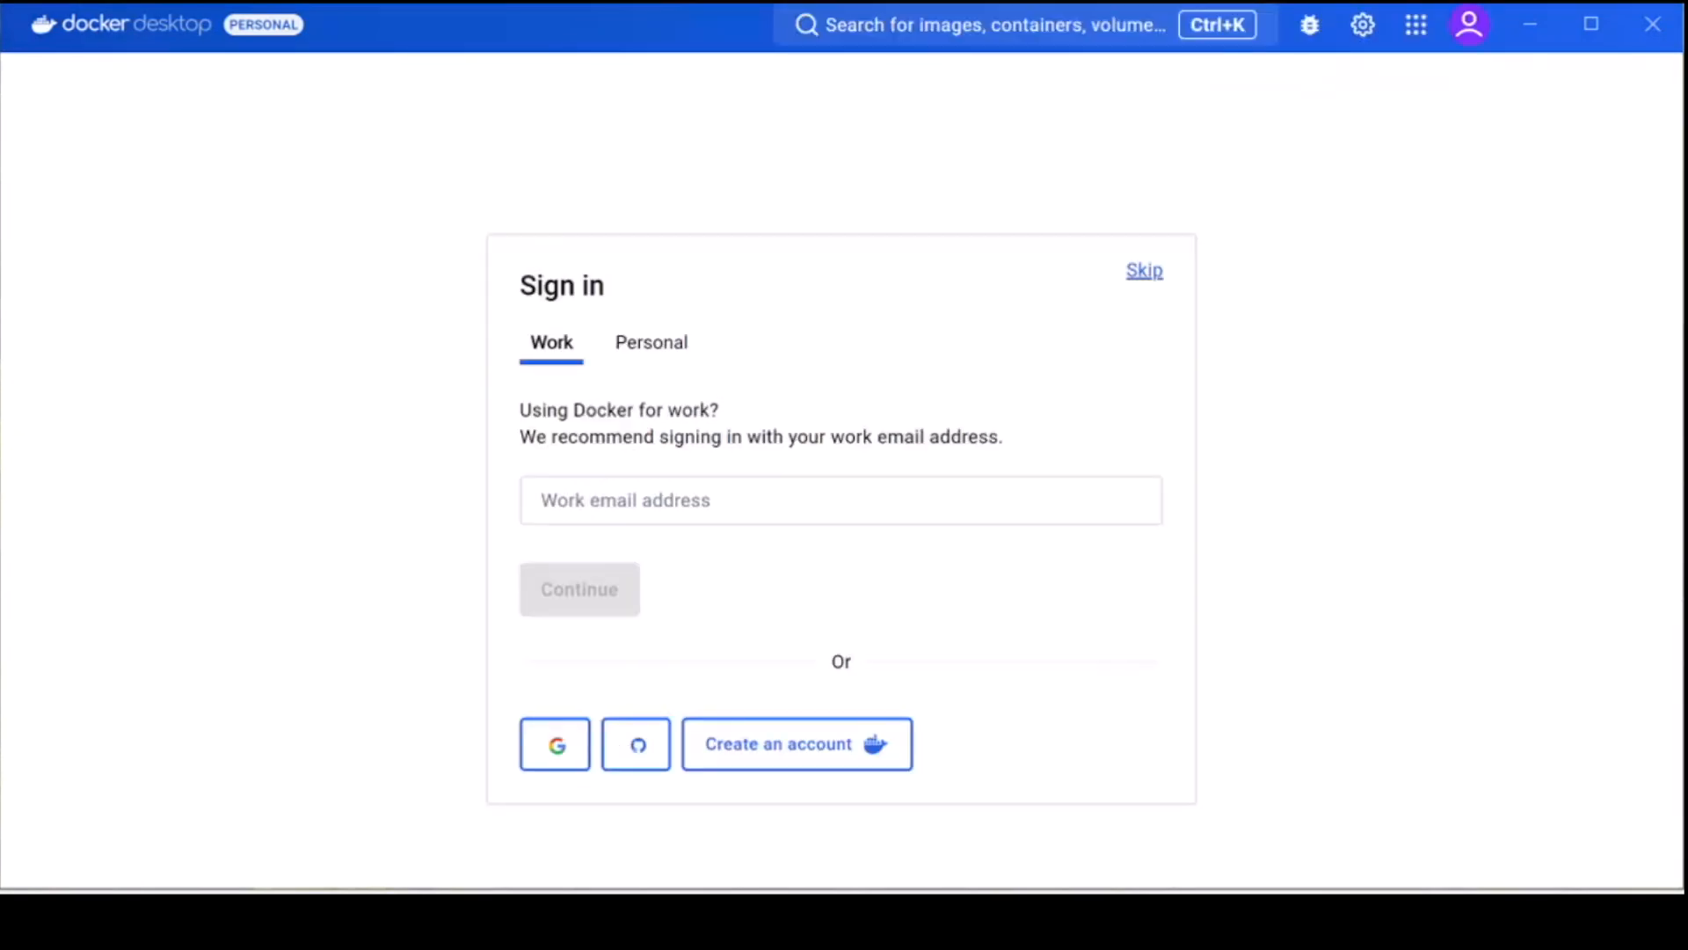
left_click(1143, 270)
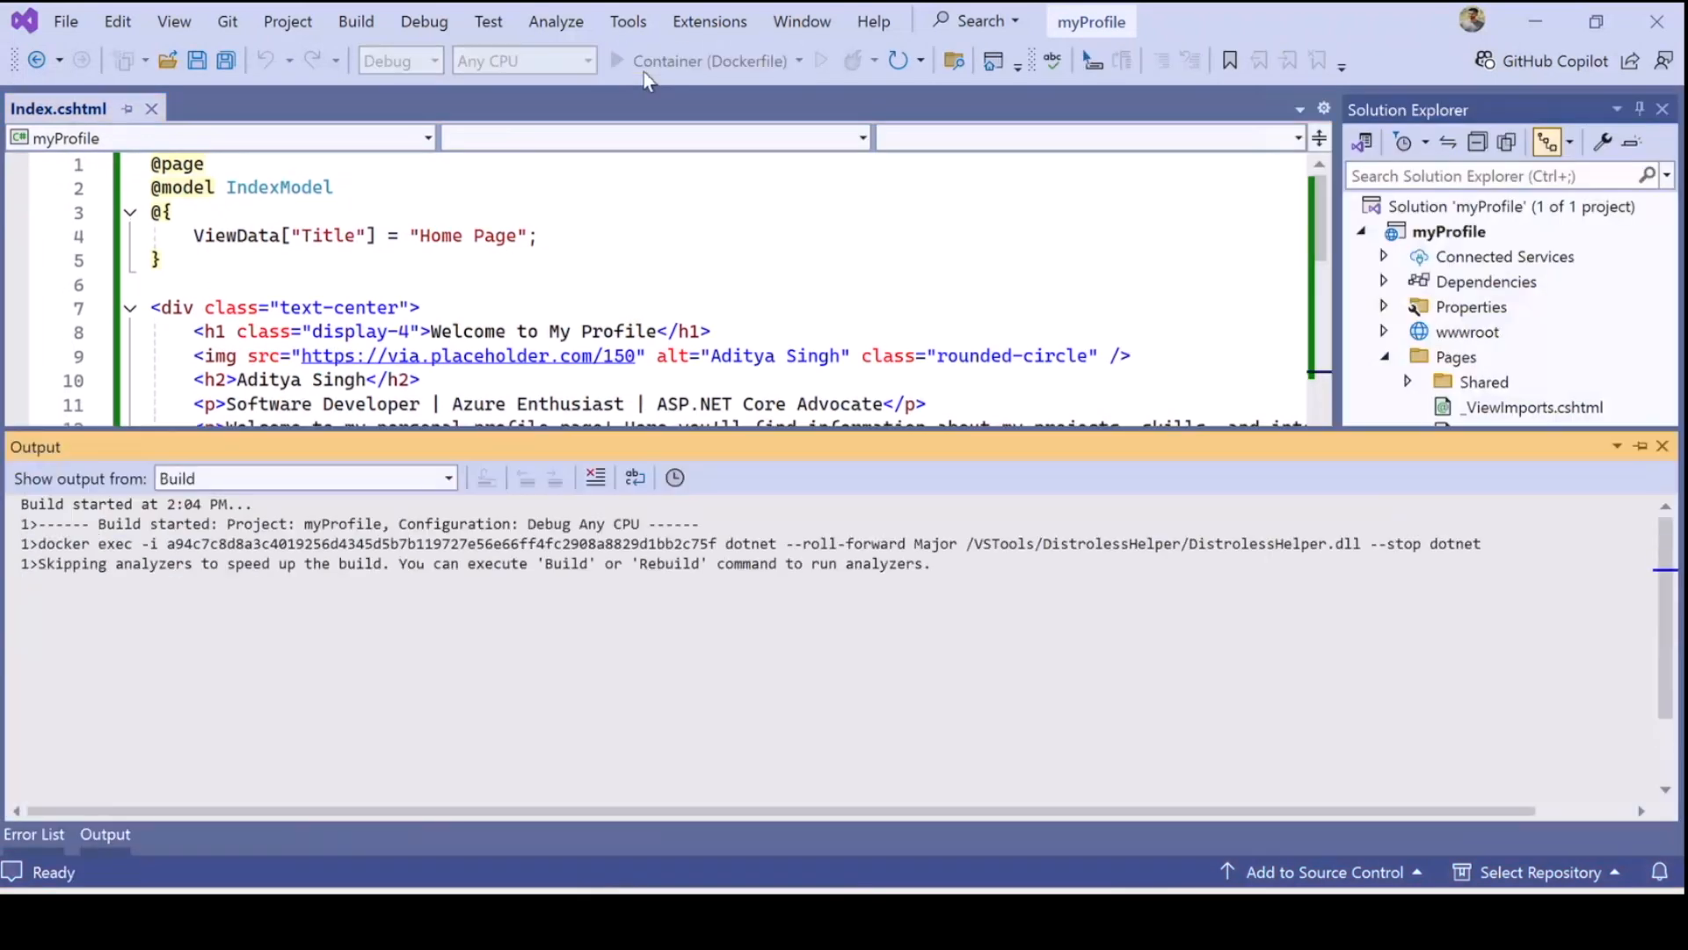
left_click(618, 61)
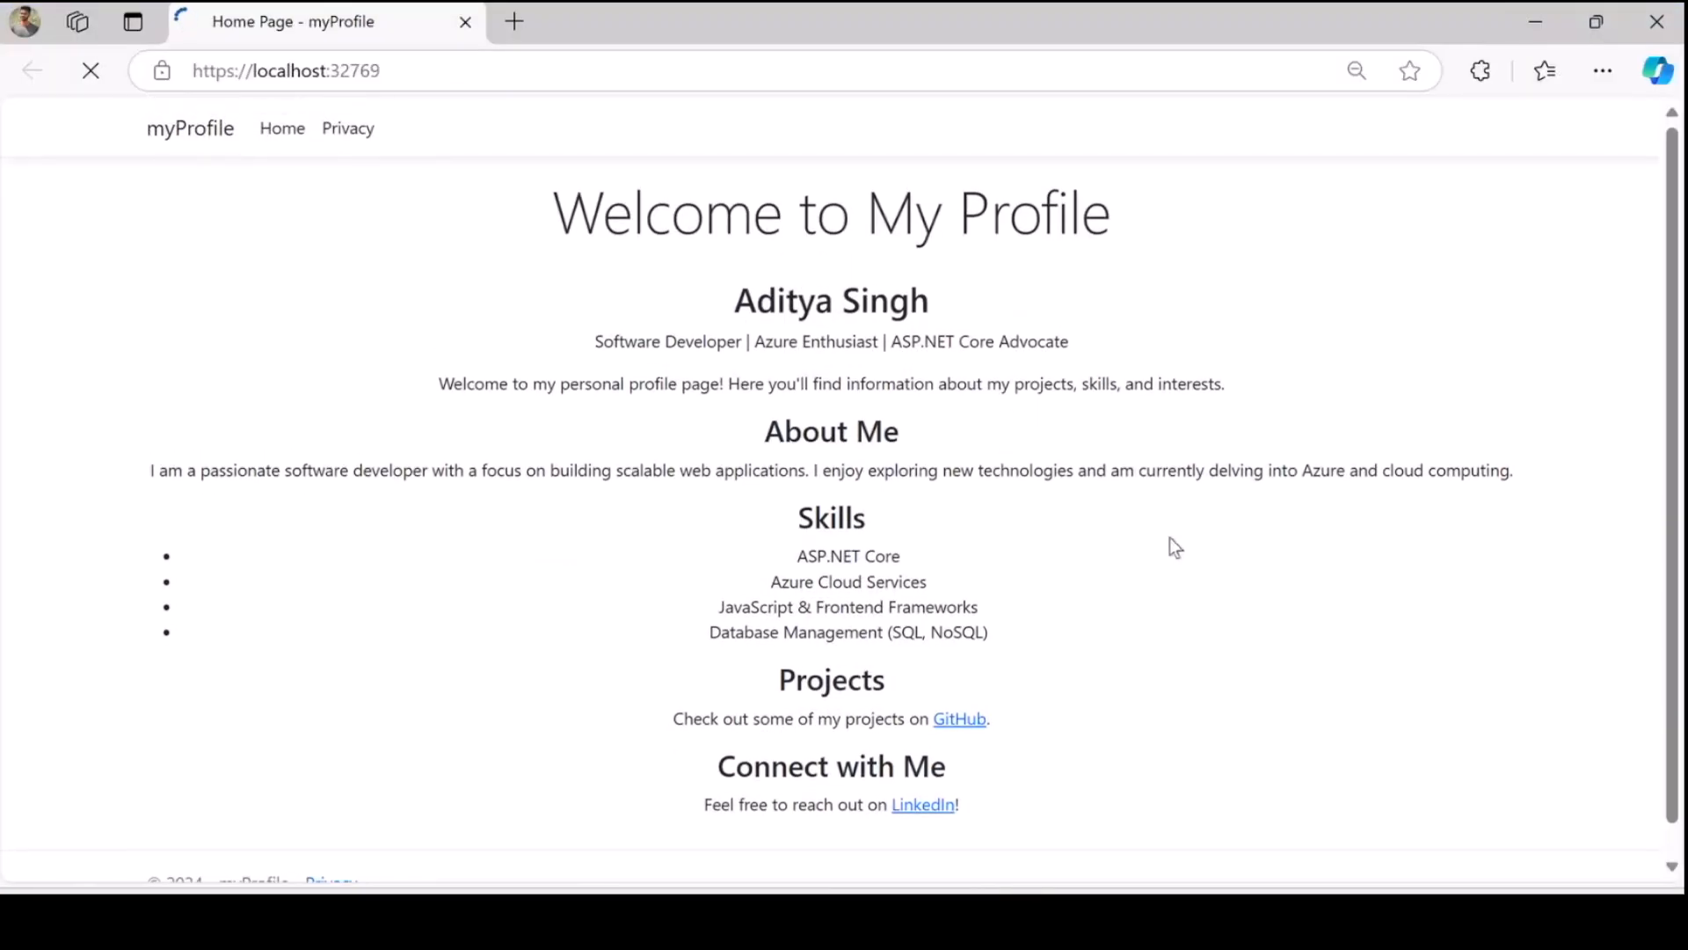
scroll("down", 3)
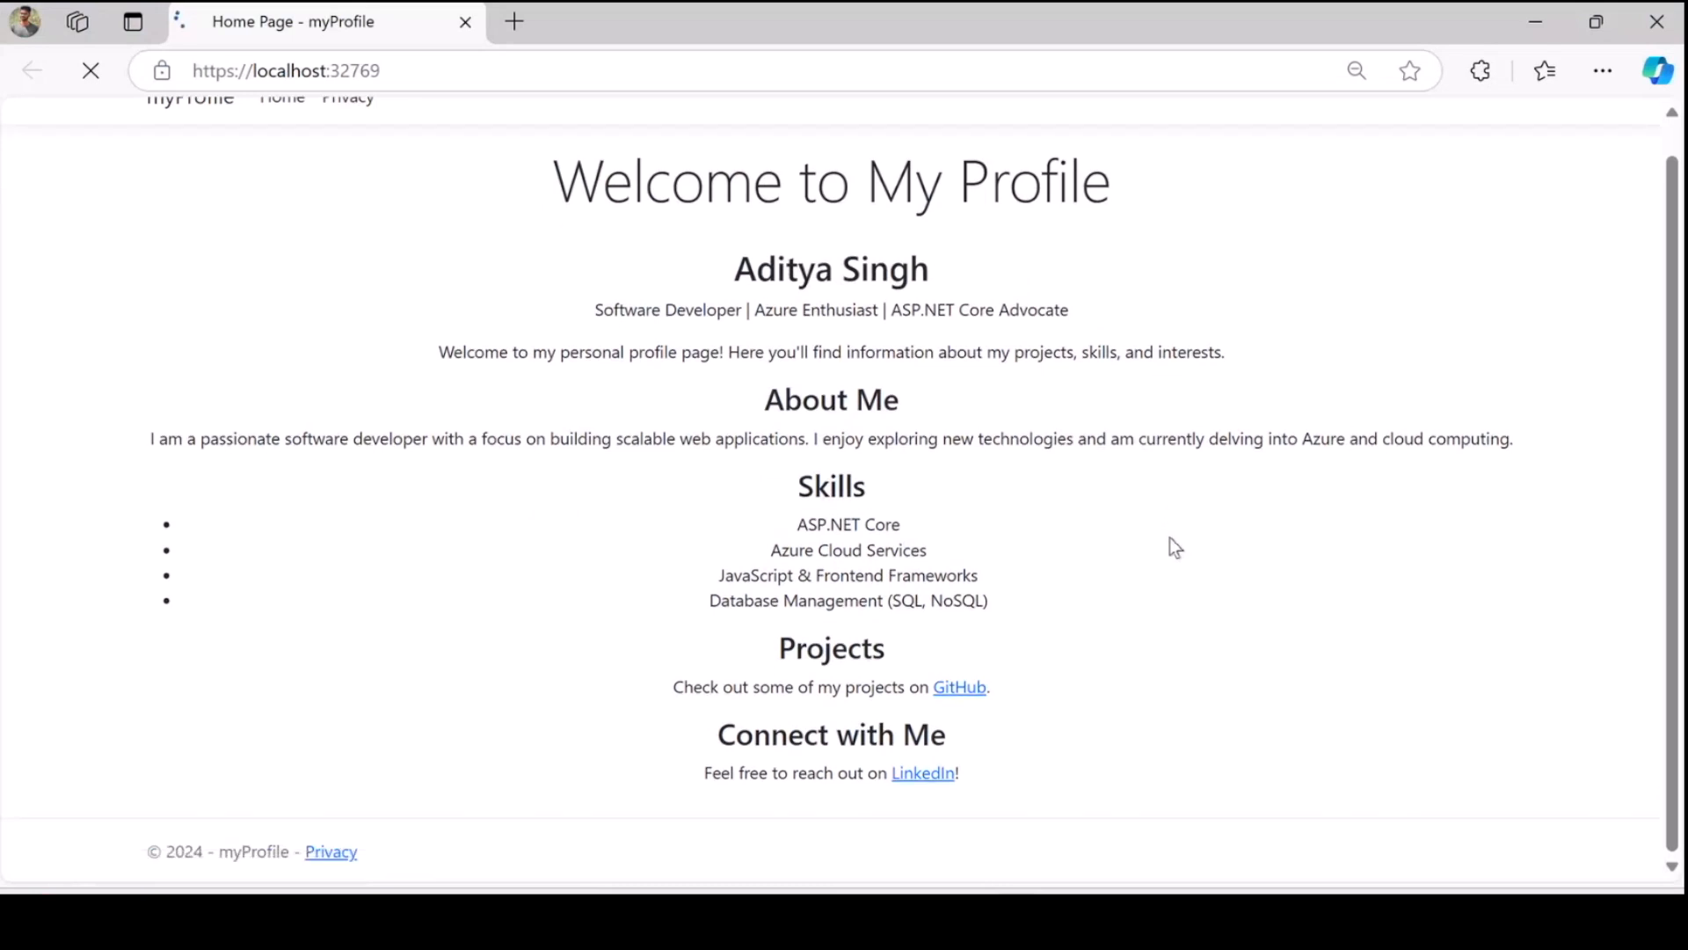
left_click(90, 71)
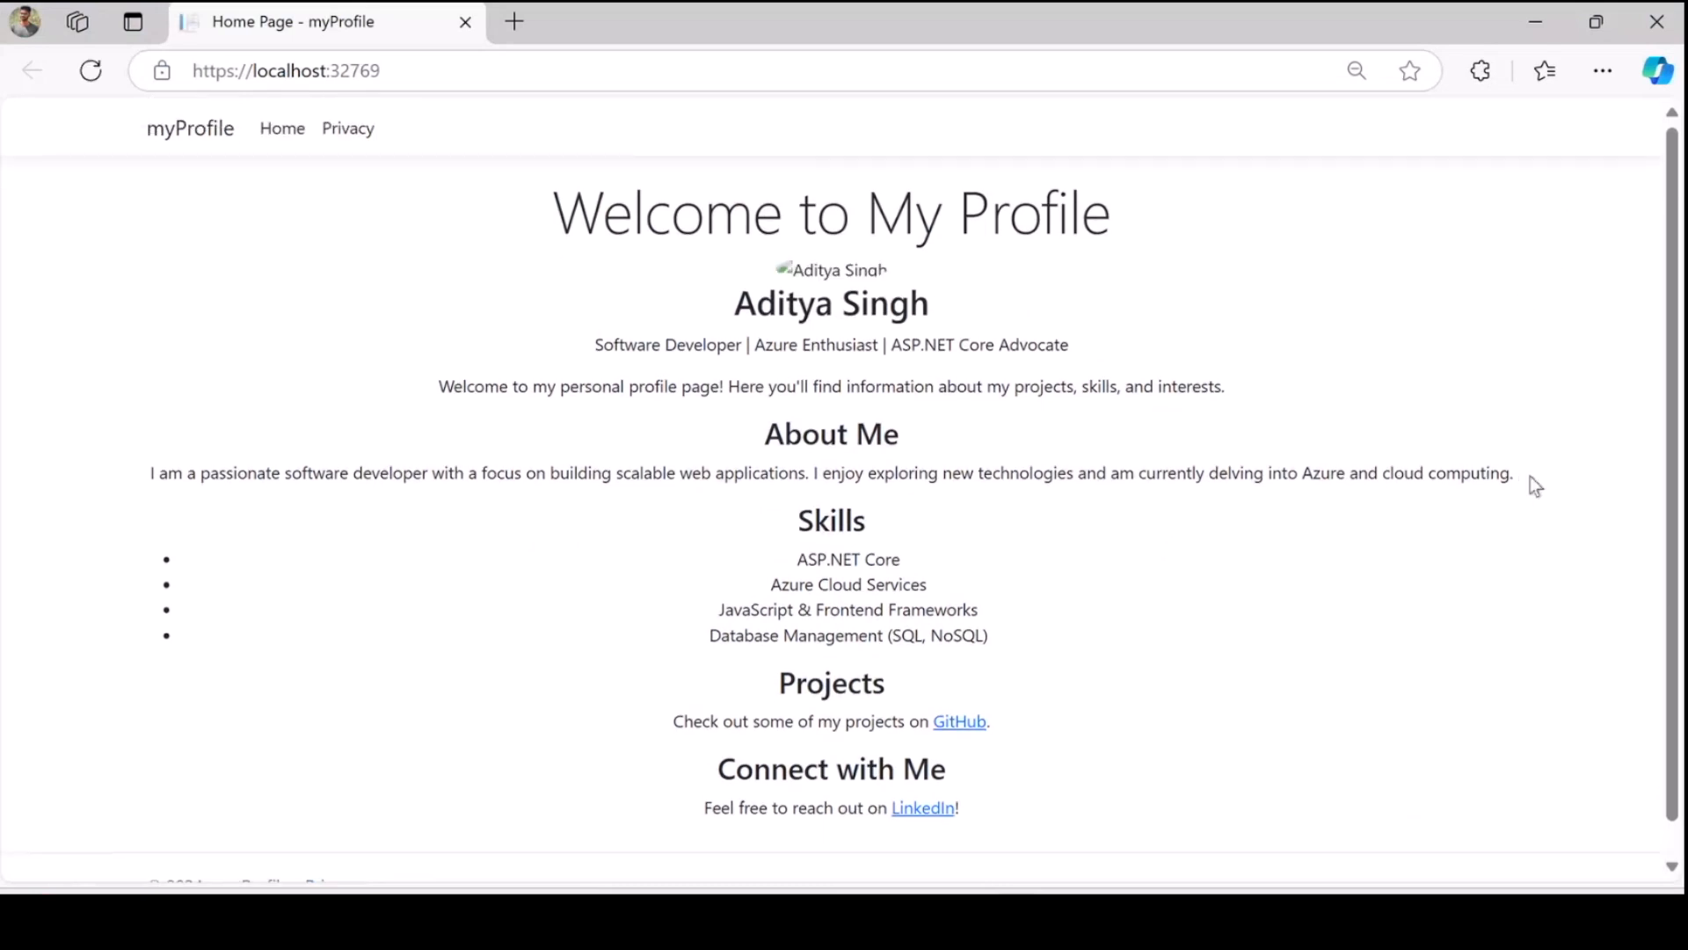
scroll("down", 3)
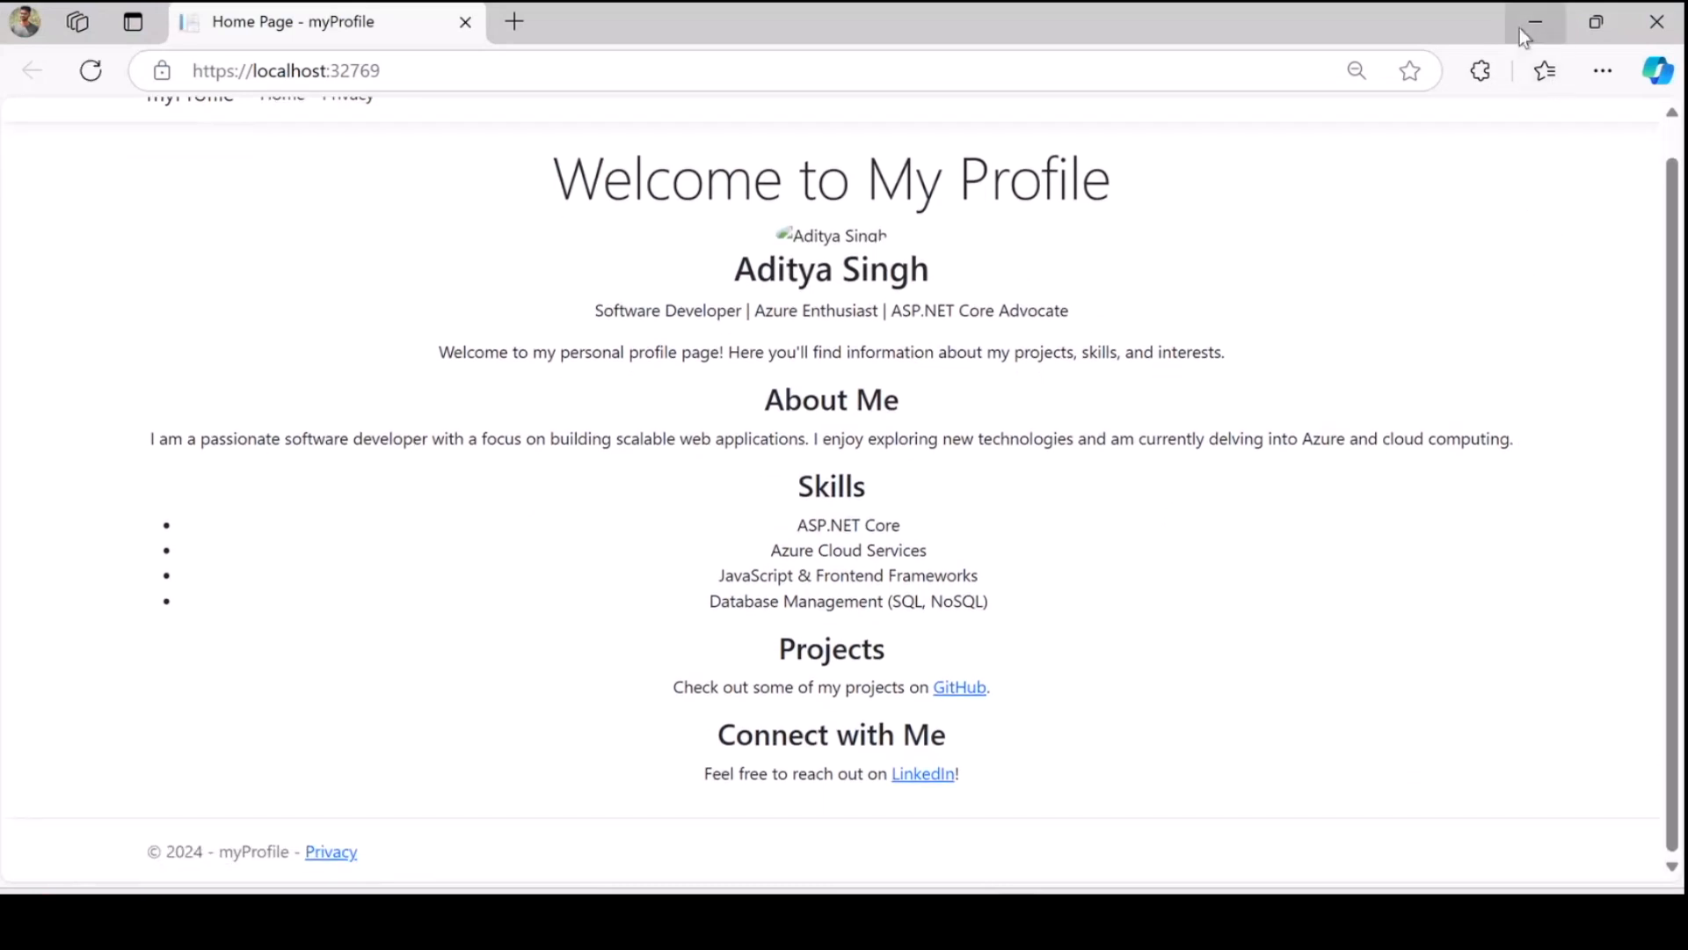
left_click(1535, 21)
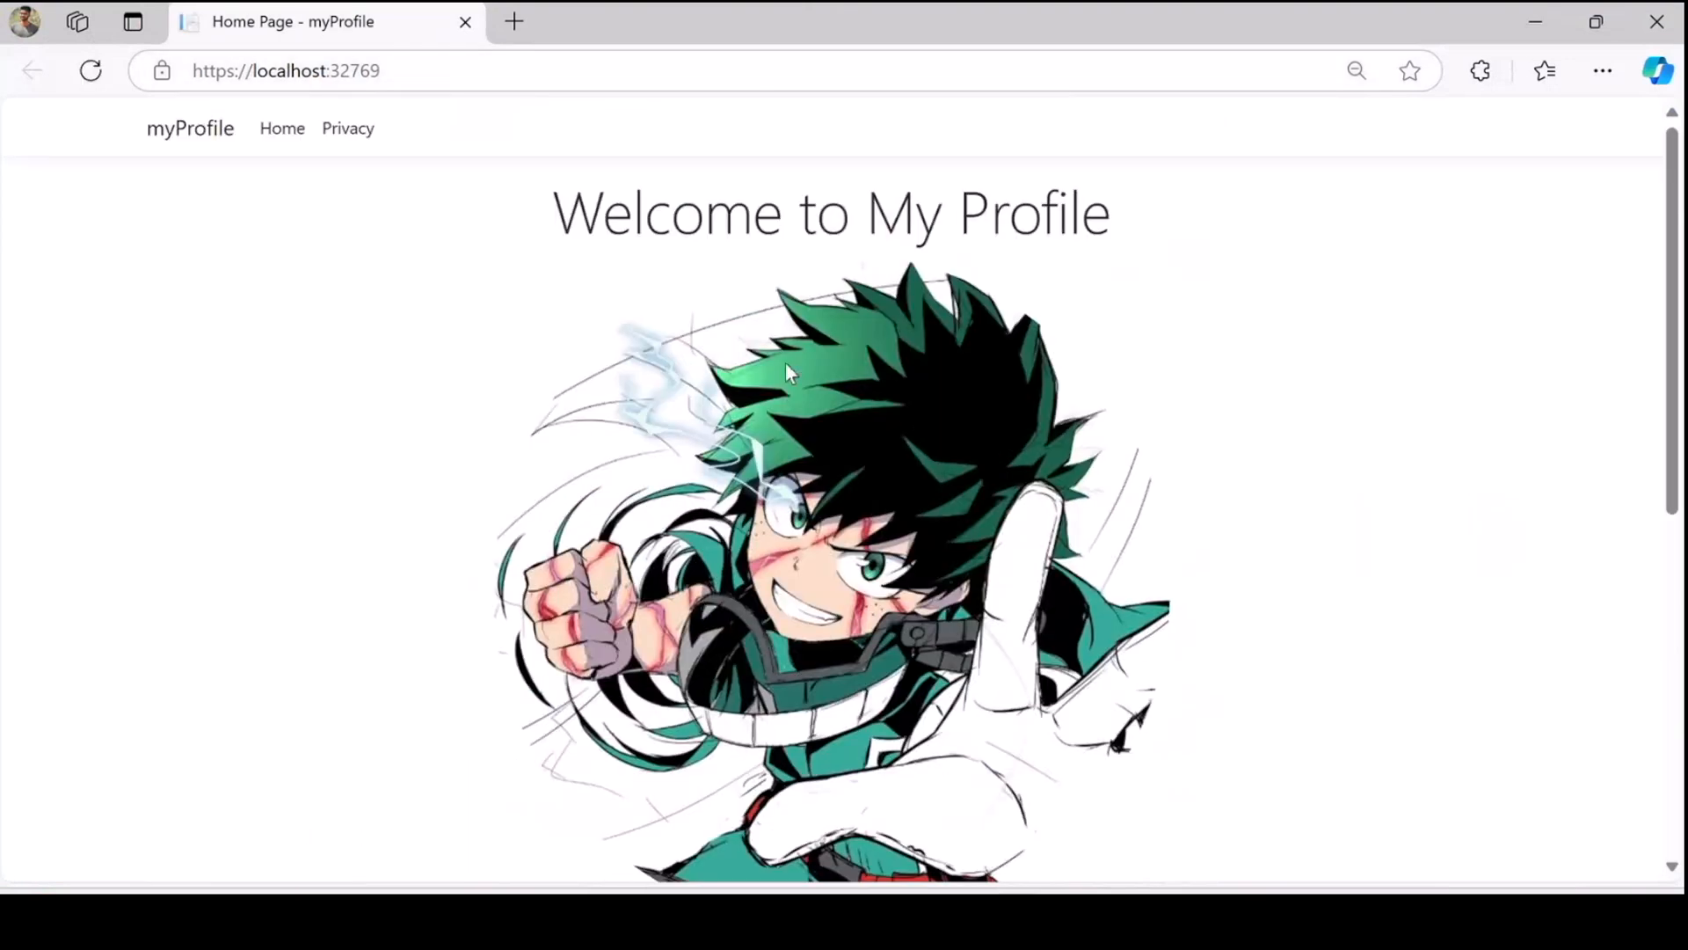
- Scroll through the refreshed local profile page showing the circular profile image
scroll("down", 3)
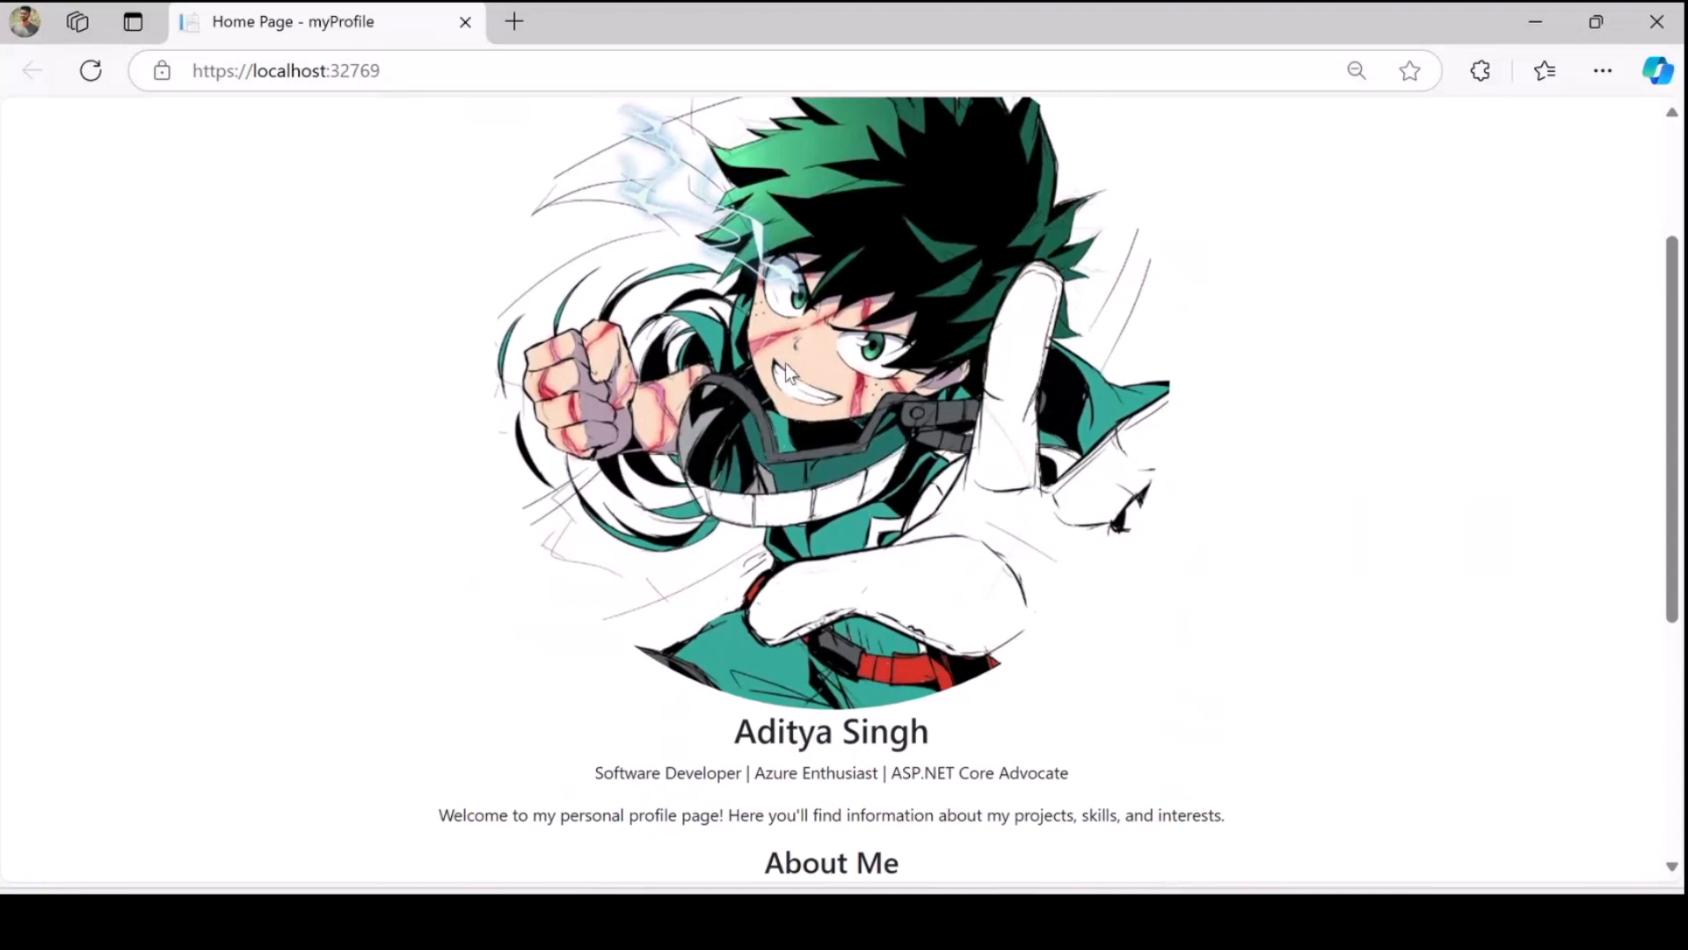
scroll("down", 3)
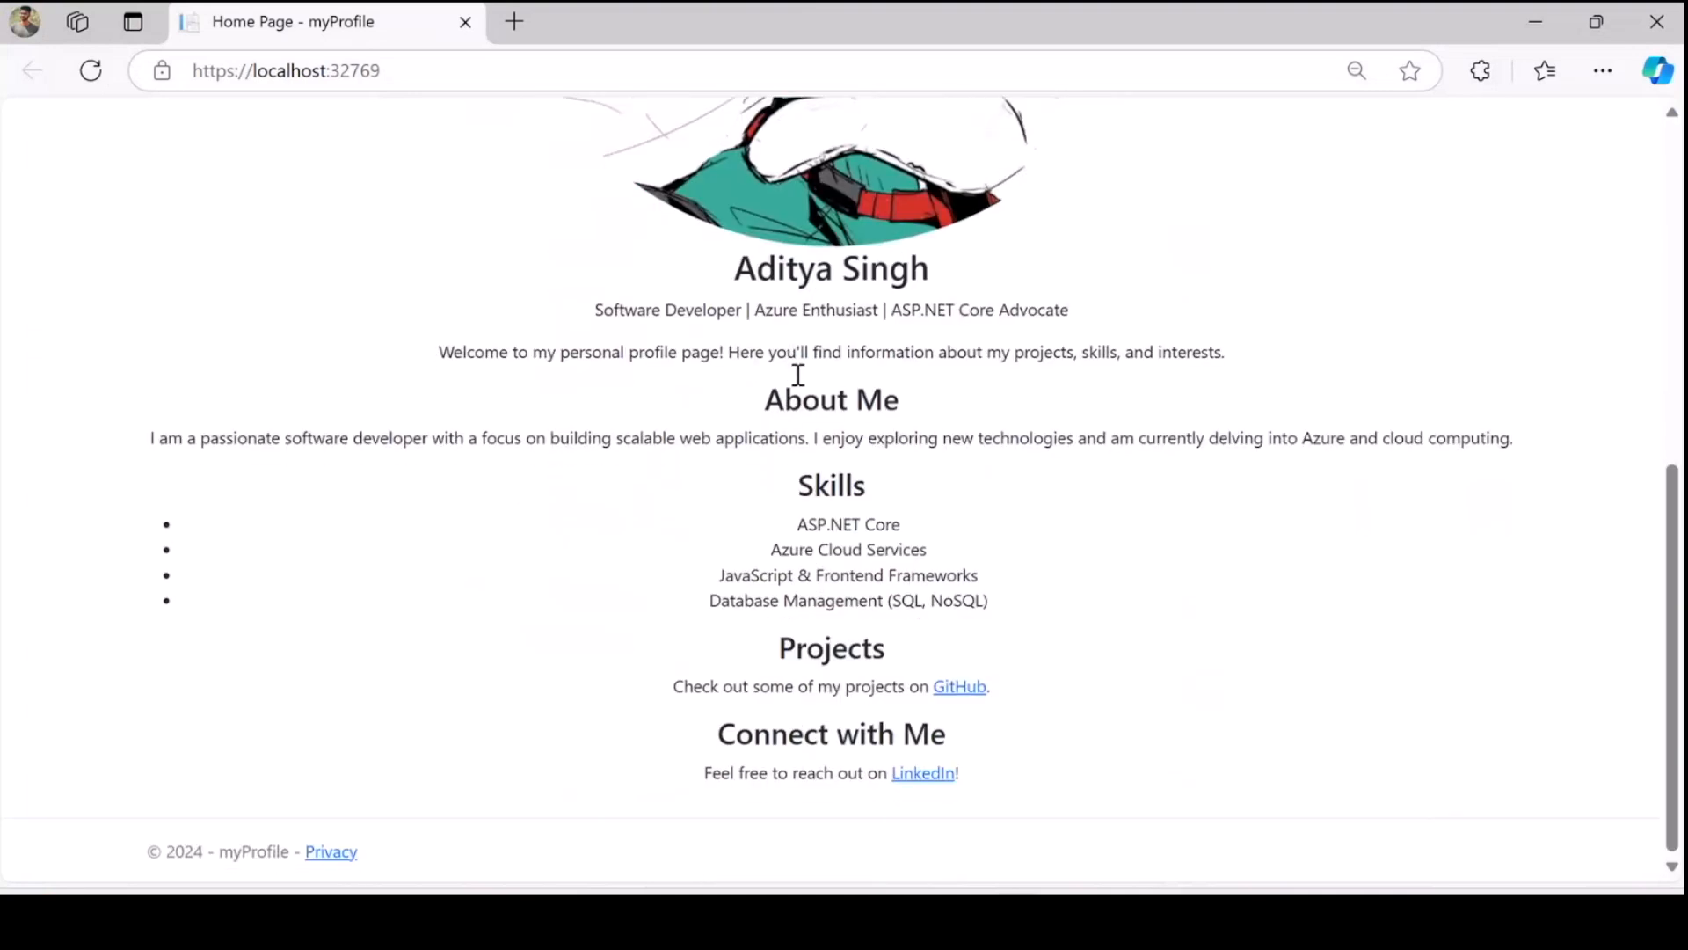
scroll("up", 3)
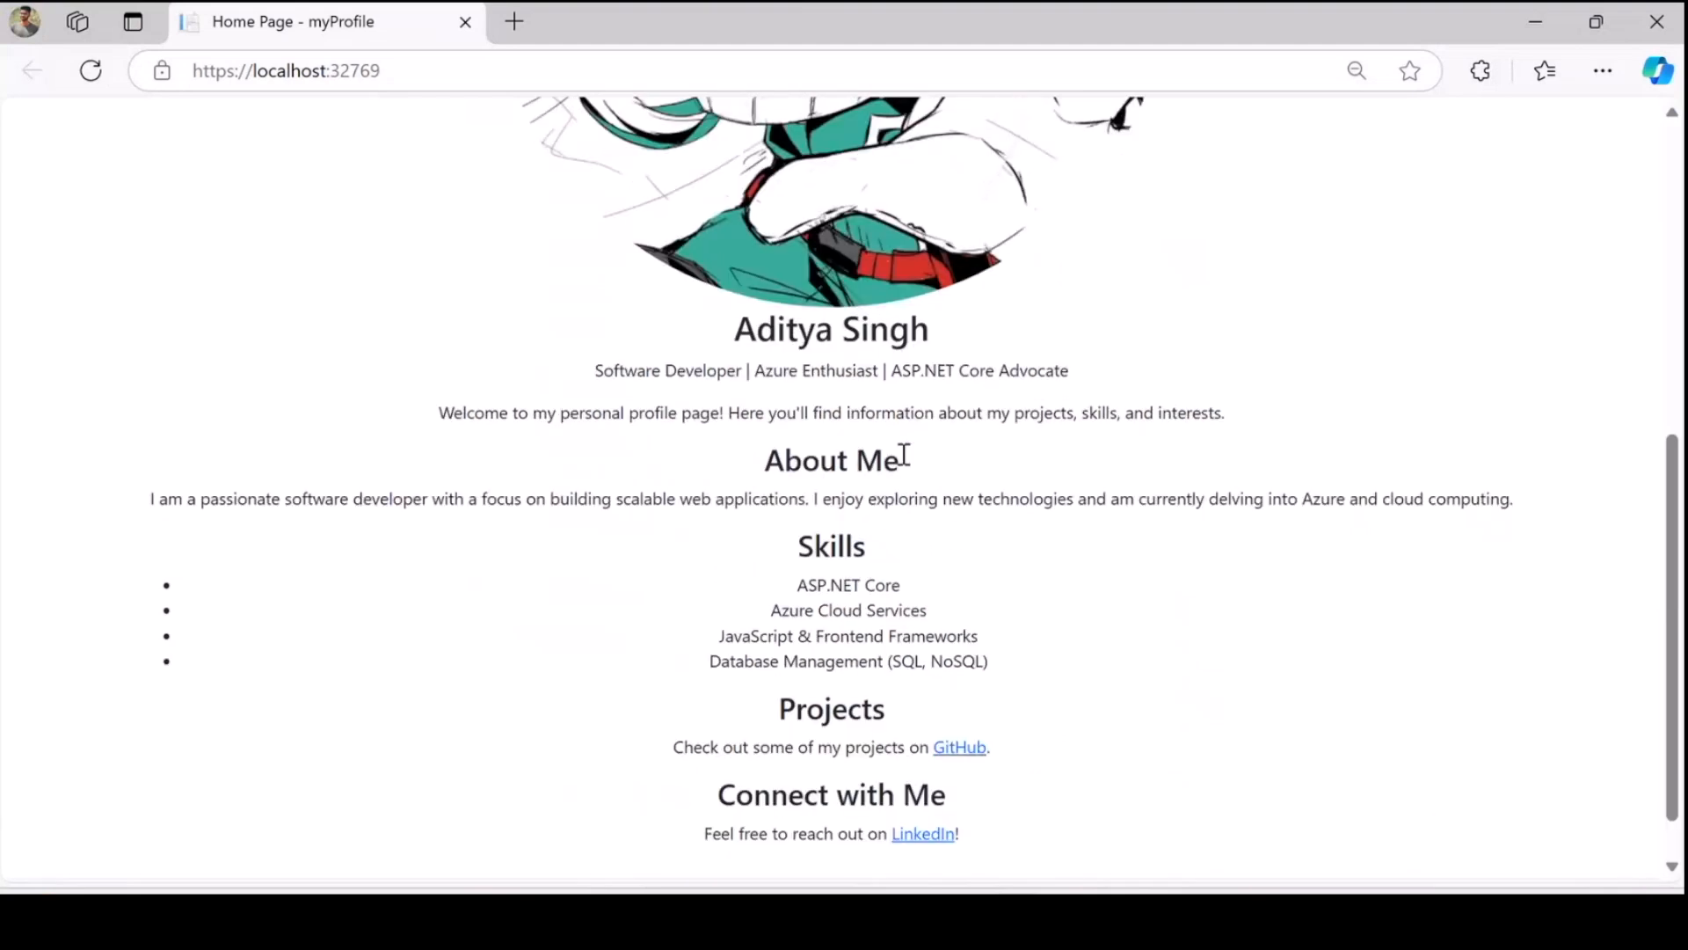
scroll("up", 3)
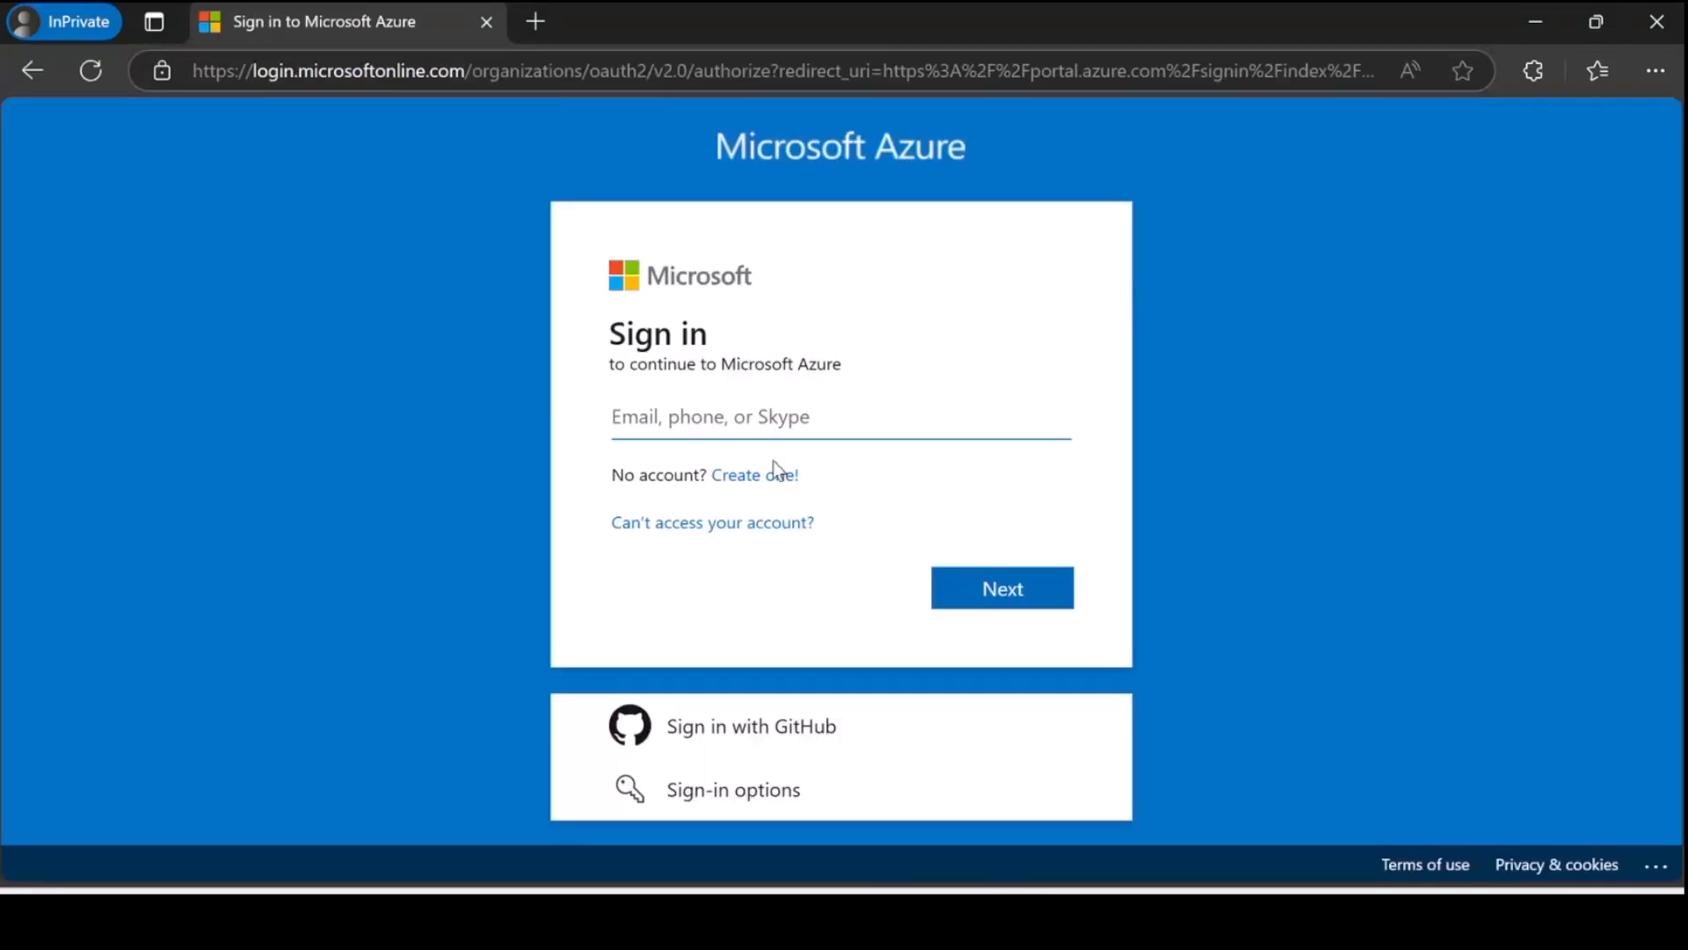
- Sign in with the account email and emailed code 592, accepting the updated terms notice
left_click(999, 586)
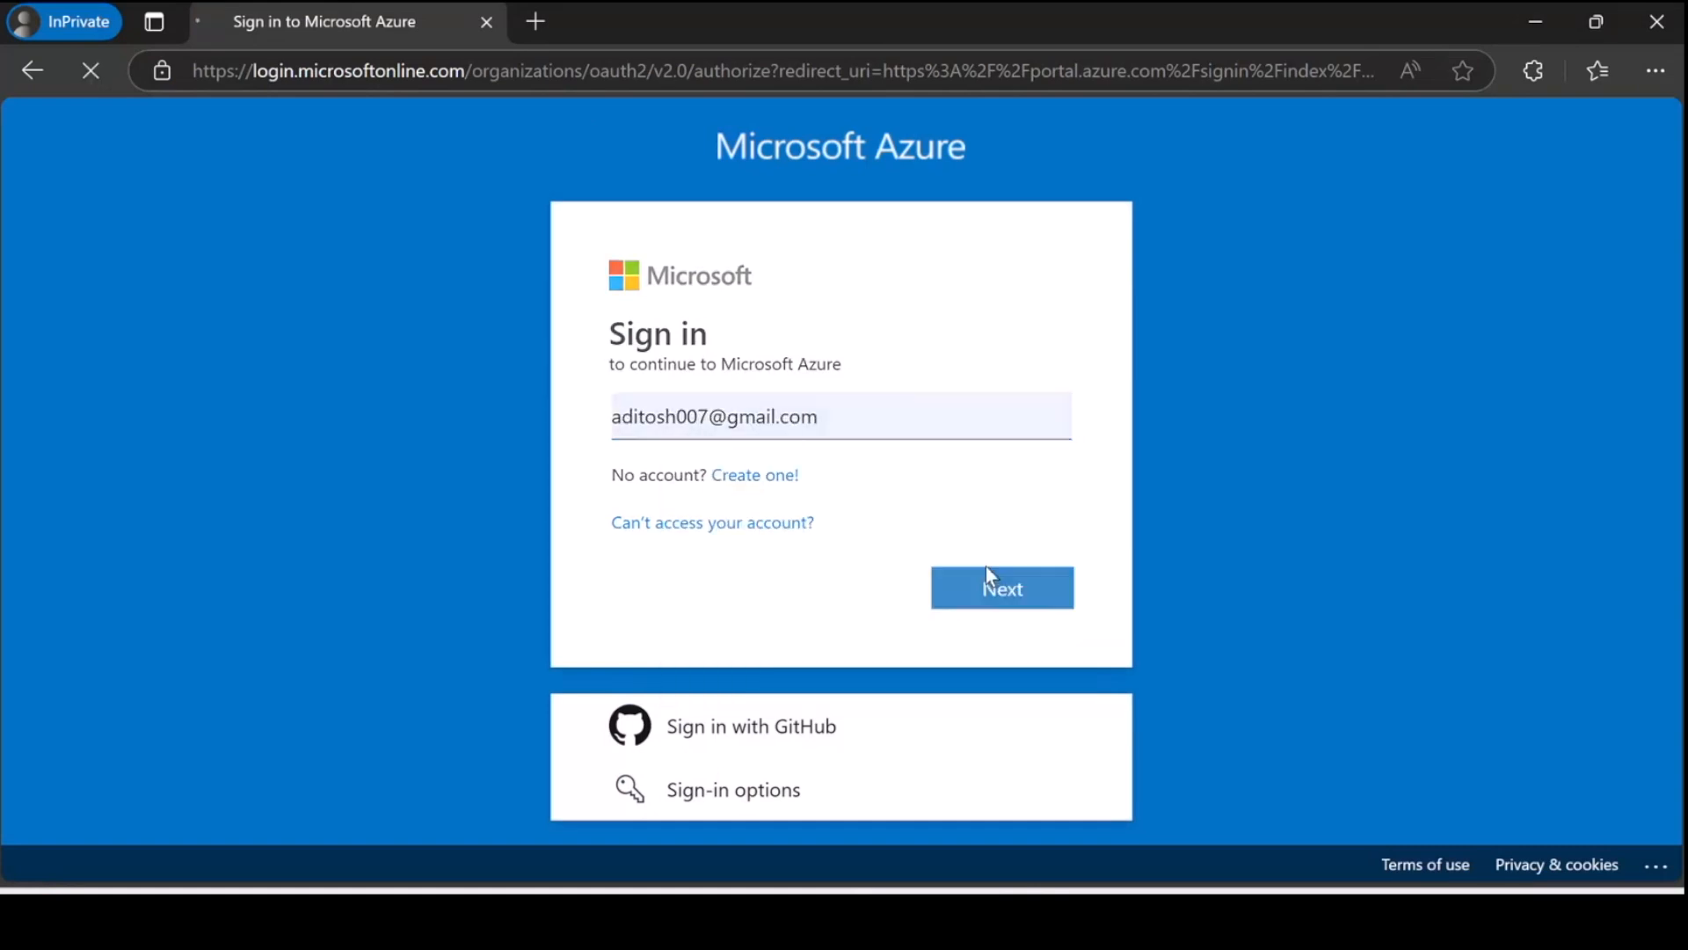
left_click(1001, 588)
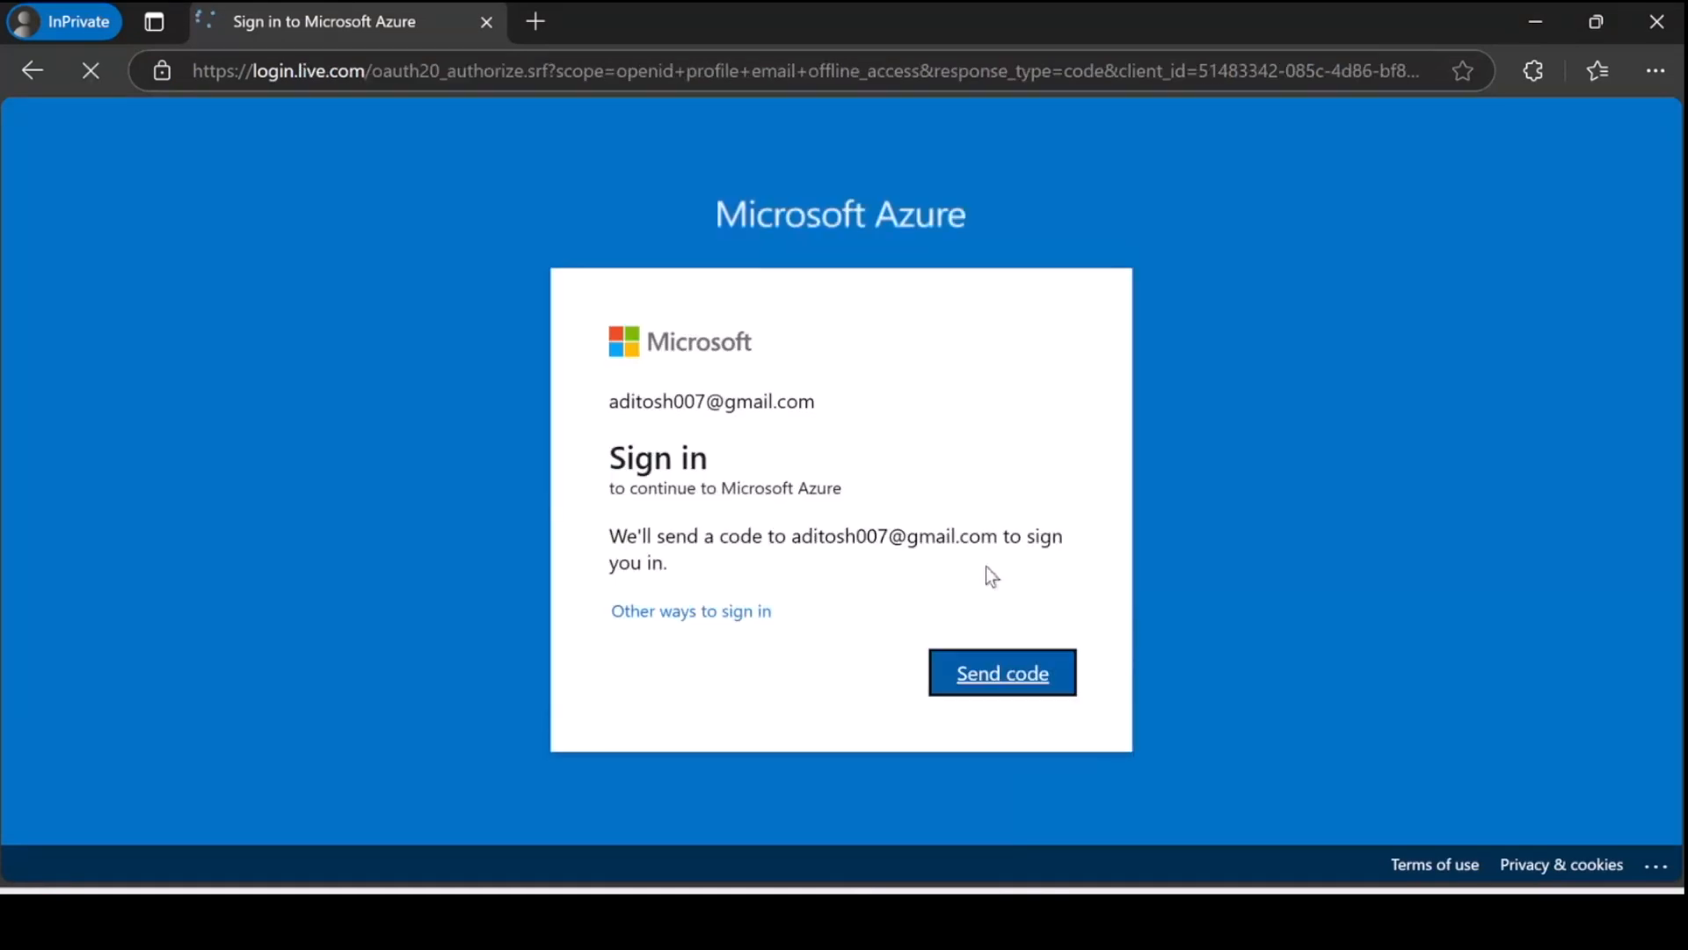
left_click(1001, 672)
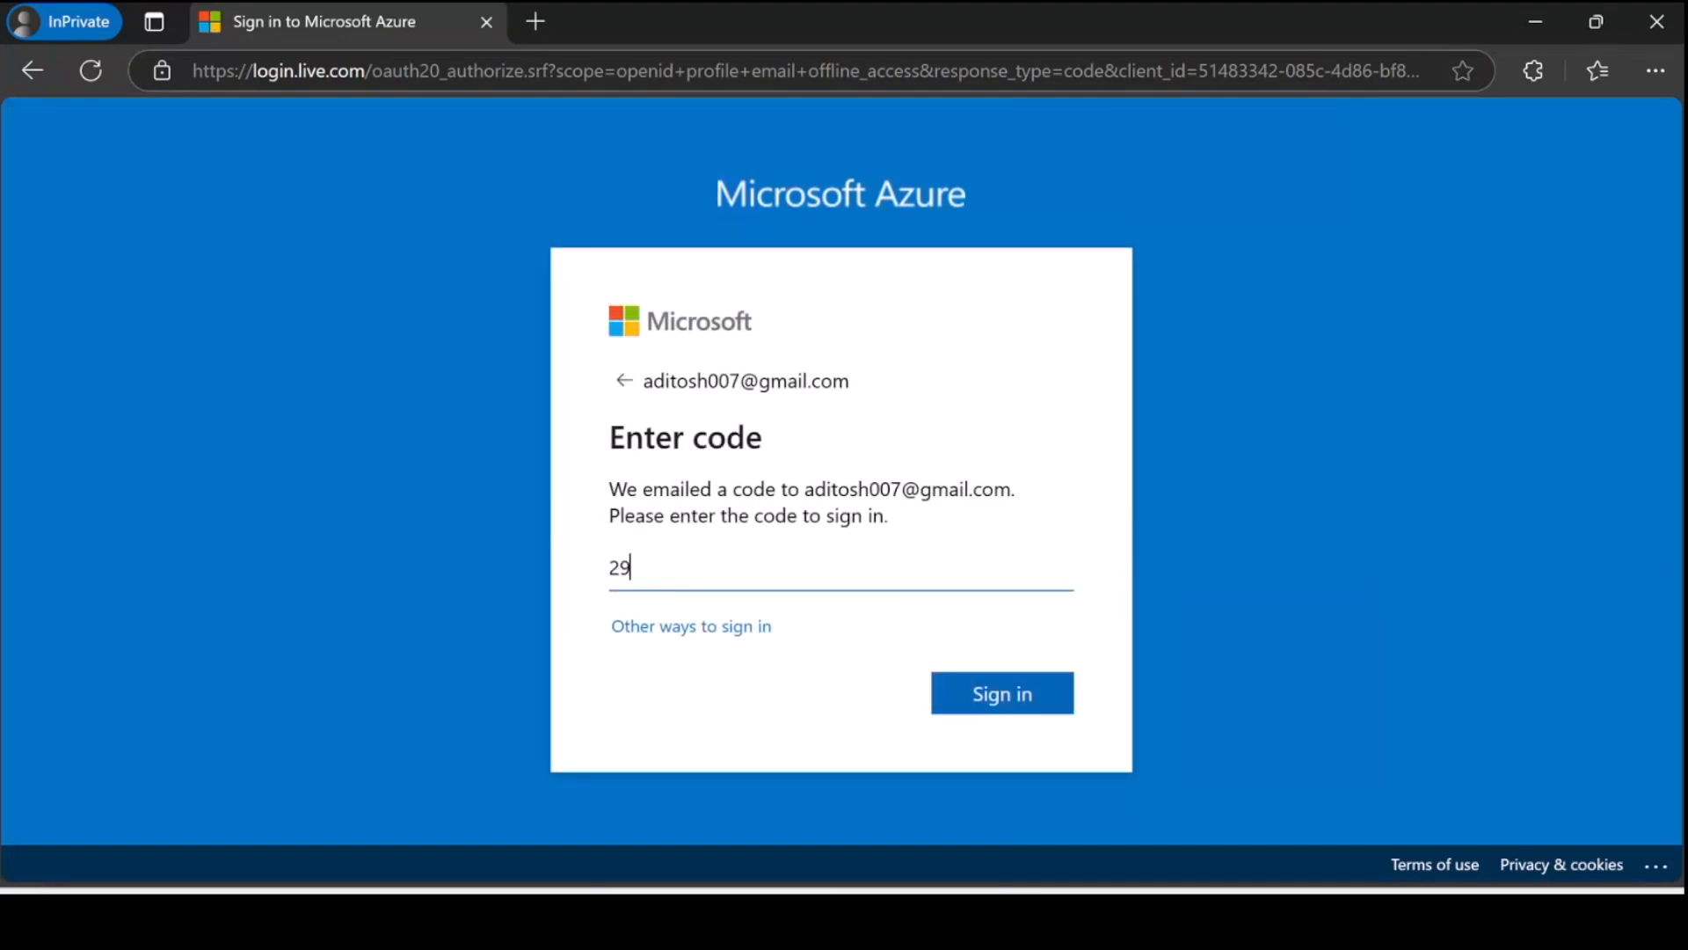
type("592")
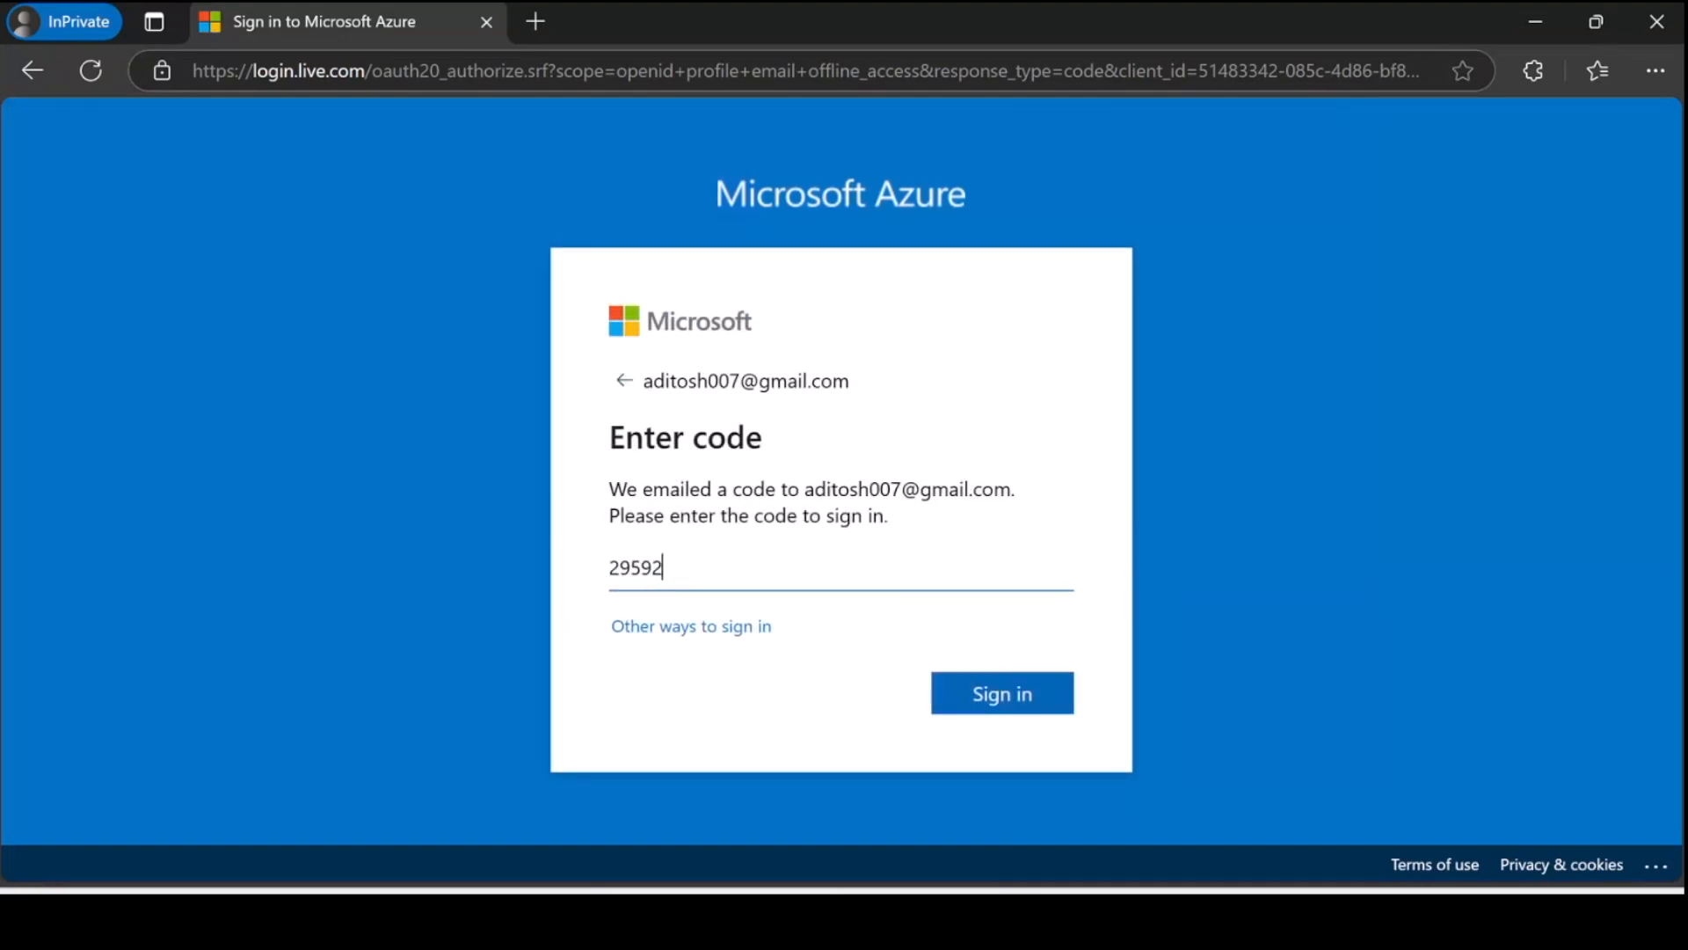
left_click(1001, 692)
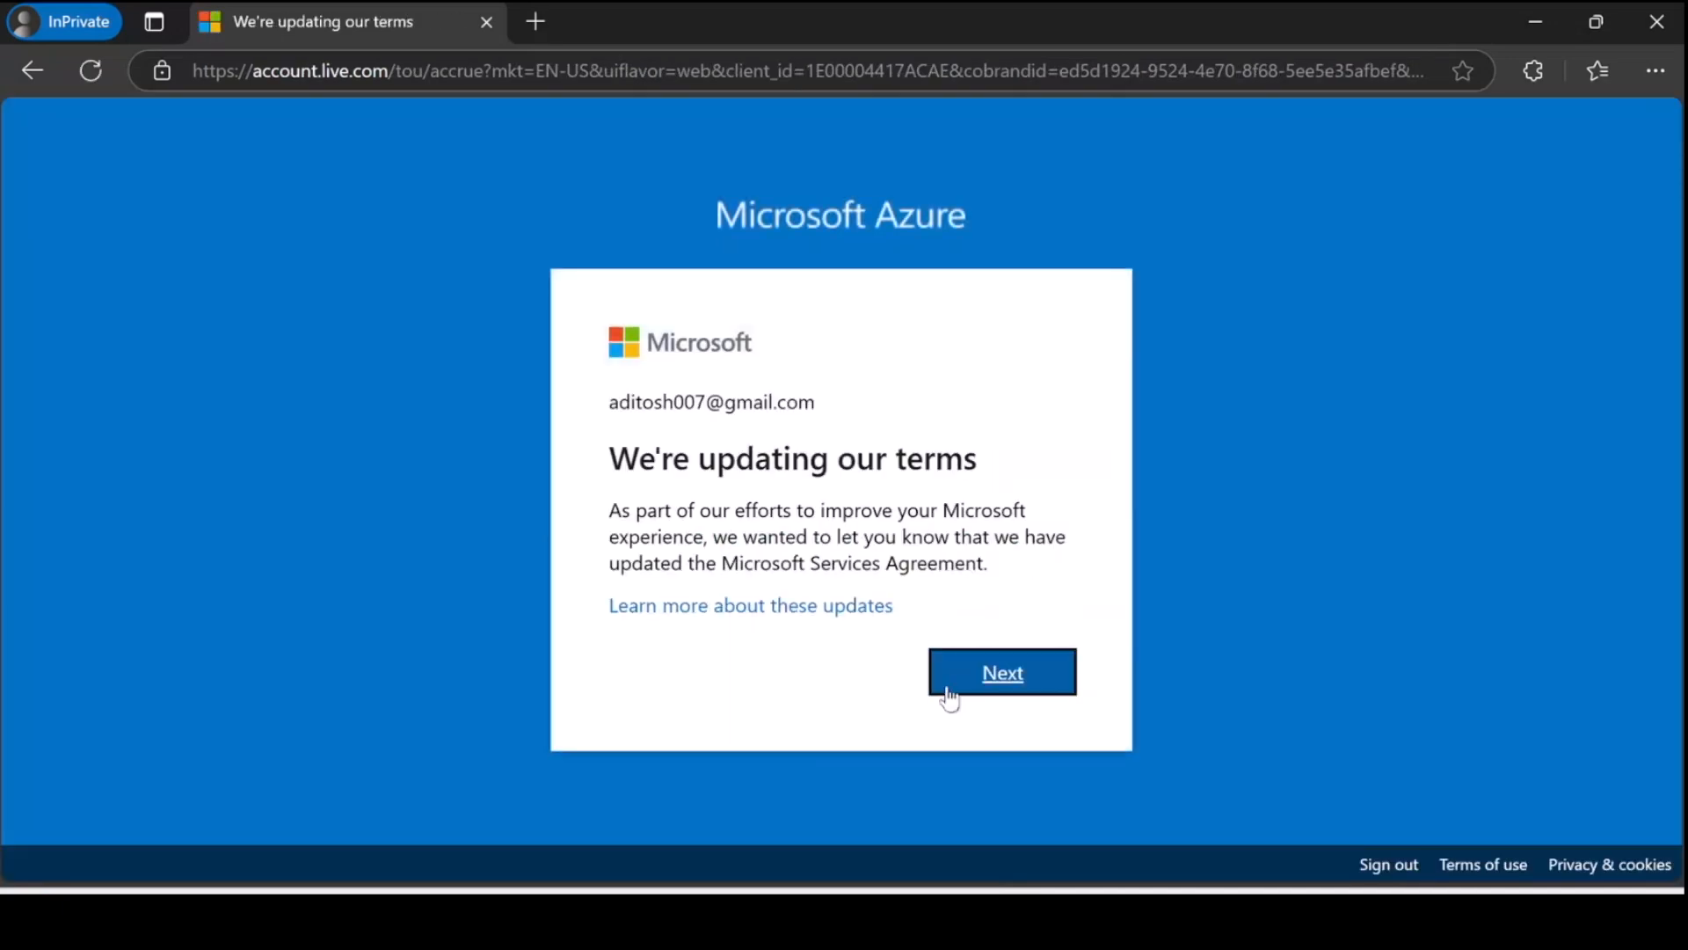
left_click(1001, 672)
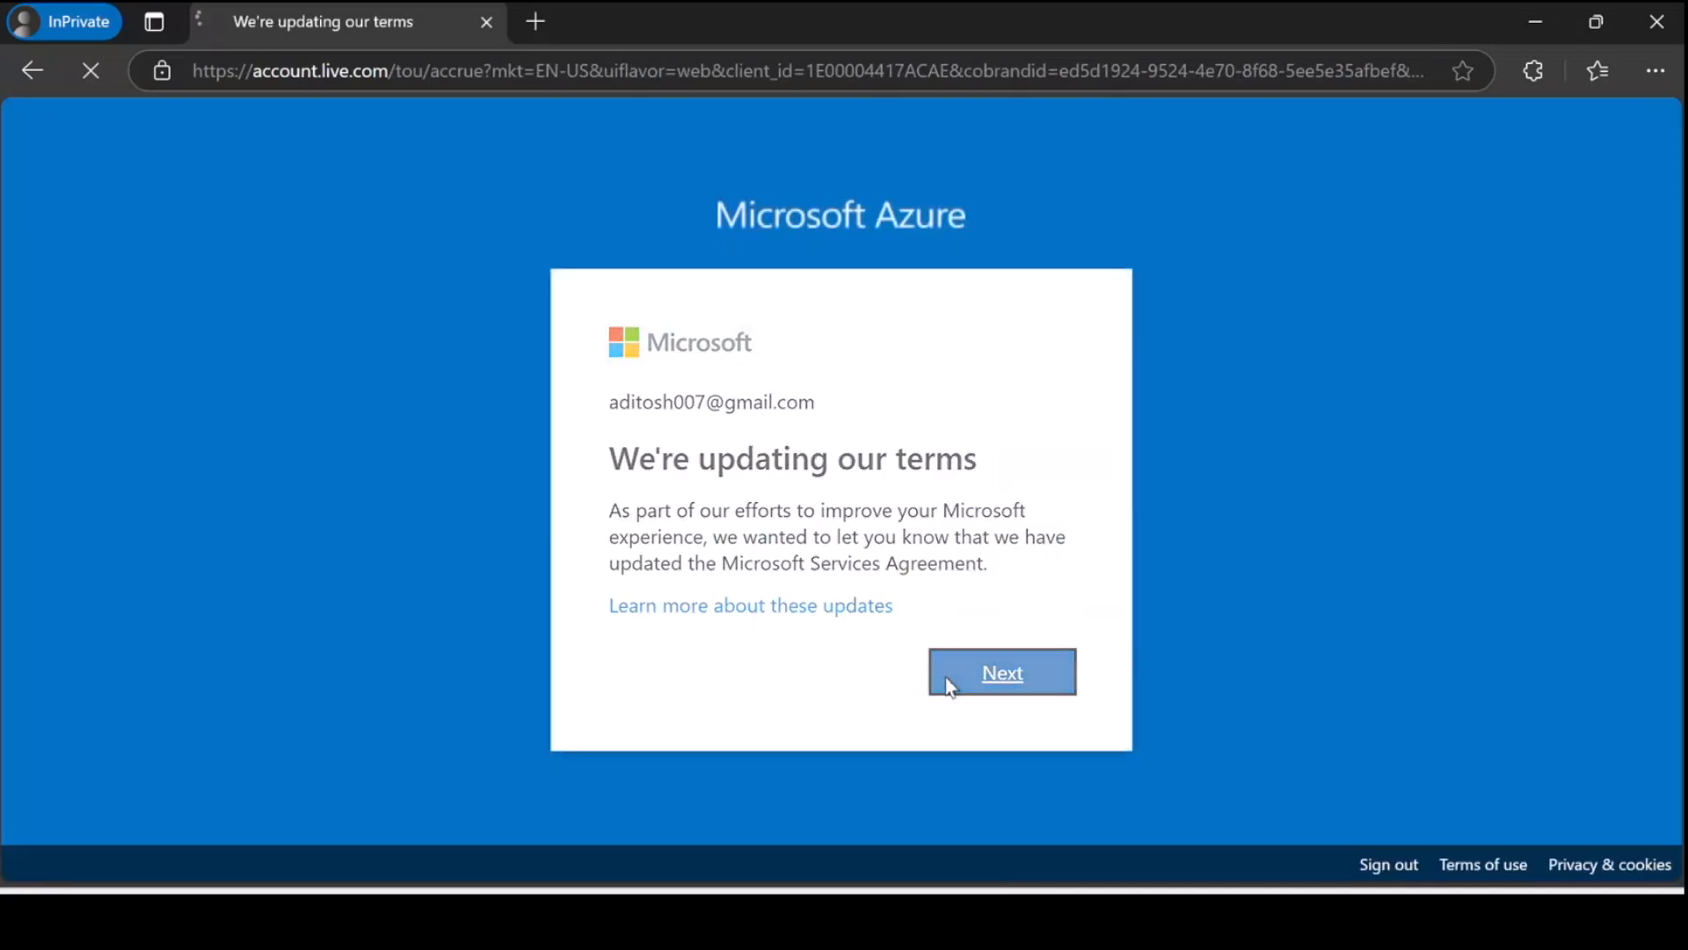
left_click(1001, 671)
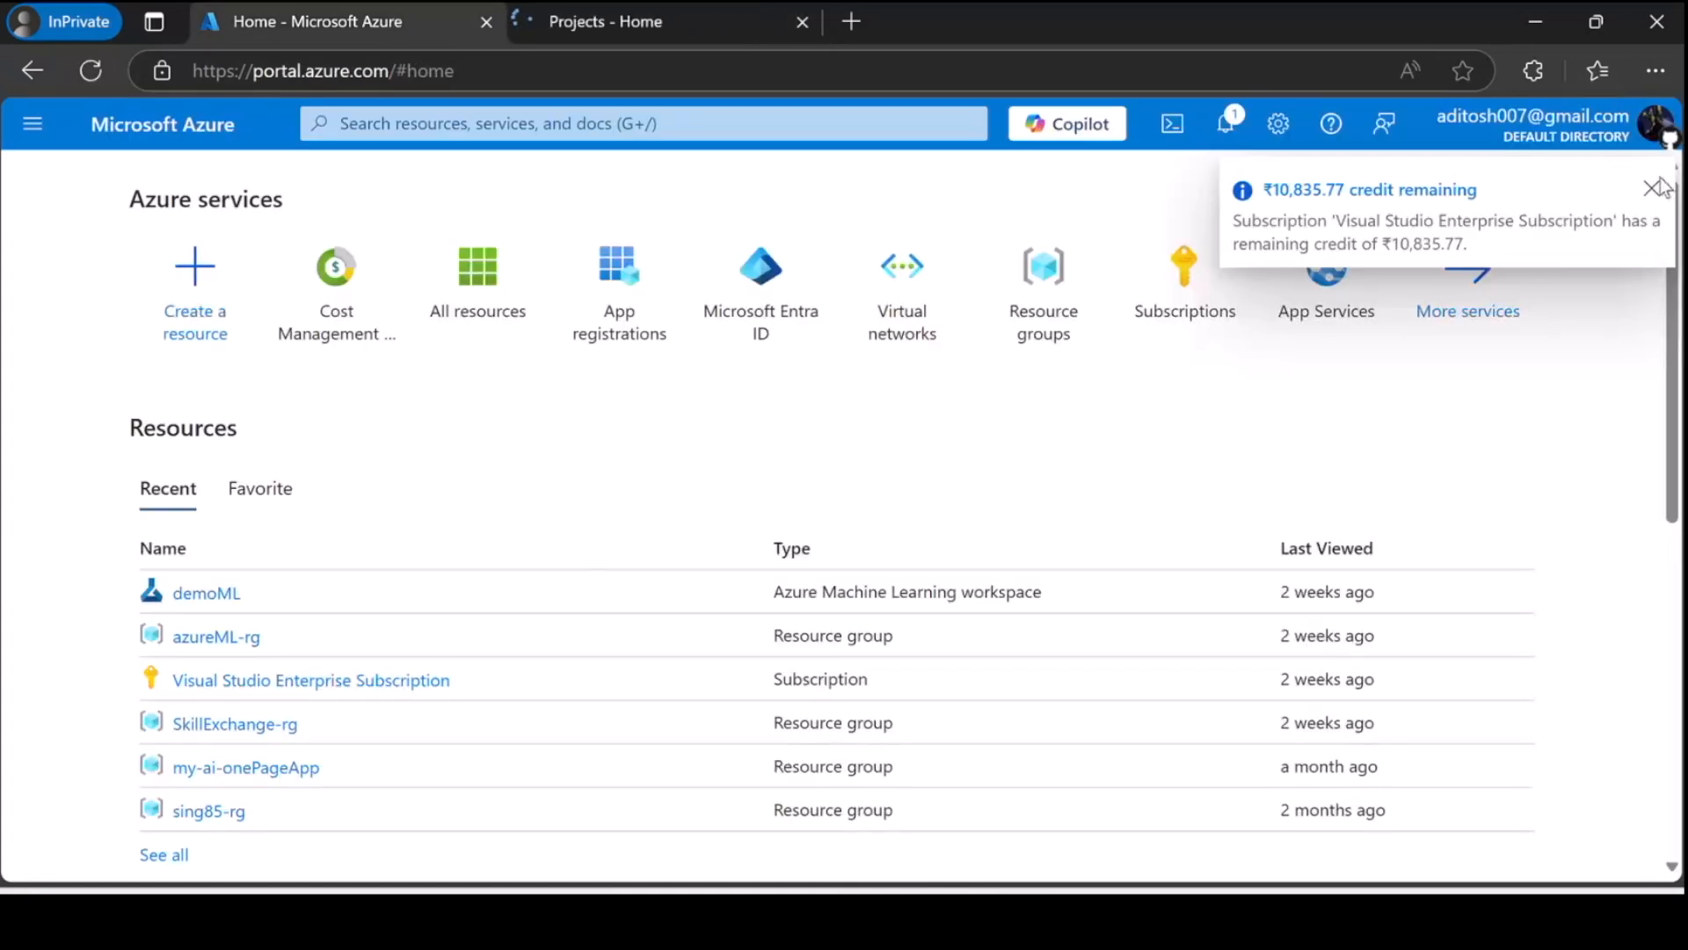
- Switch to the Azure DevOps projects tab and open the myProfile project
left_click(1660, 186)
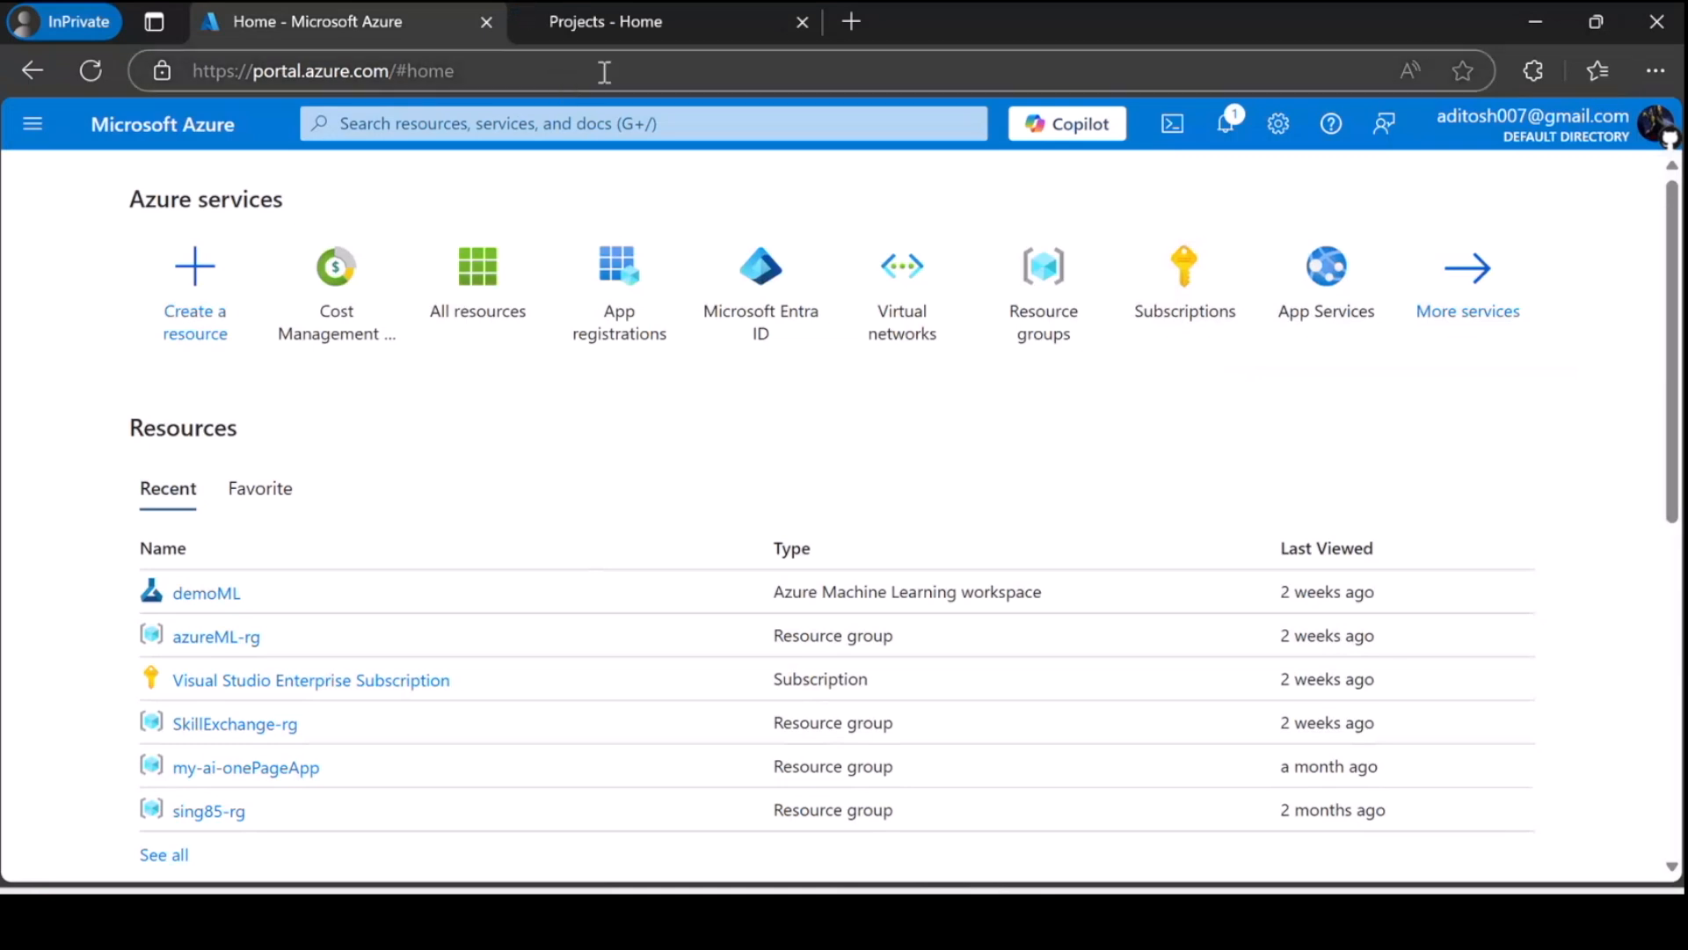
left_click(603, 21)
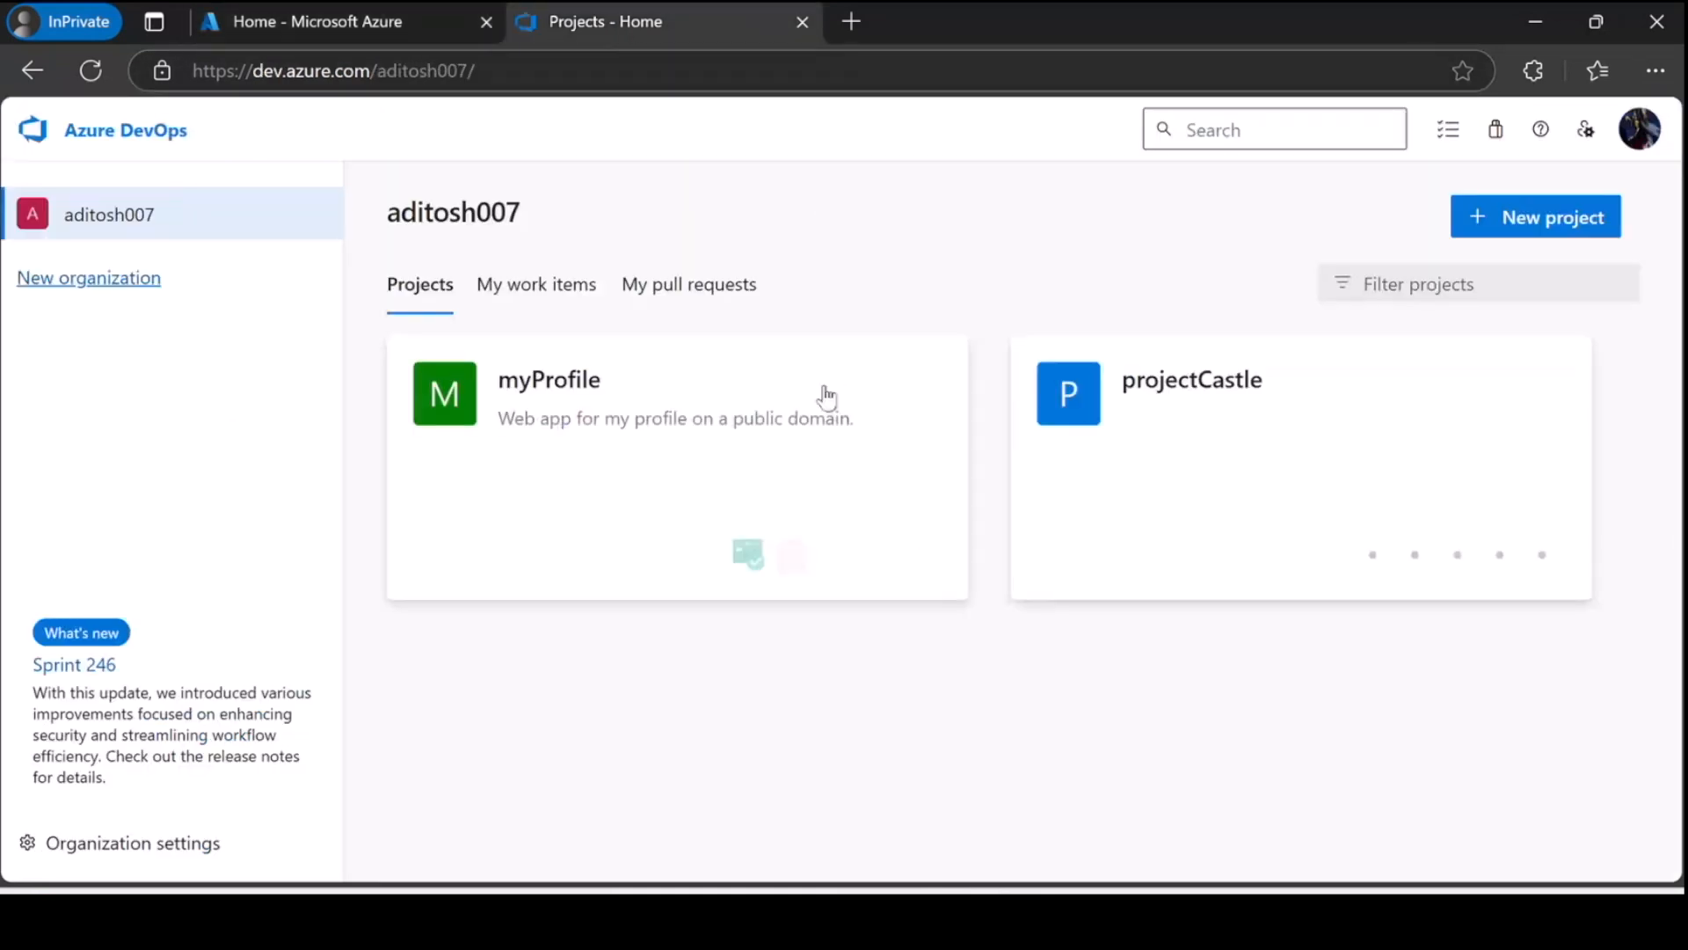
mouse_move(549, 391)
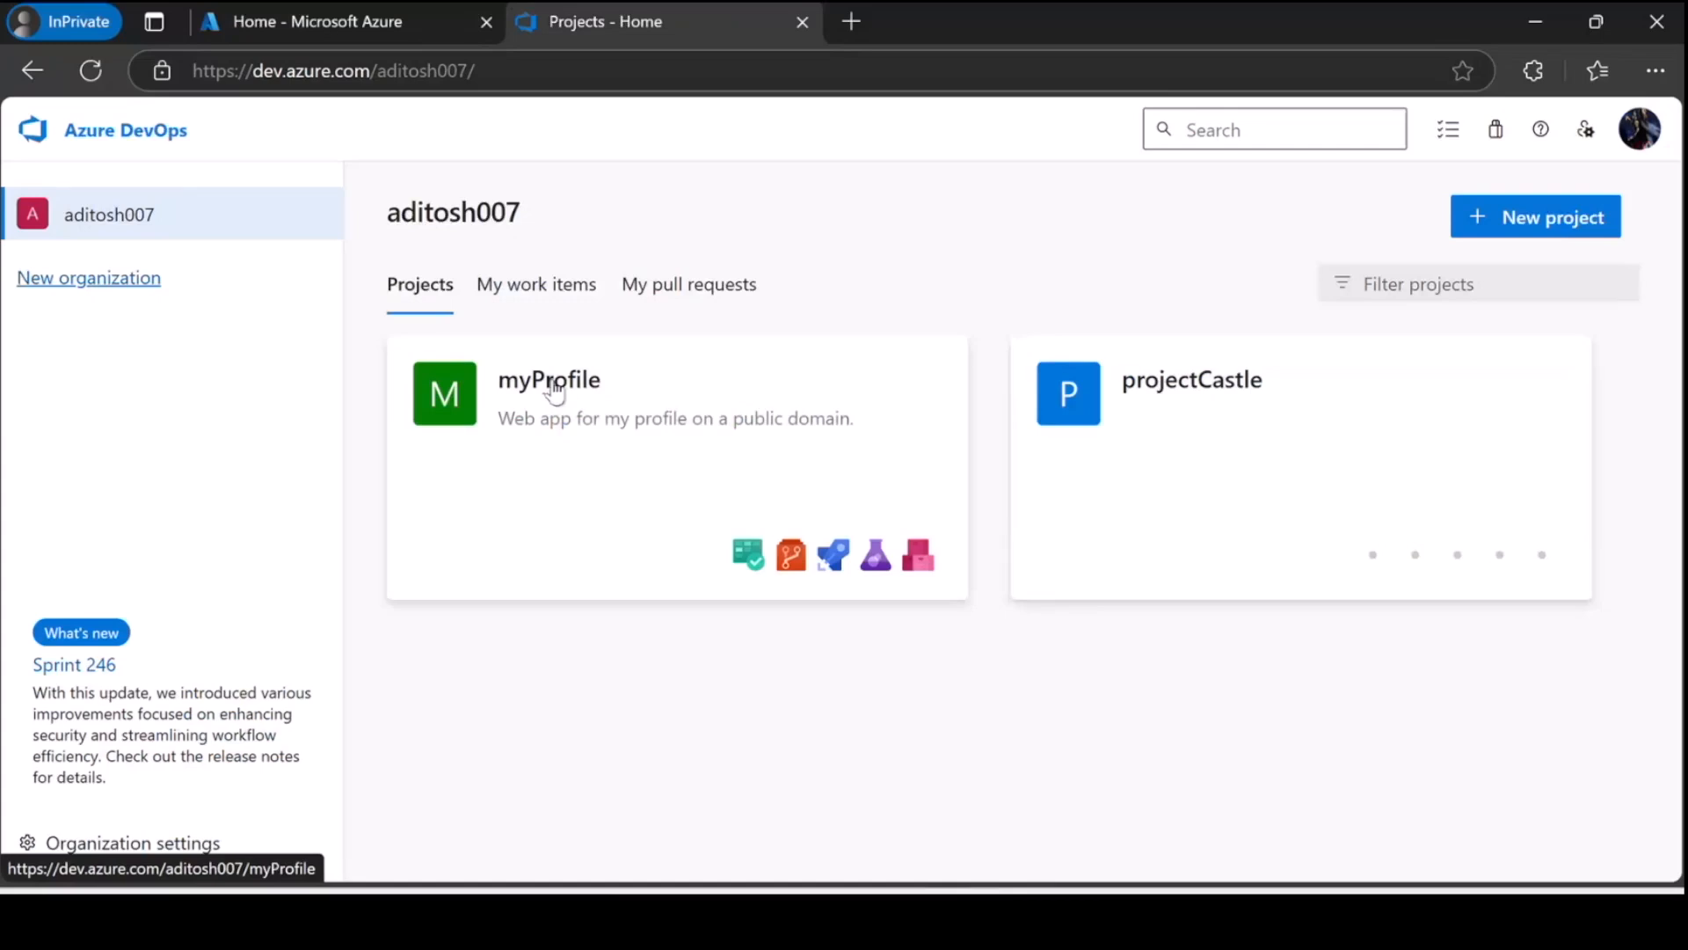
left_click(548, 379)
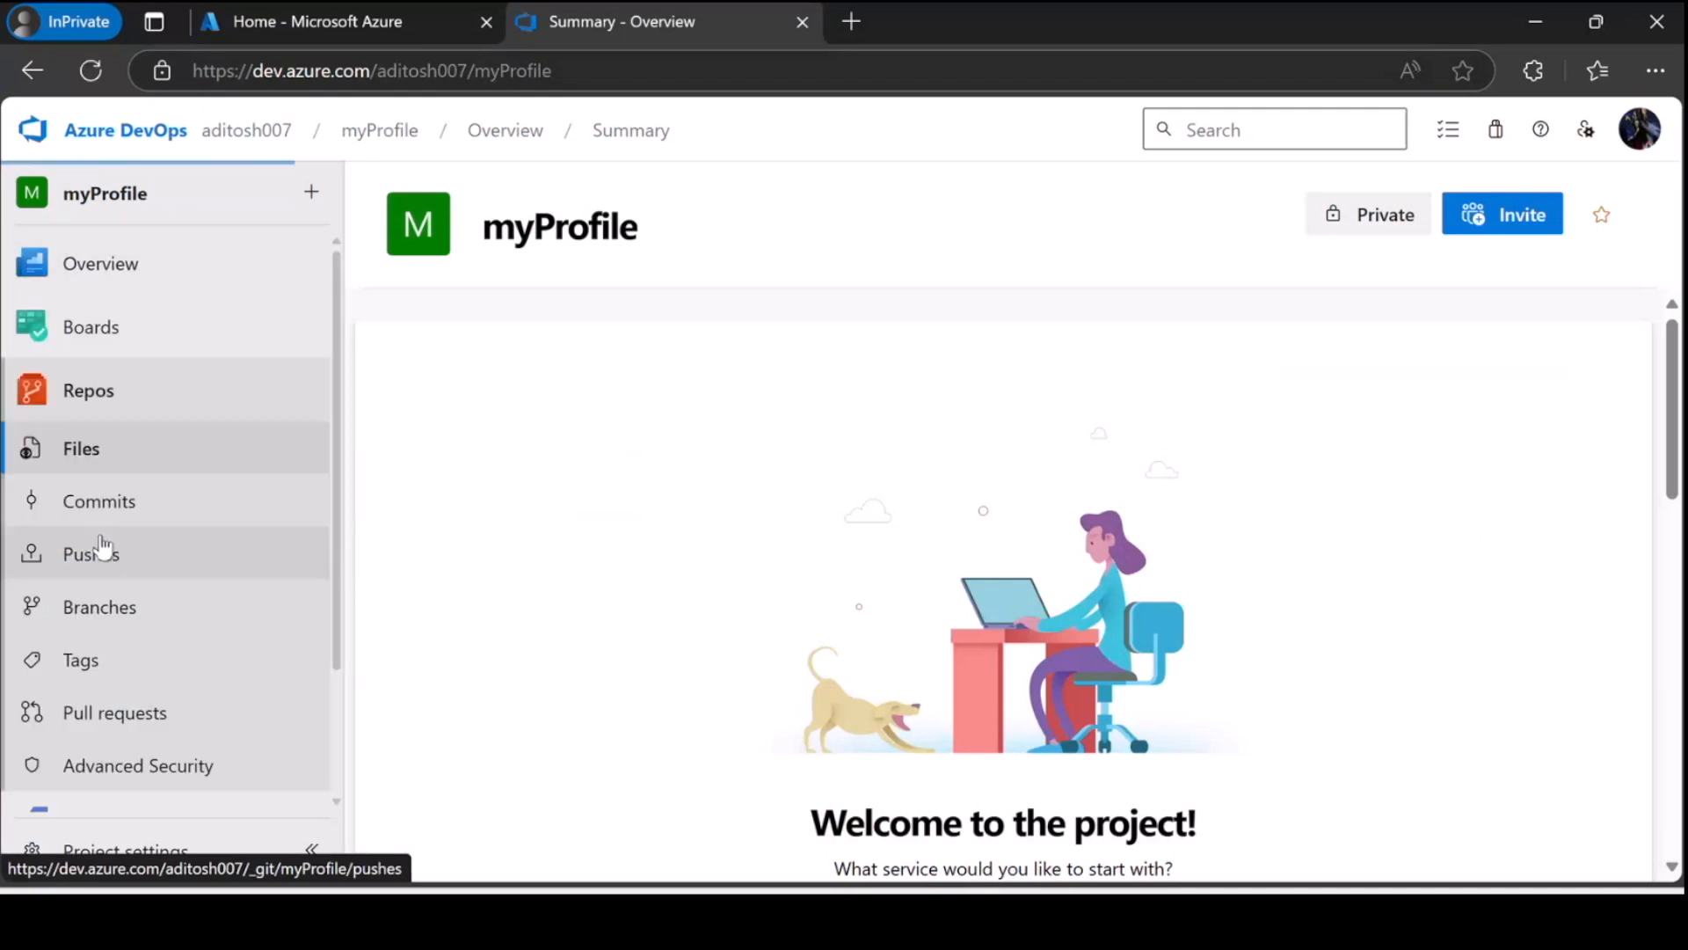
- Open Repos > Files for myProfile and scroll through the empty-repository instructions
left_click(81, 447)
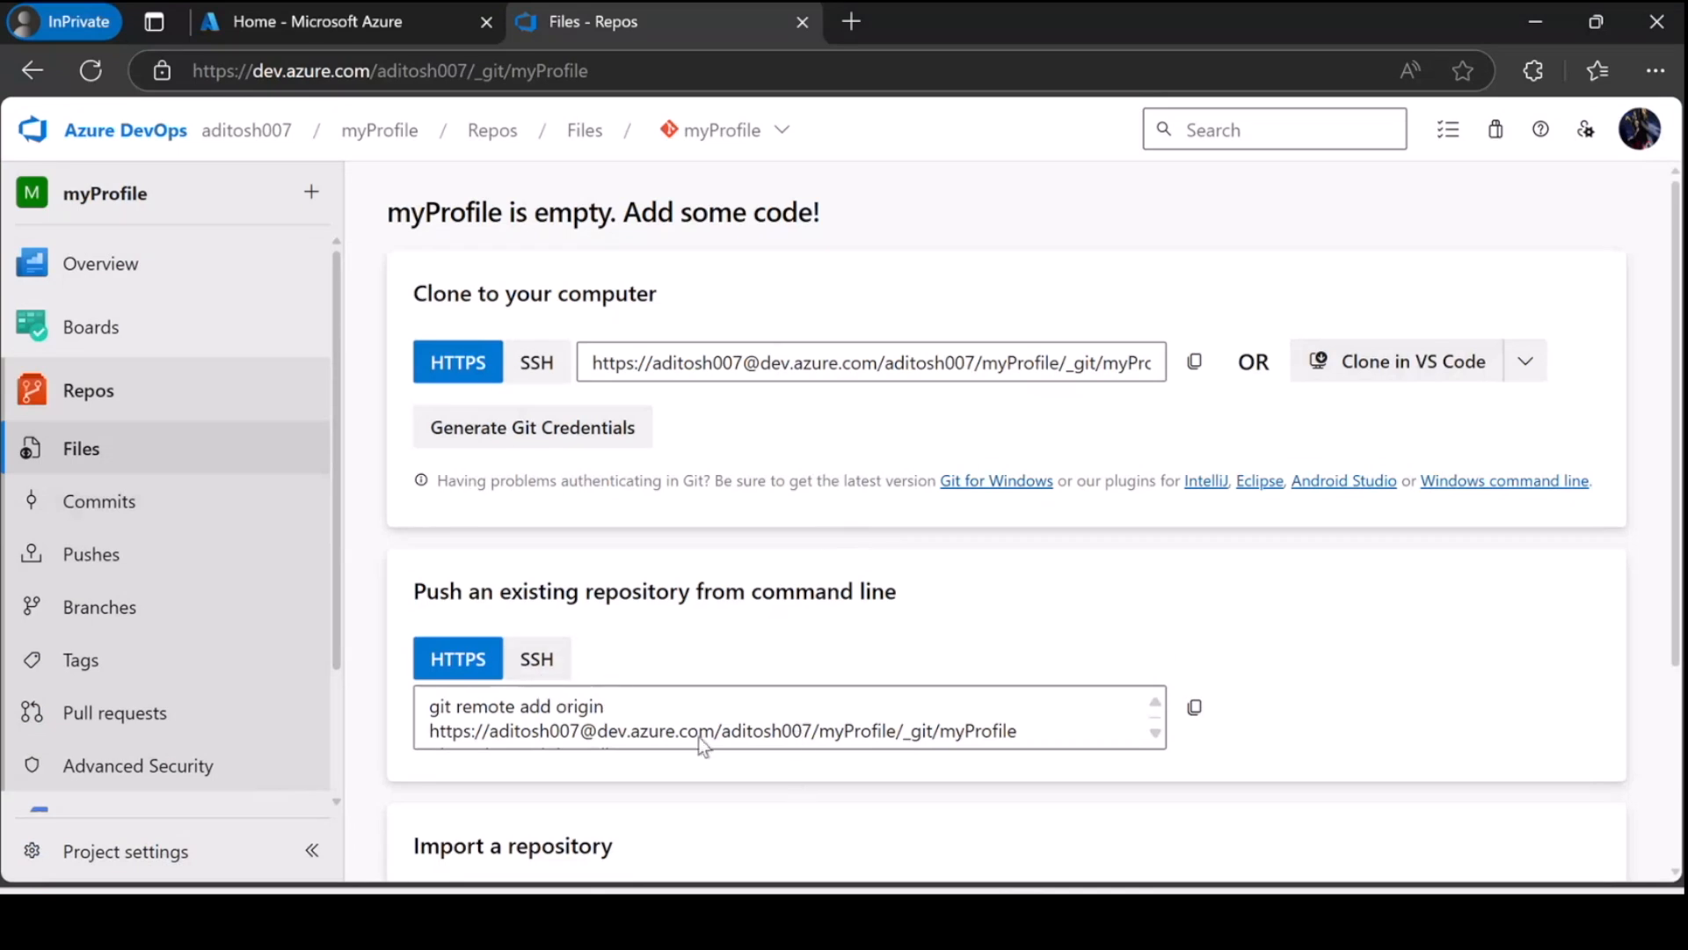
scroll("down", 3)
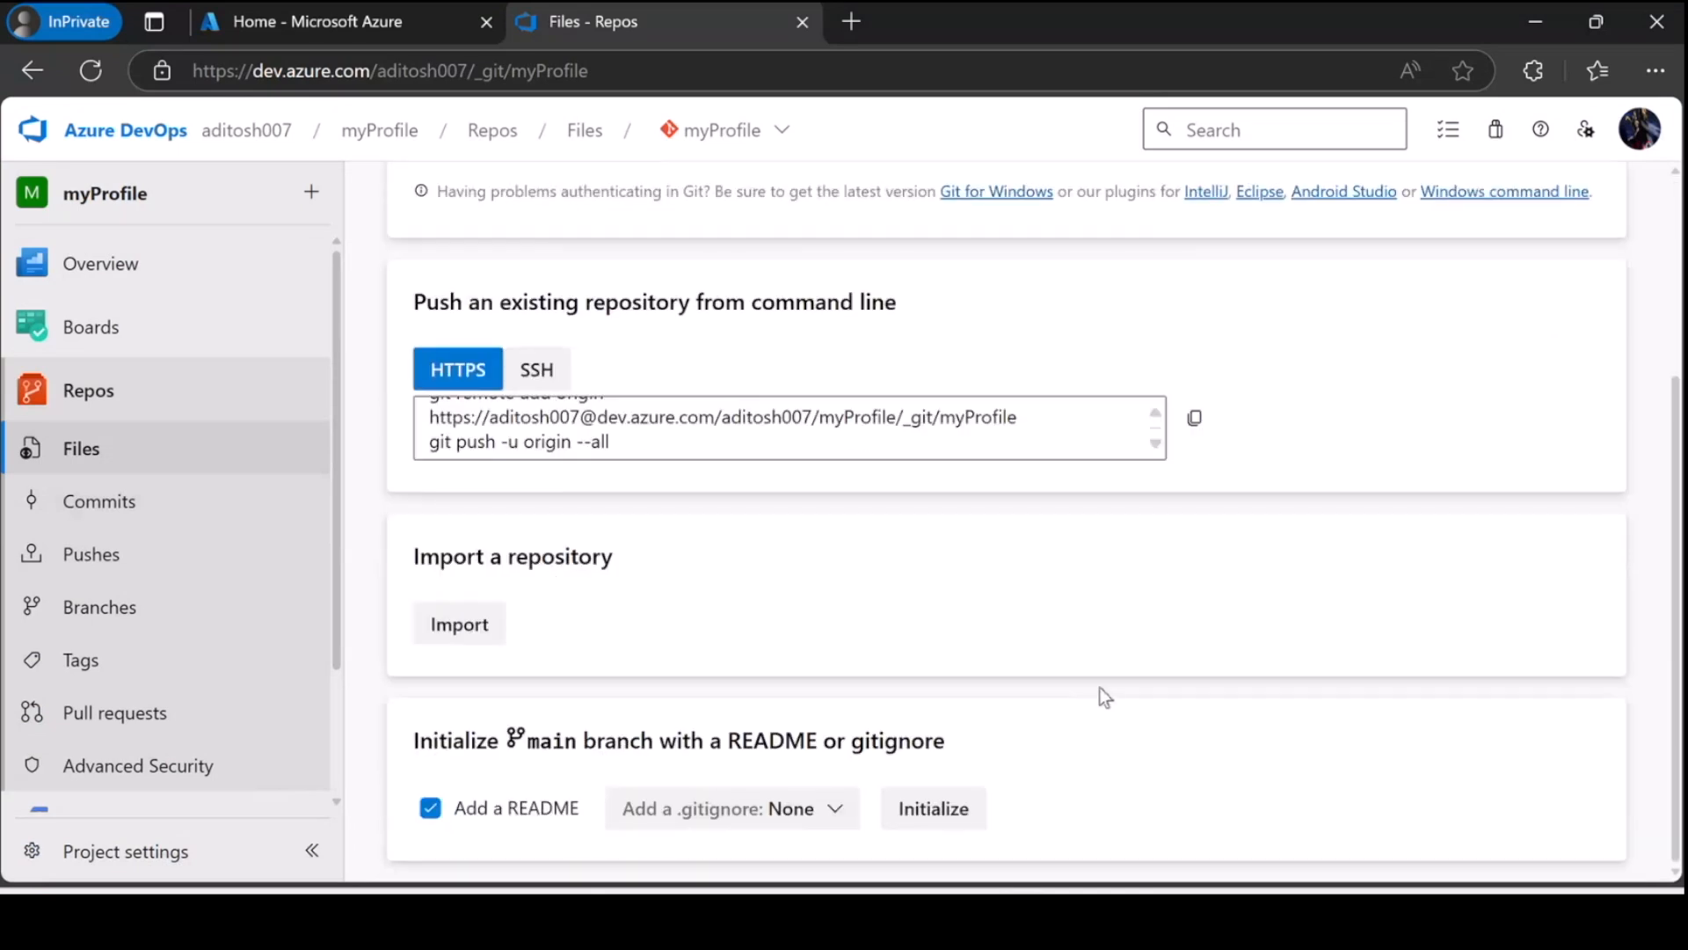
mouse_move(459, 624)
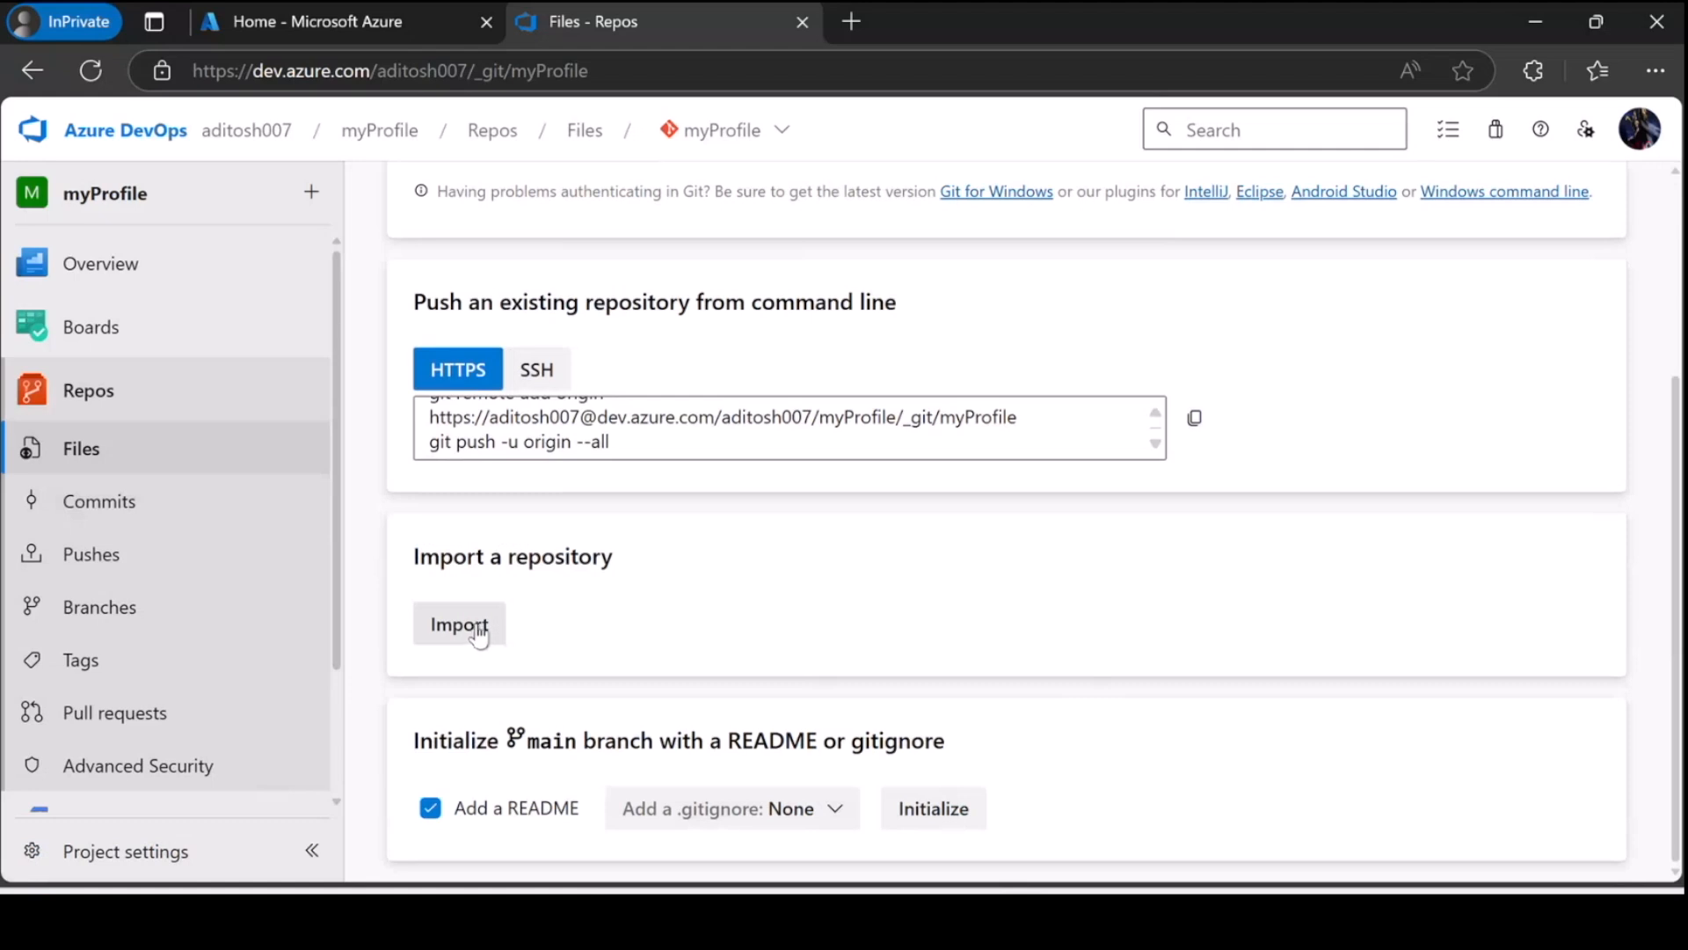
scroll("up", 3)
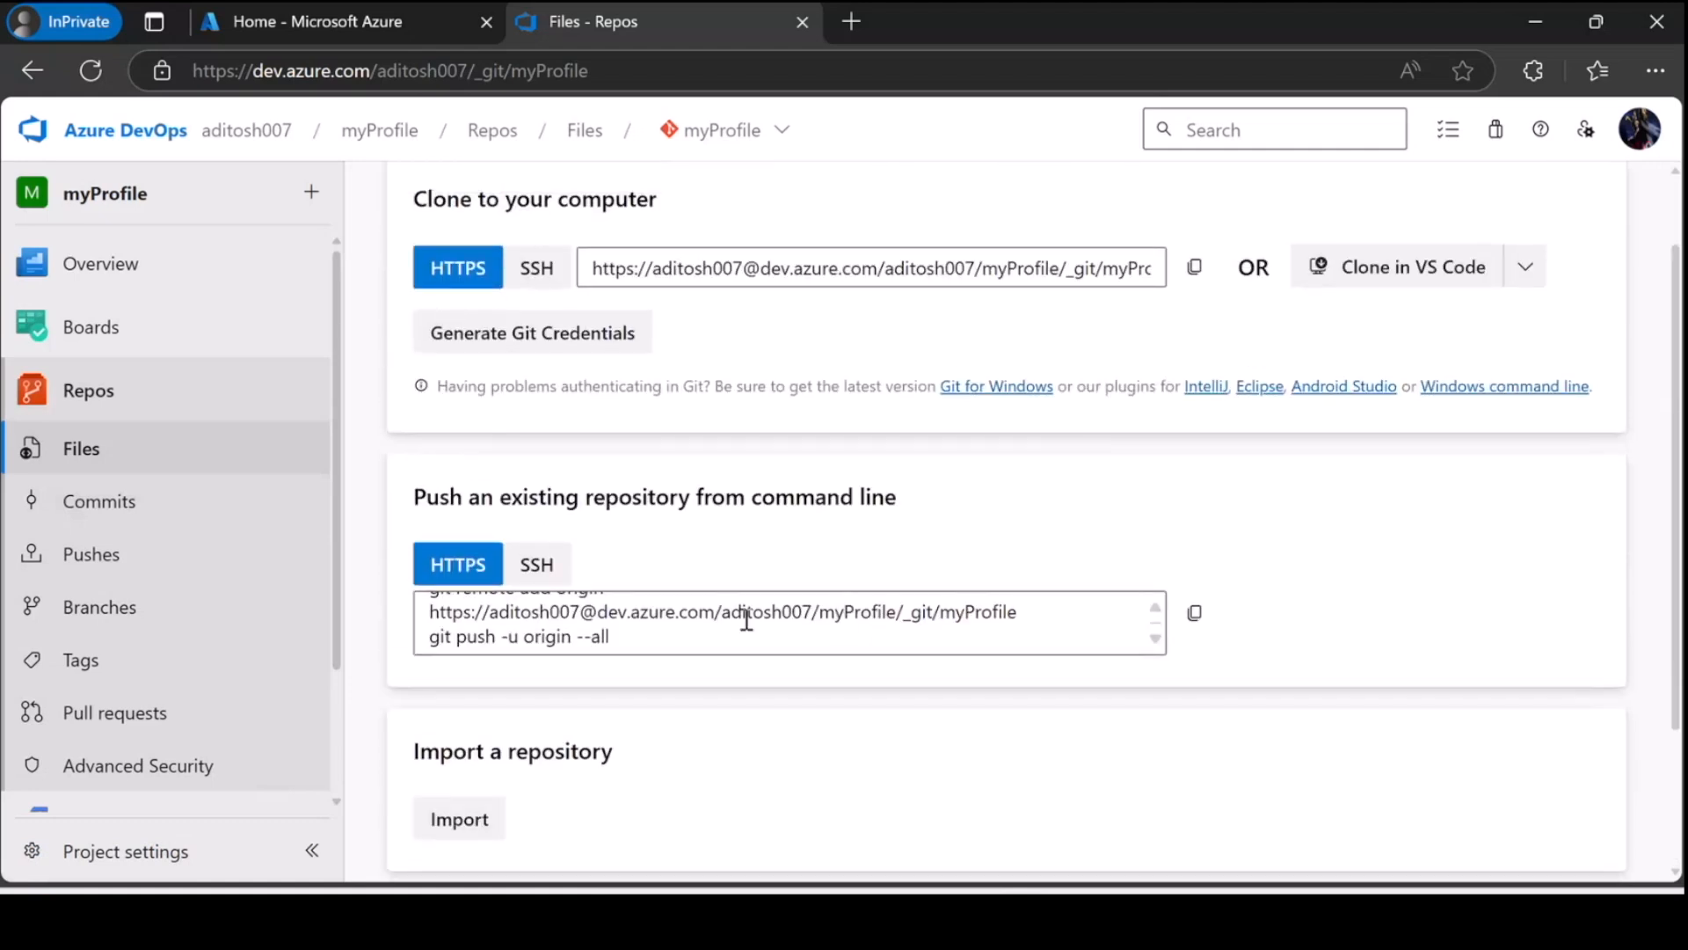
scroll("up", 3)
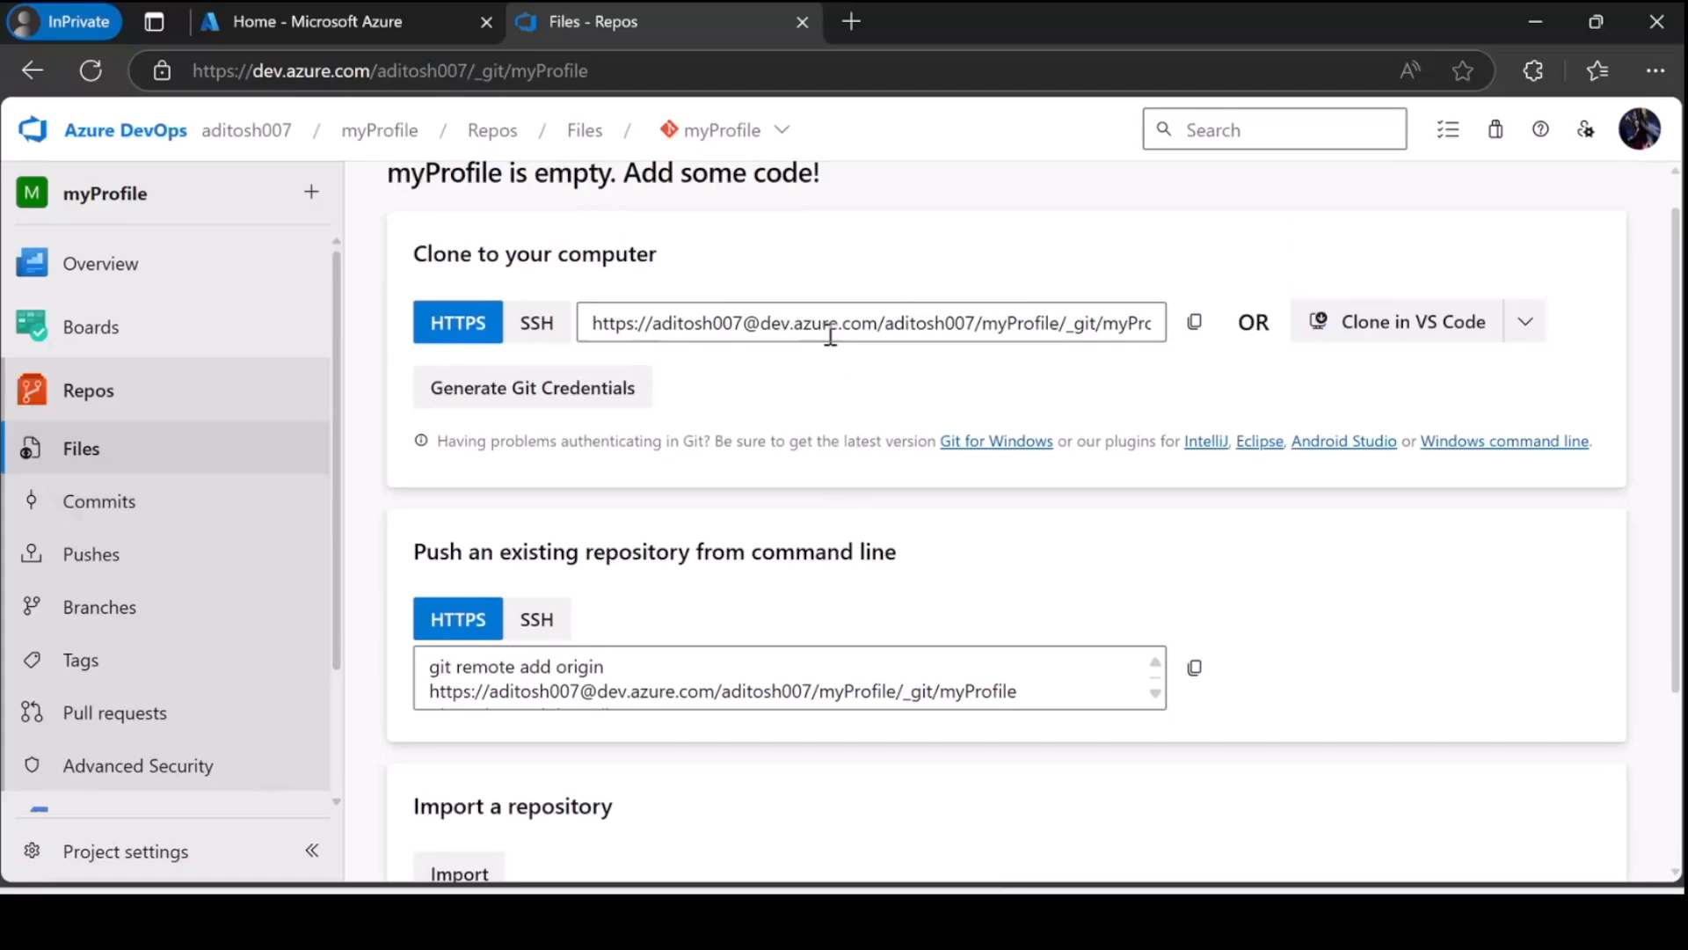
mouse_move(878, 342)
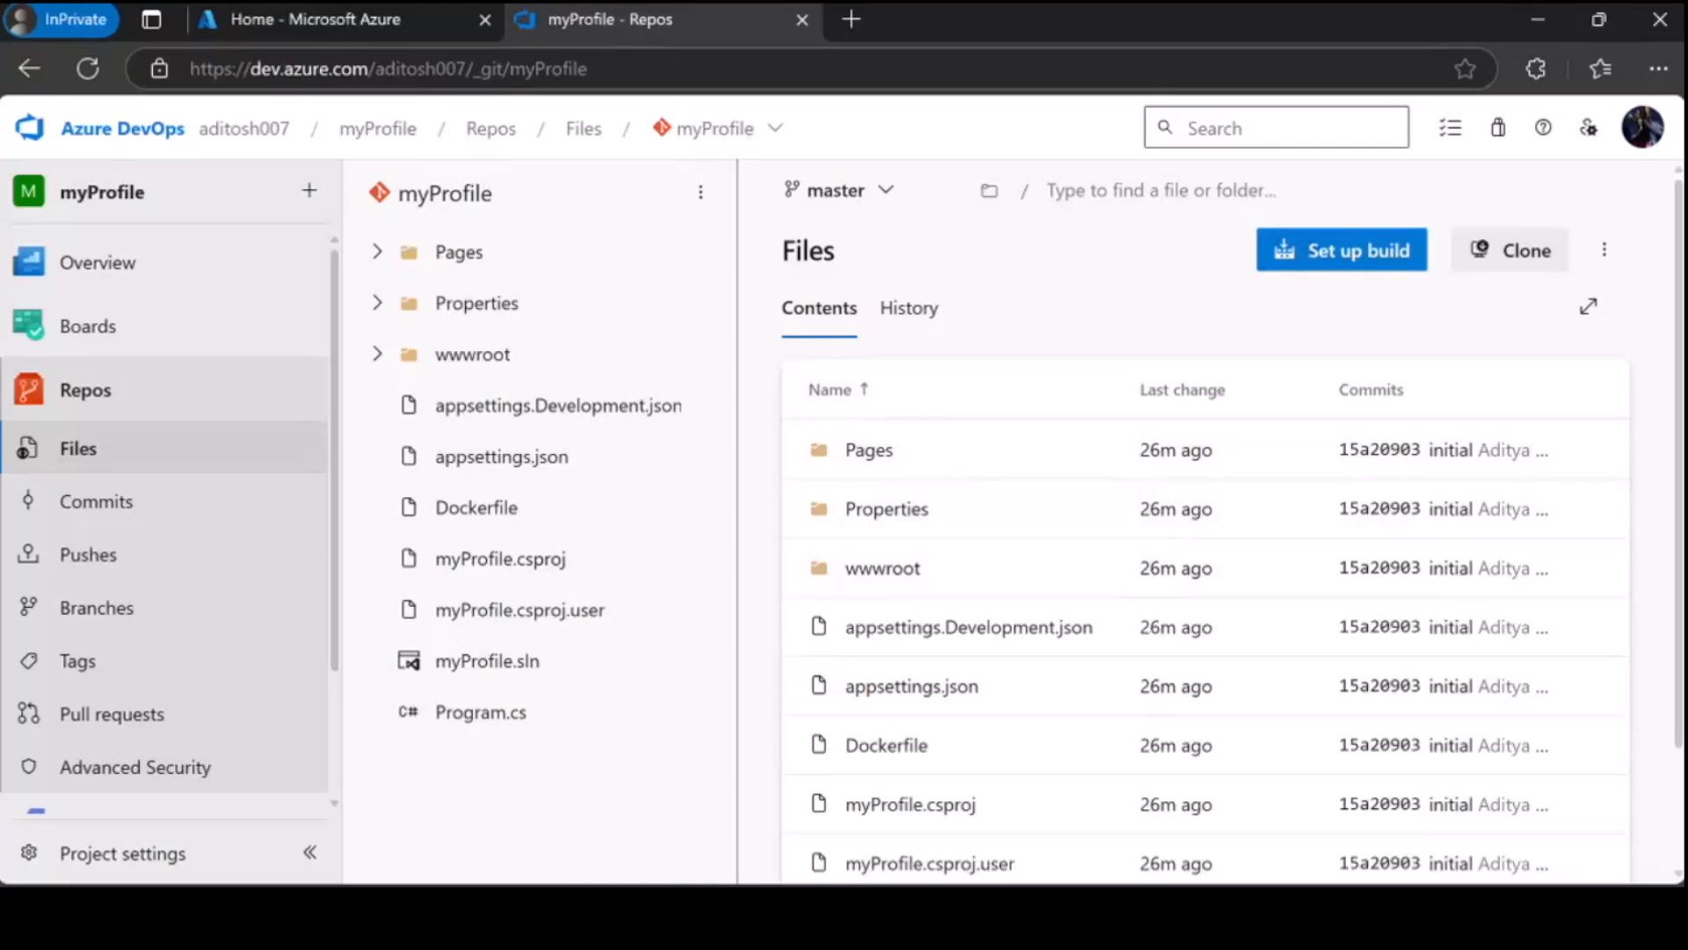
- Set up a build pipeline connected to the myProfile repository
left_click(1342, 250)
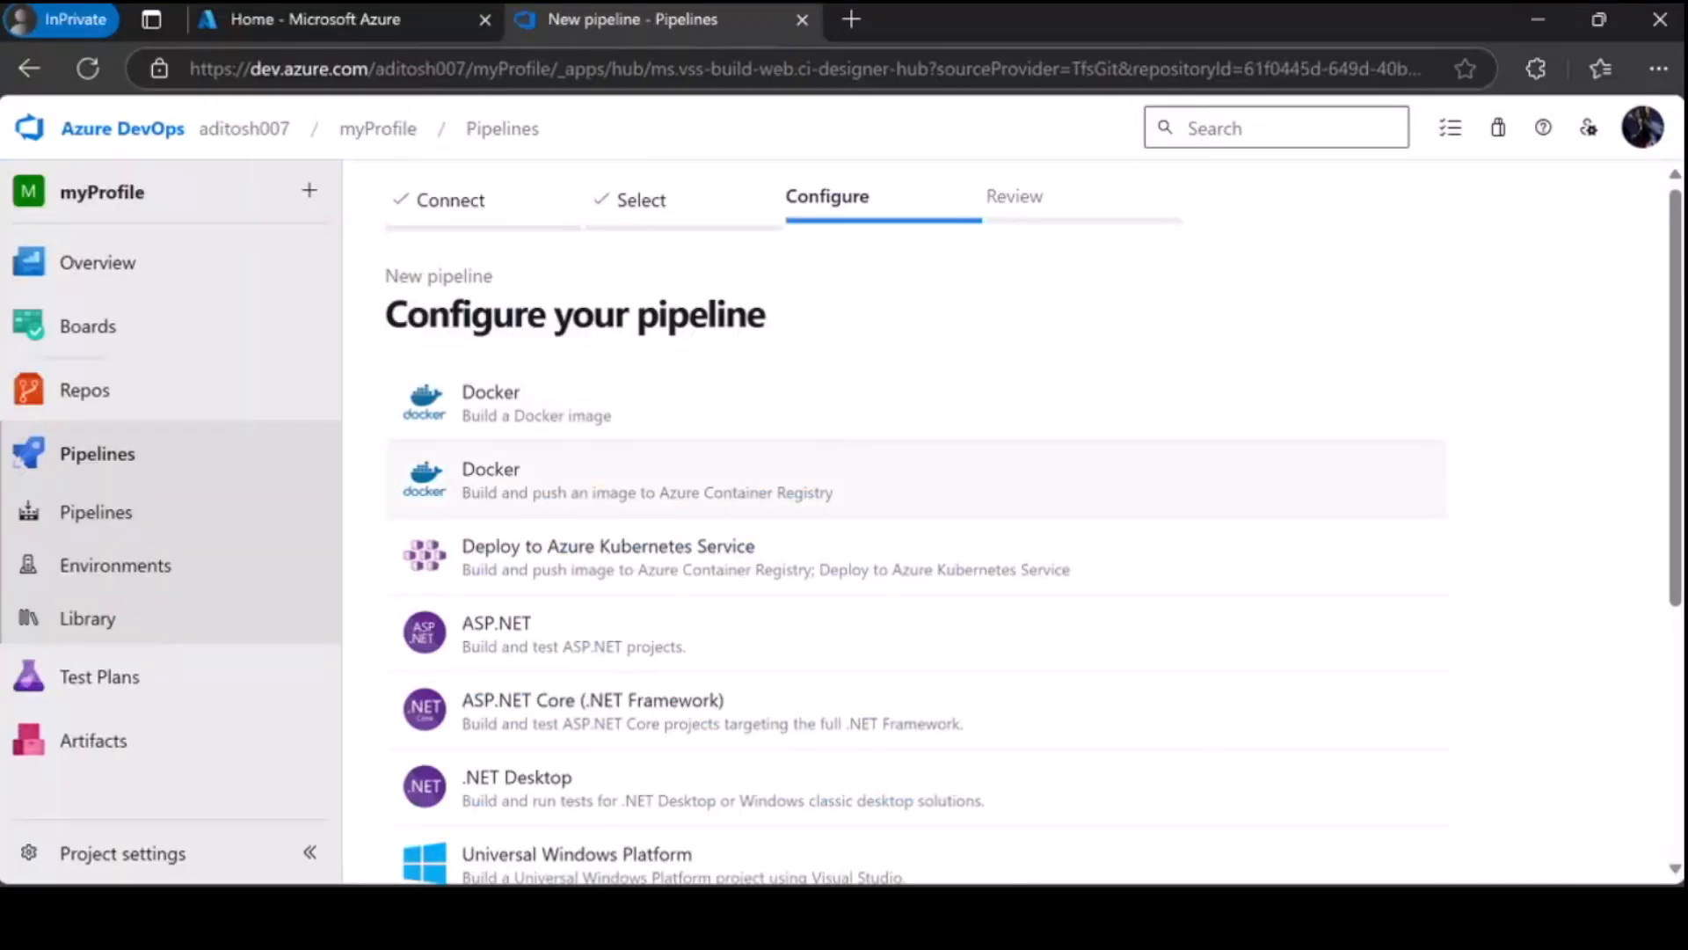
- Choose the Docker build-and-push-to-ACR template with the Visual Studio Enterprise Subscription
left_click(646, 479)
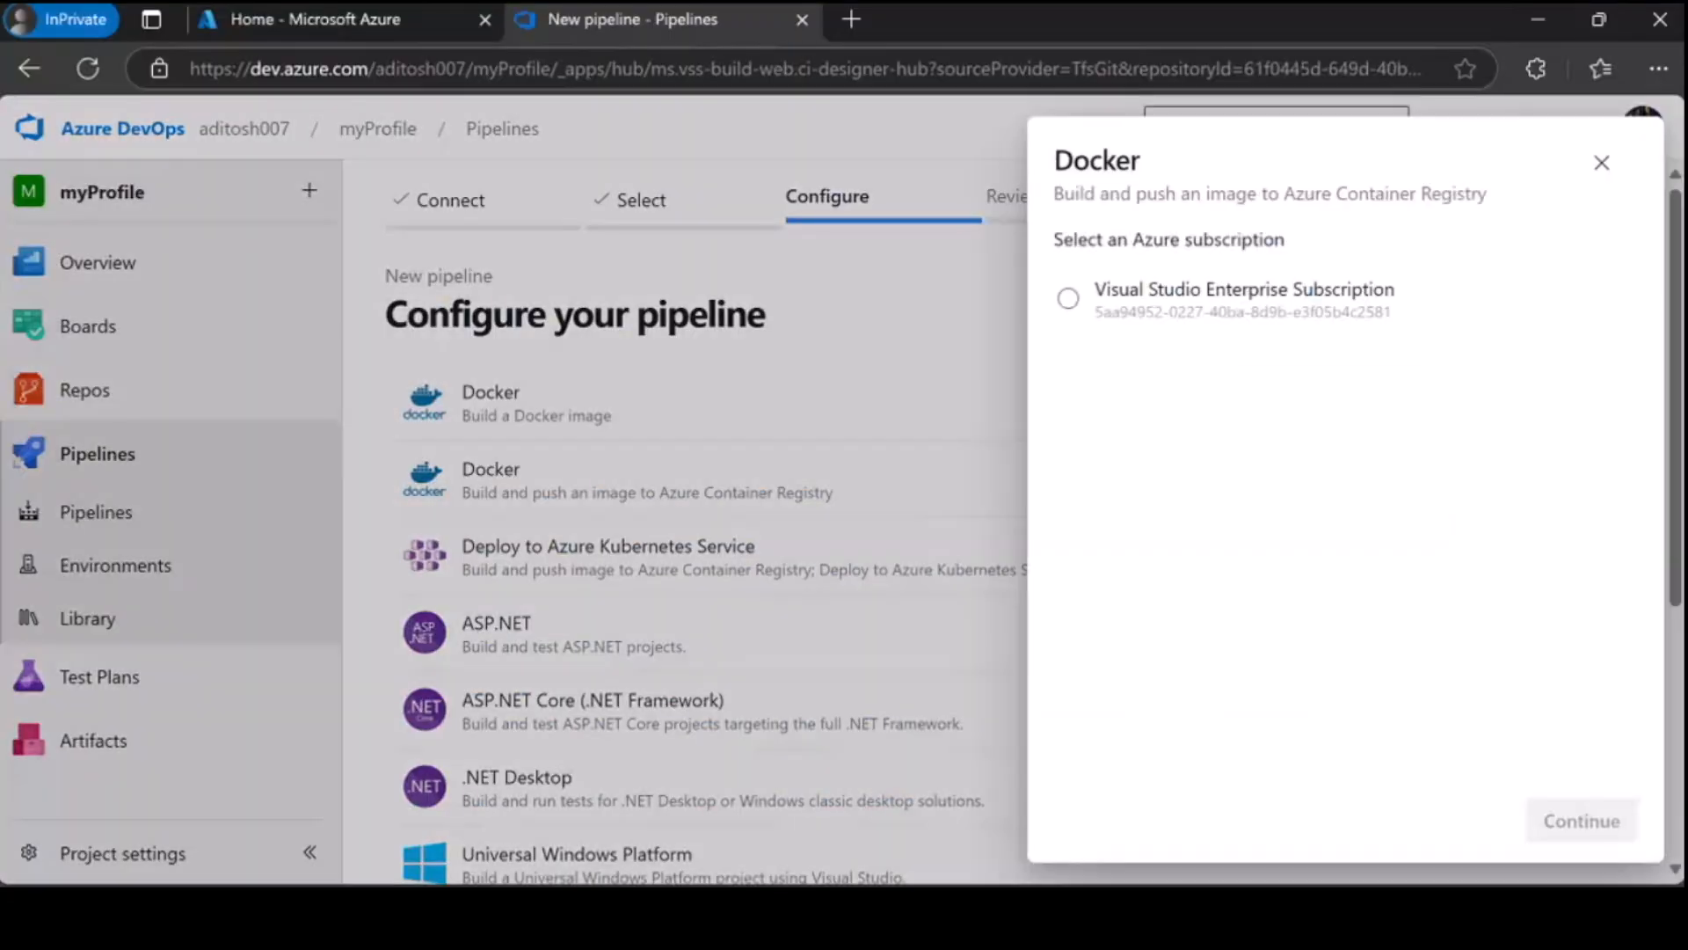
left_click(1067, 298)
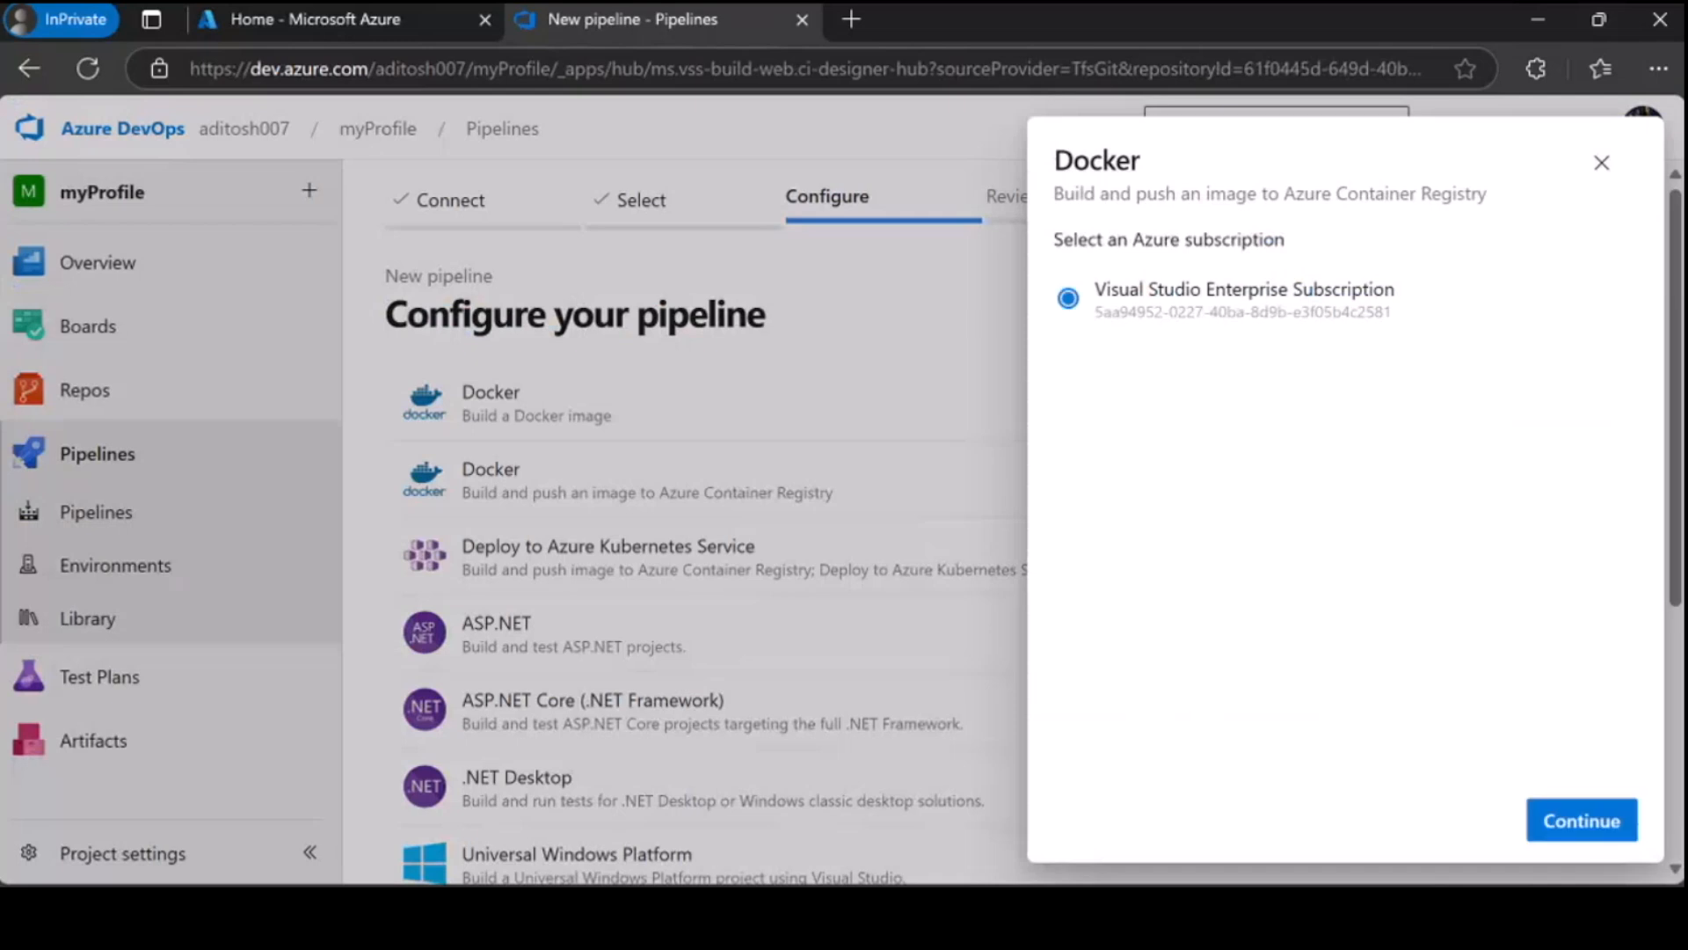
left_click(1579, 820)
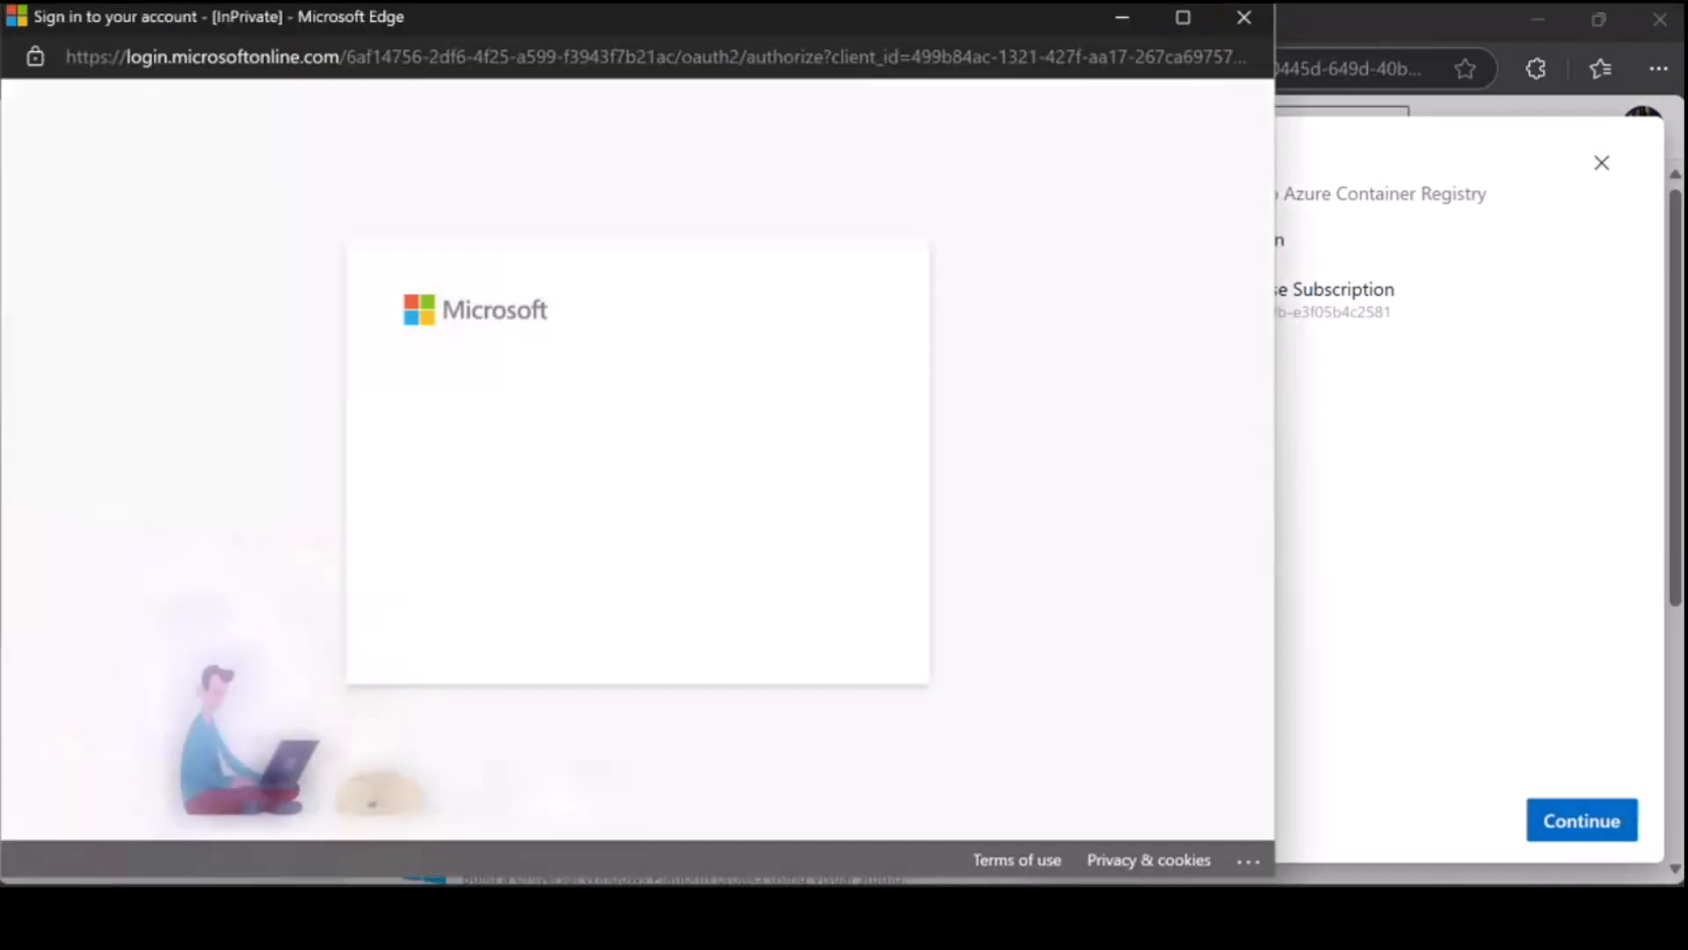
- Sign in with the saved account and find no container registry available
type("ad")
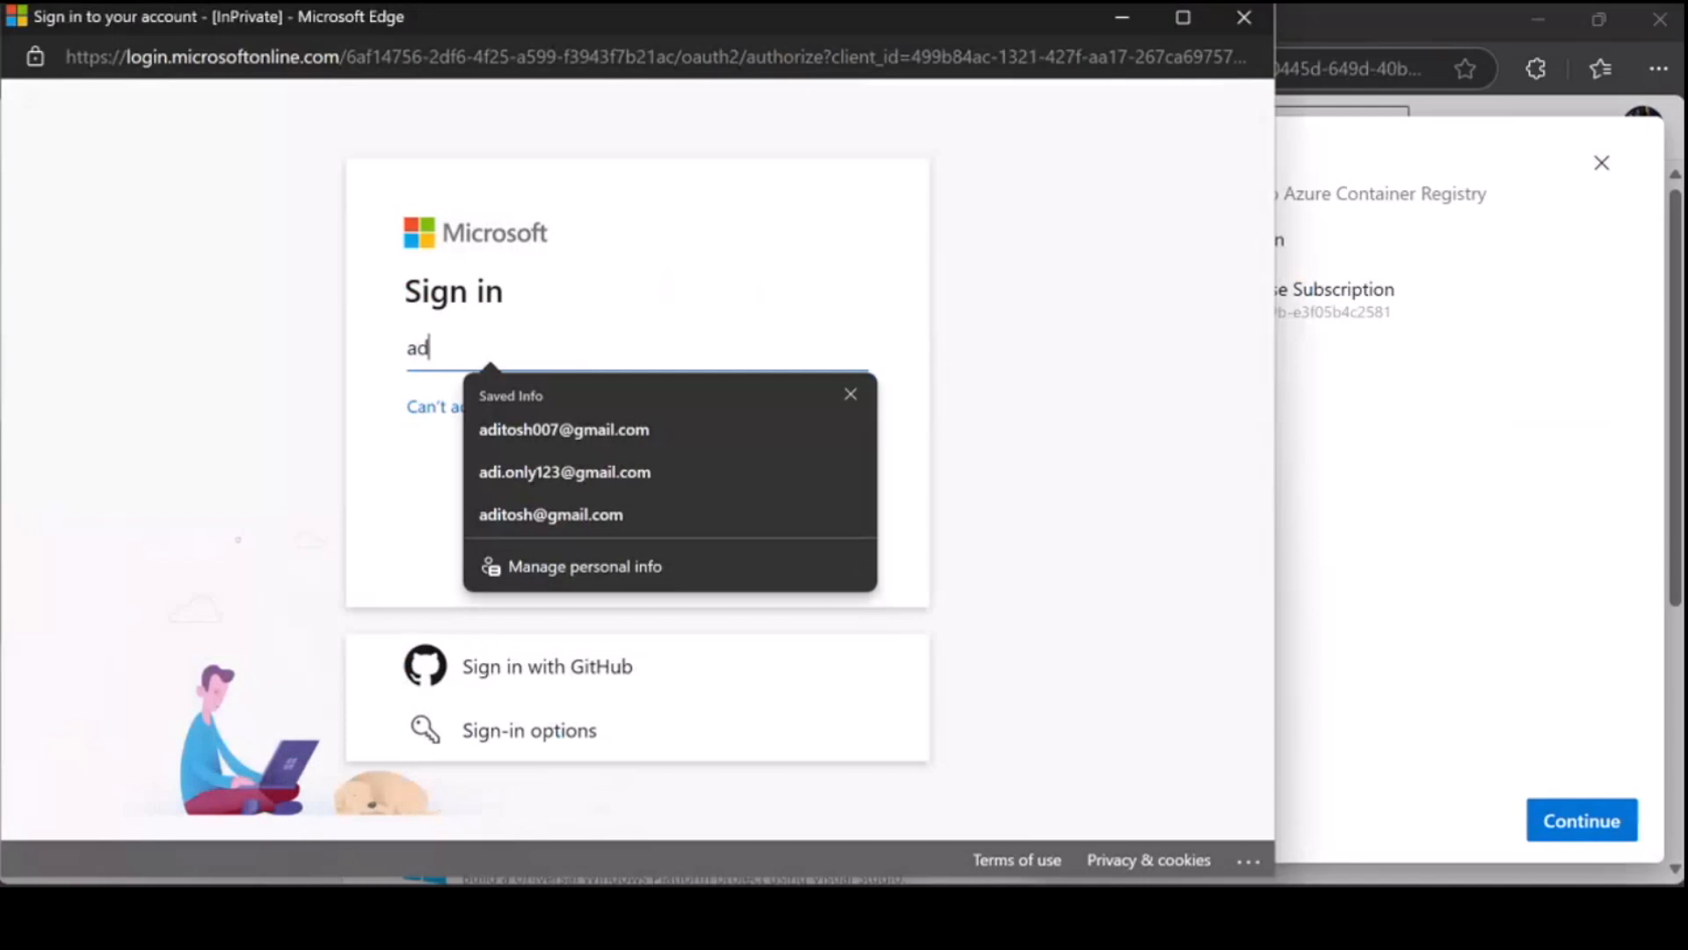
left_click(562, 428)
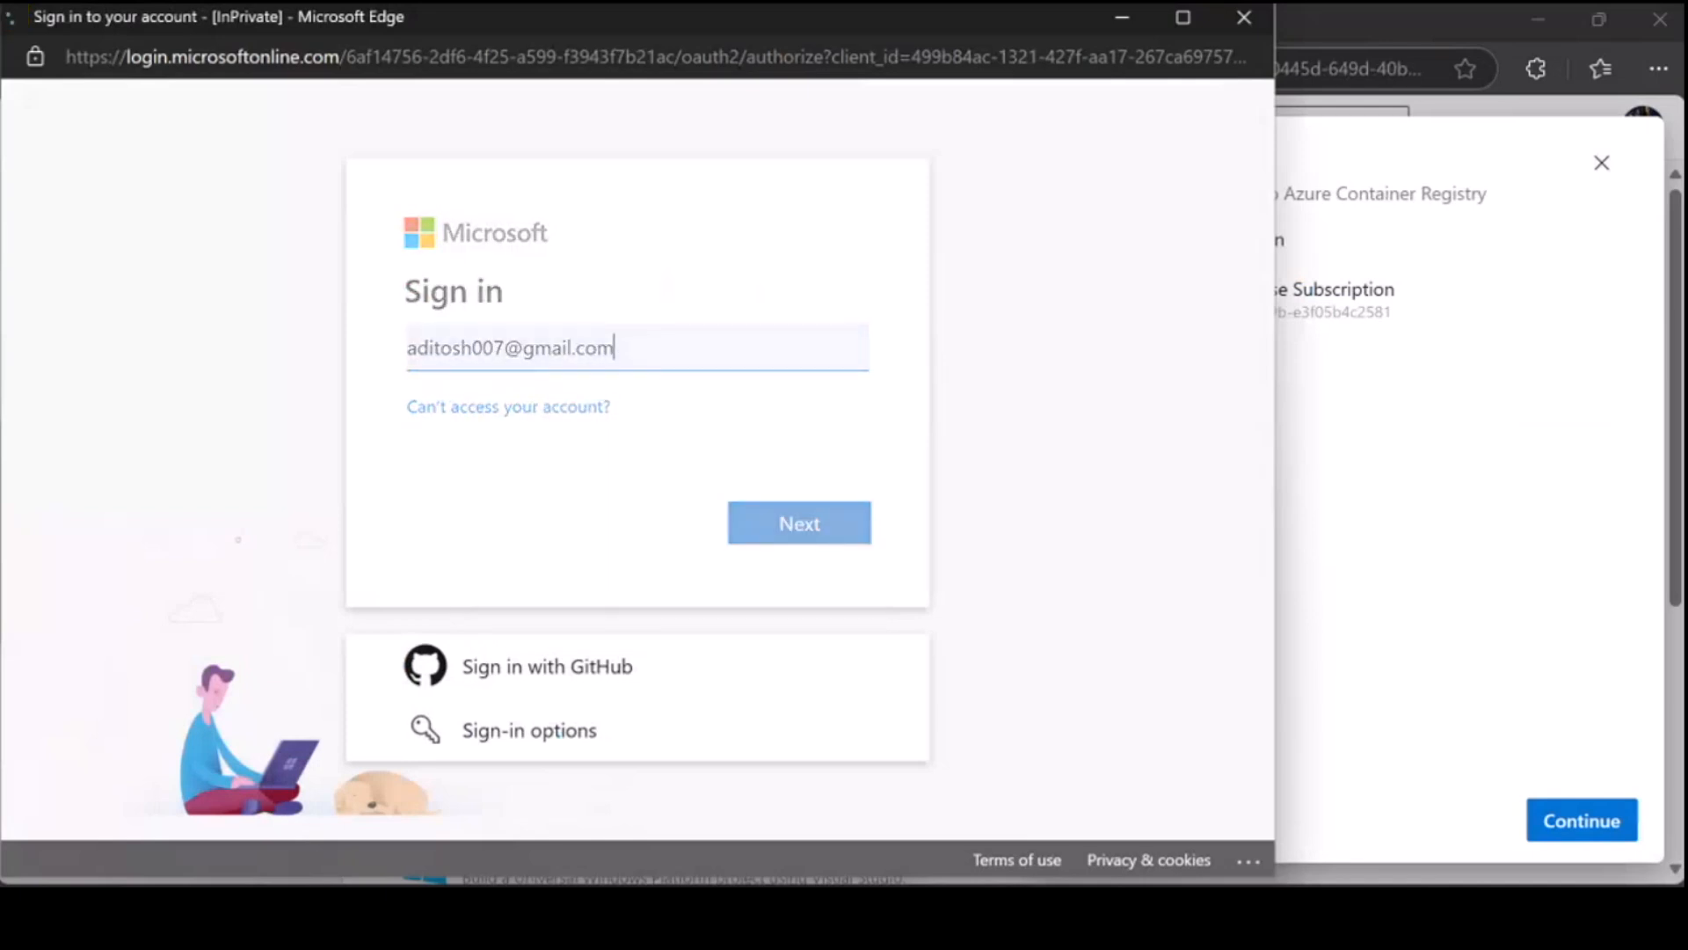
left_click(799, 523)
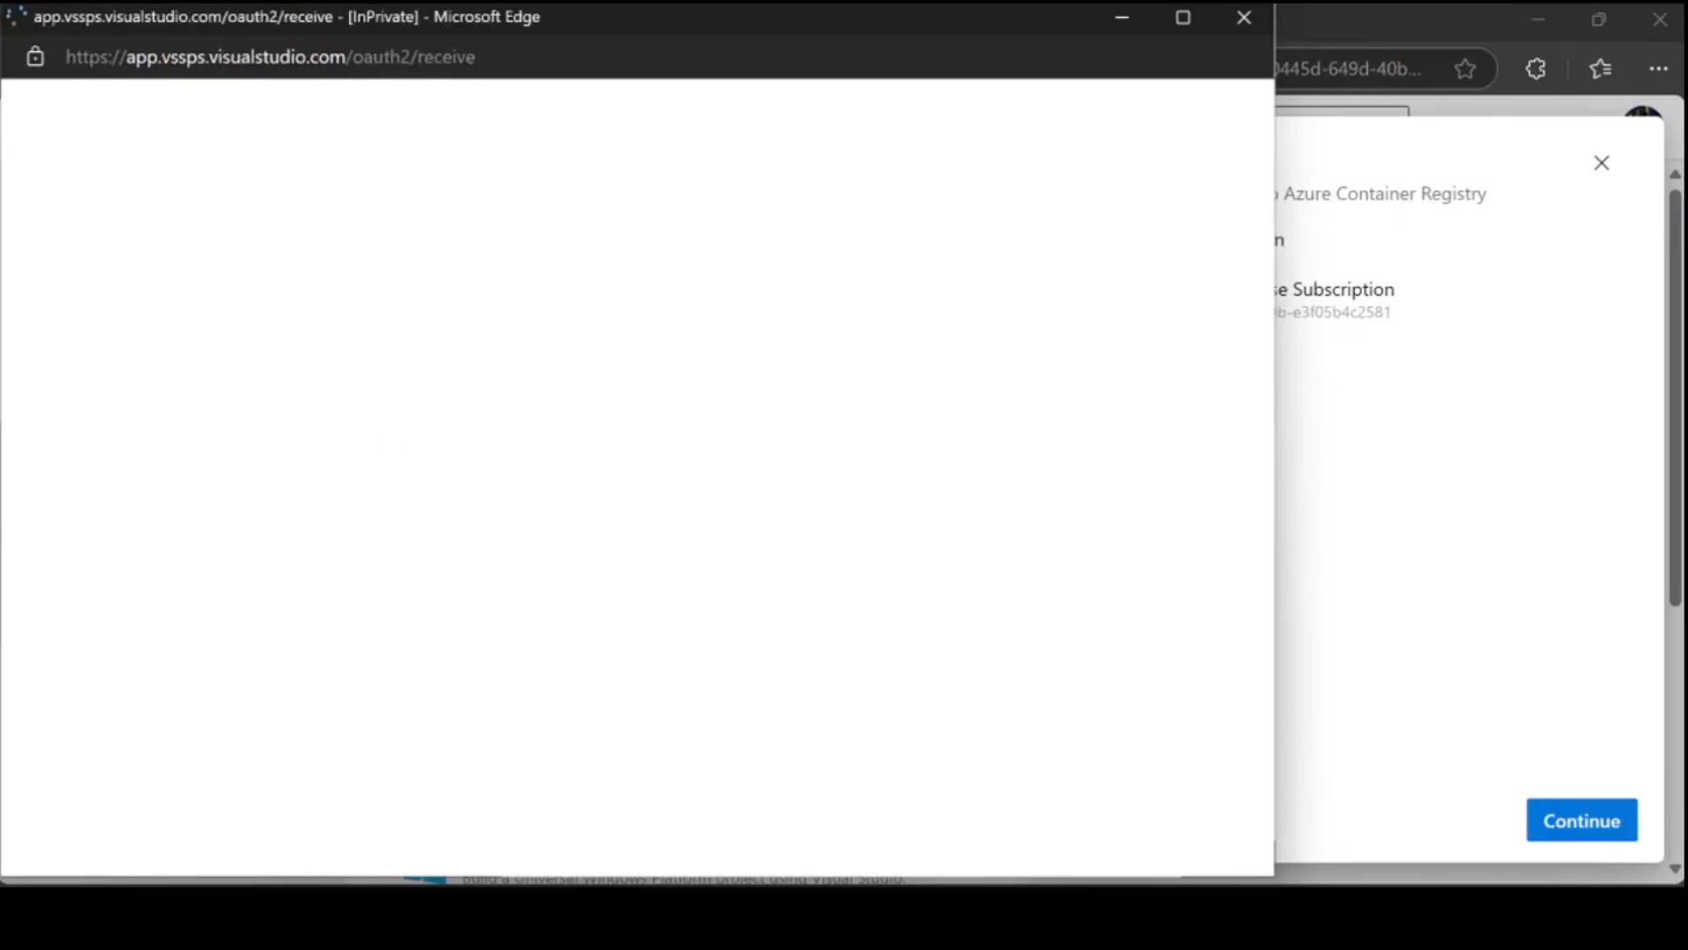
left_click(1579, 820)
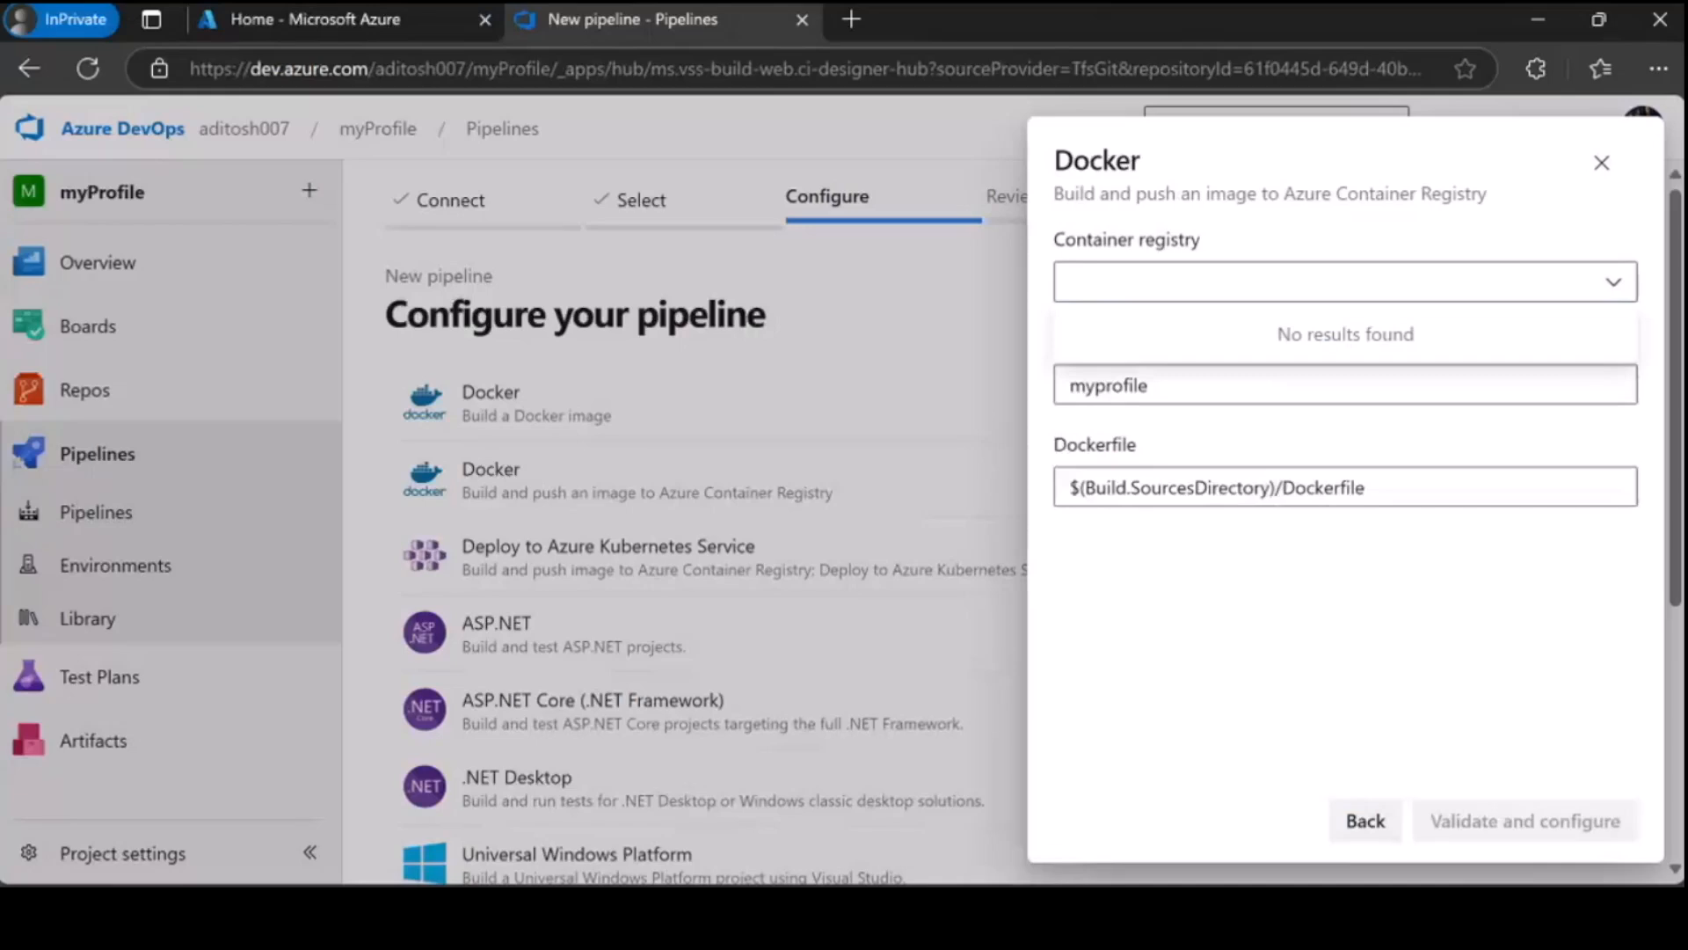
left_click(1344, 282)
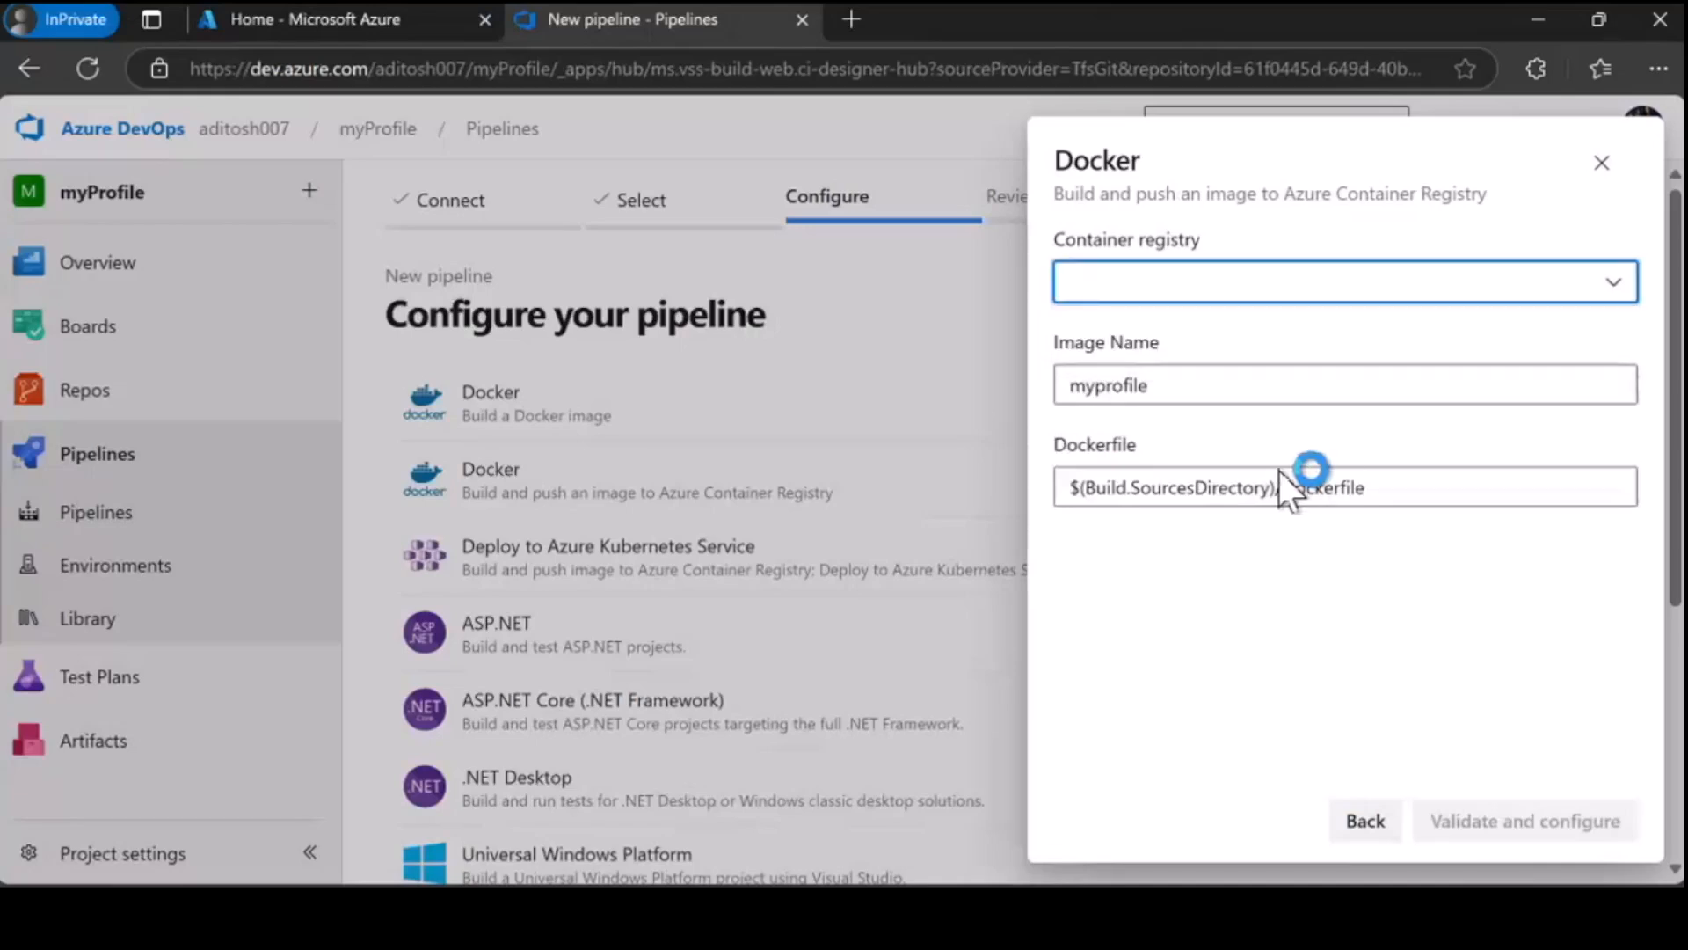
left_click(342, 19)
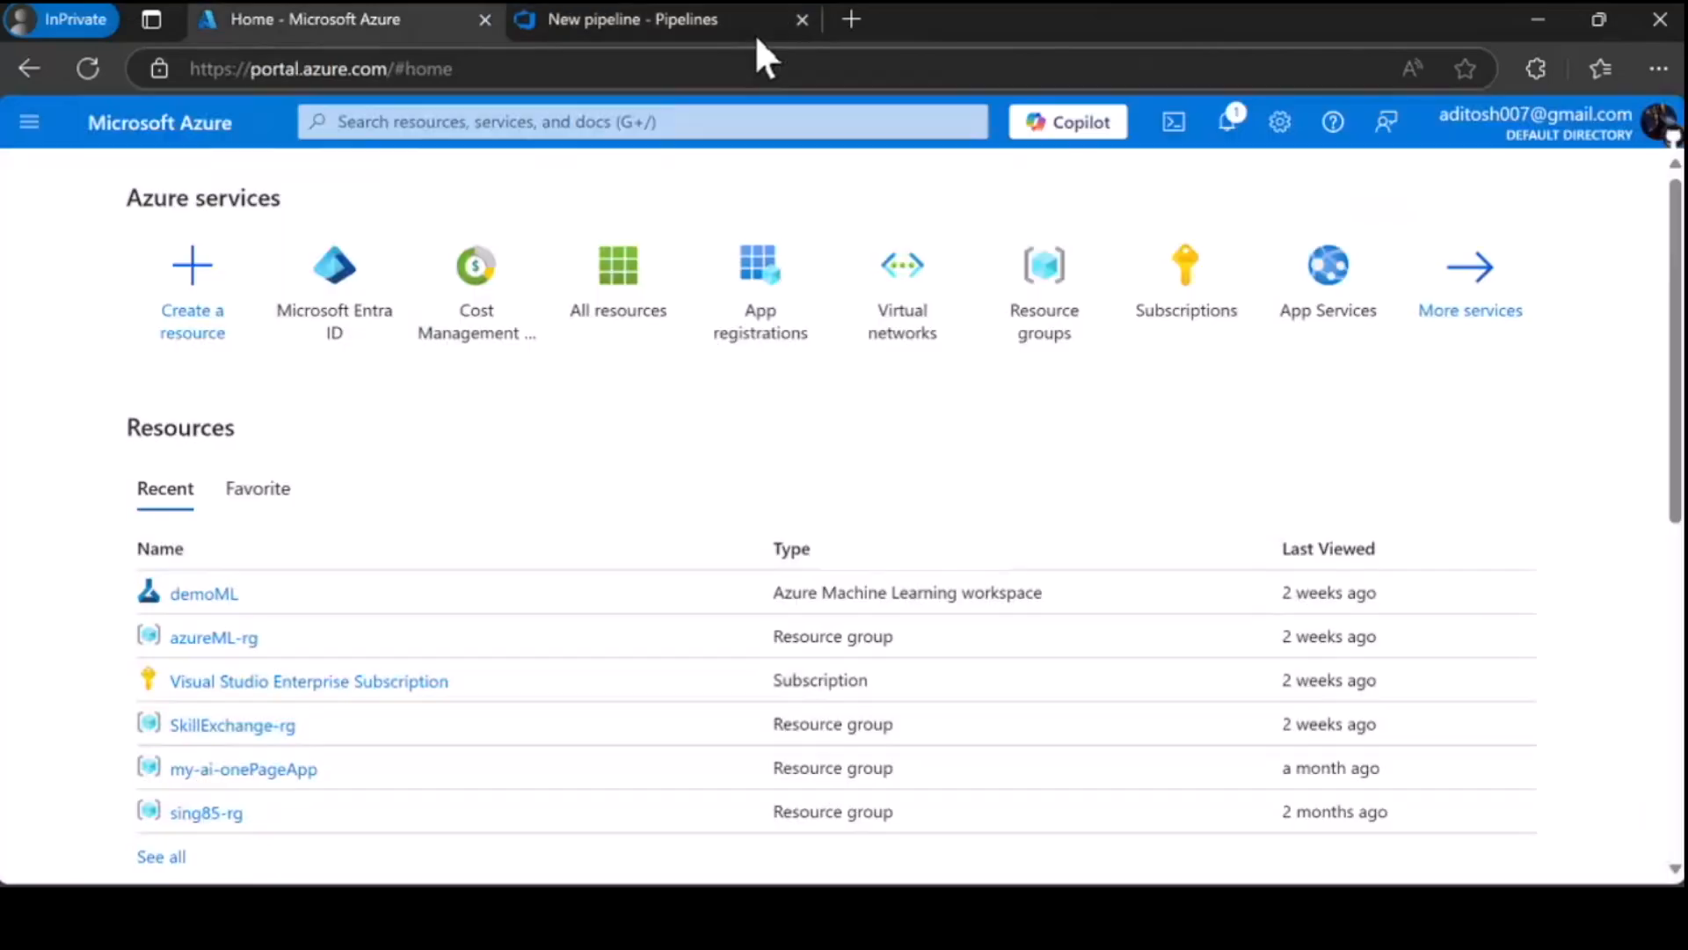
- Search the marketplace for 'container' and open the Container Registry offering
left_click(191, 279)
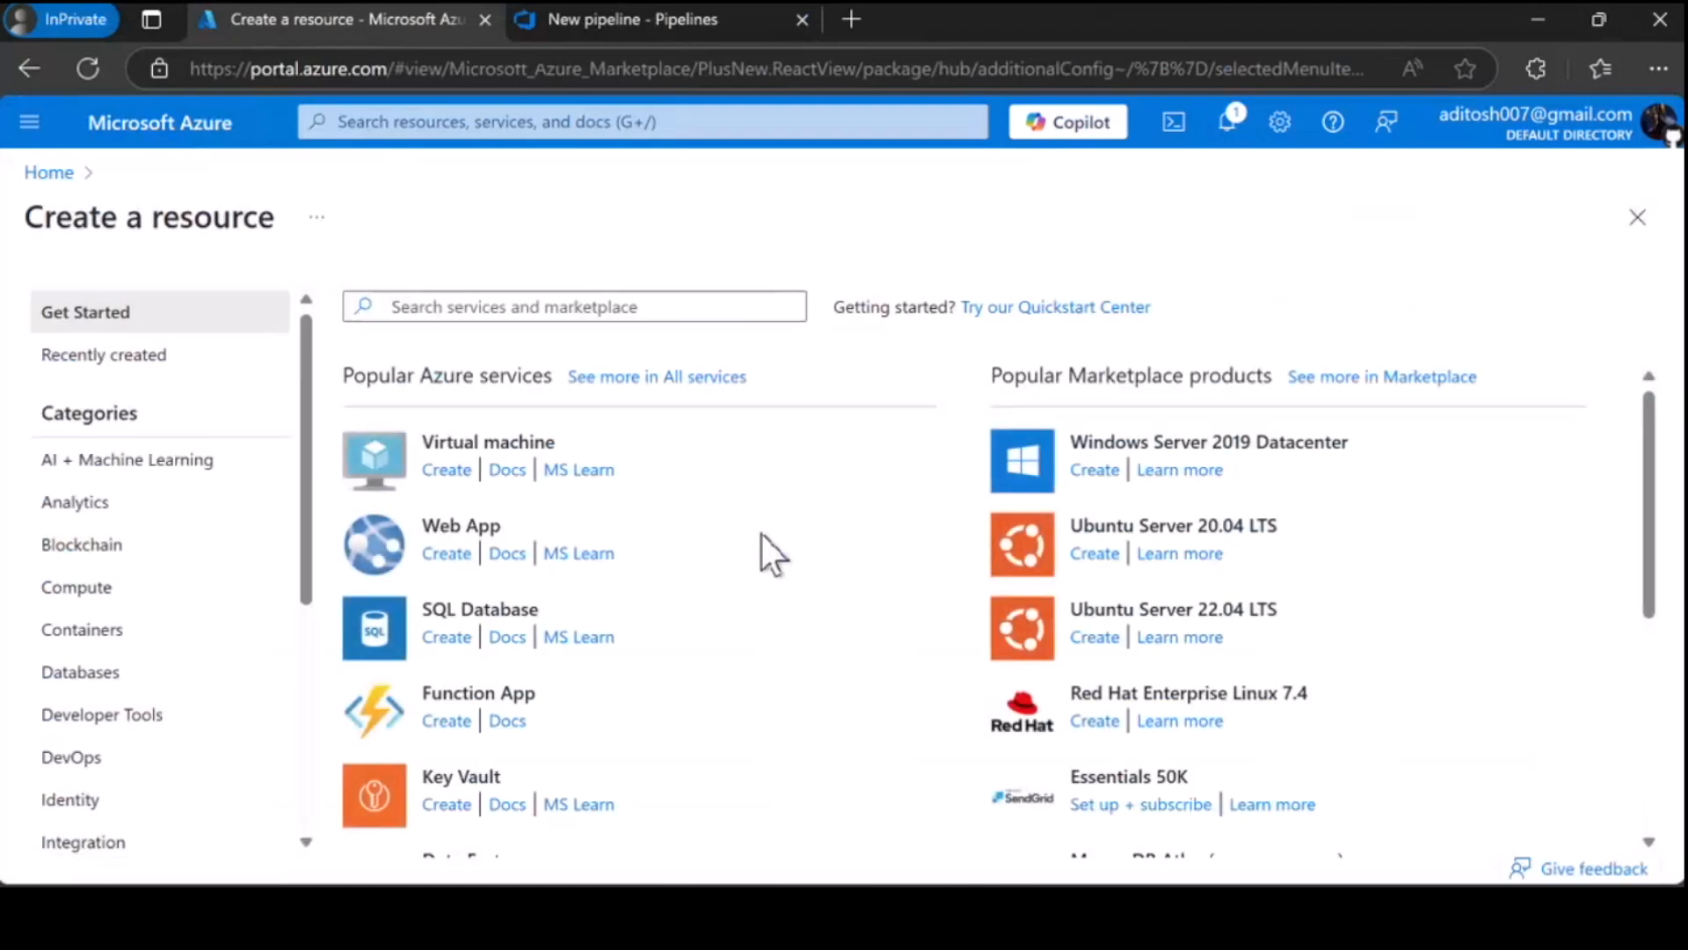
type("cont")
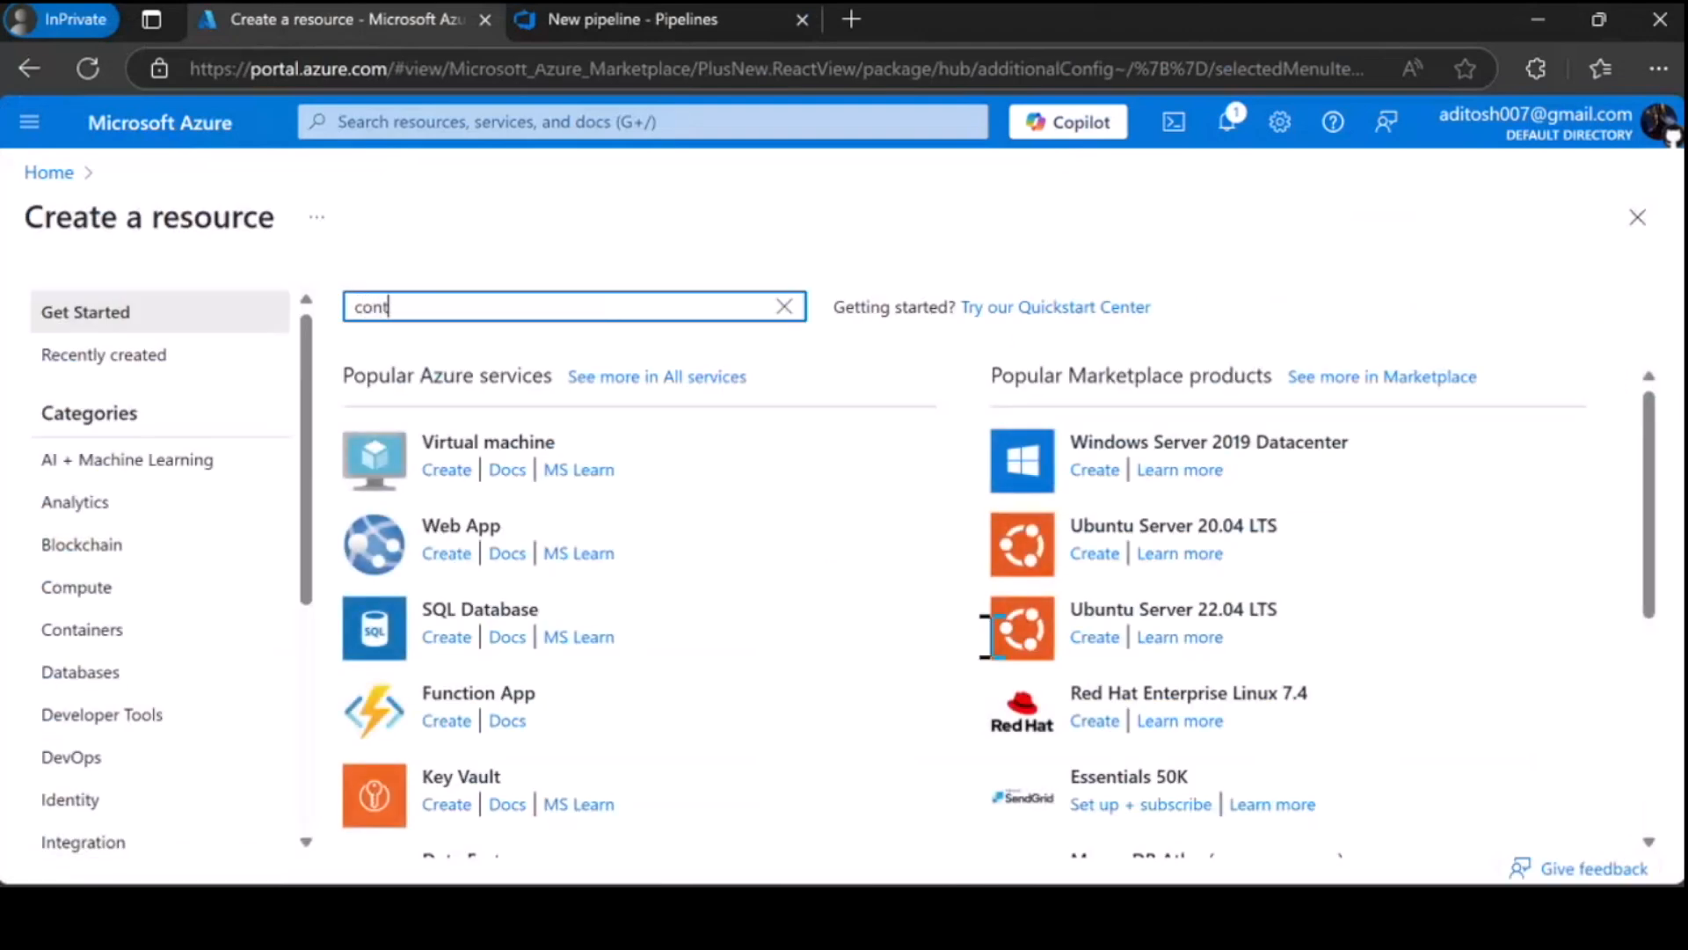
type("ainer")
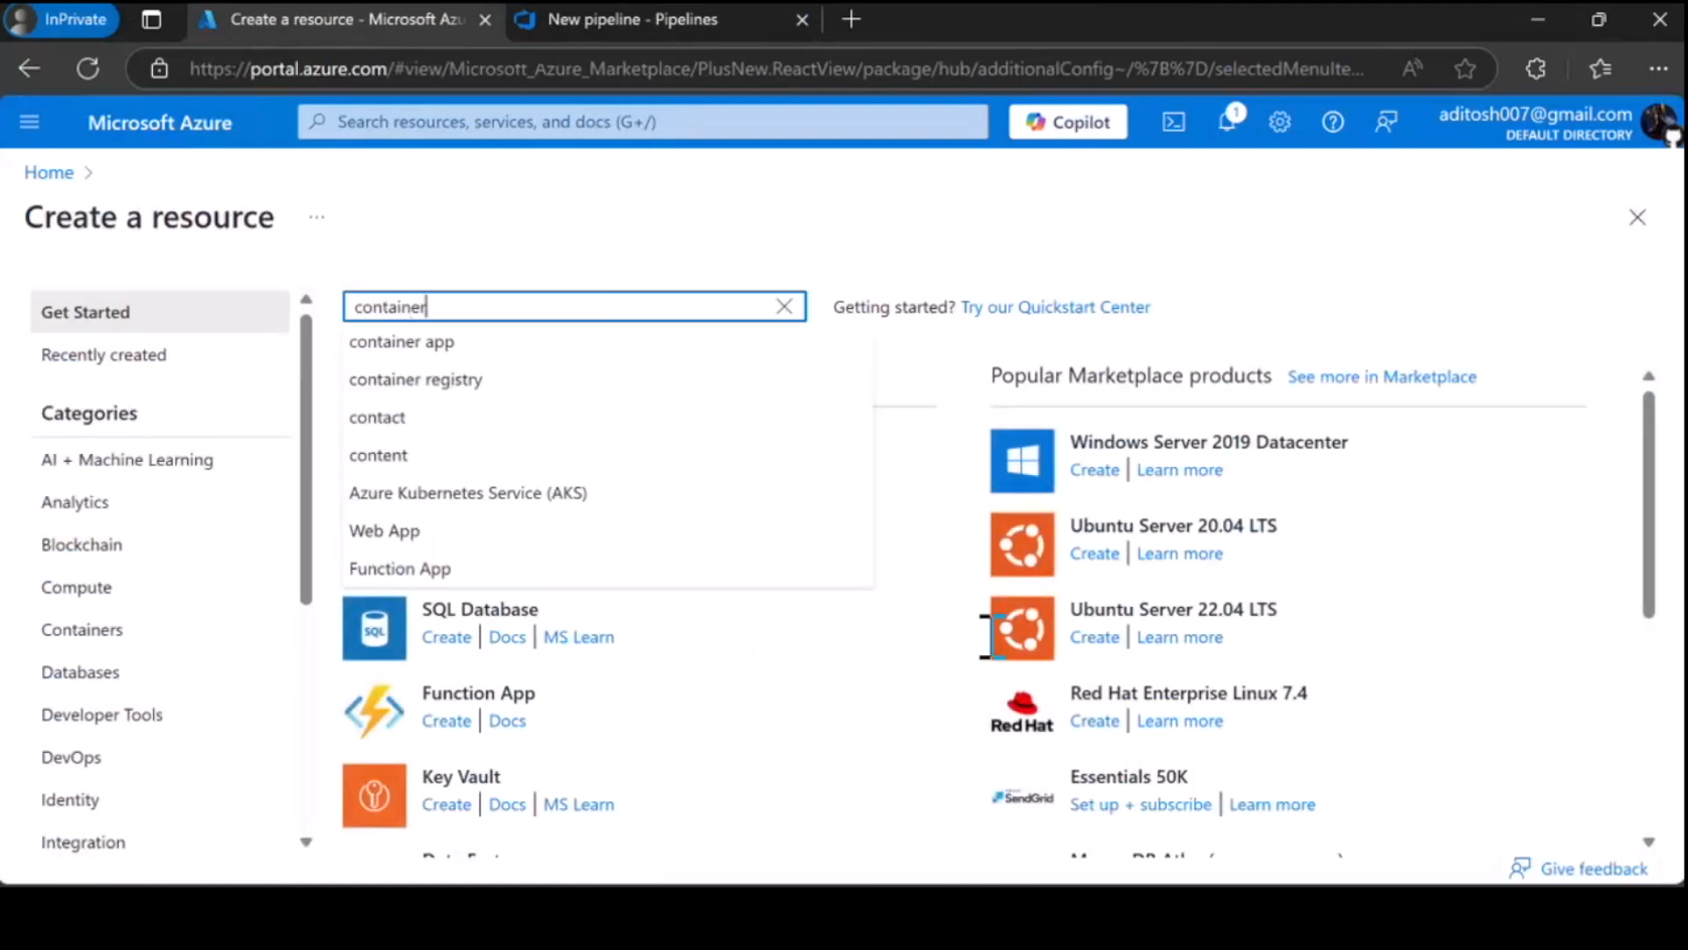
left_click(414, 379)
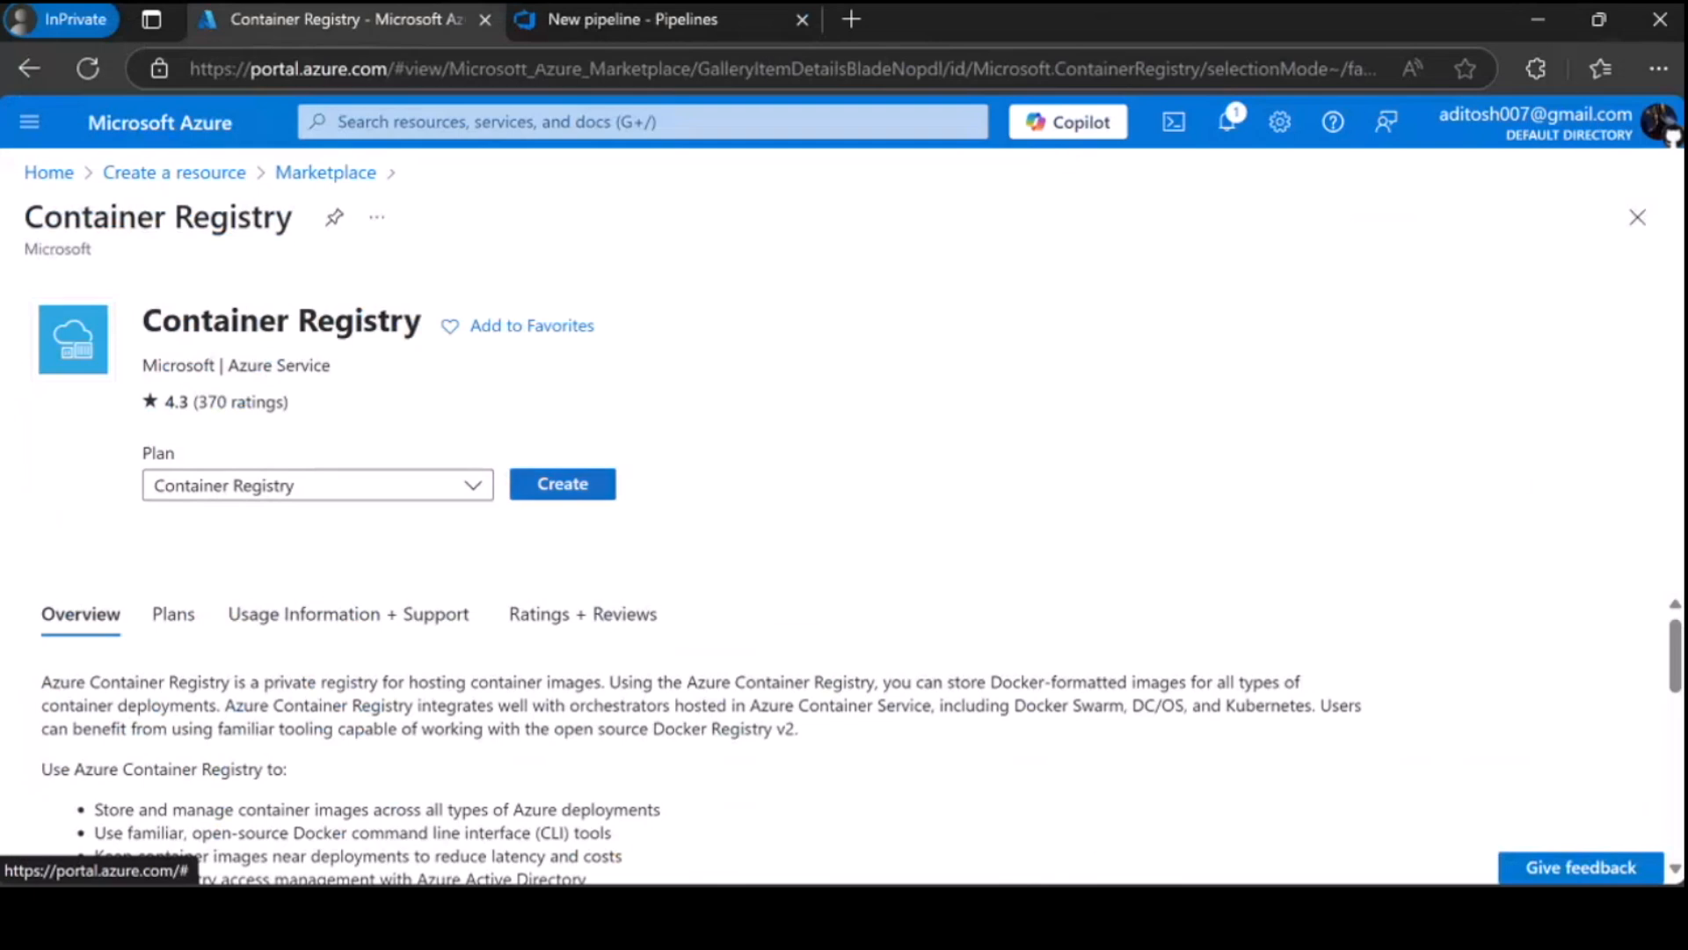
- Start a new container registry and create the myProfile-rg resource group
left_click(561, 483)
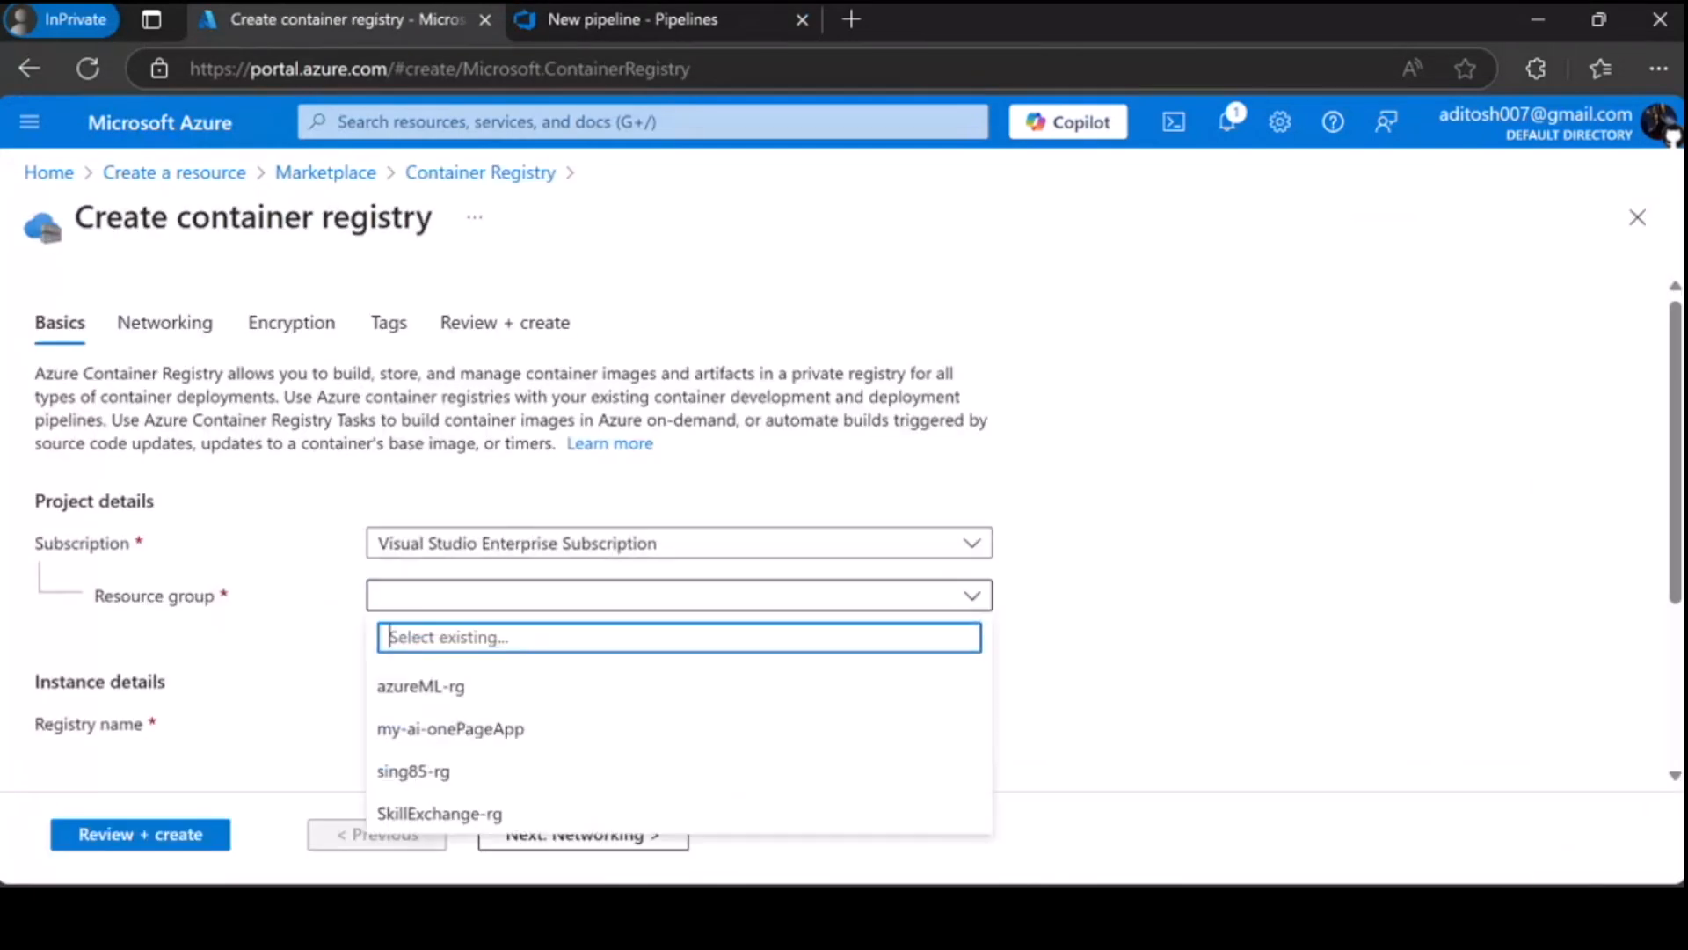
mouse_move(413, 771)
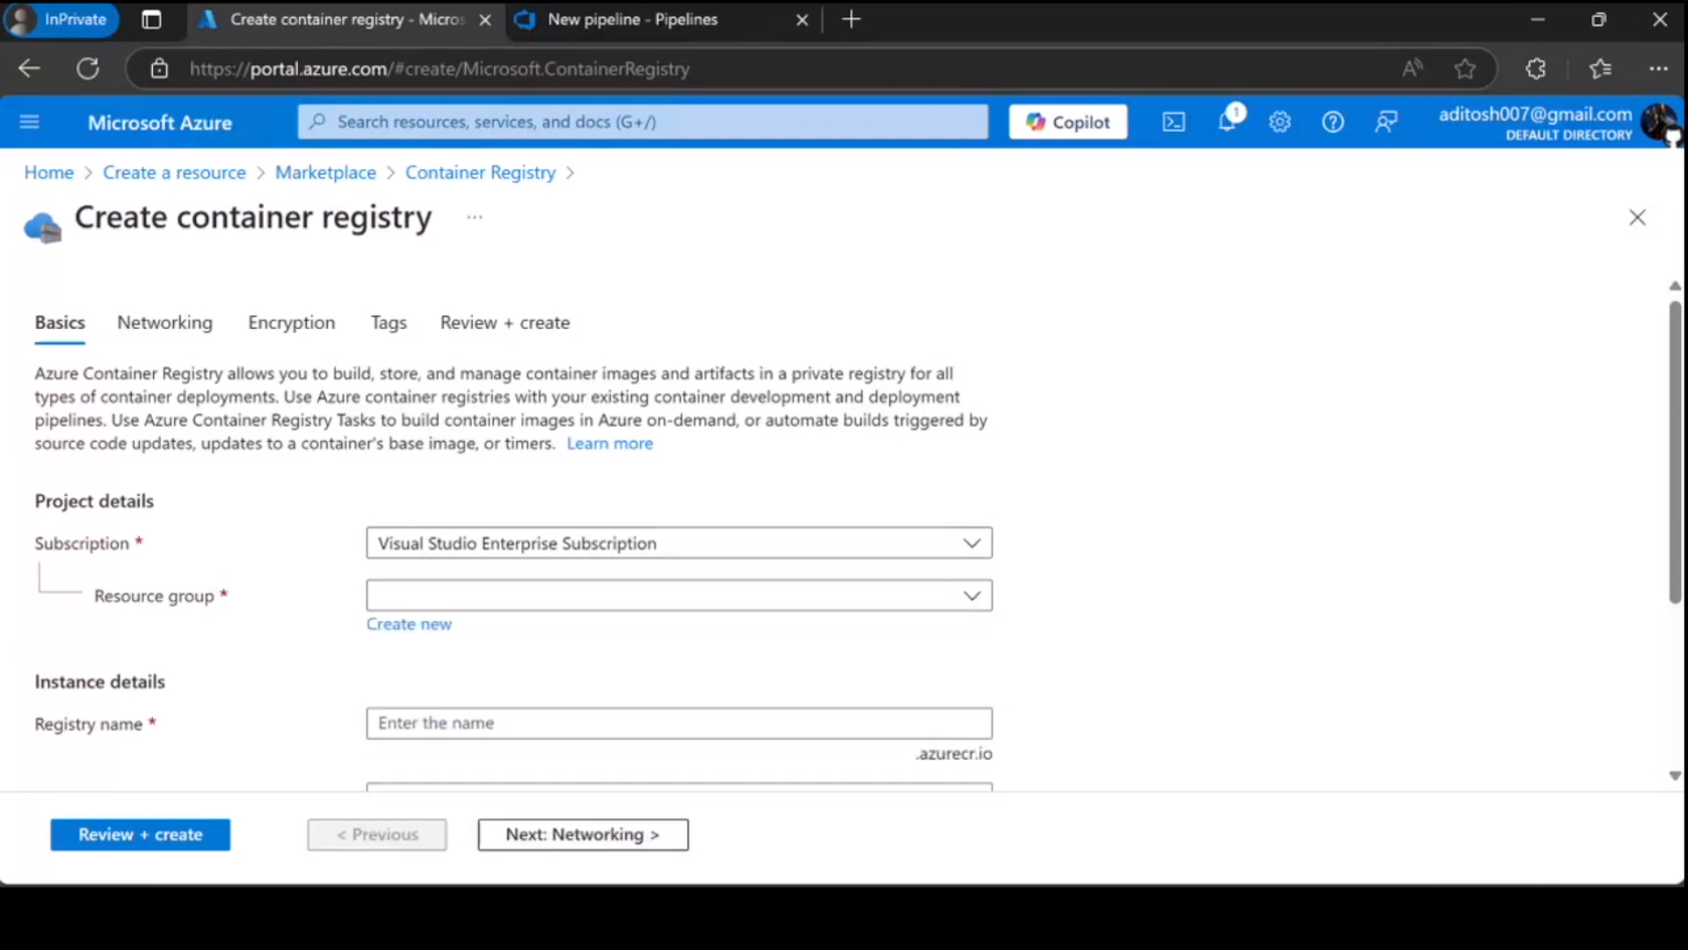
left_click(408, 624)
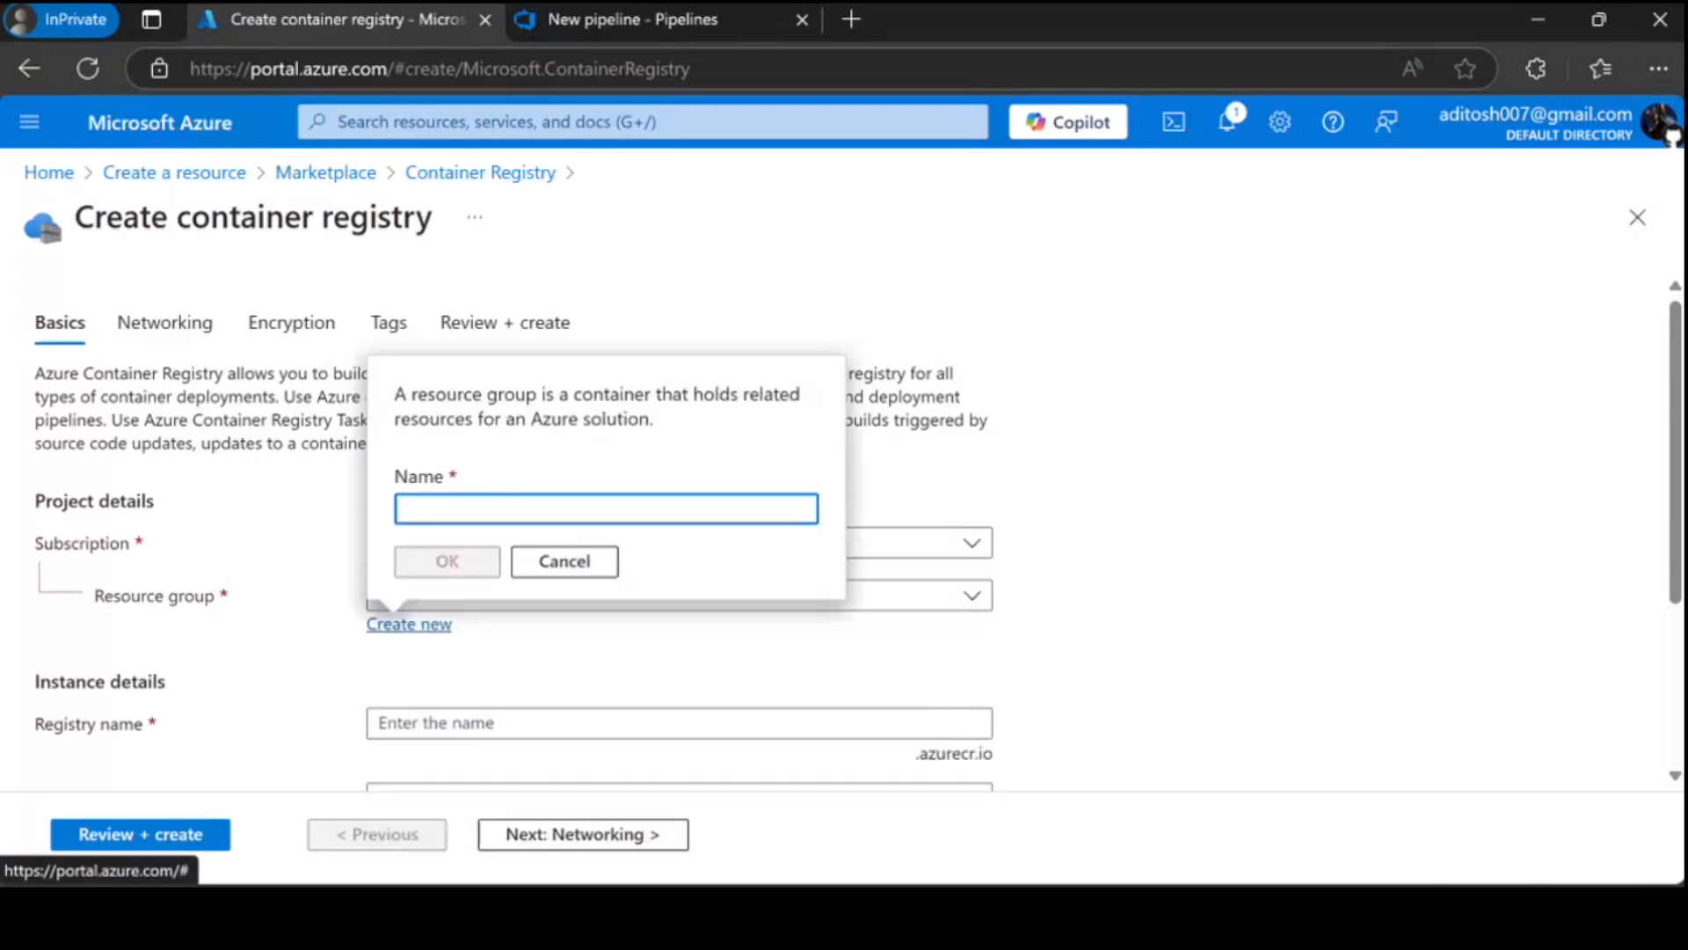
type("myPro")
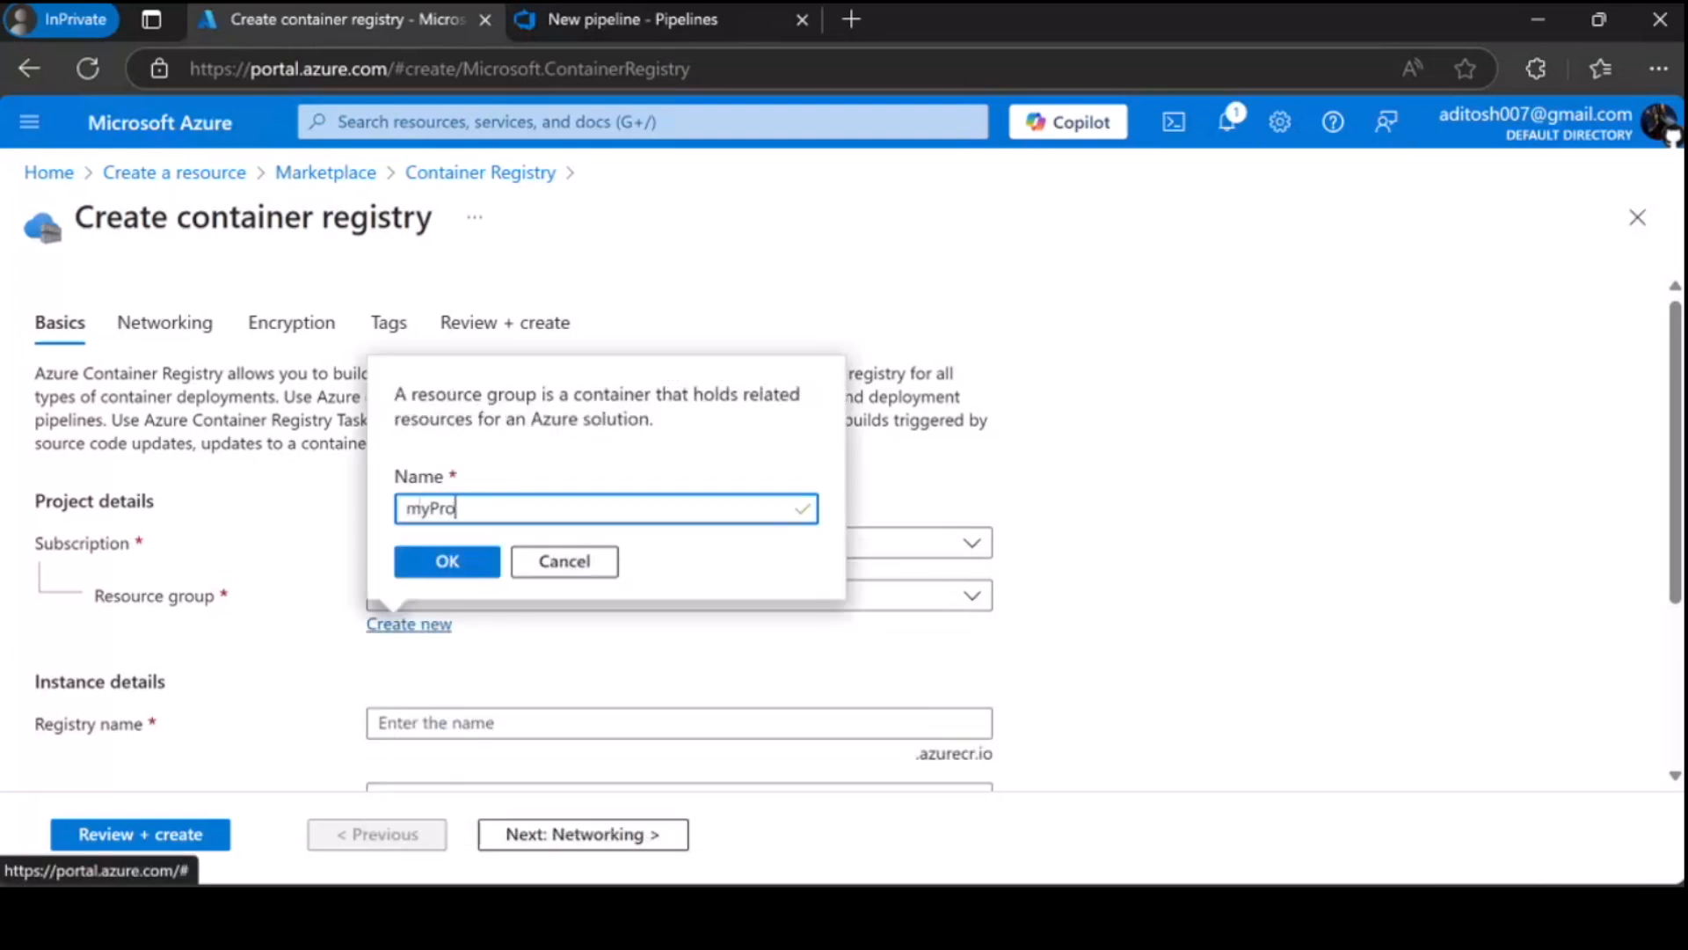
type("file-r")
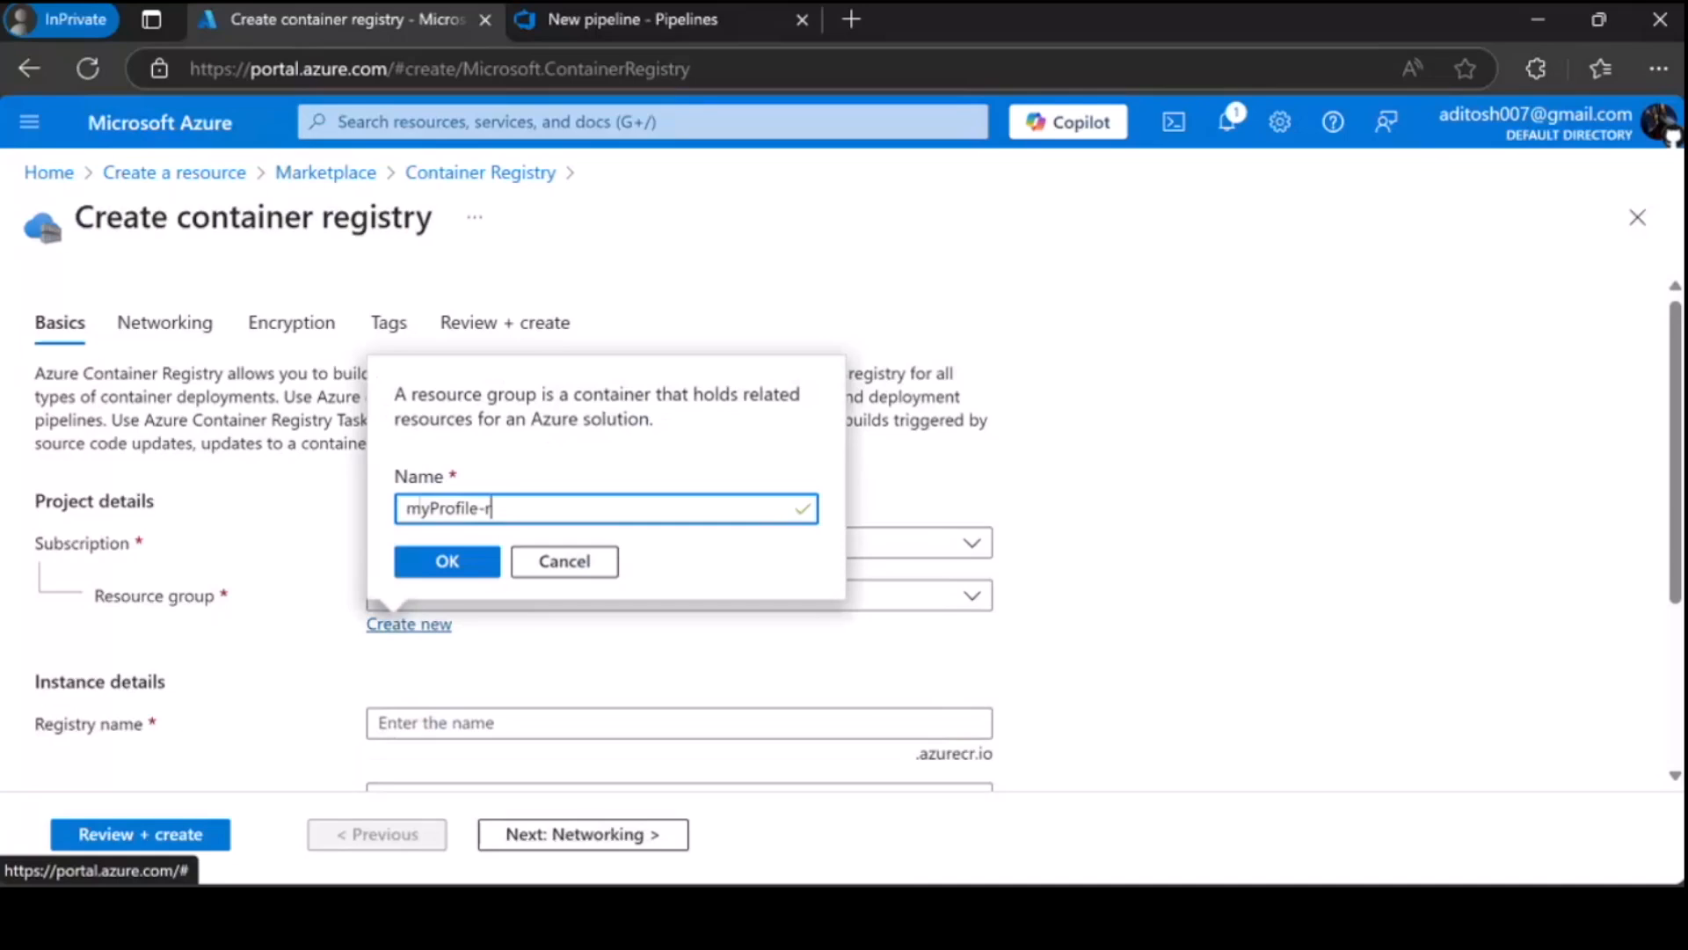
left_click(446, 561)
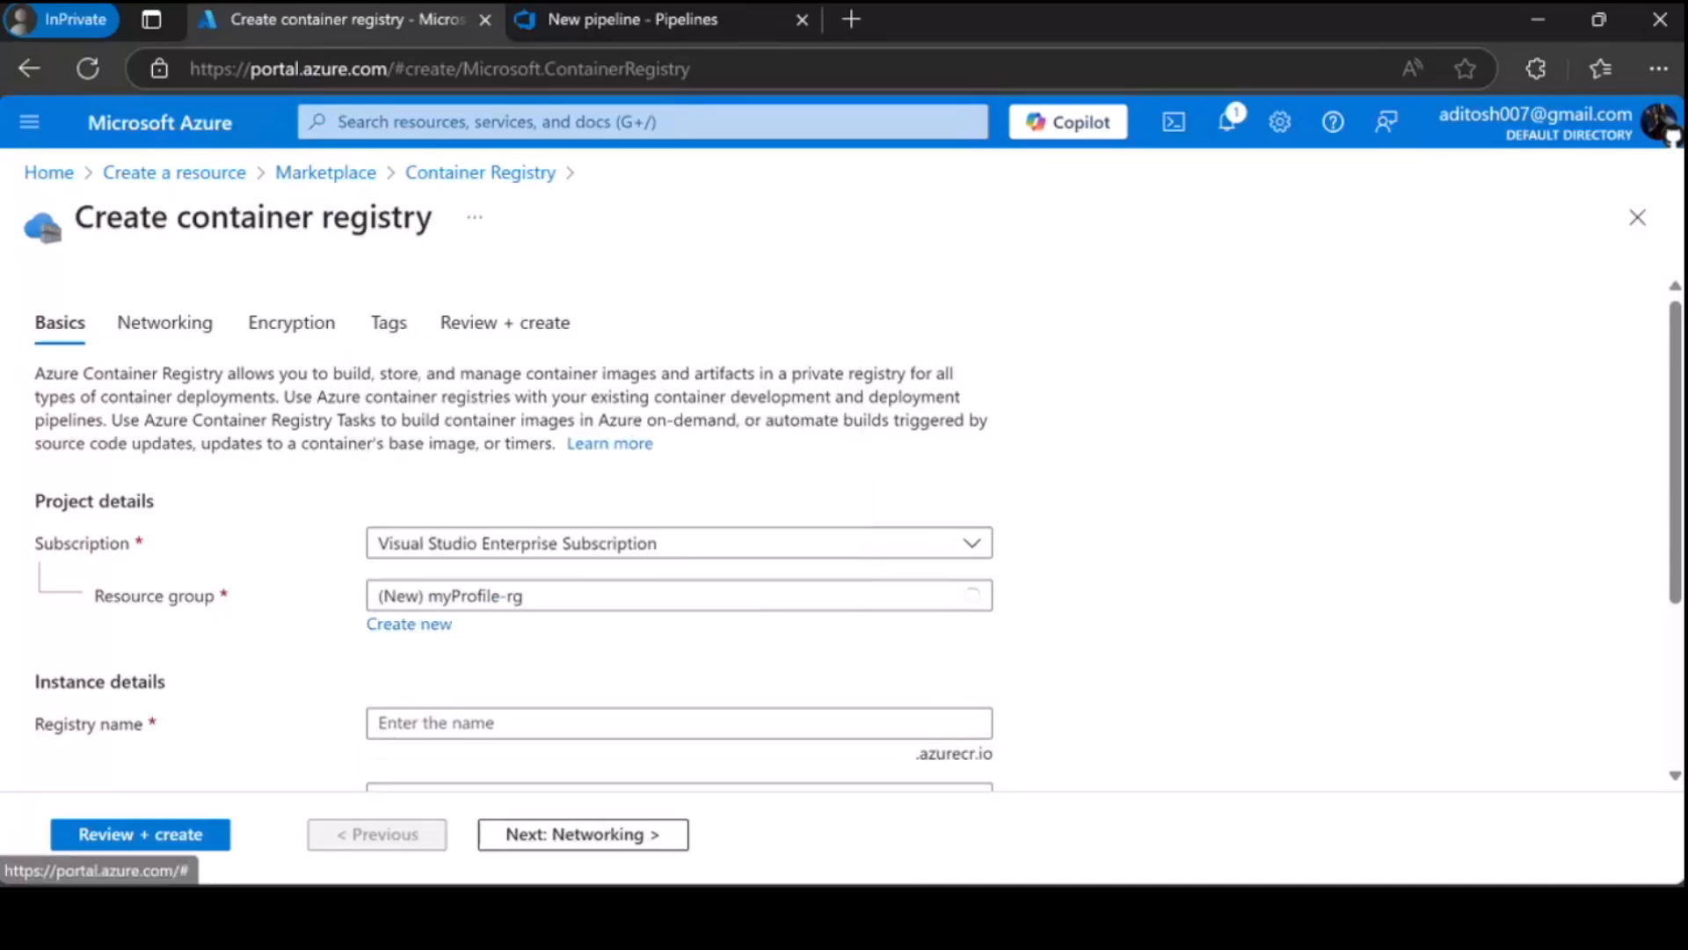
- Name the registry myProfileAditosh and keep the Standard pricing plan
scroll("down", 3)
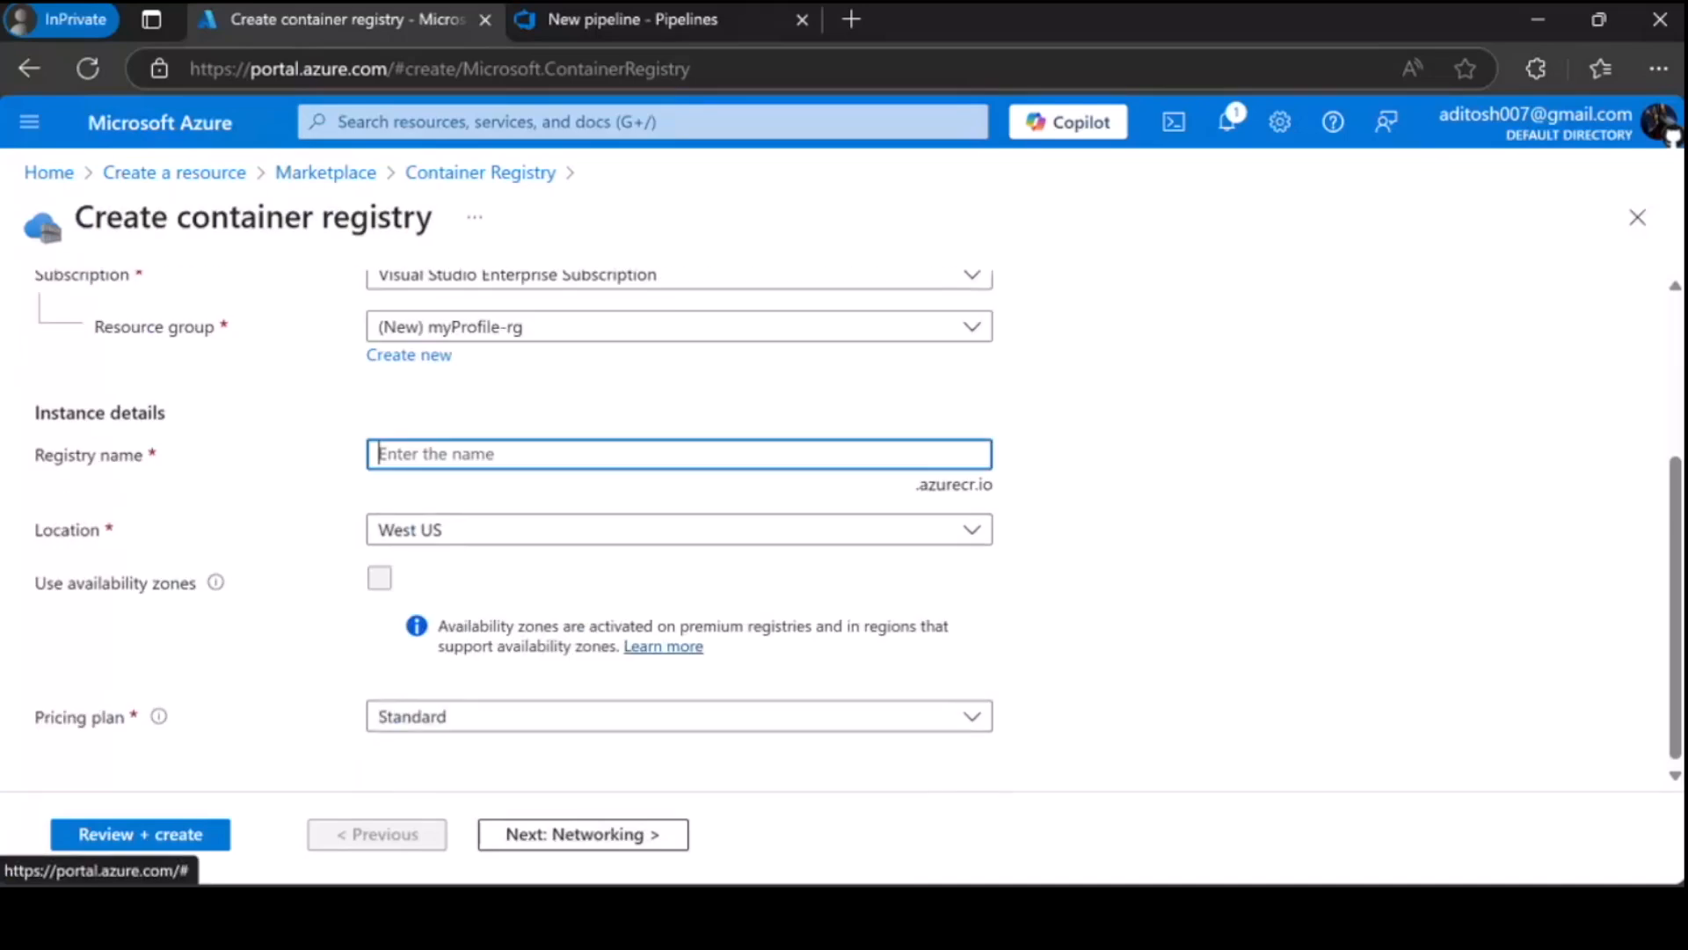
type("myProfileAditosh")
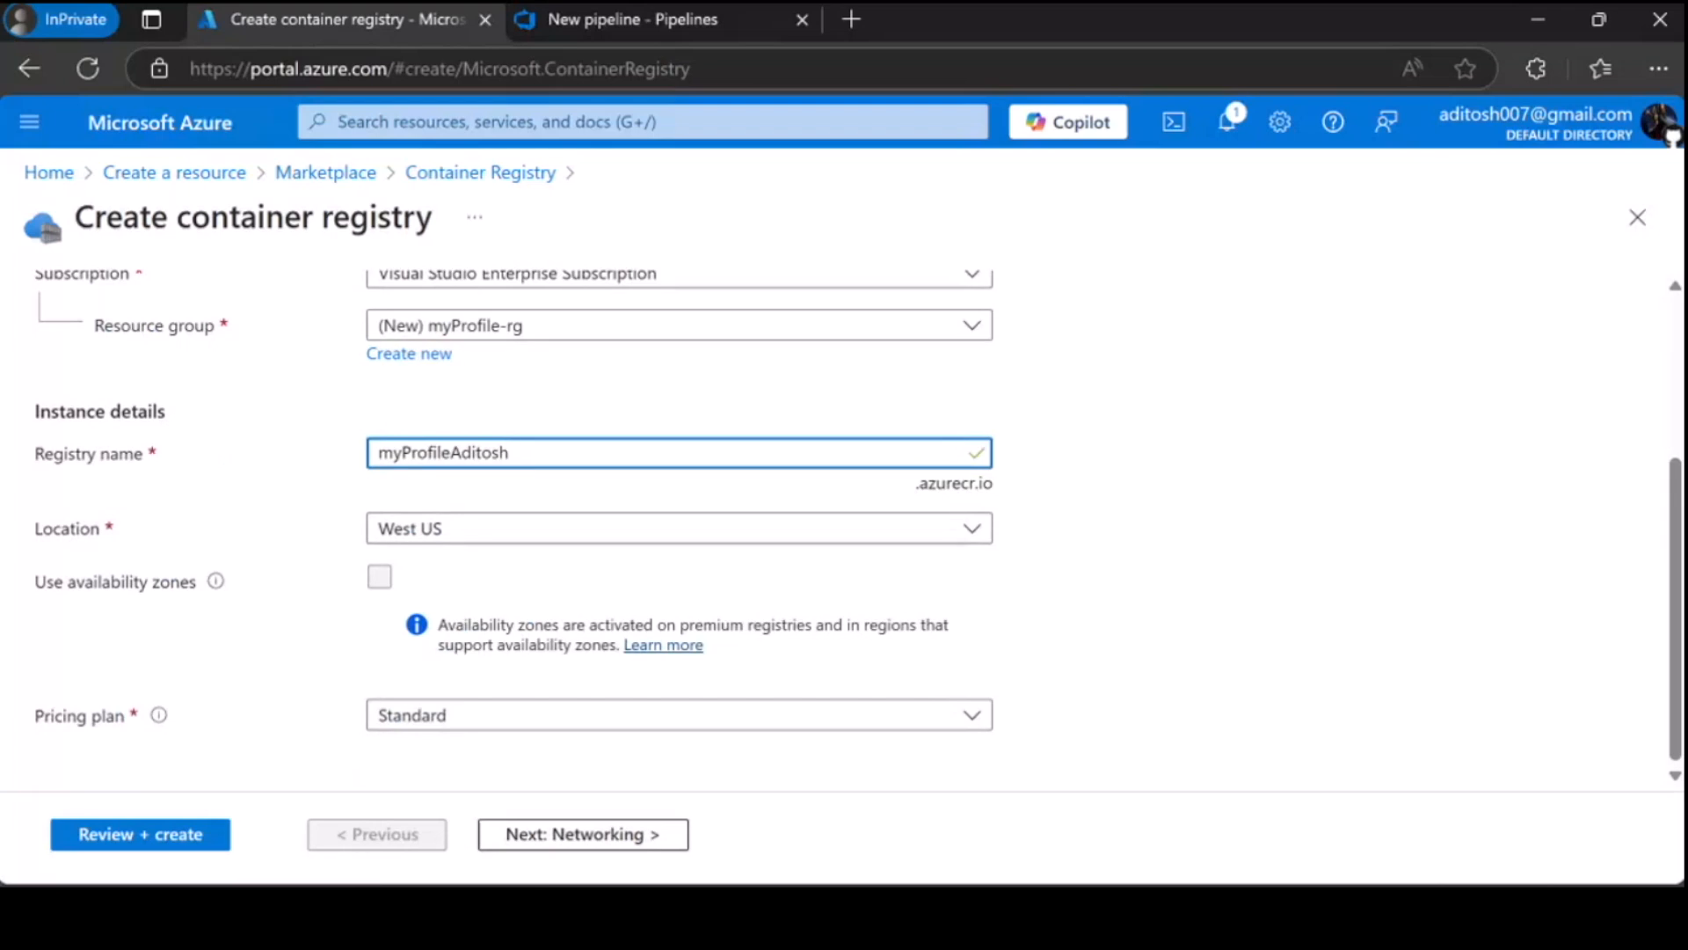
left_click(676, 715)
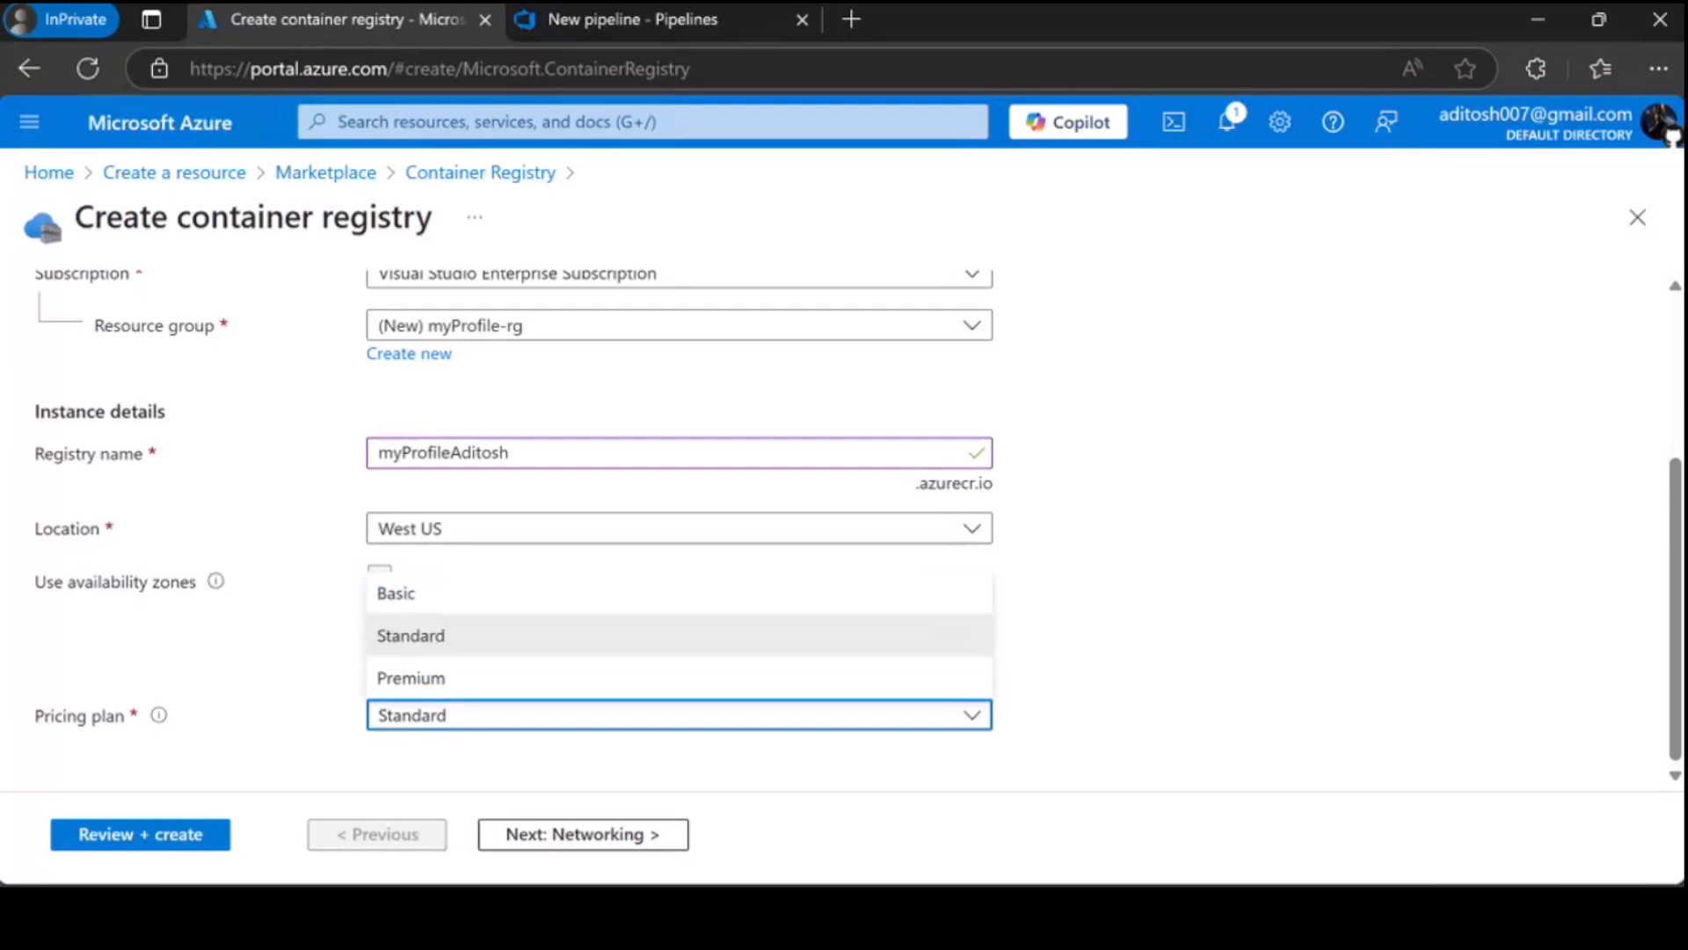
left_click(410, 635)
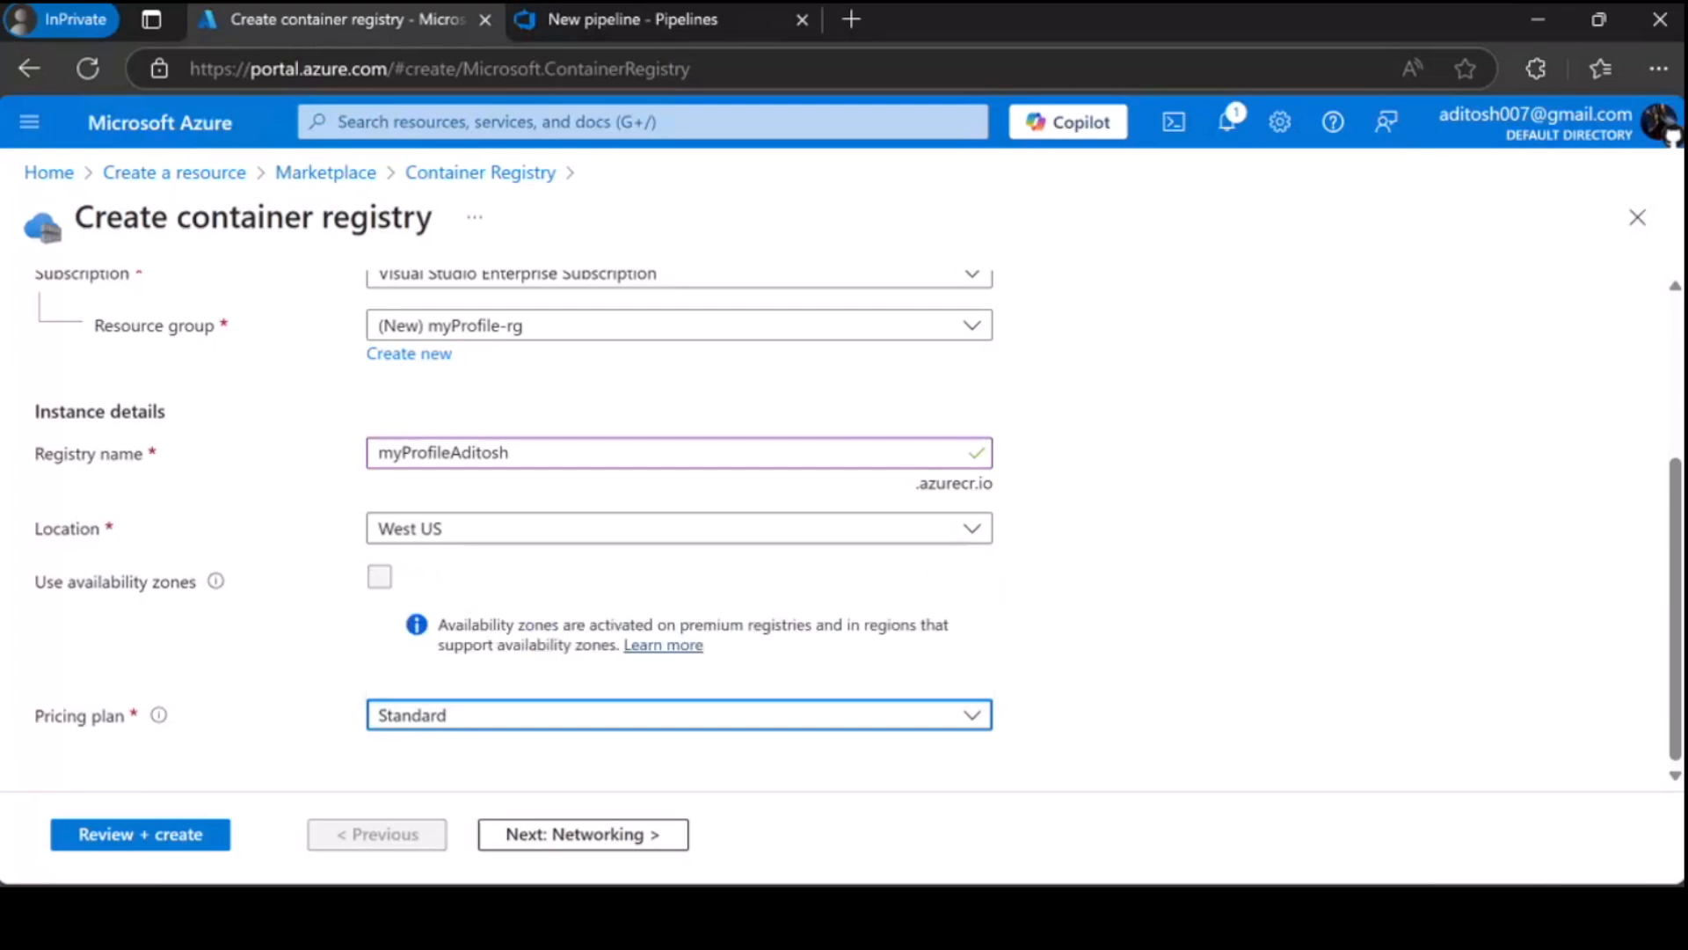
left_click(677, 714)
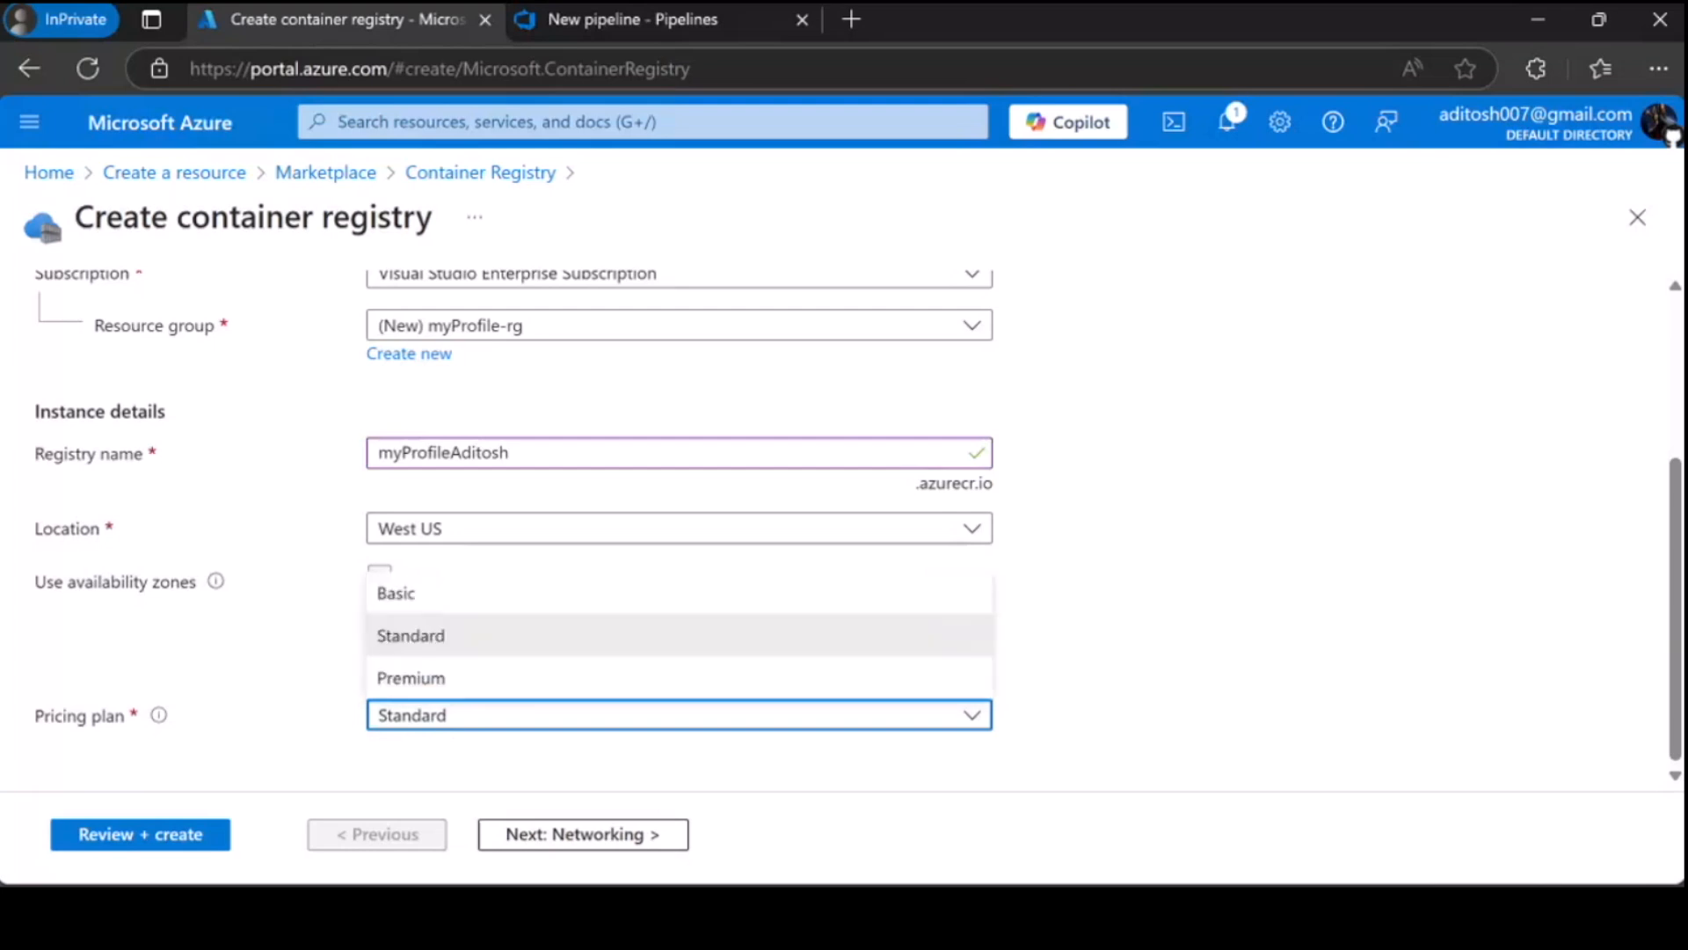
left_click(411, 634)
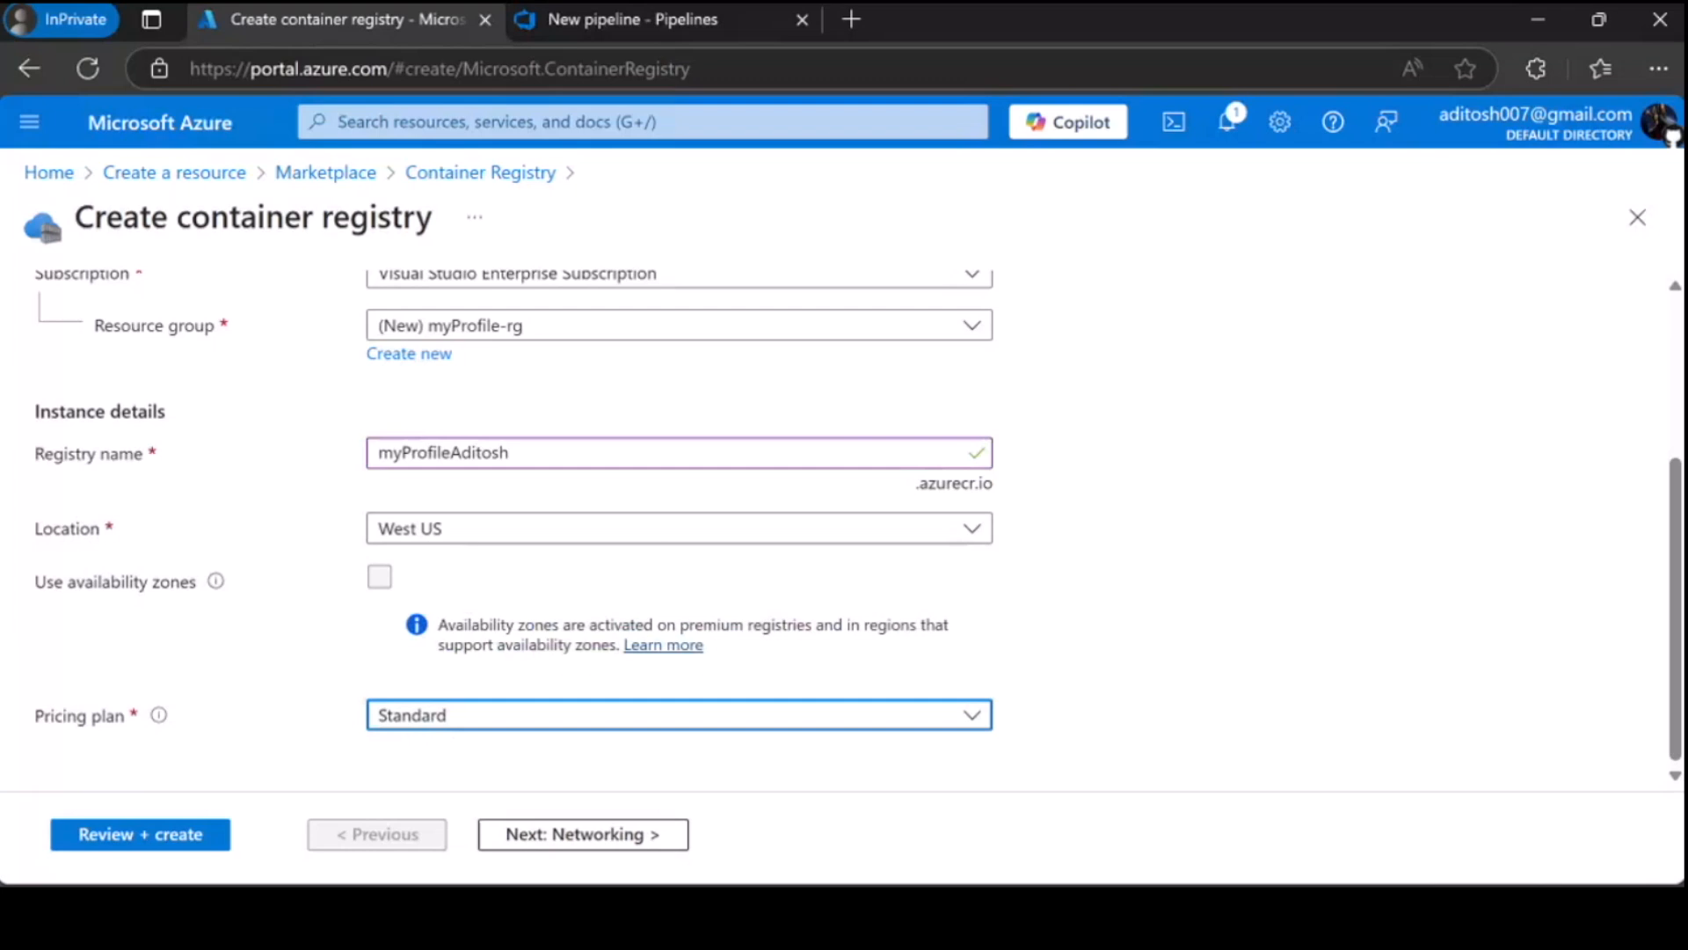
mouse_move(582, 834)
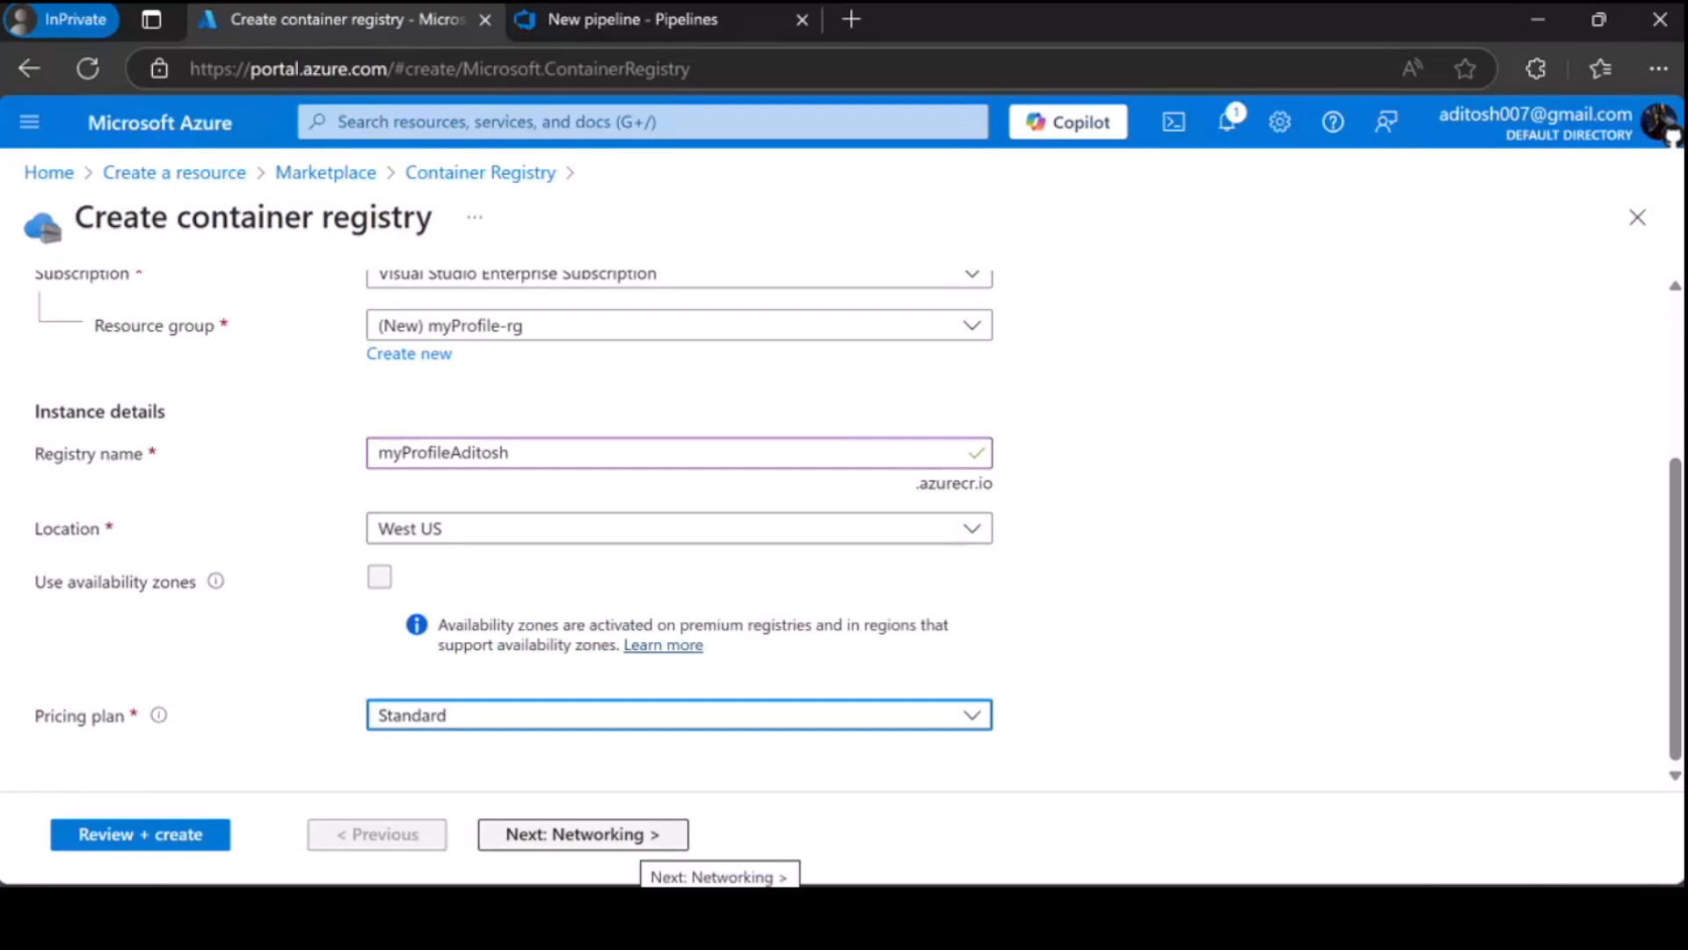
- Keep the default networking and encryption settings and tag the registry azContainer: myProfile
left_click(580, 834)
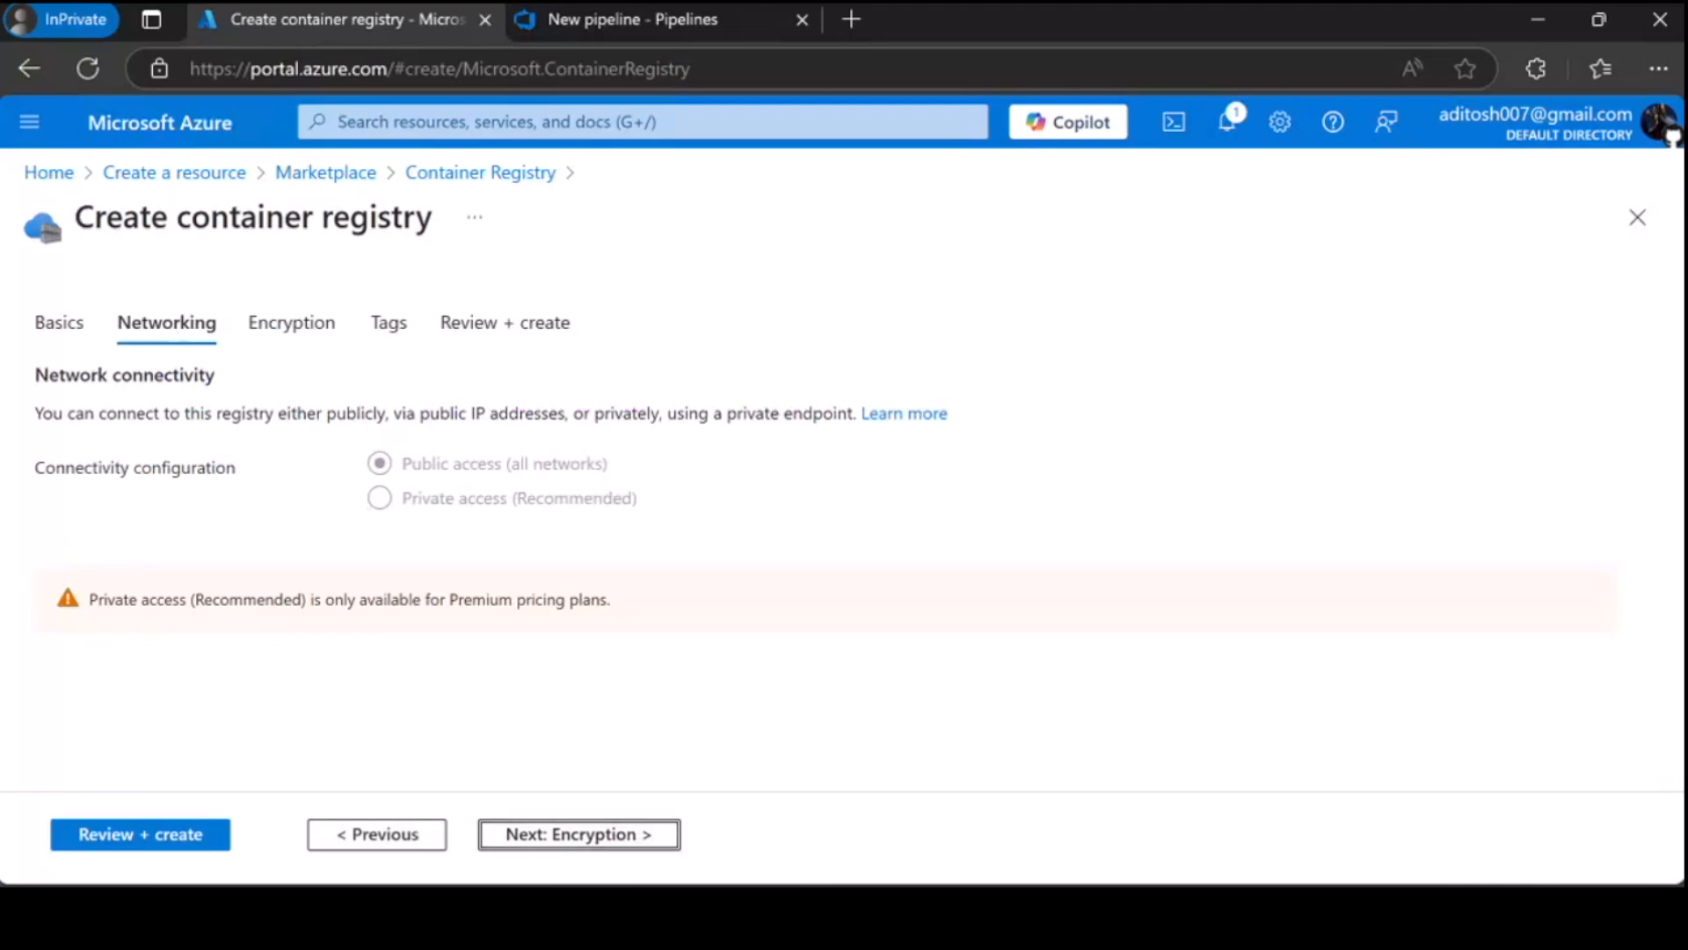
left_click(578, 833)
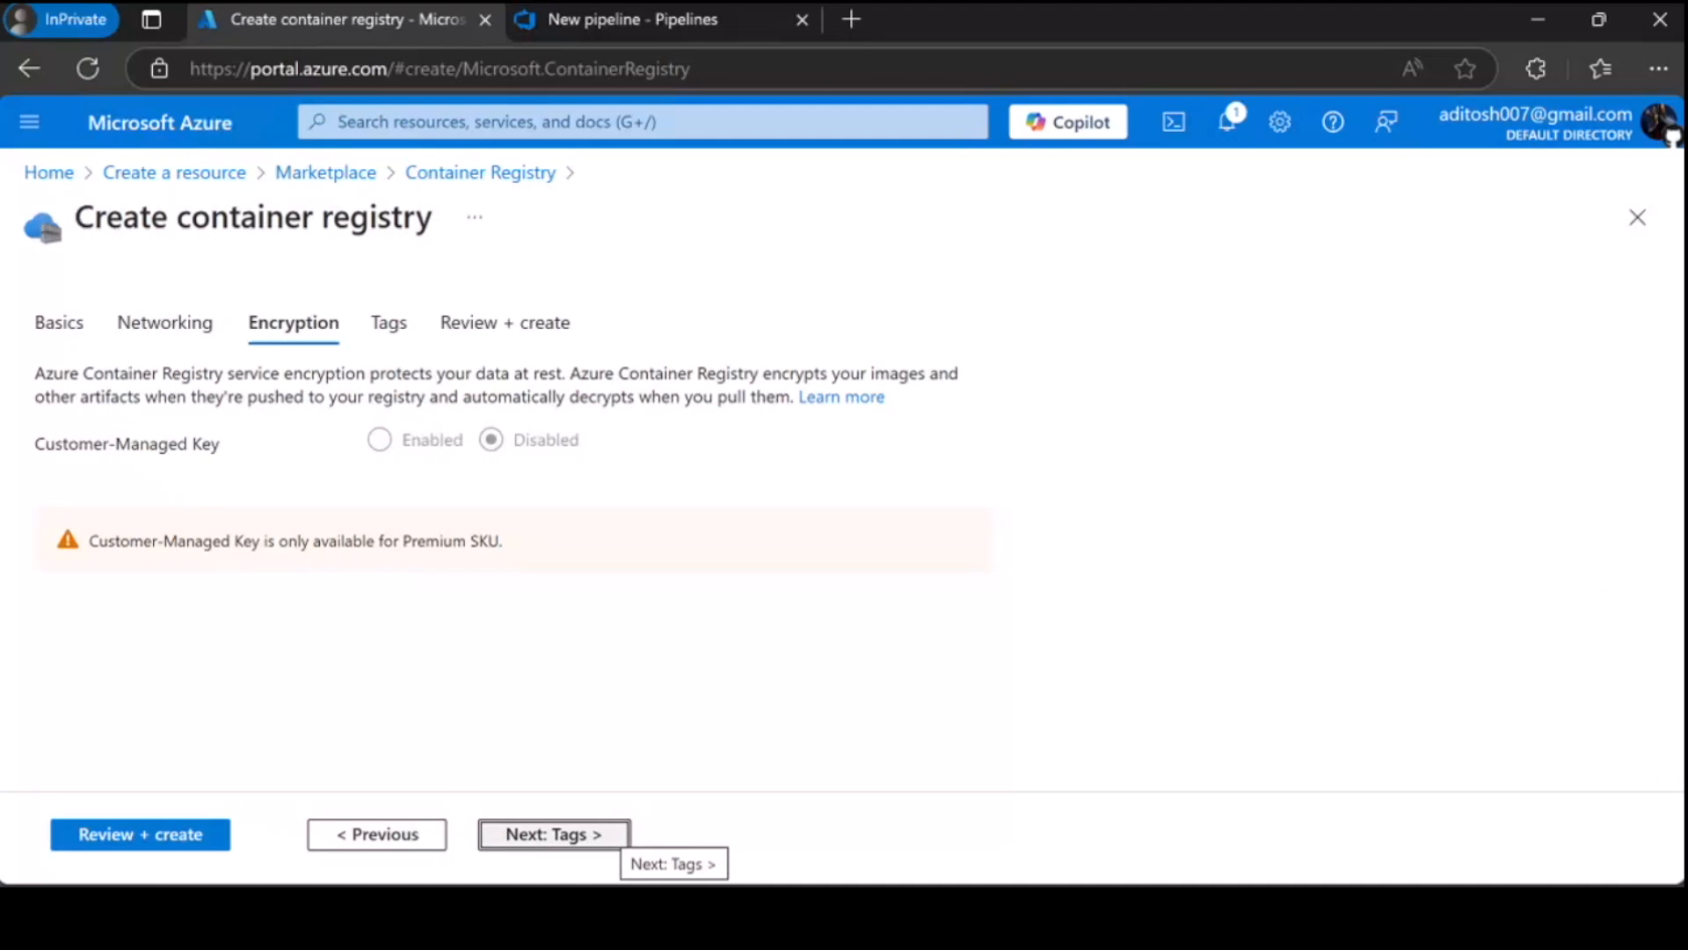
left_click(553, 834)
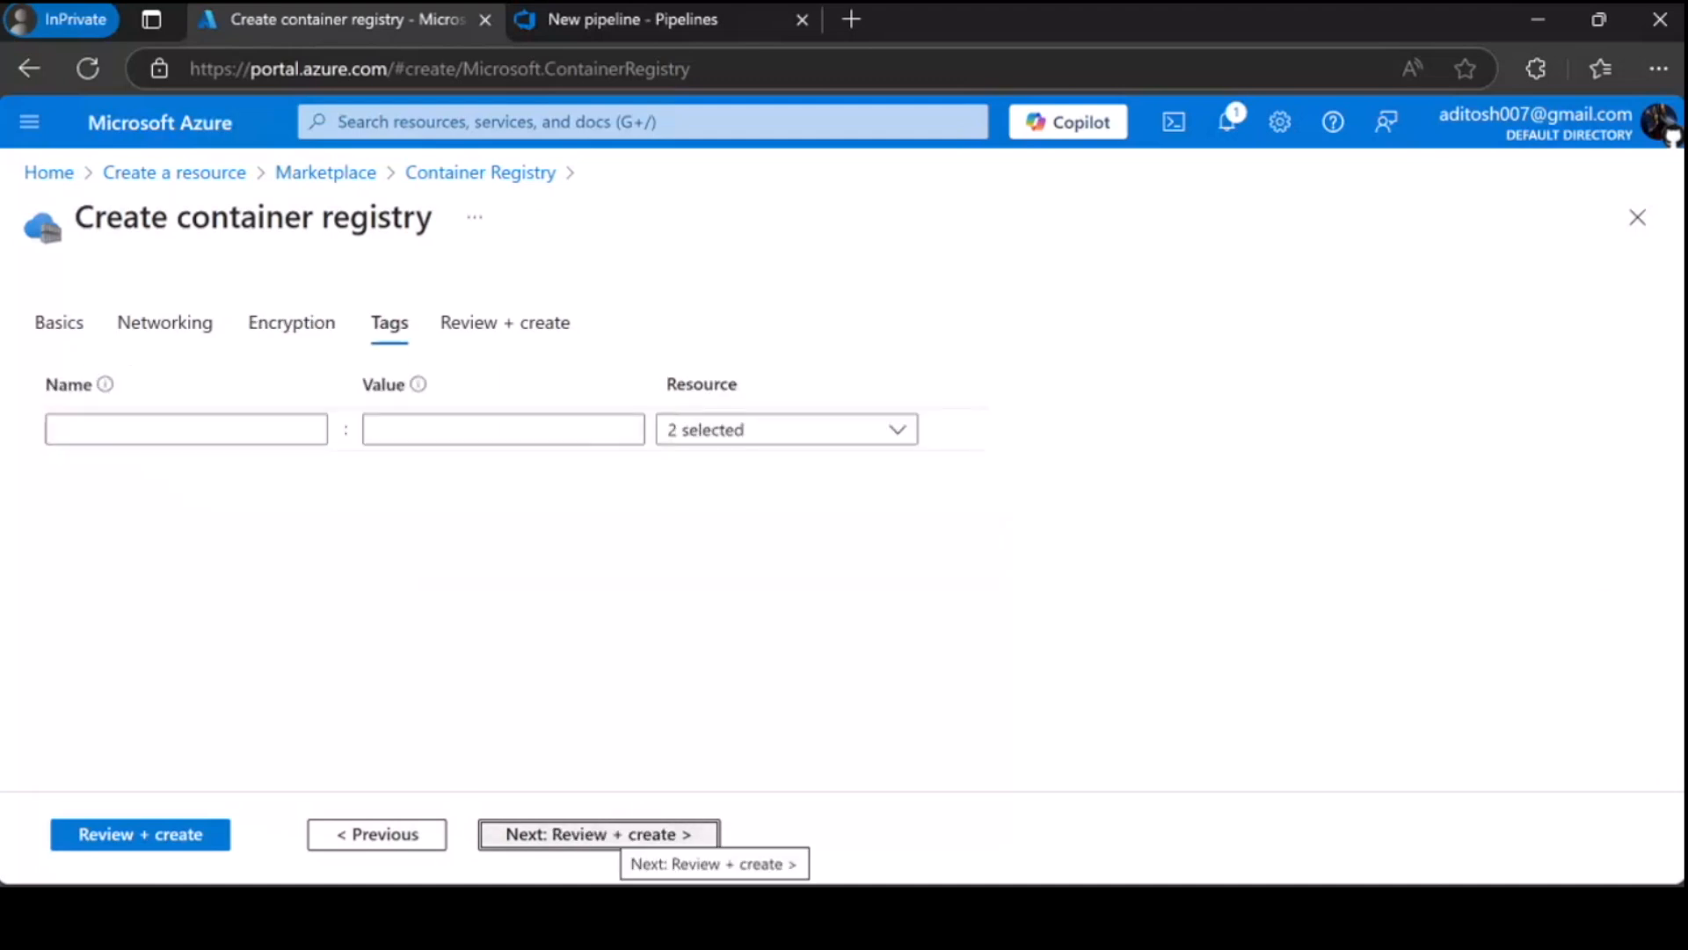
left_click(186, 428)
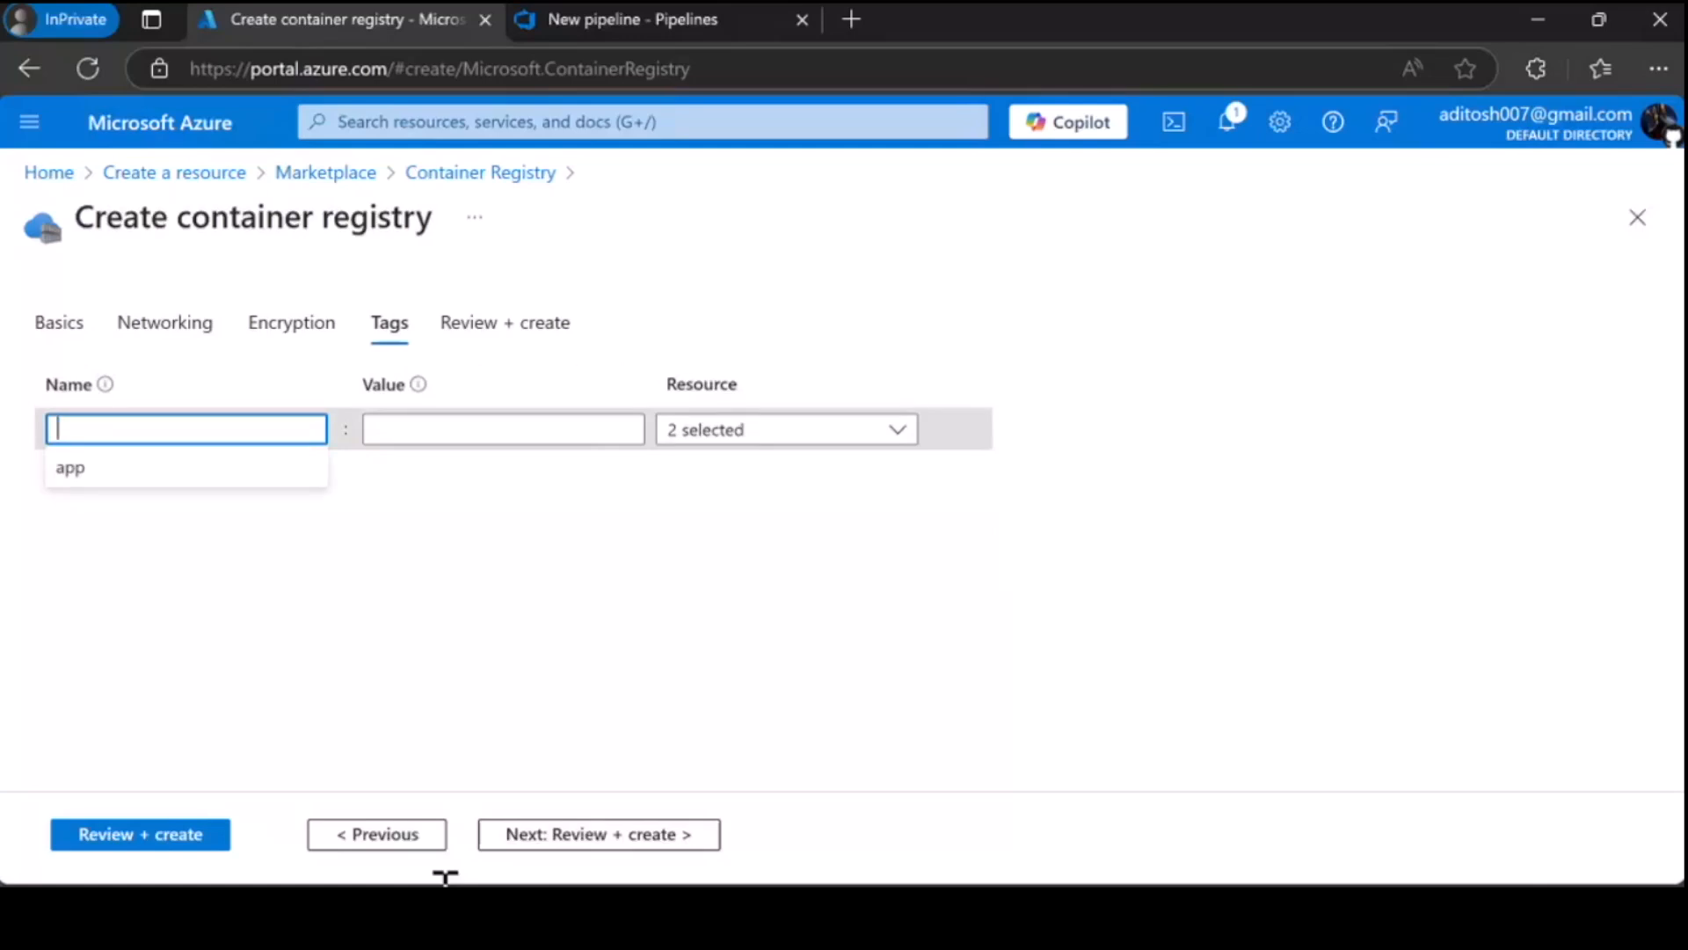
type("azContaine")
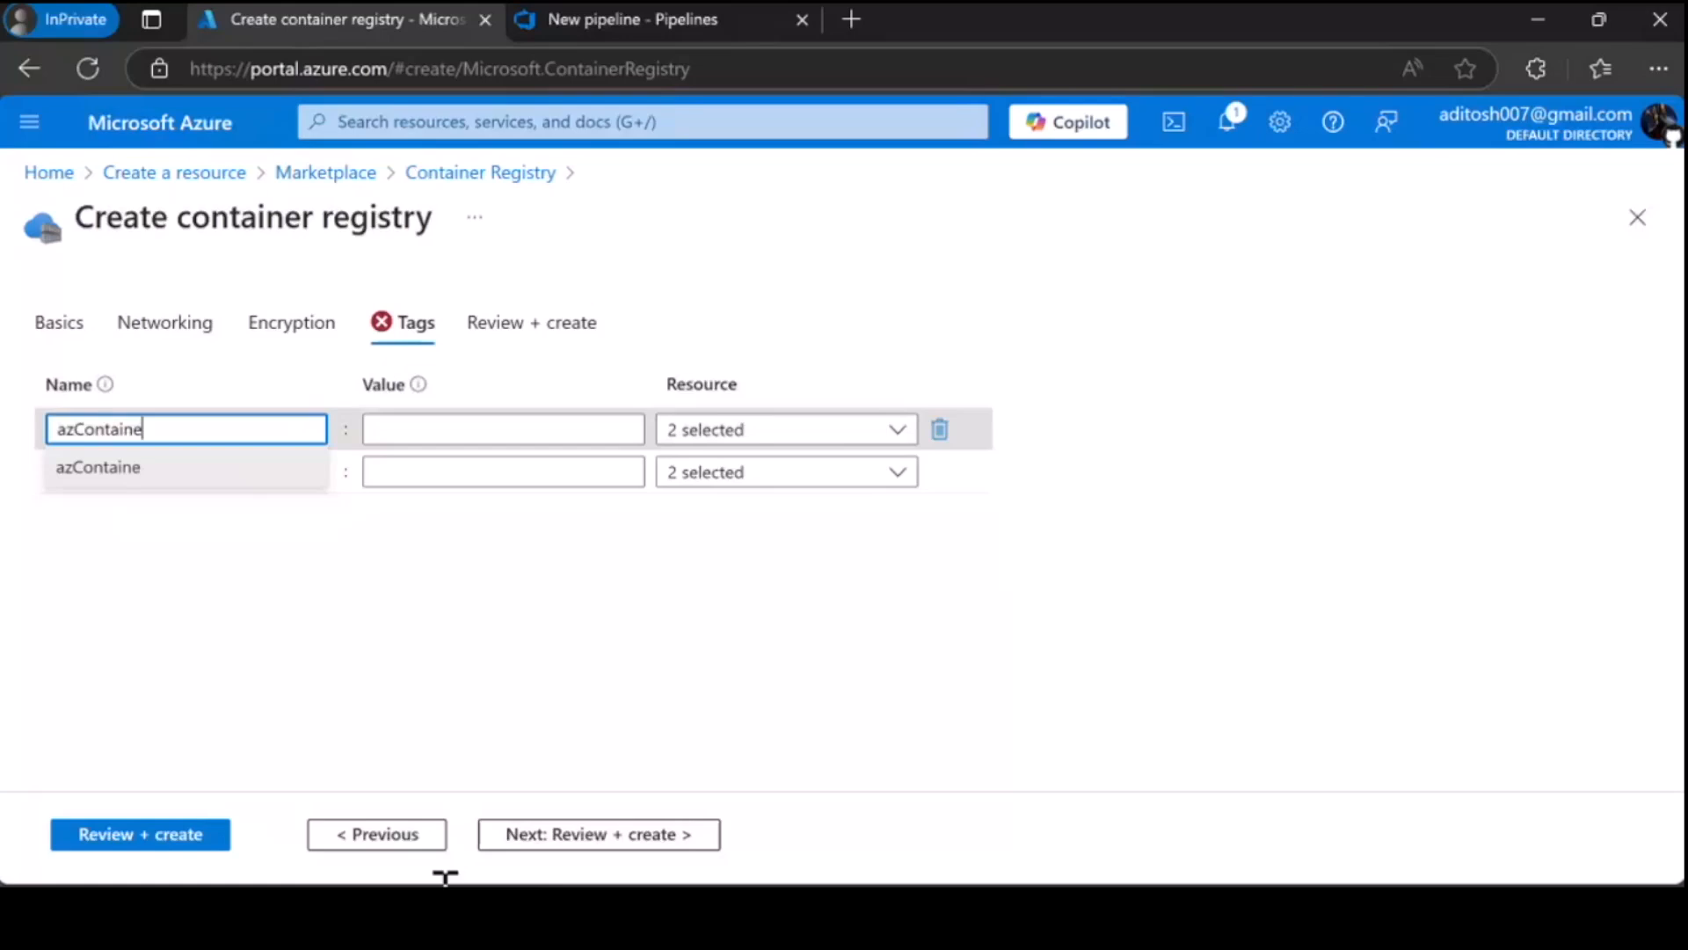
left_click(503, 428)
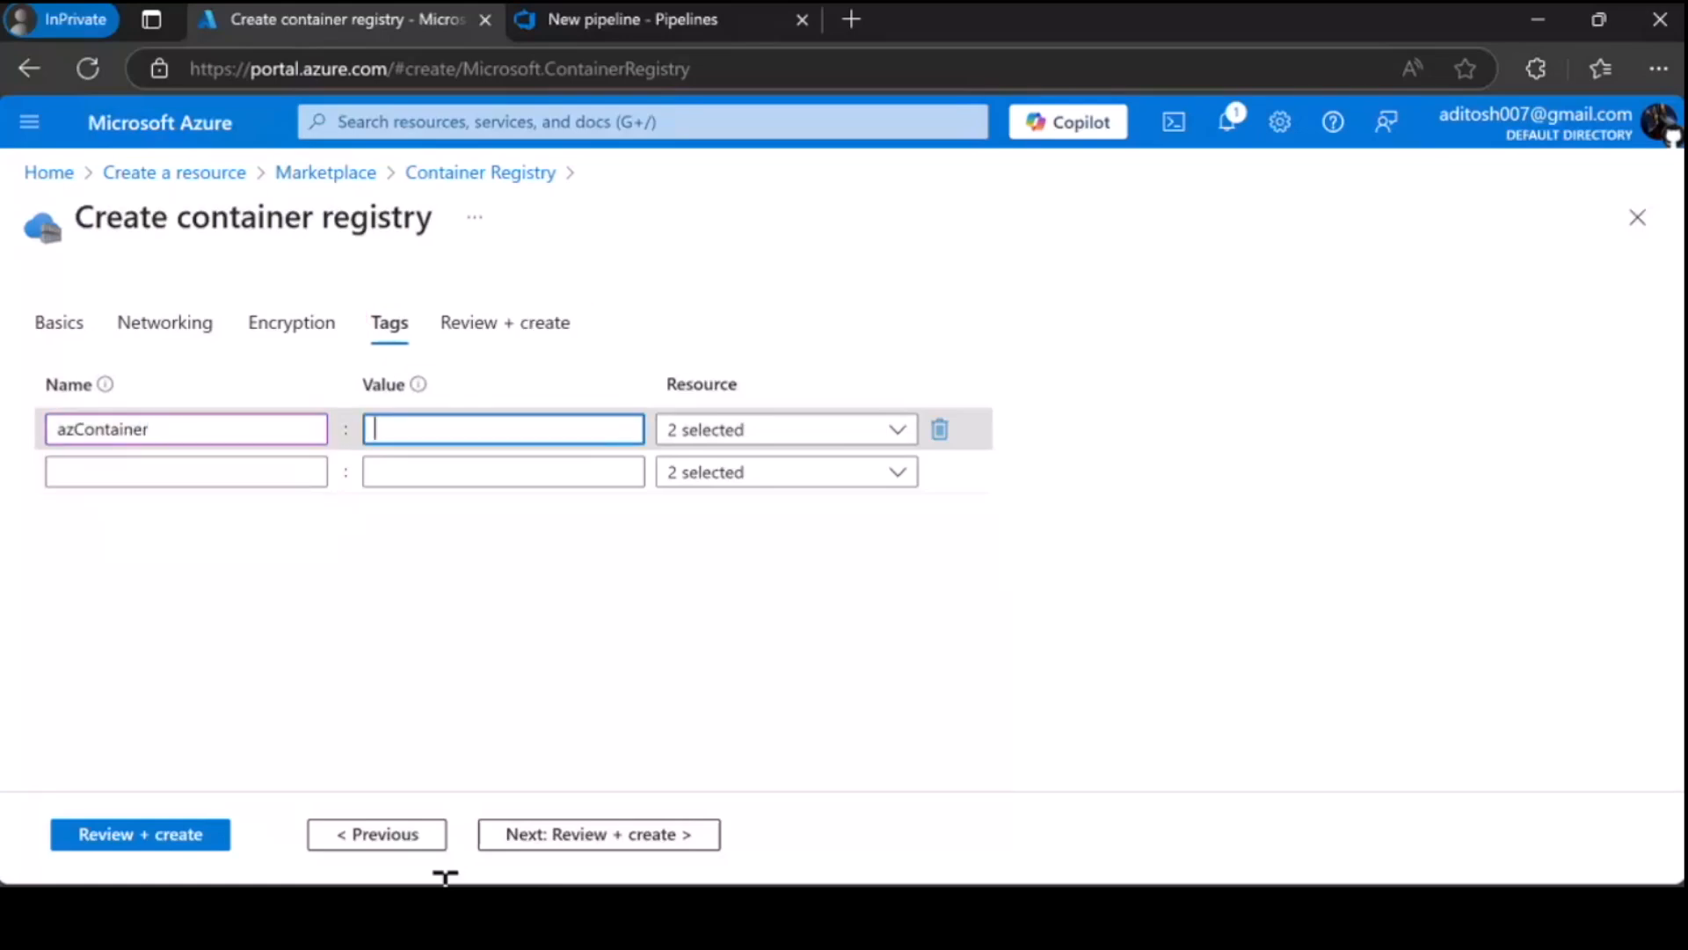
type("my")
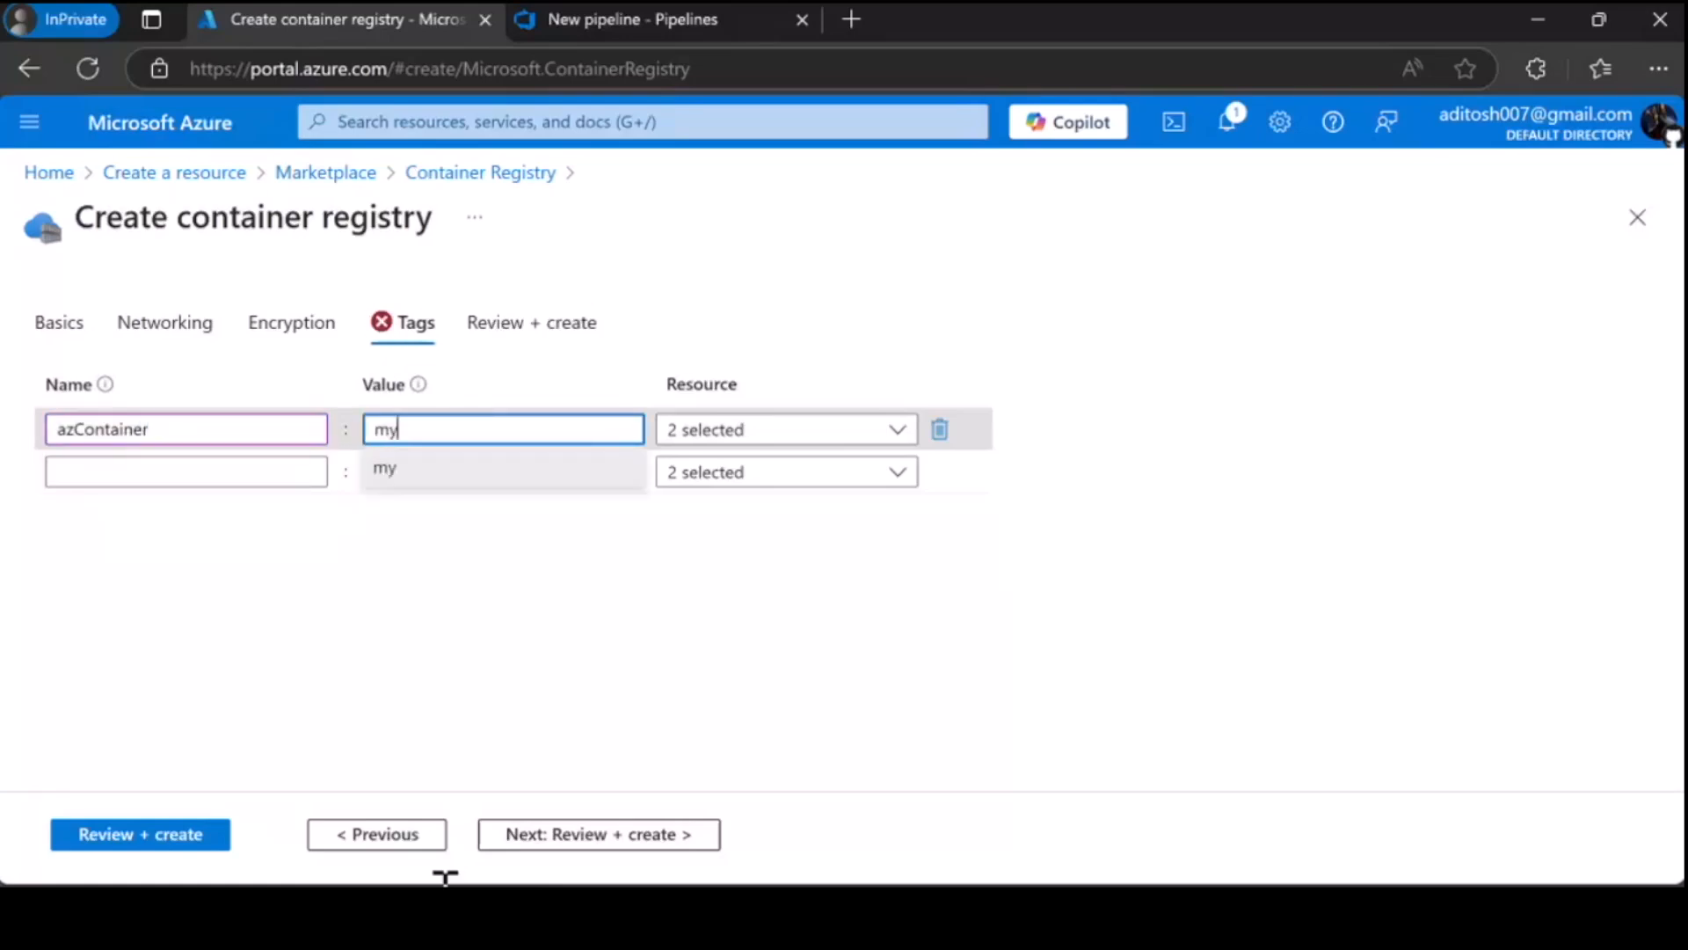
type("Prof")
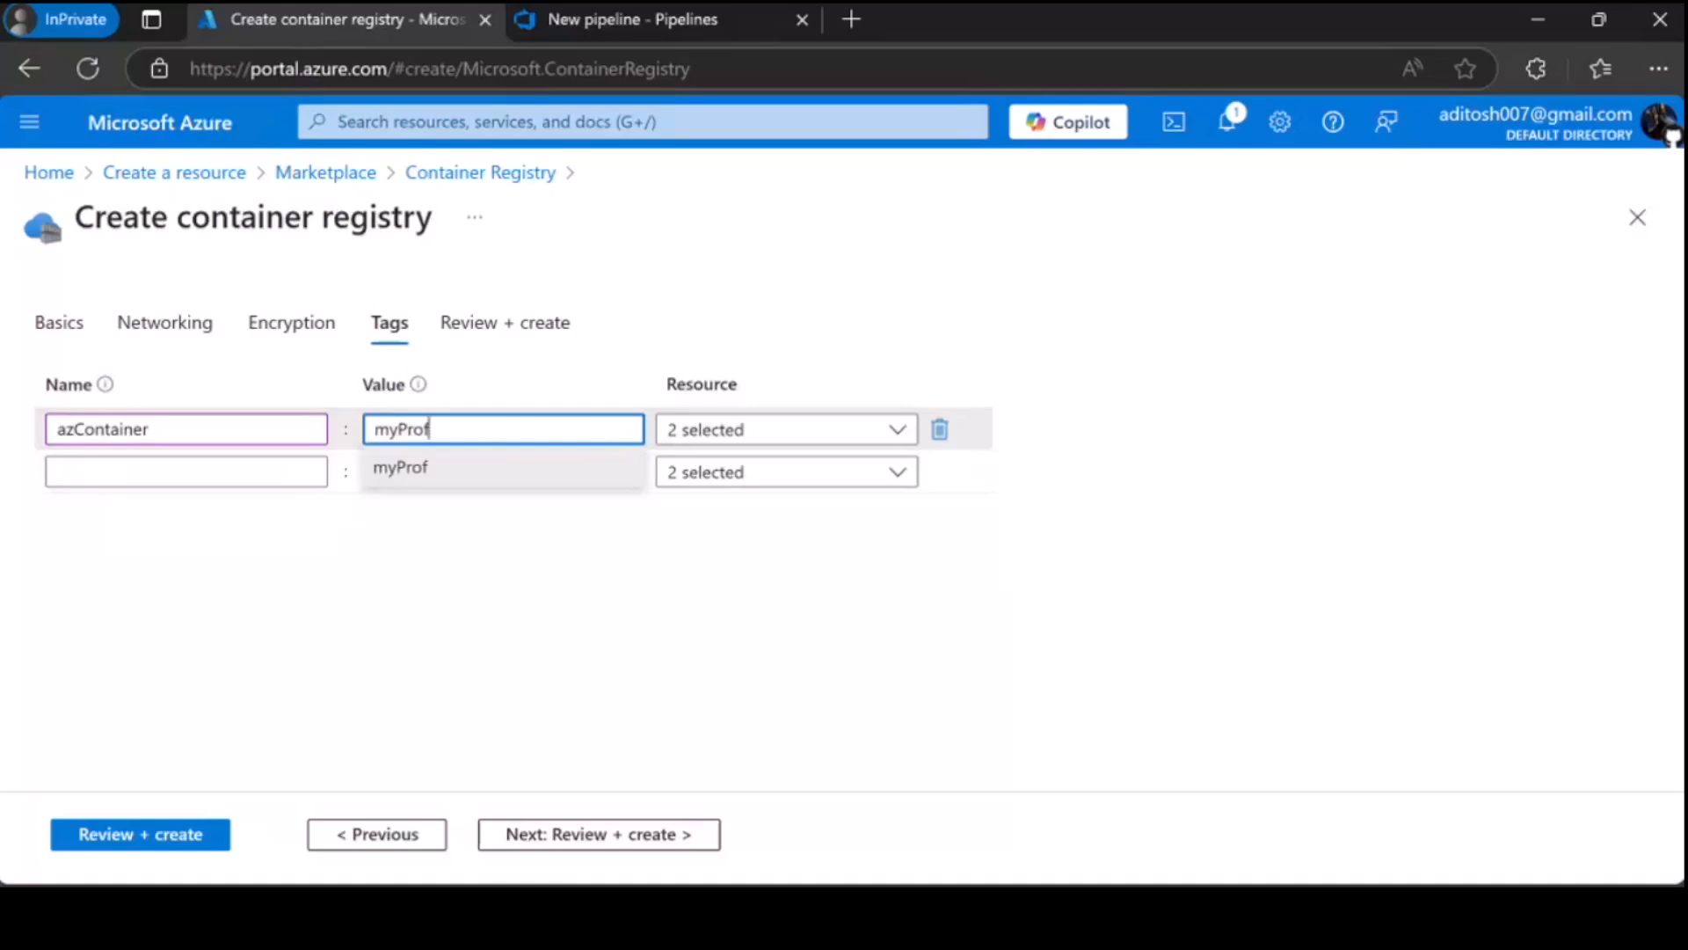
type("ile")
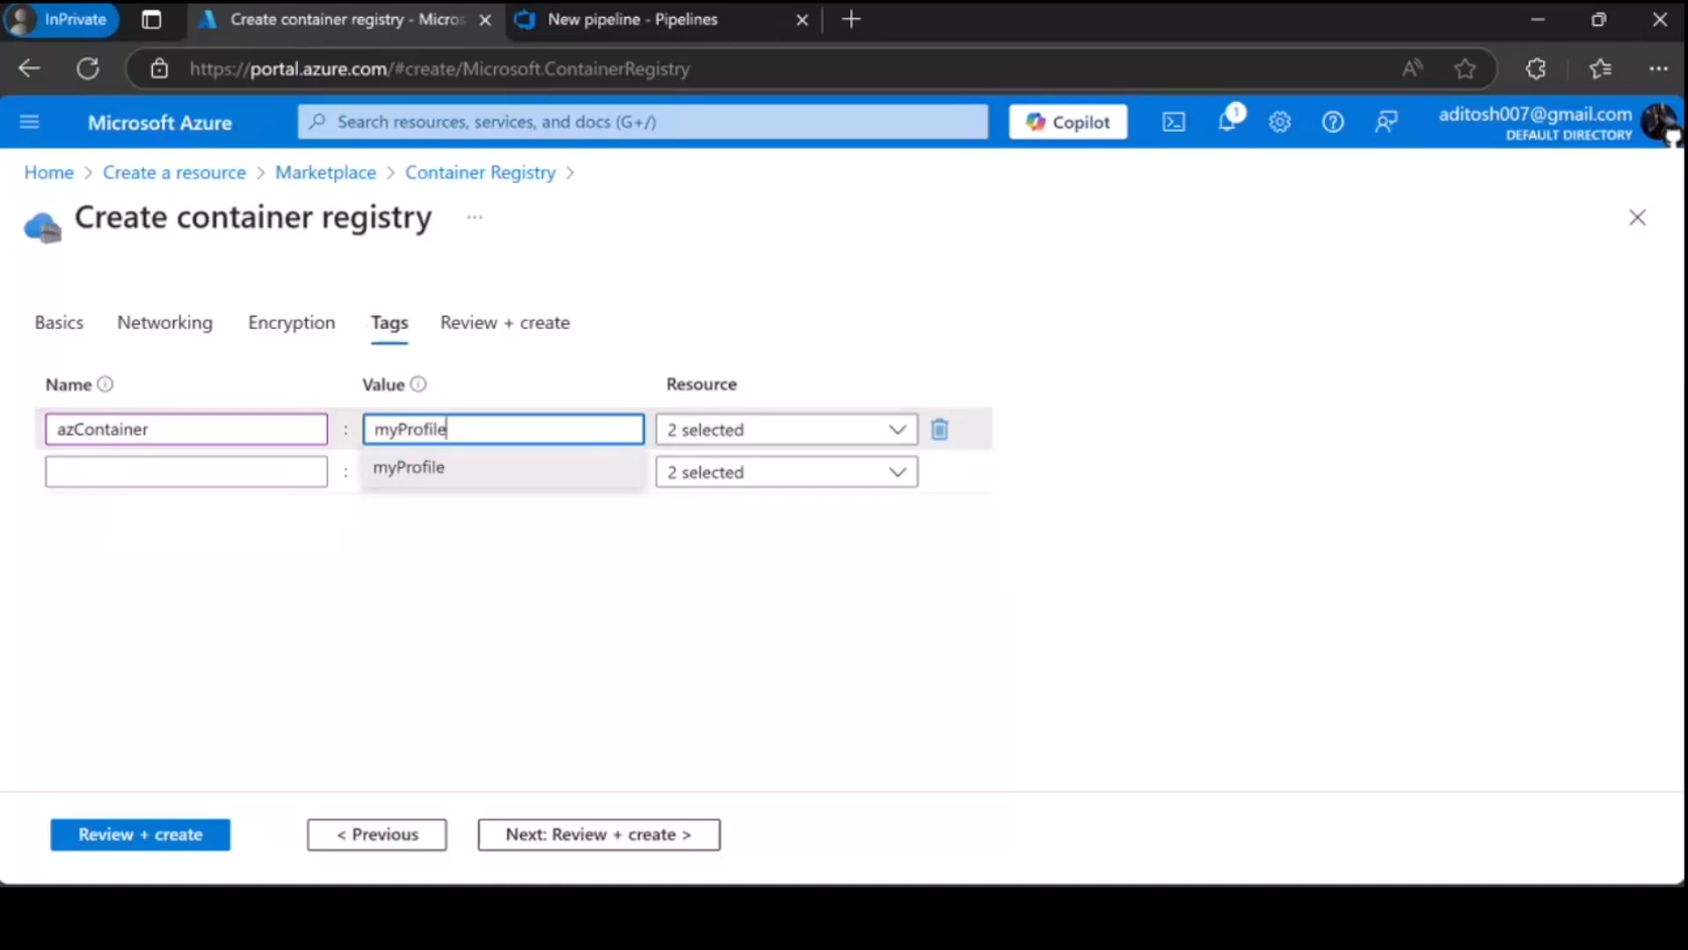
left_click(409, 466)
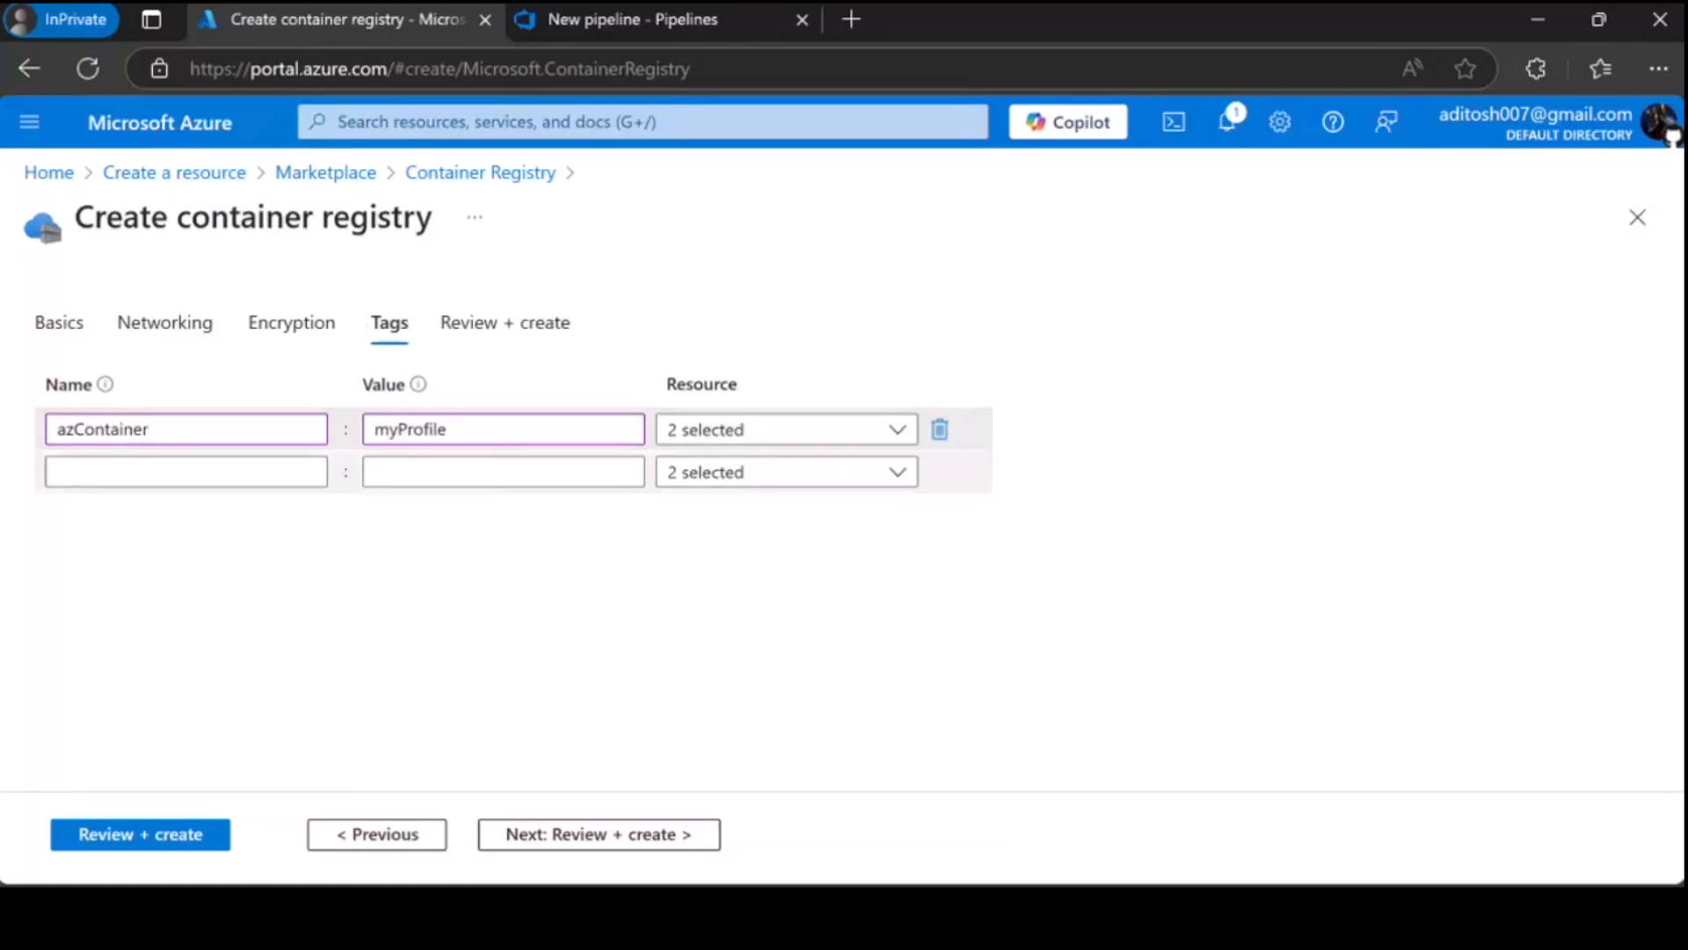
- Review and create the myProfileAditosh registry, then open the new resource
left_click(598, 834)
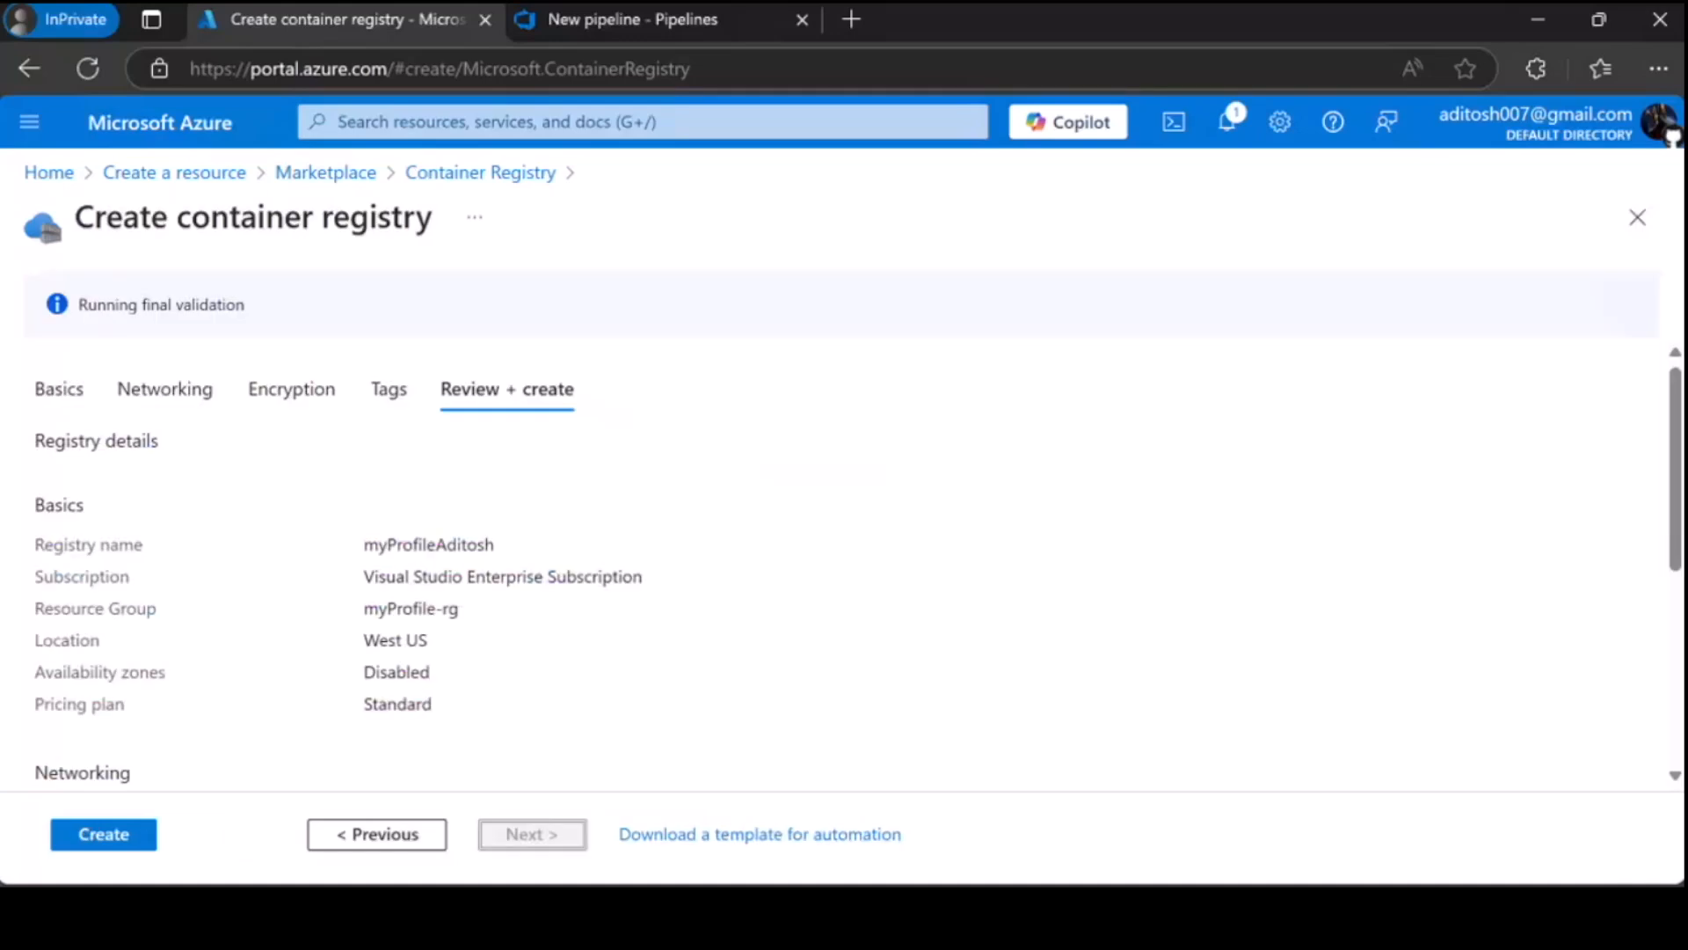
left_click(102, 833)
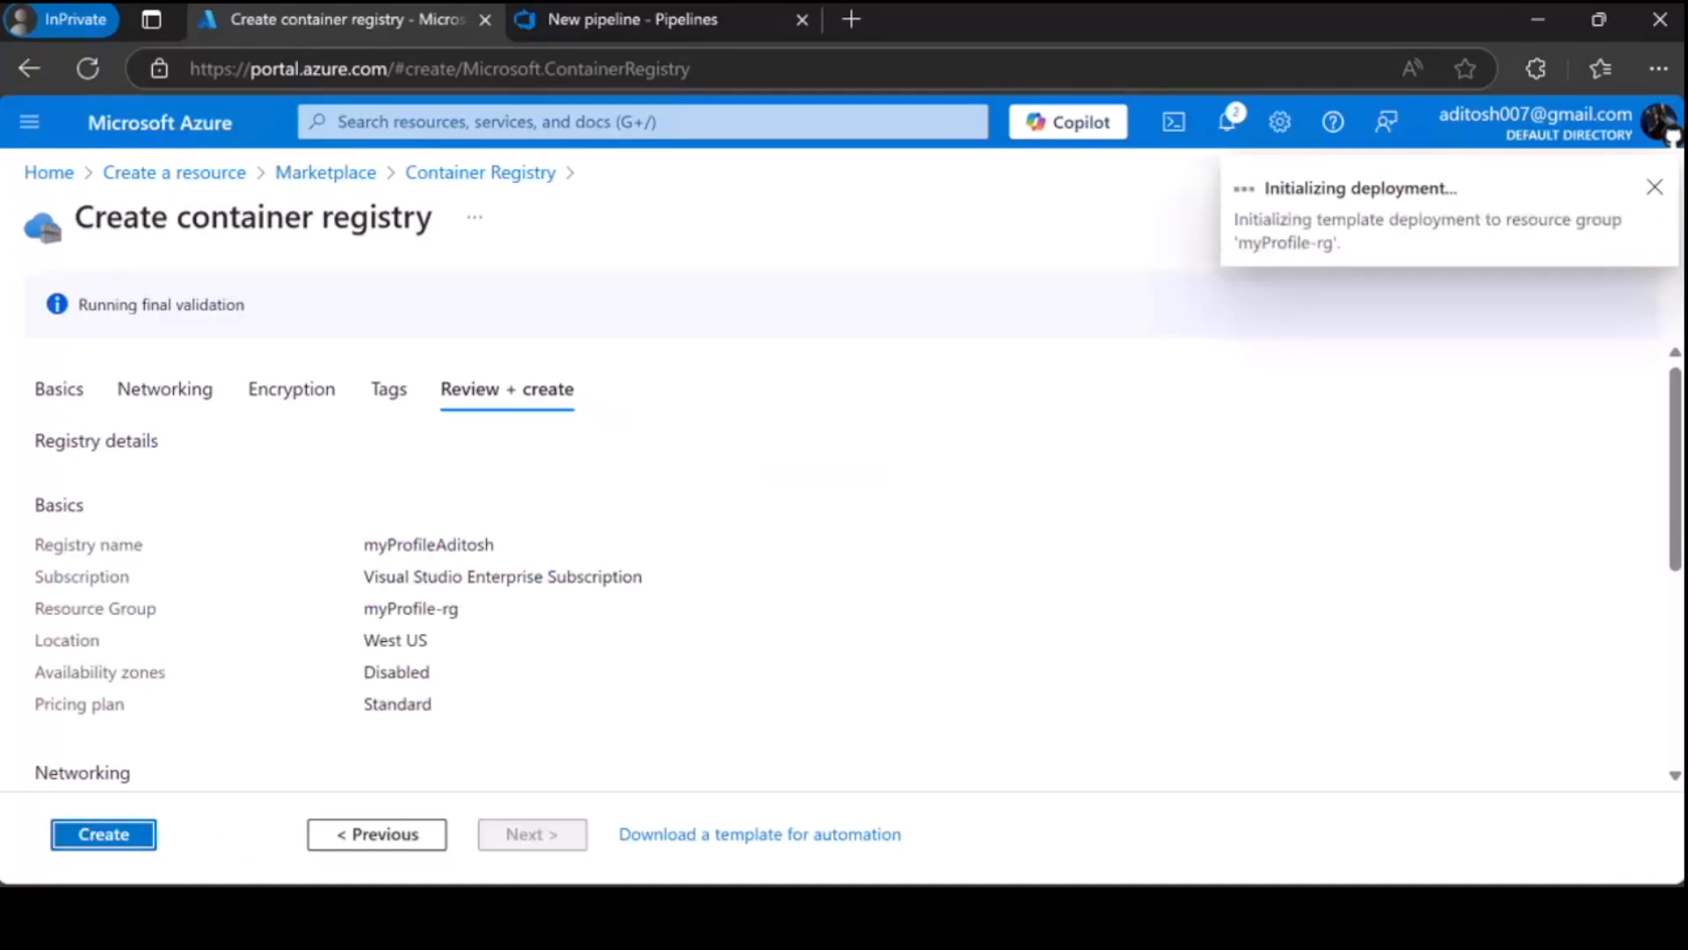
scroll("down", 3)
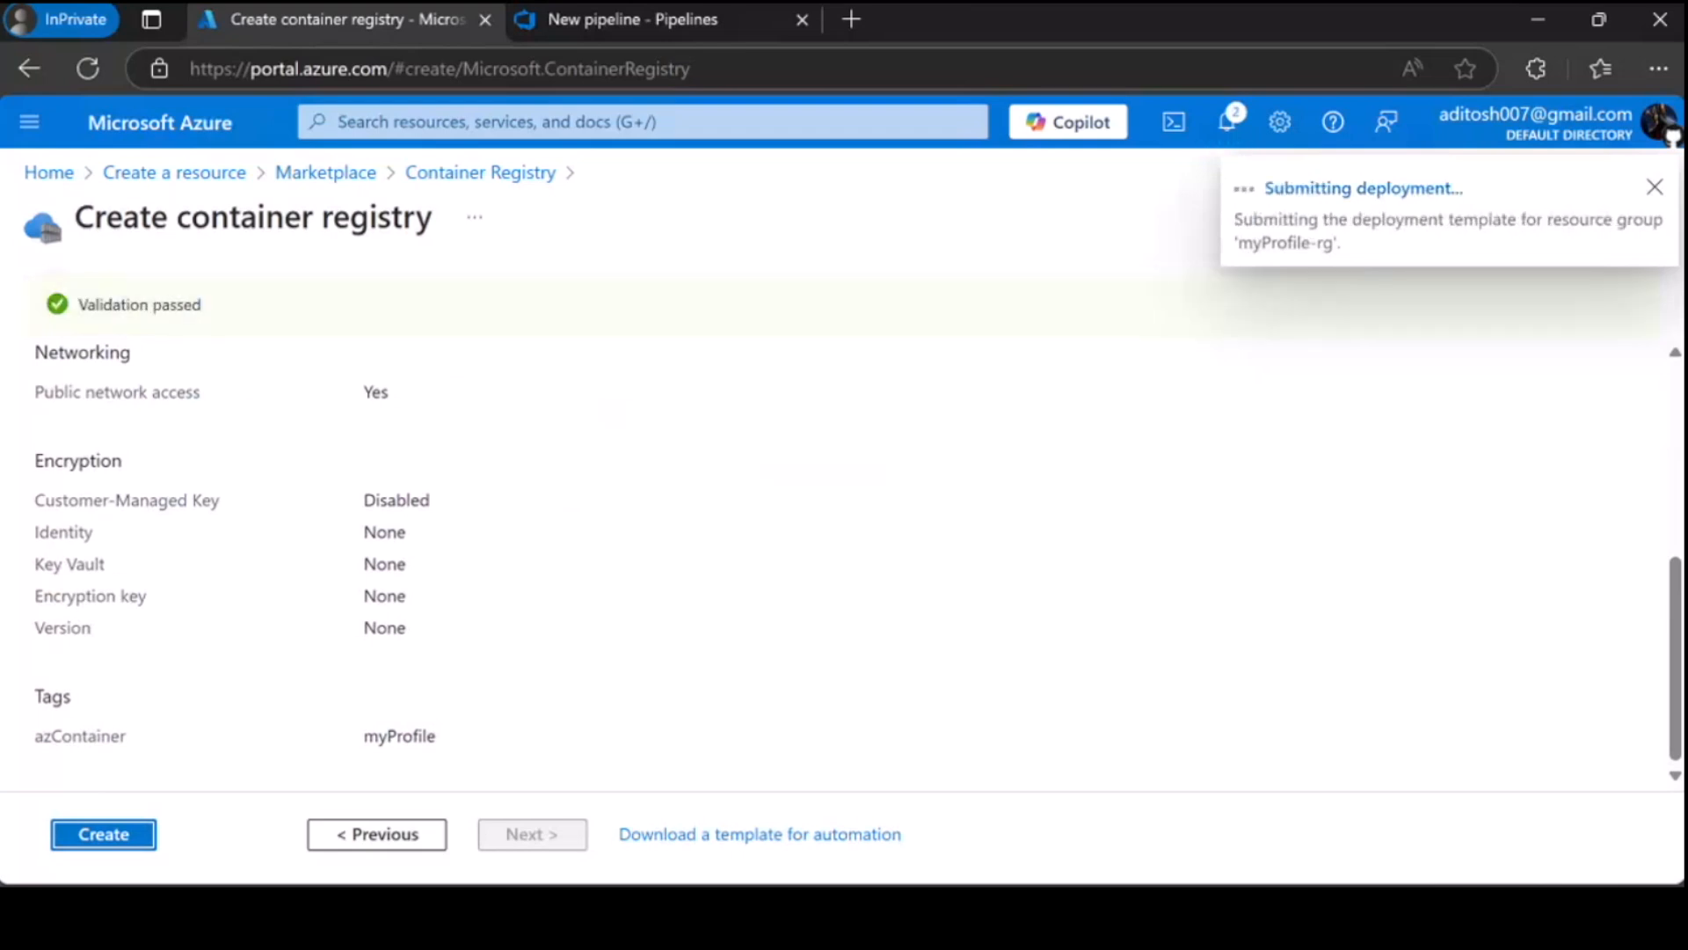
scroll("up", 3)
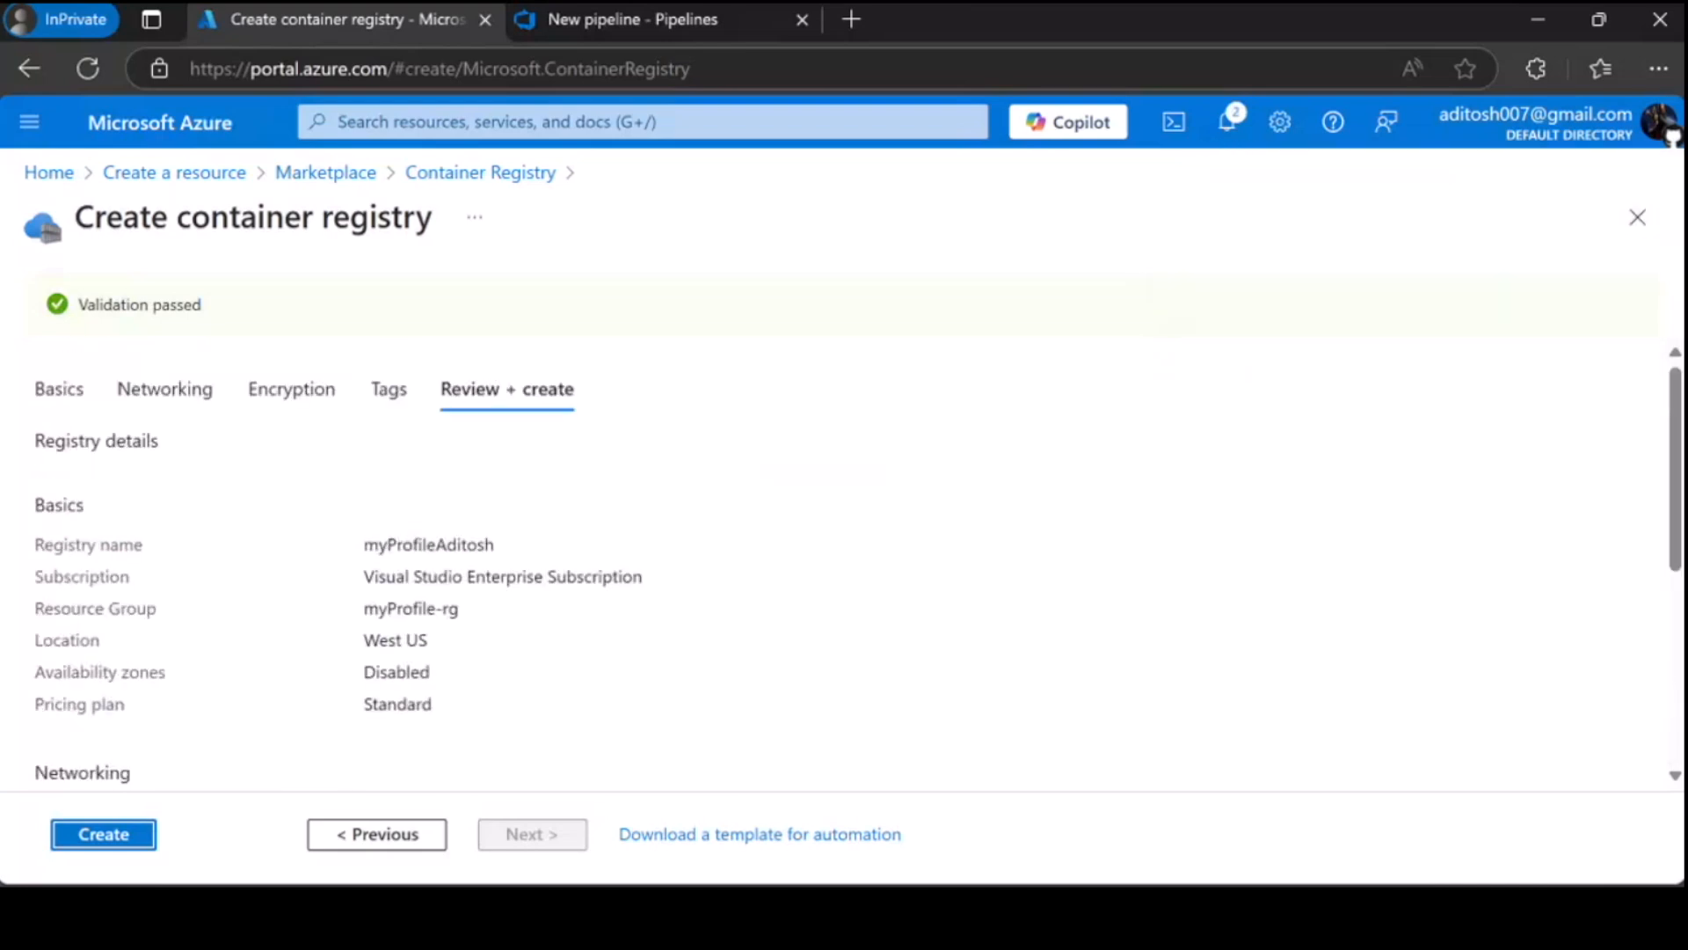
left_click(102, 833)
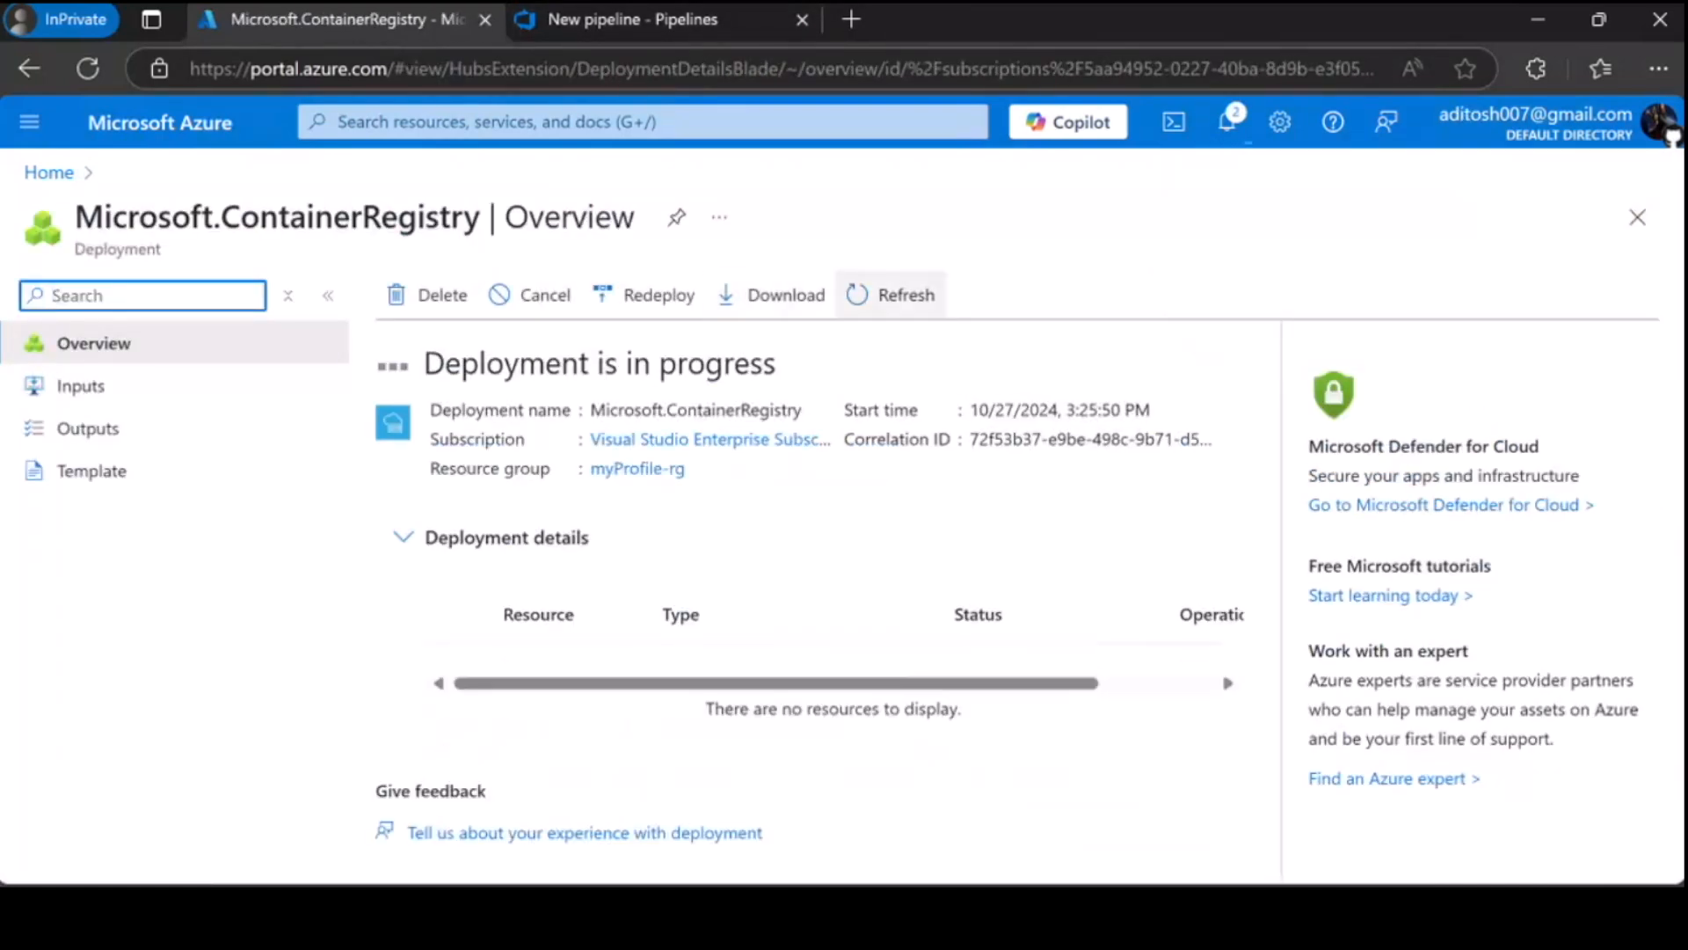
left_click(1318, 289)
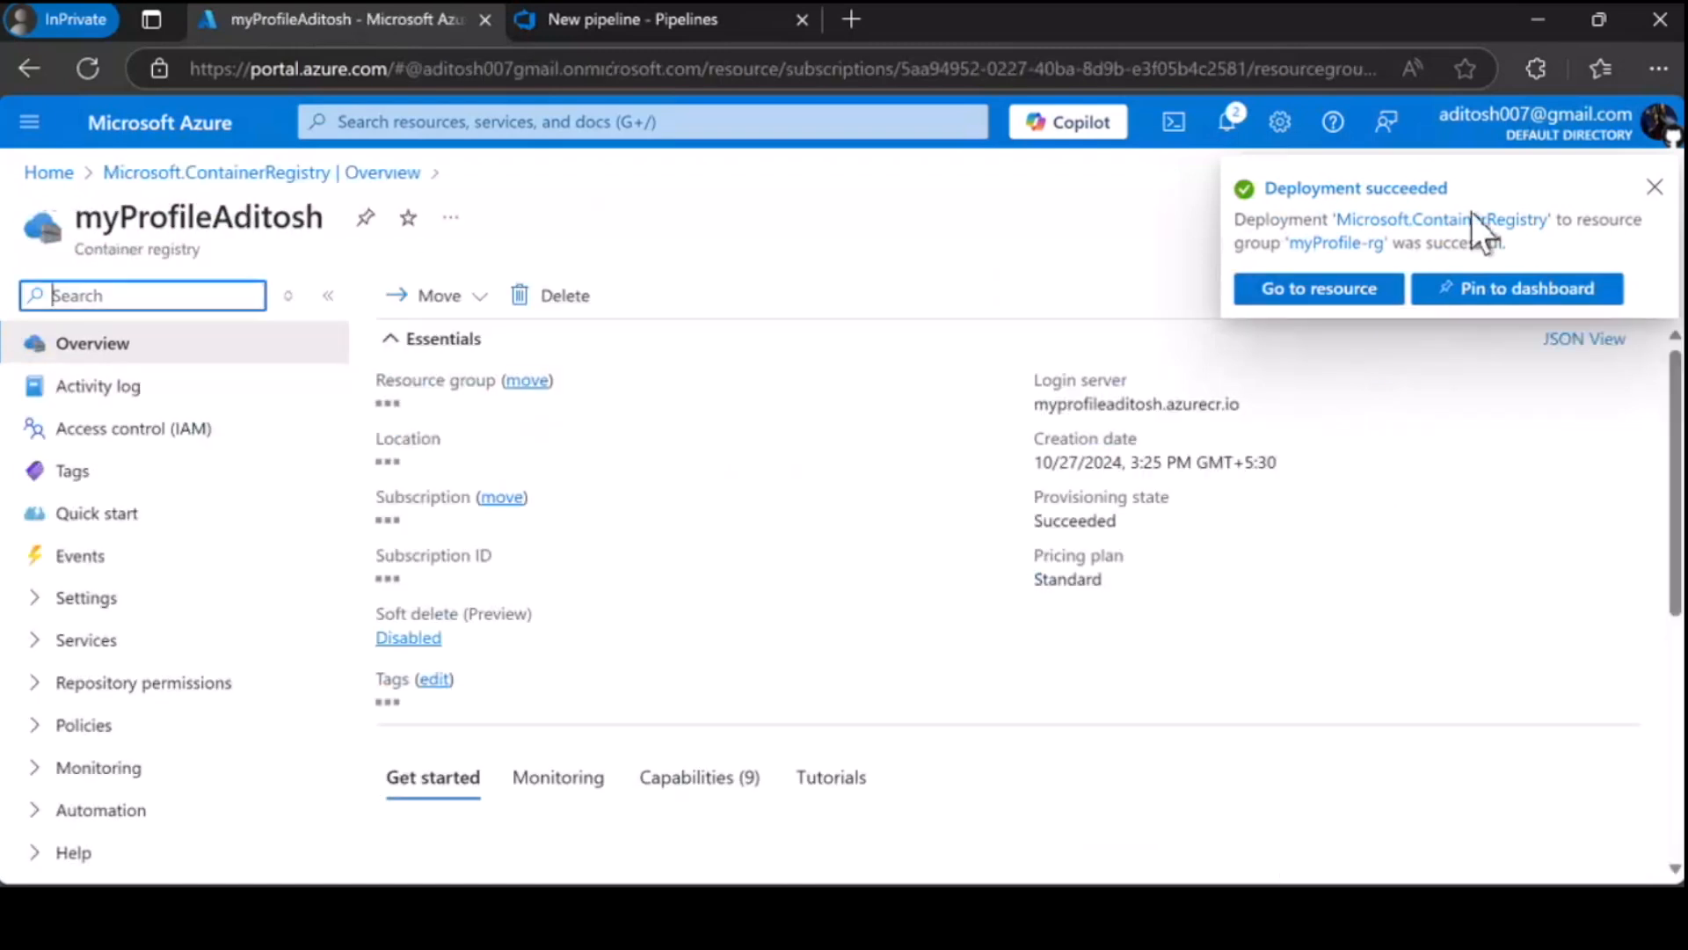
left_click(630, 19)
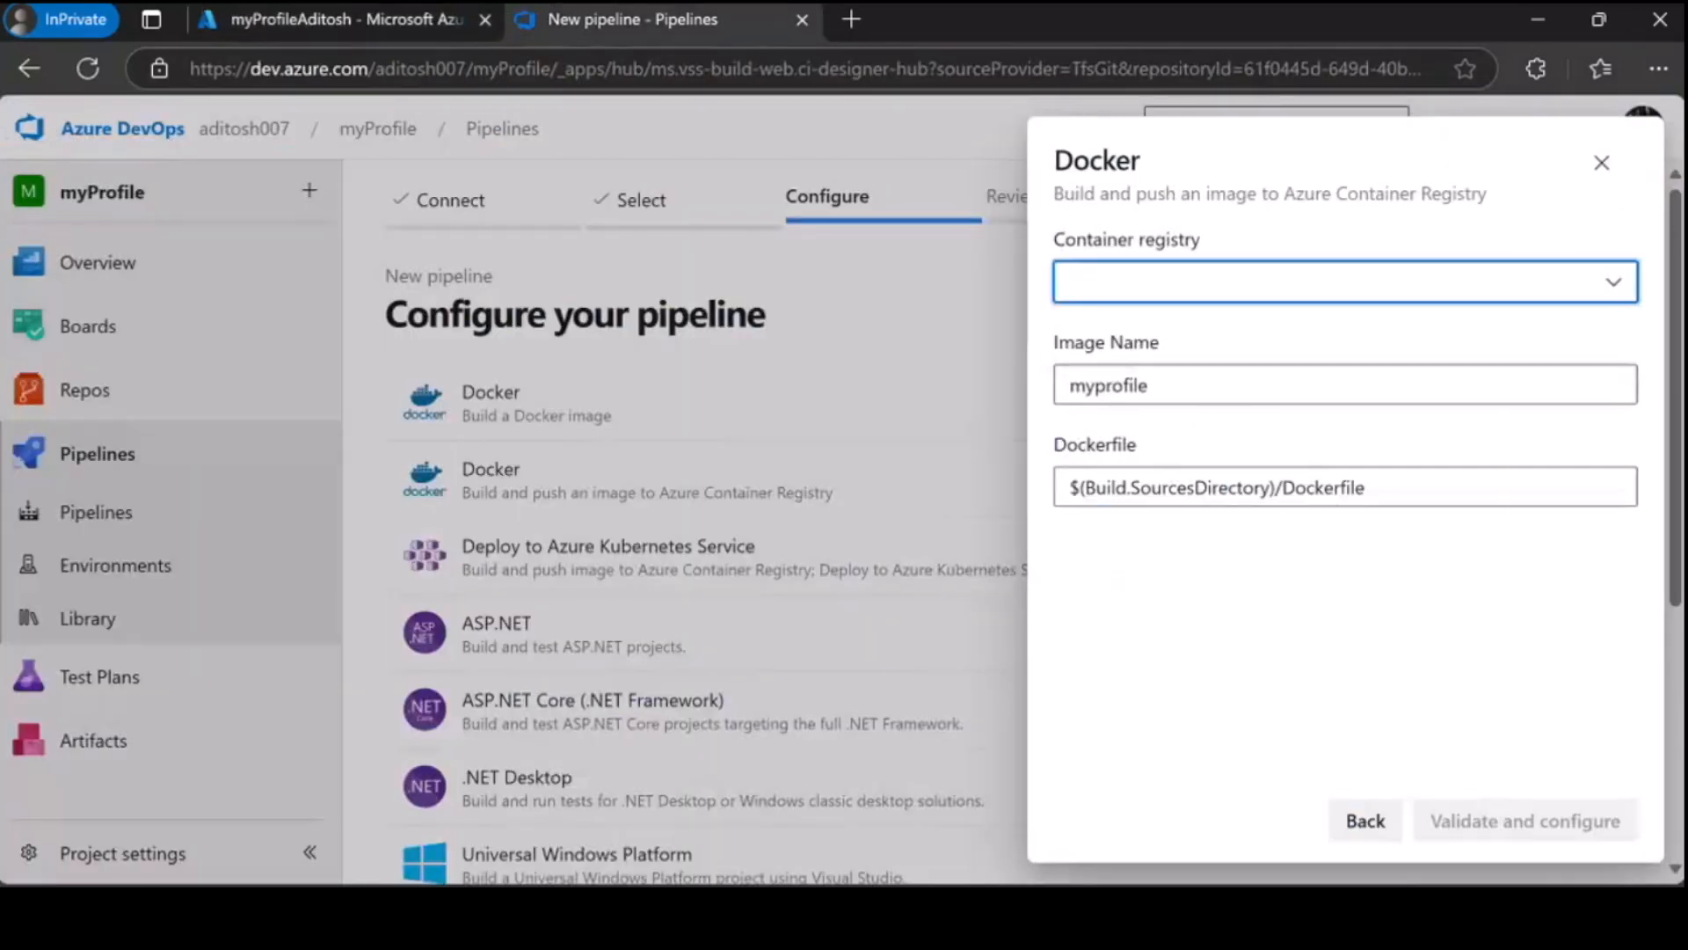
- Reload the Docker template, choose the myProfileAditosh registry, and validate to generate the YAML
left_click(1343, 384)
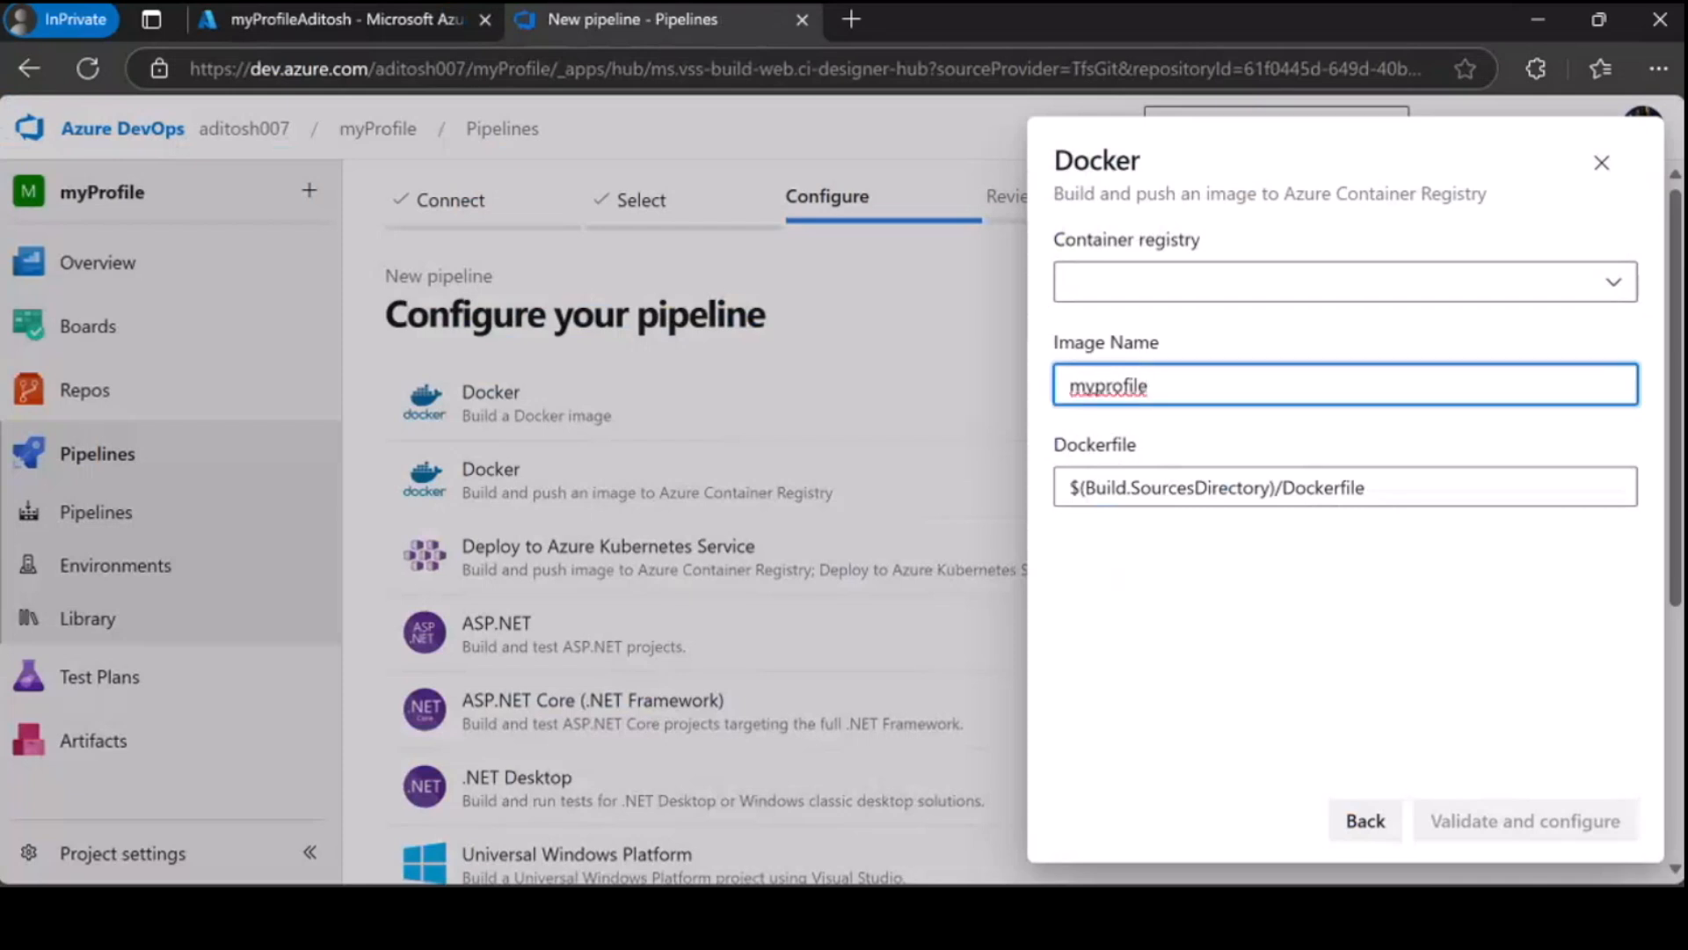
left_click(1344, 281)
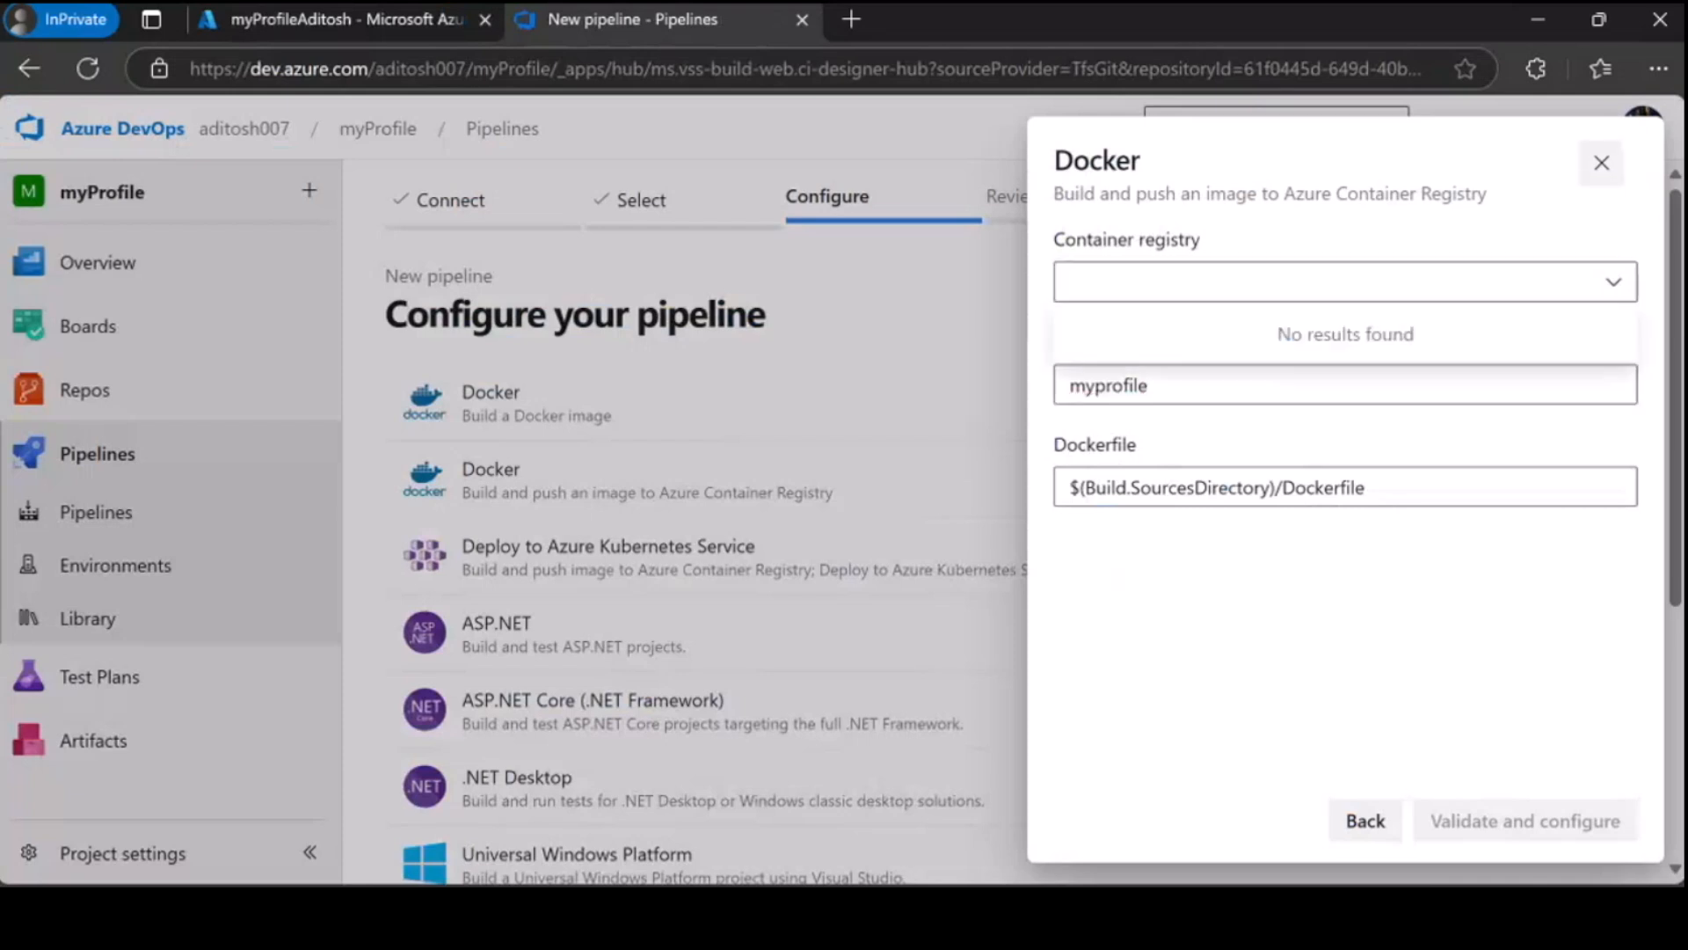
left_click(1601, 163)
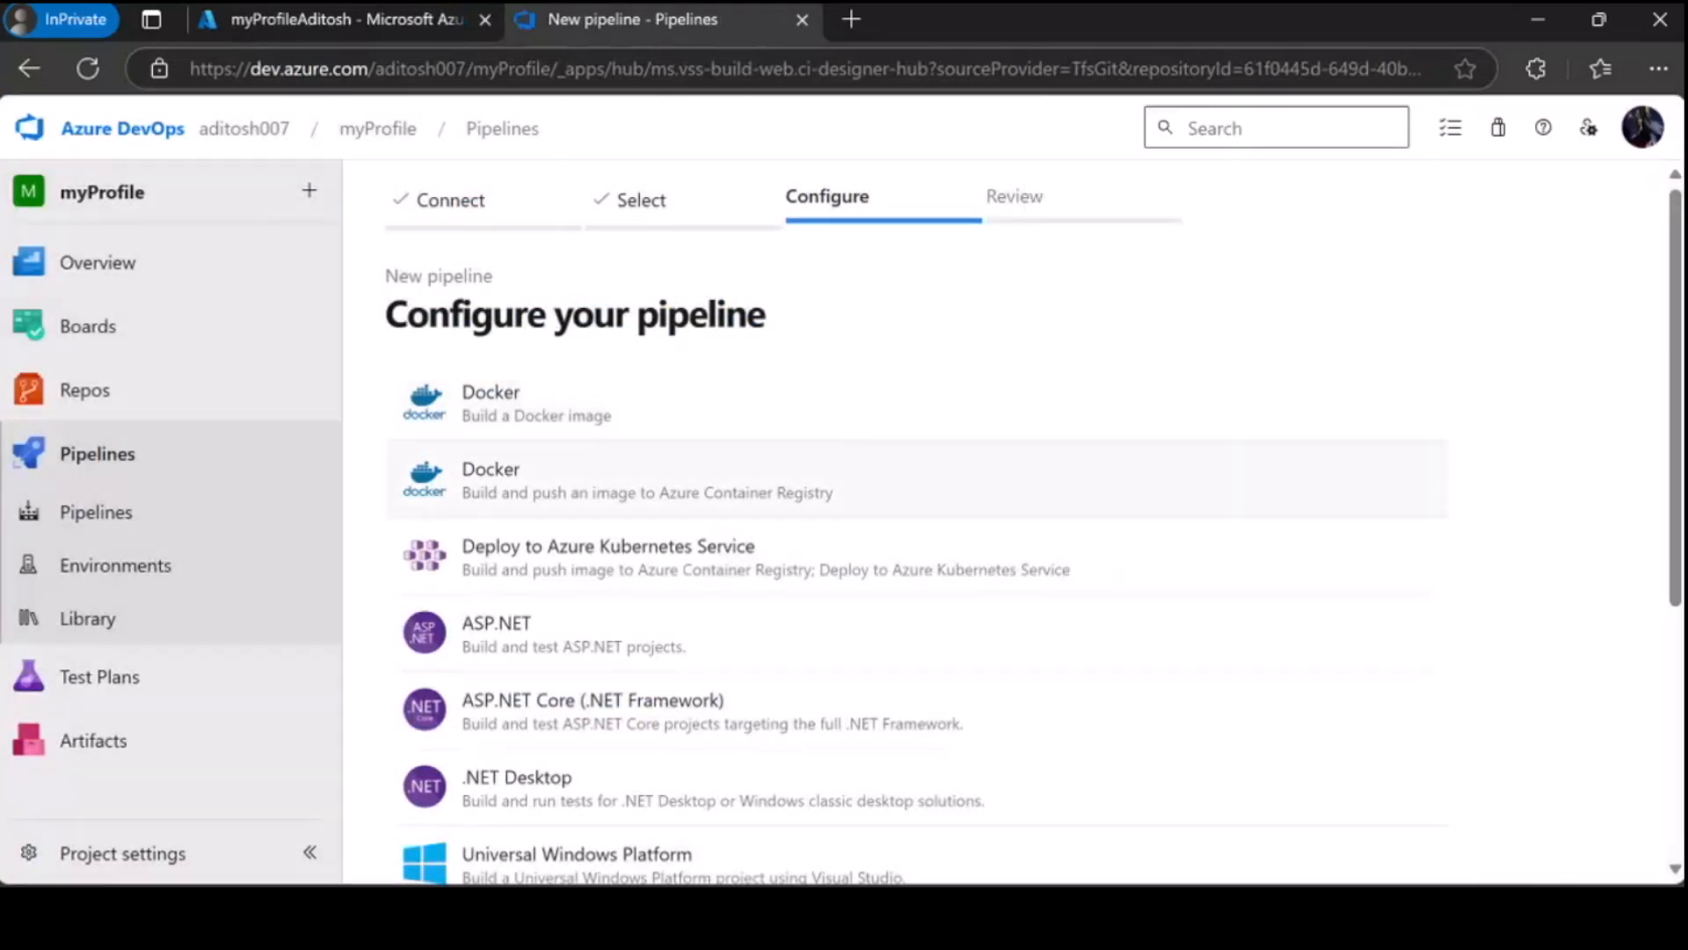
left_click(646, 479)
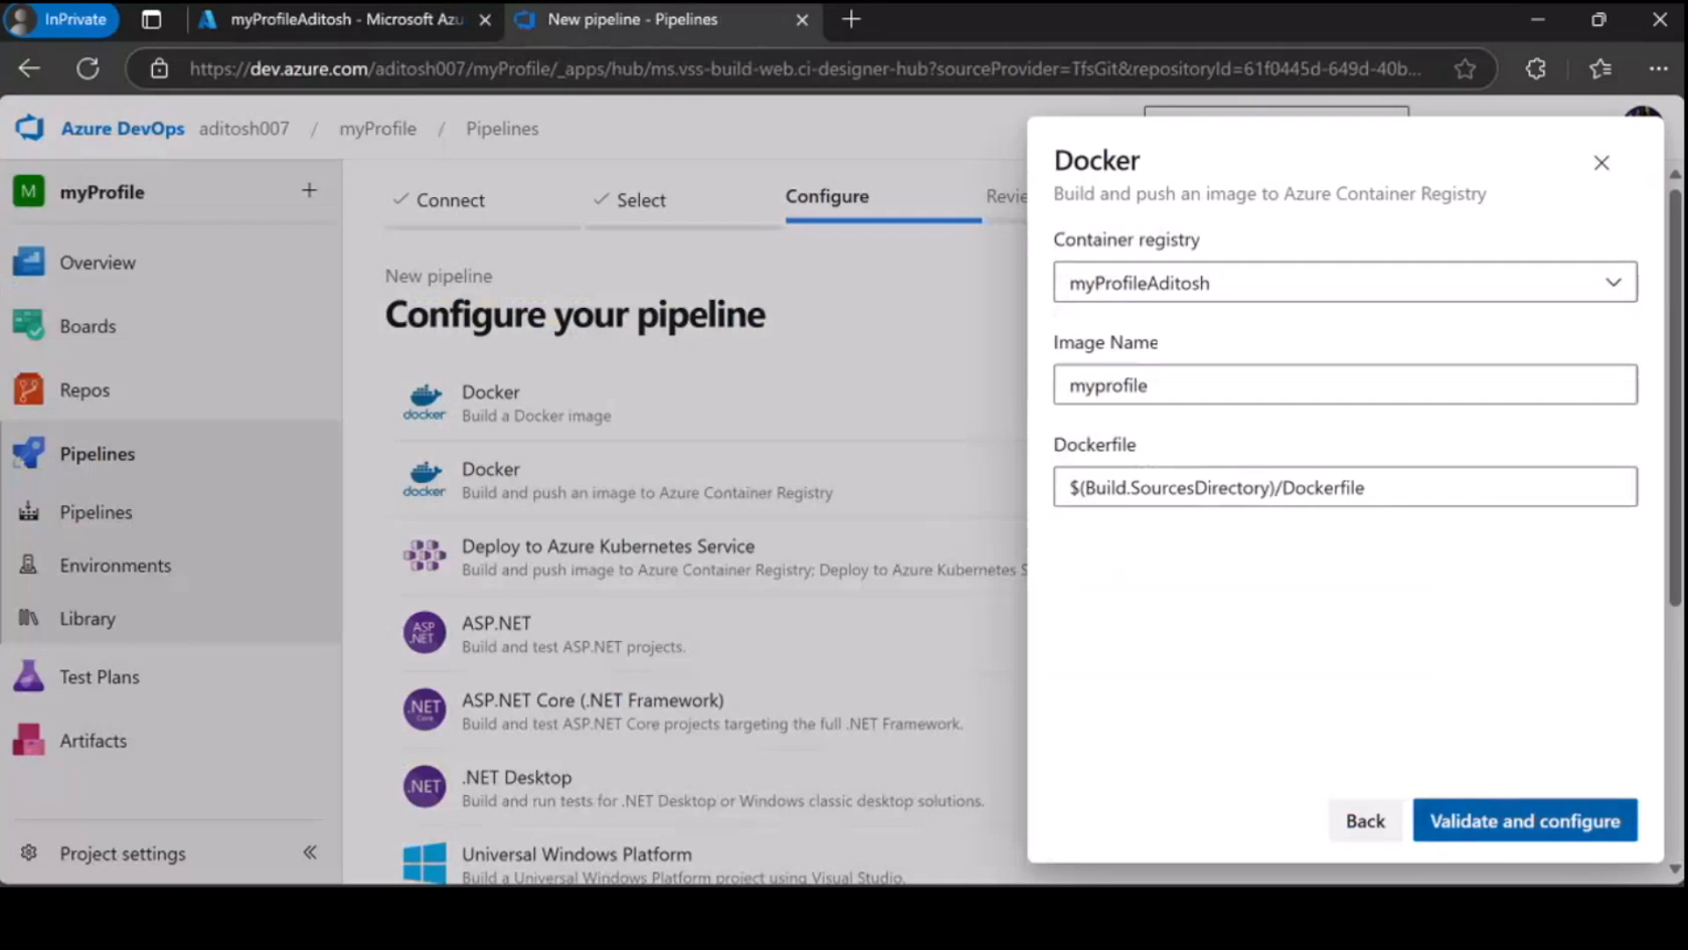
left_click(1525, 820)
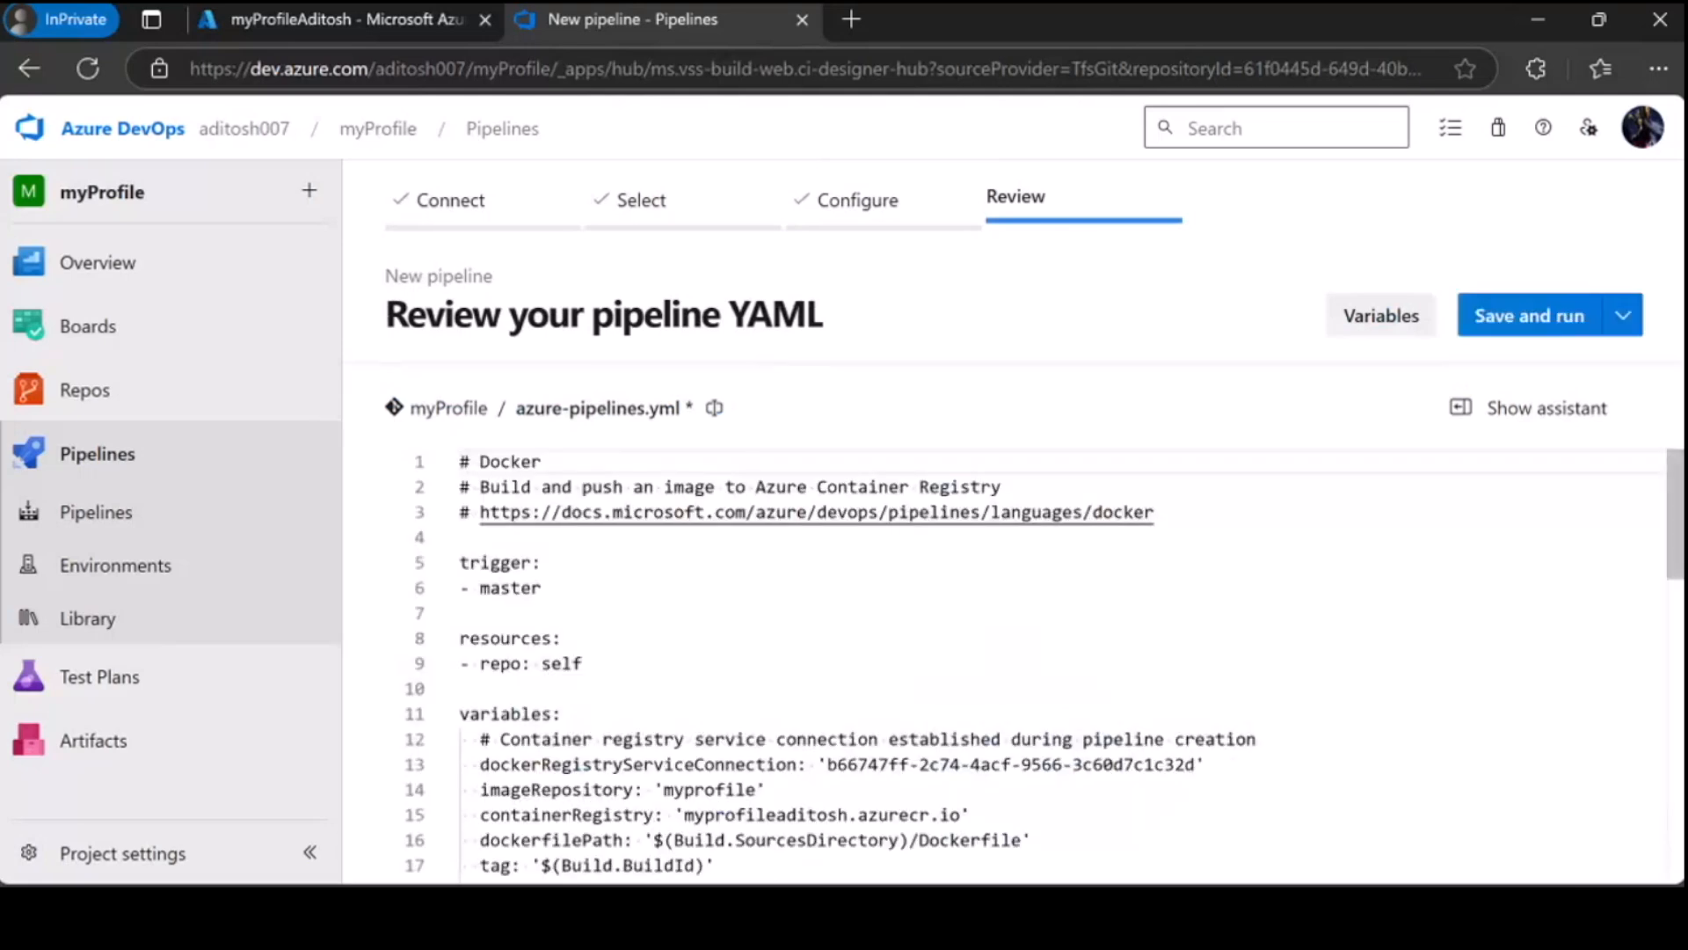
- Read through azure-pipelines.yml, then bring up the Save and run commit dialog
scroll("down", 3)
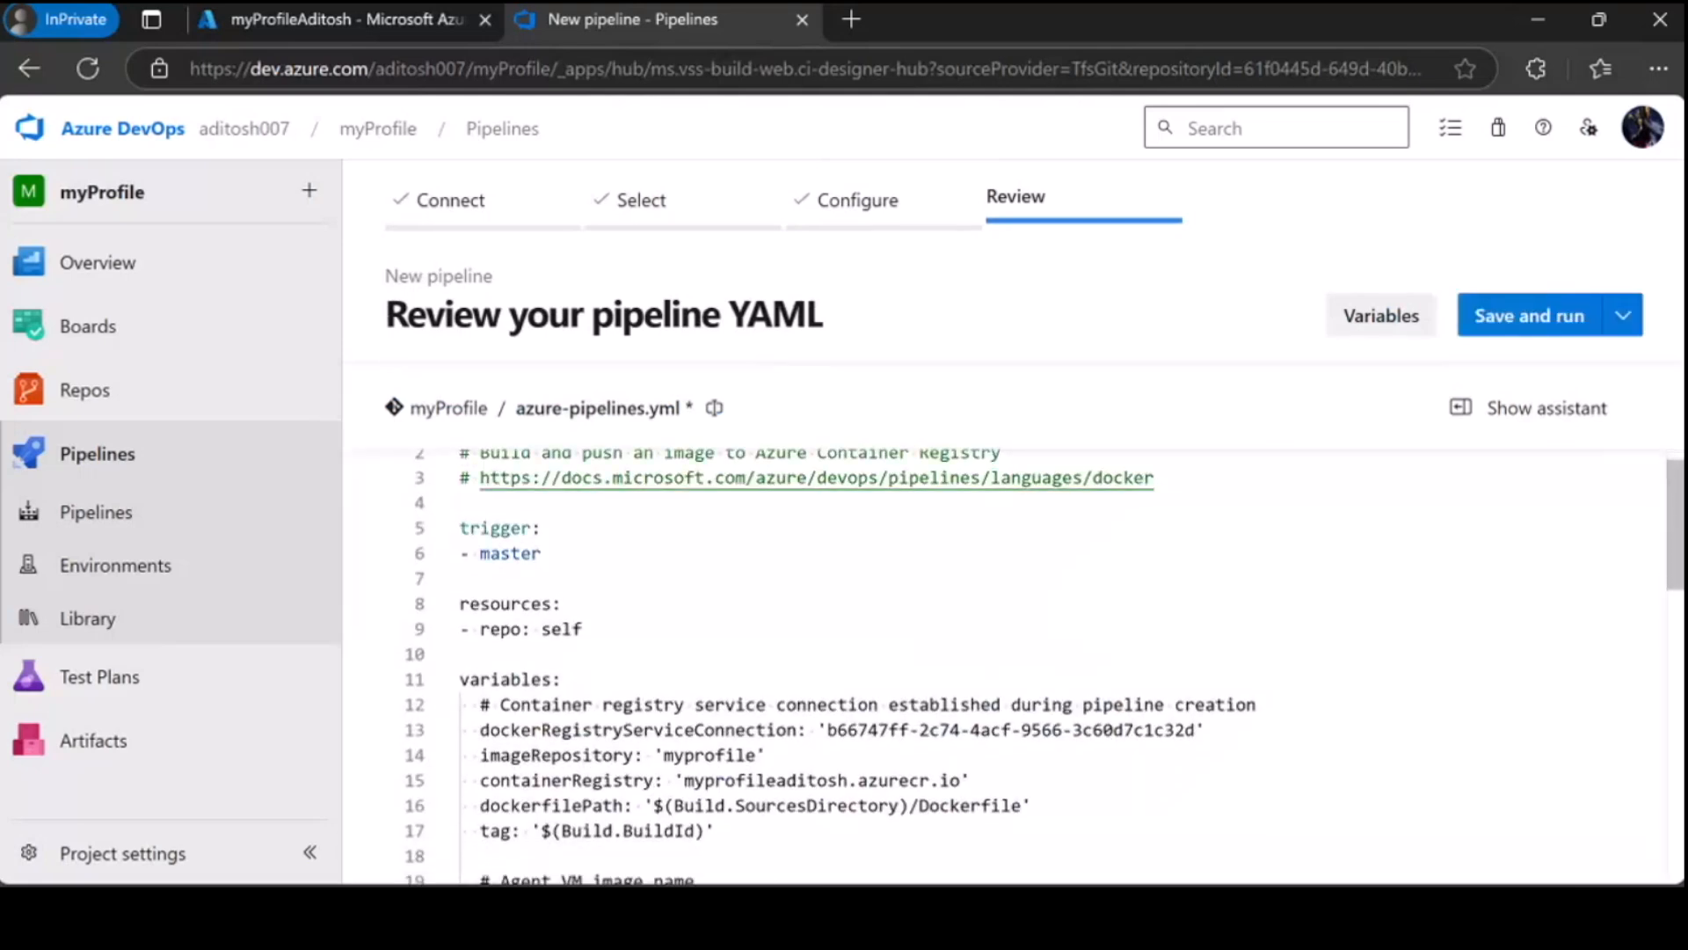
scroll("down", 3)
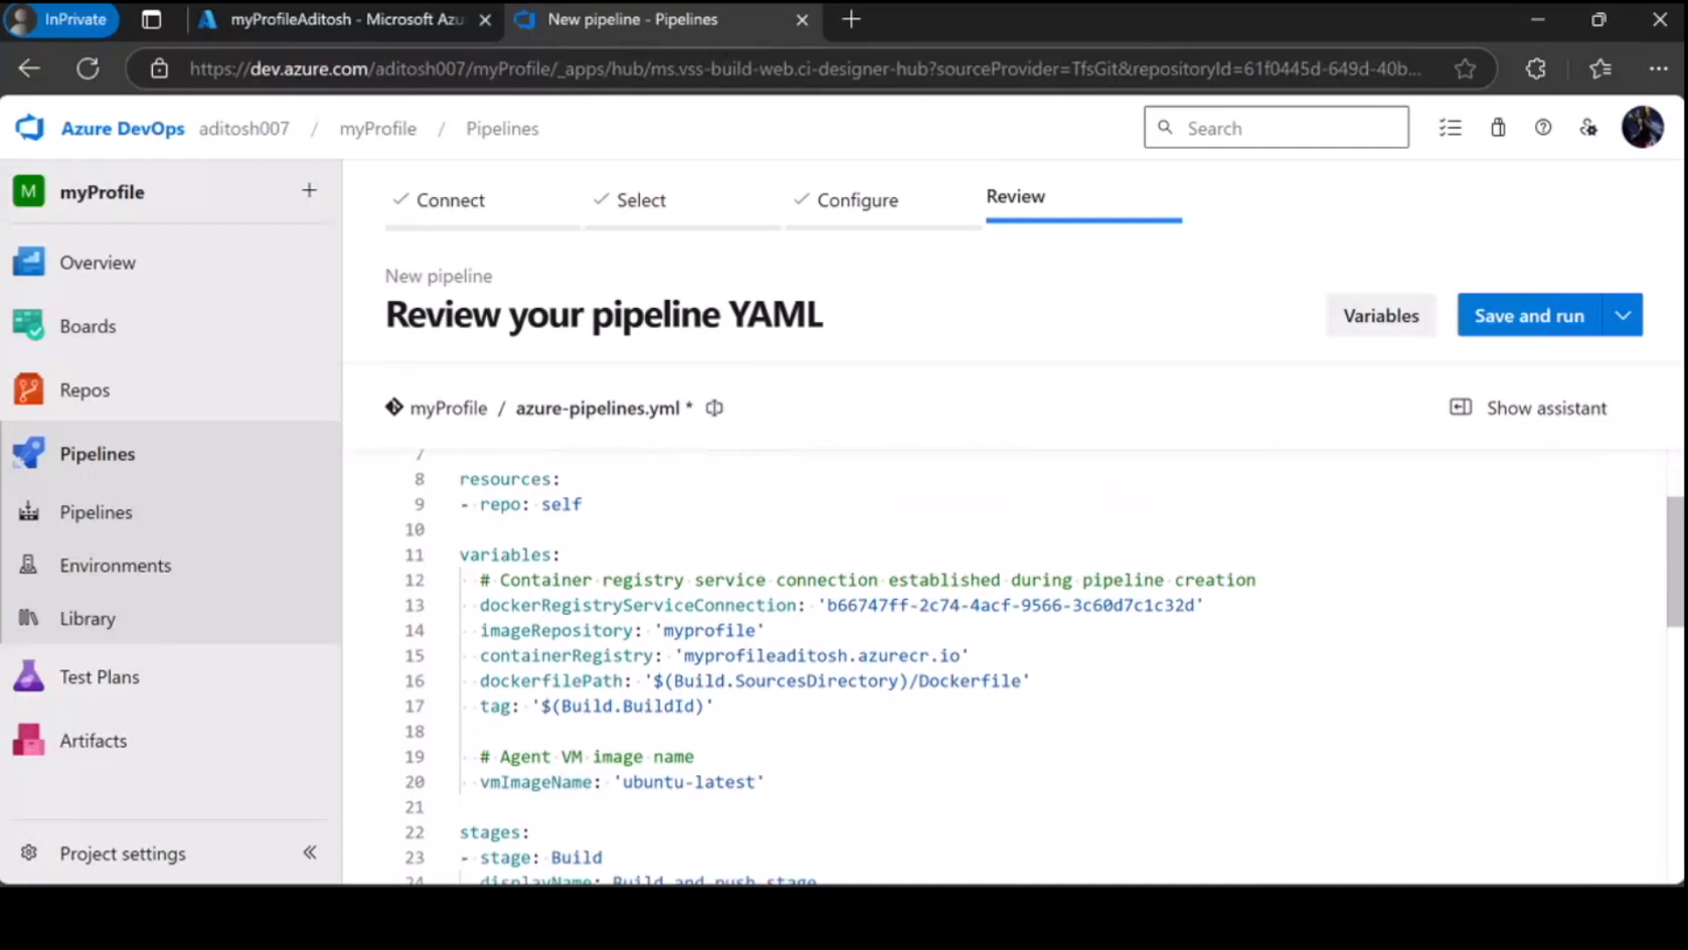
scroll("down", 3)
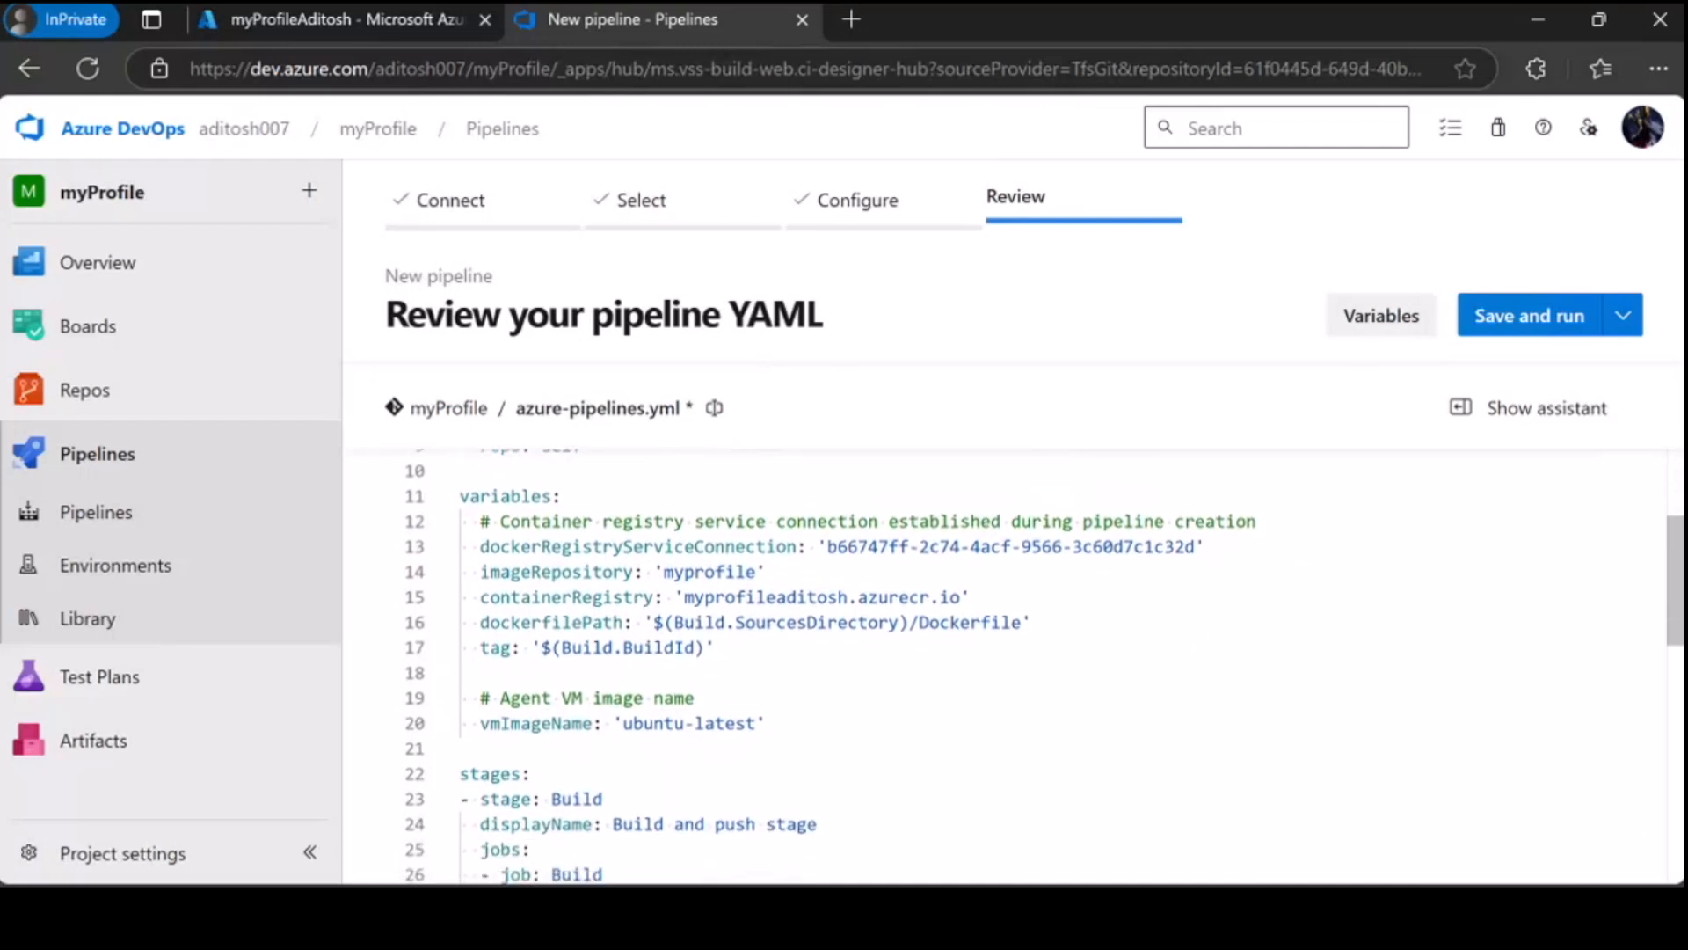
scroll("down", 3)
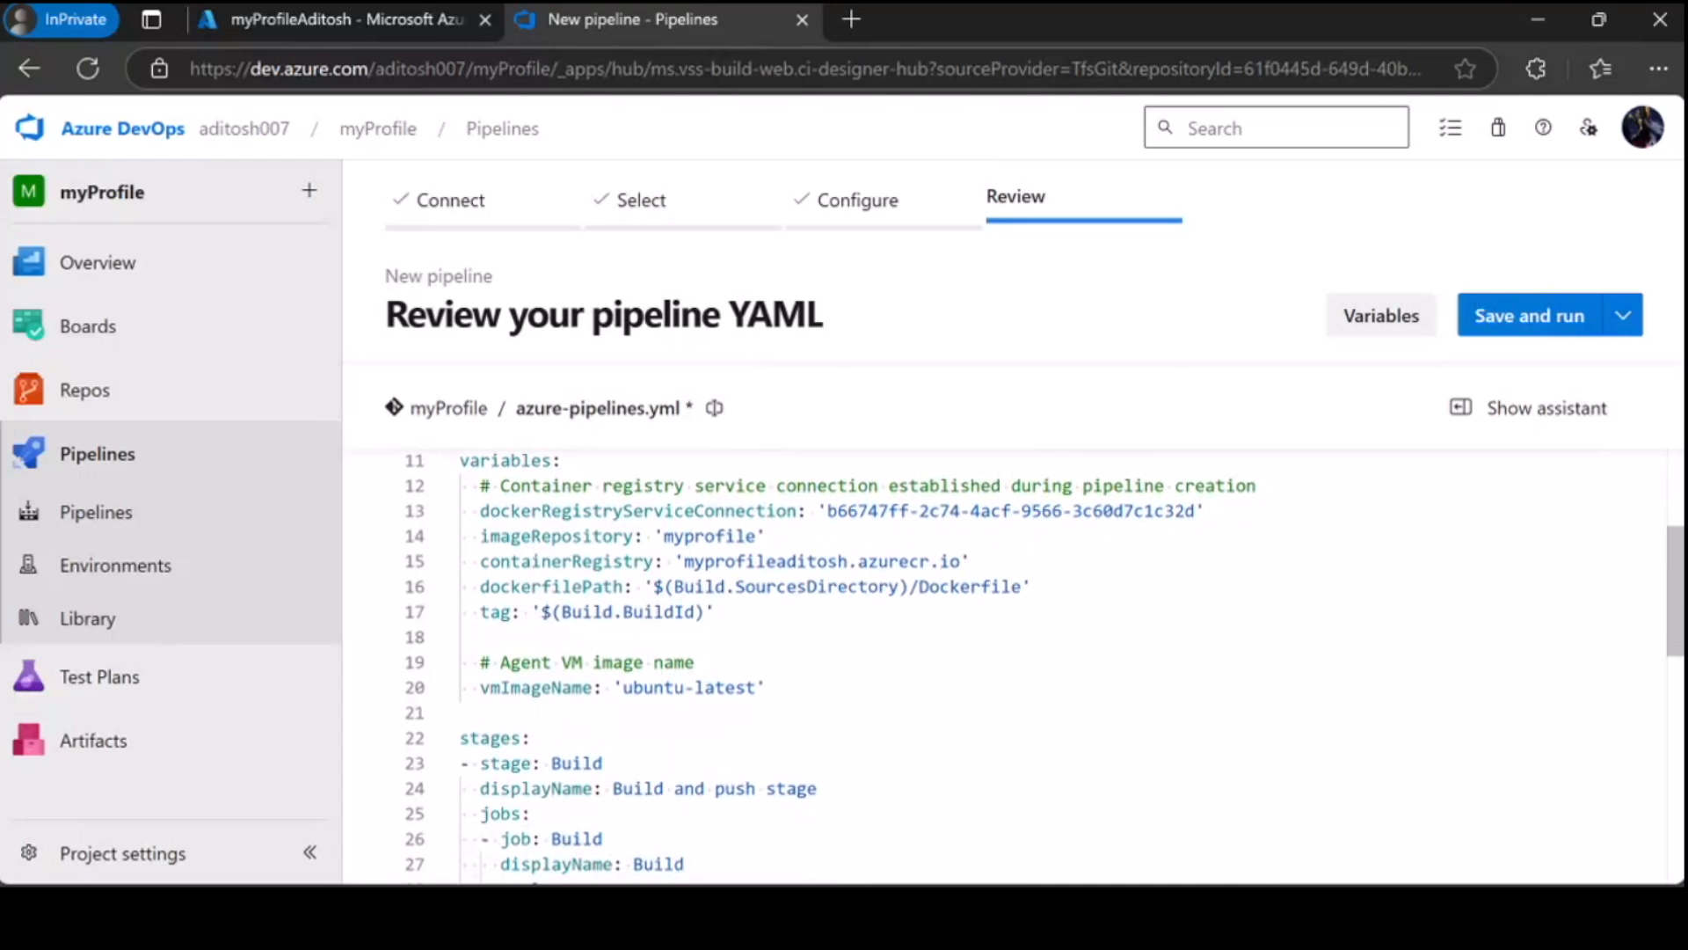
scroll("down", 3)
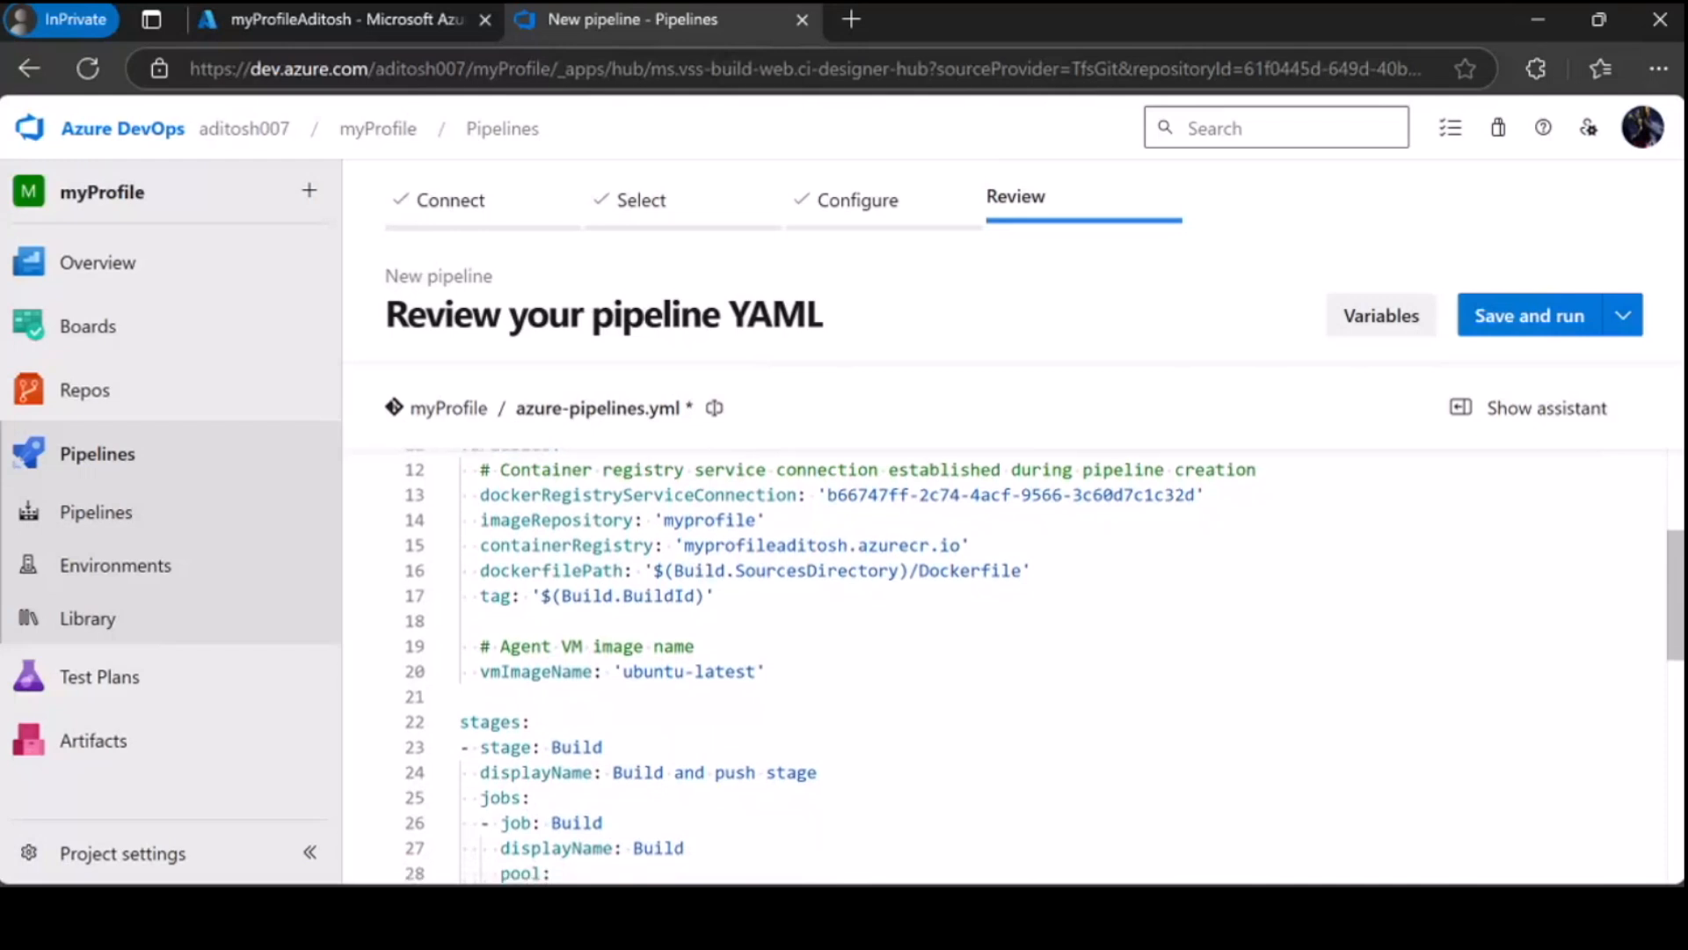
scroll("down", 3)
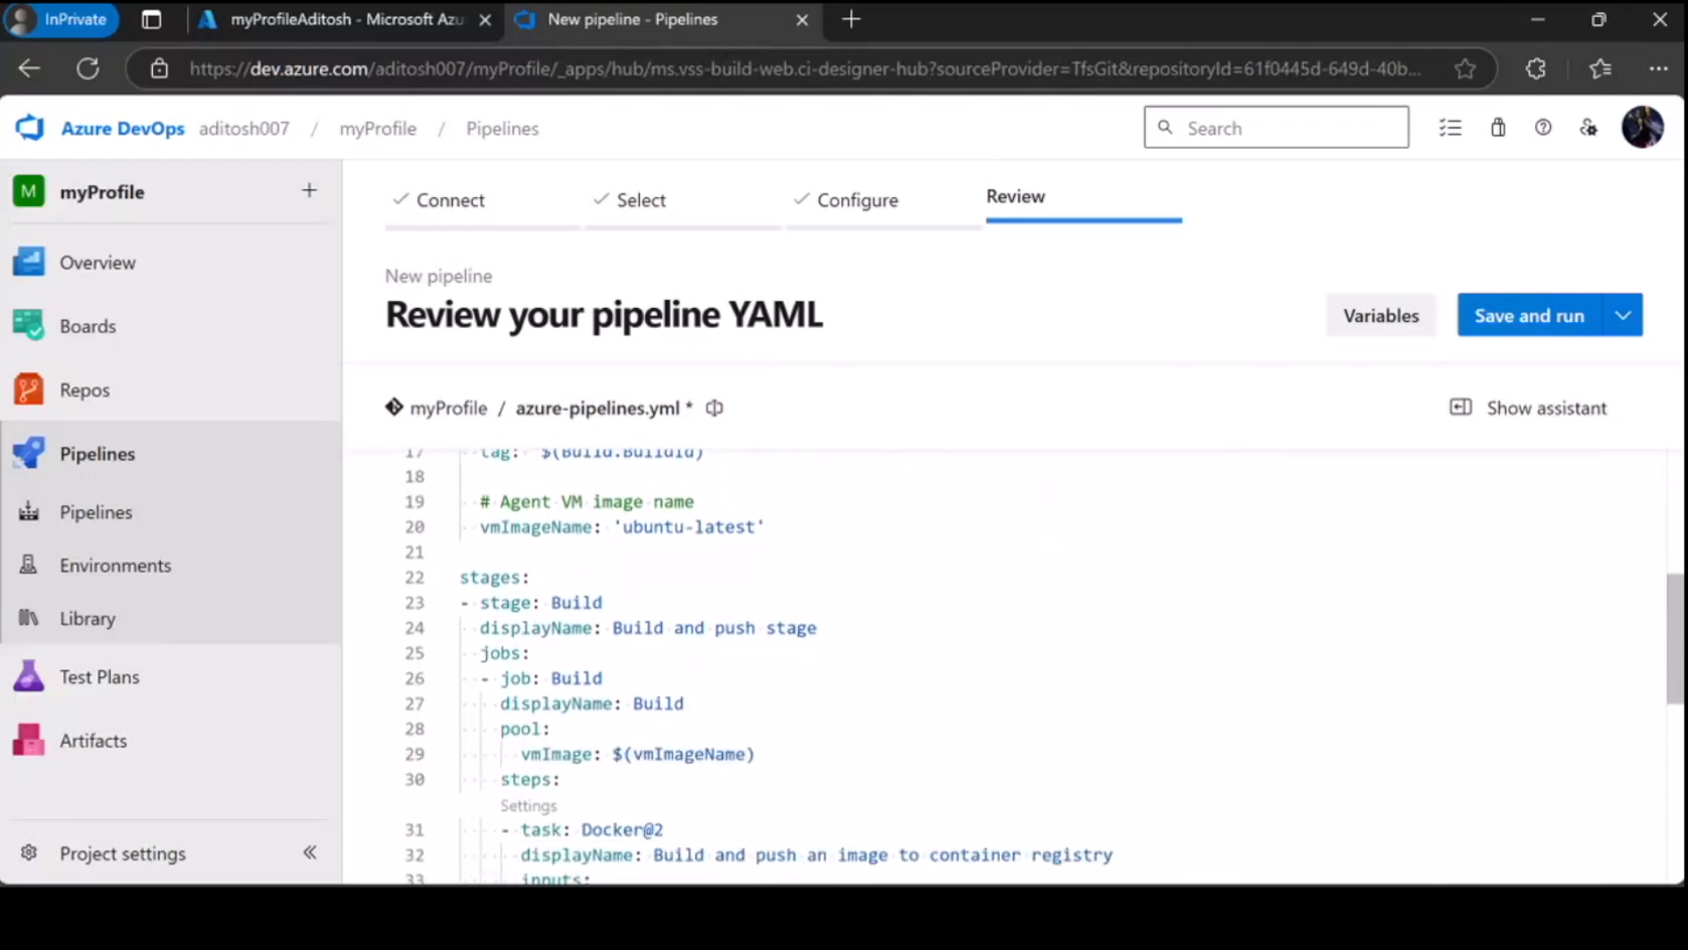
scroll("up", 3)
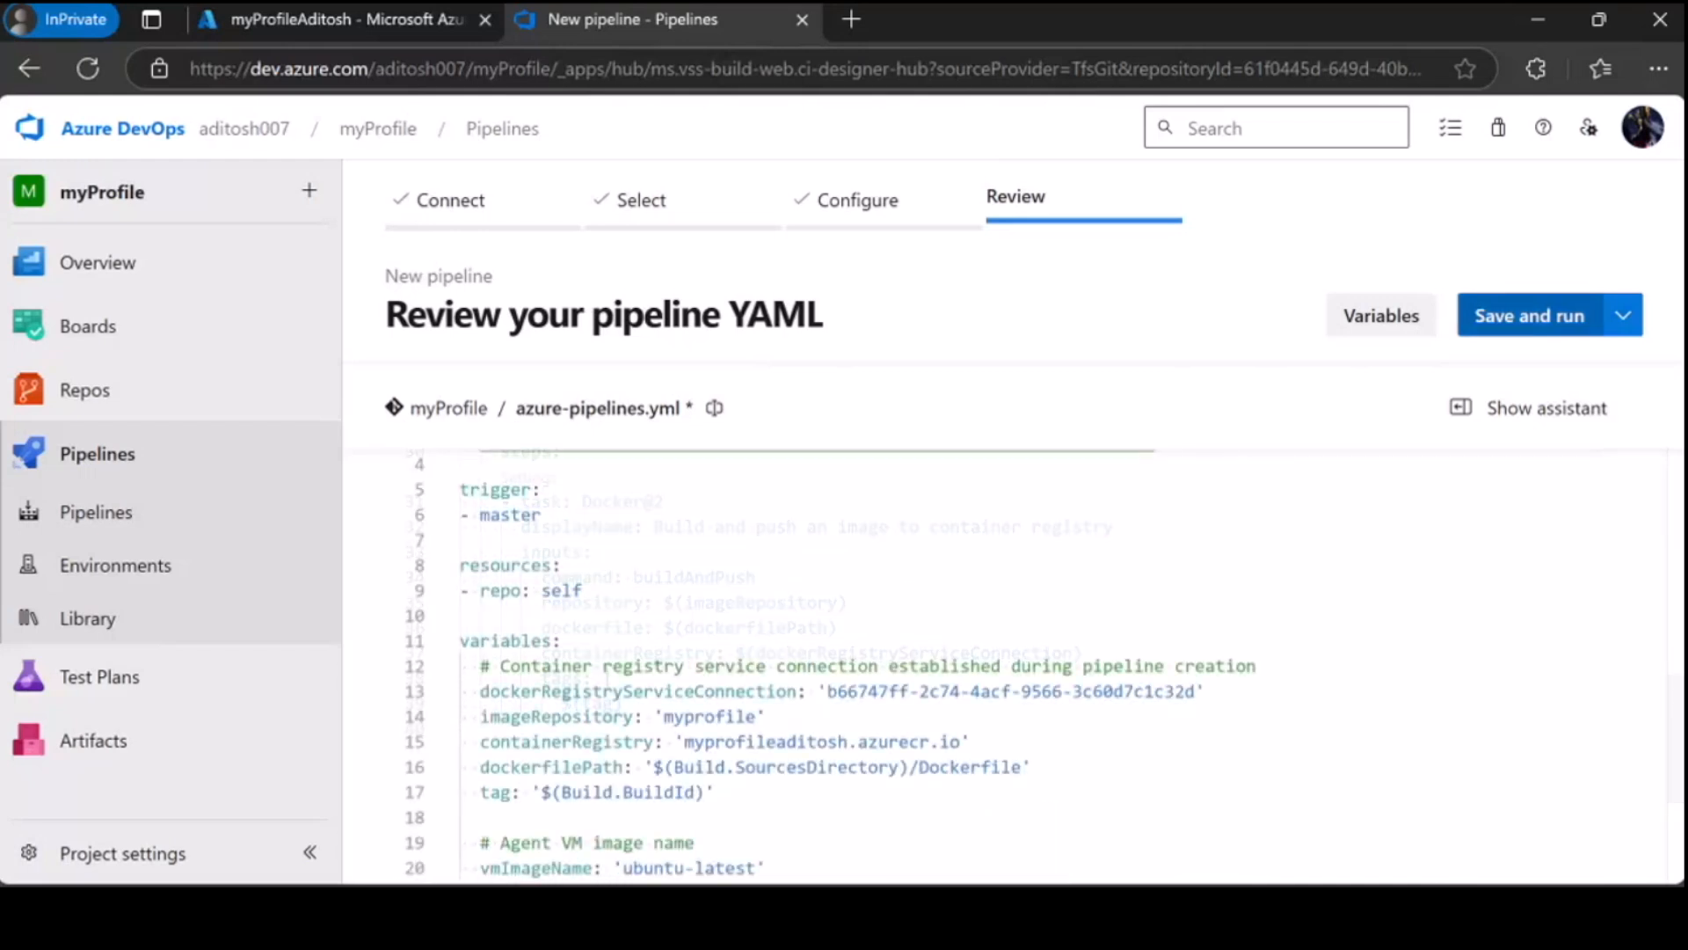
left_click(1529, 314)
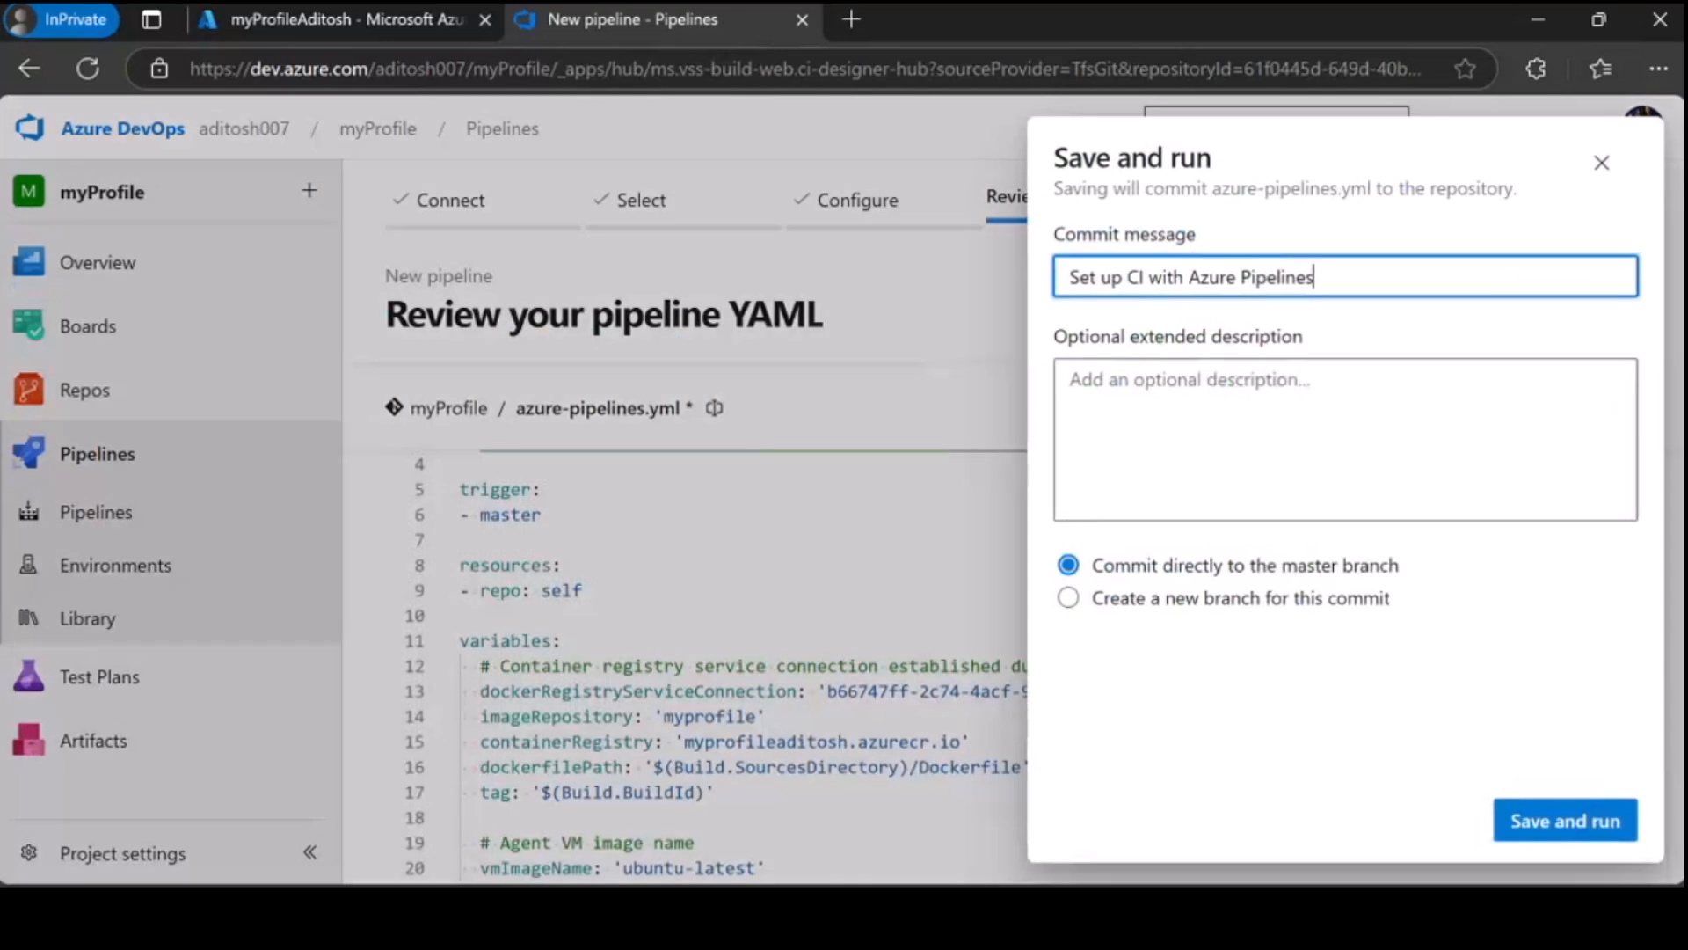
- Save and run the pipeline with a commit to master
left_click(1563, 820)
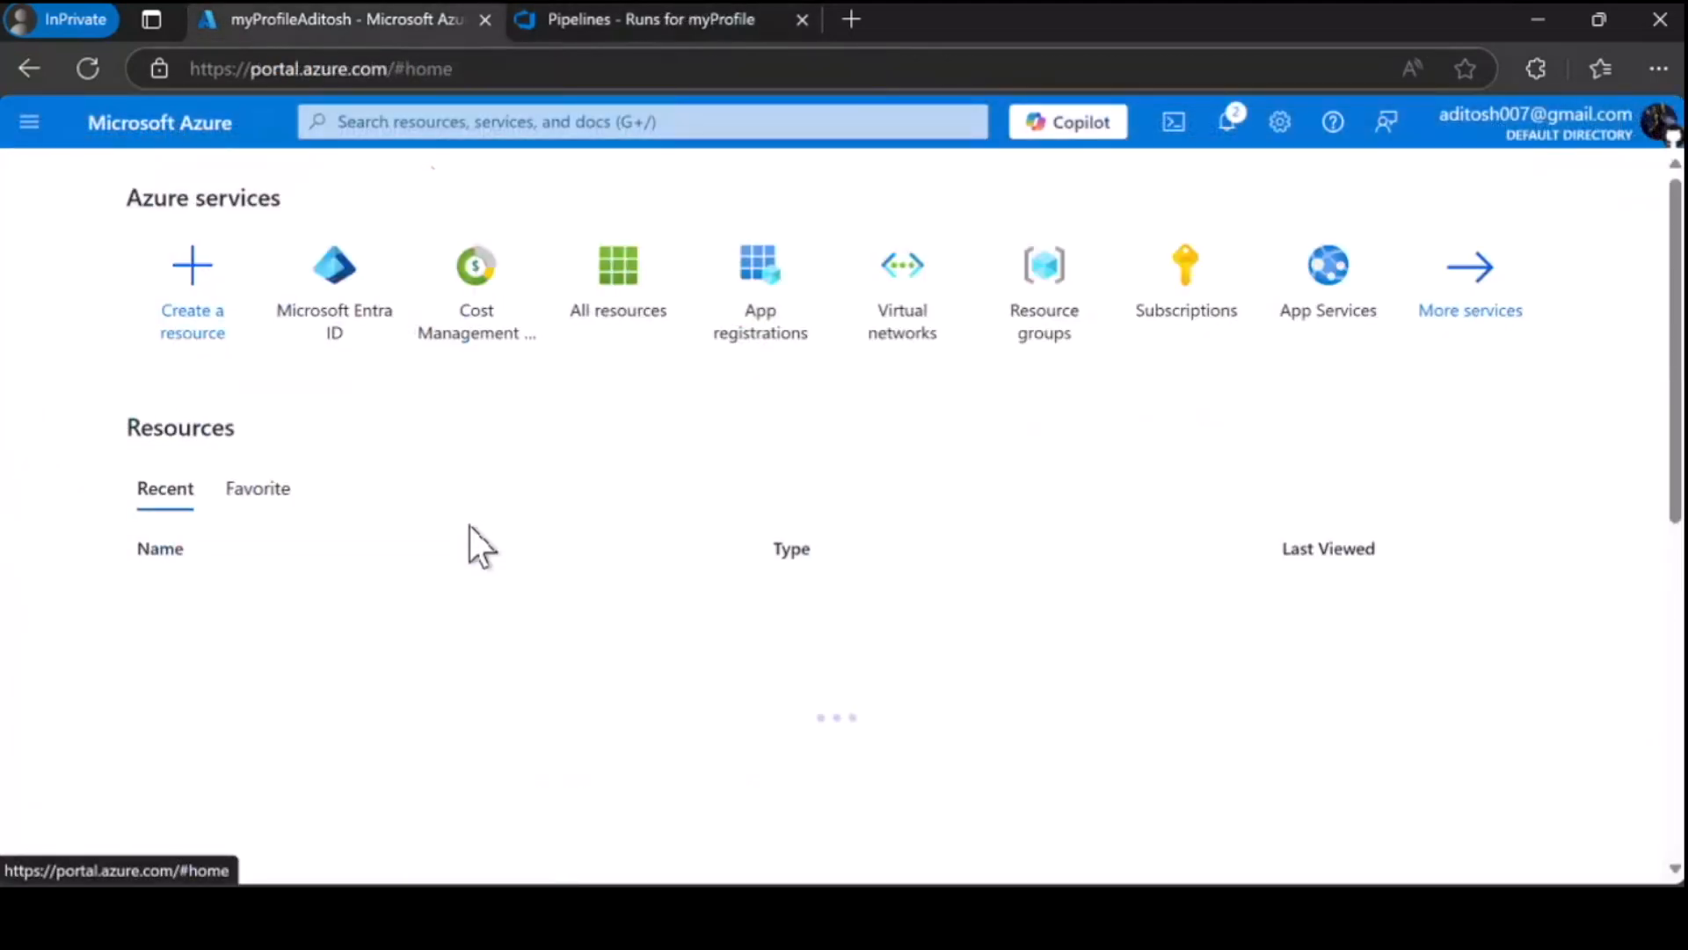
- Find 'web app' in the Marketplace and start creating a Web App
left_click(192, 280)
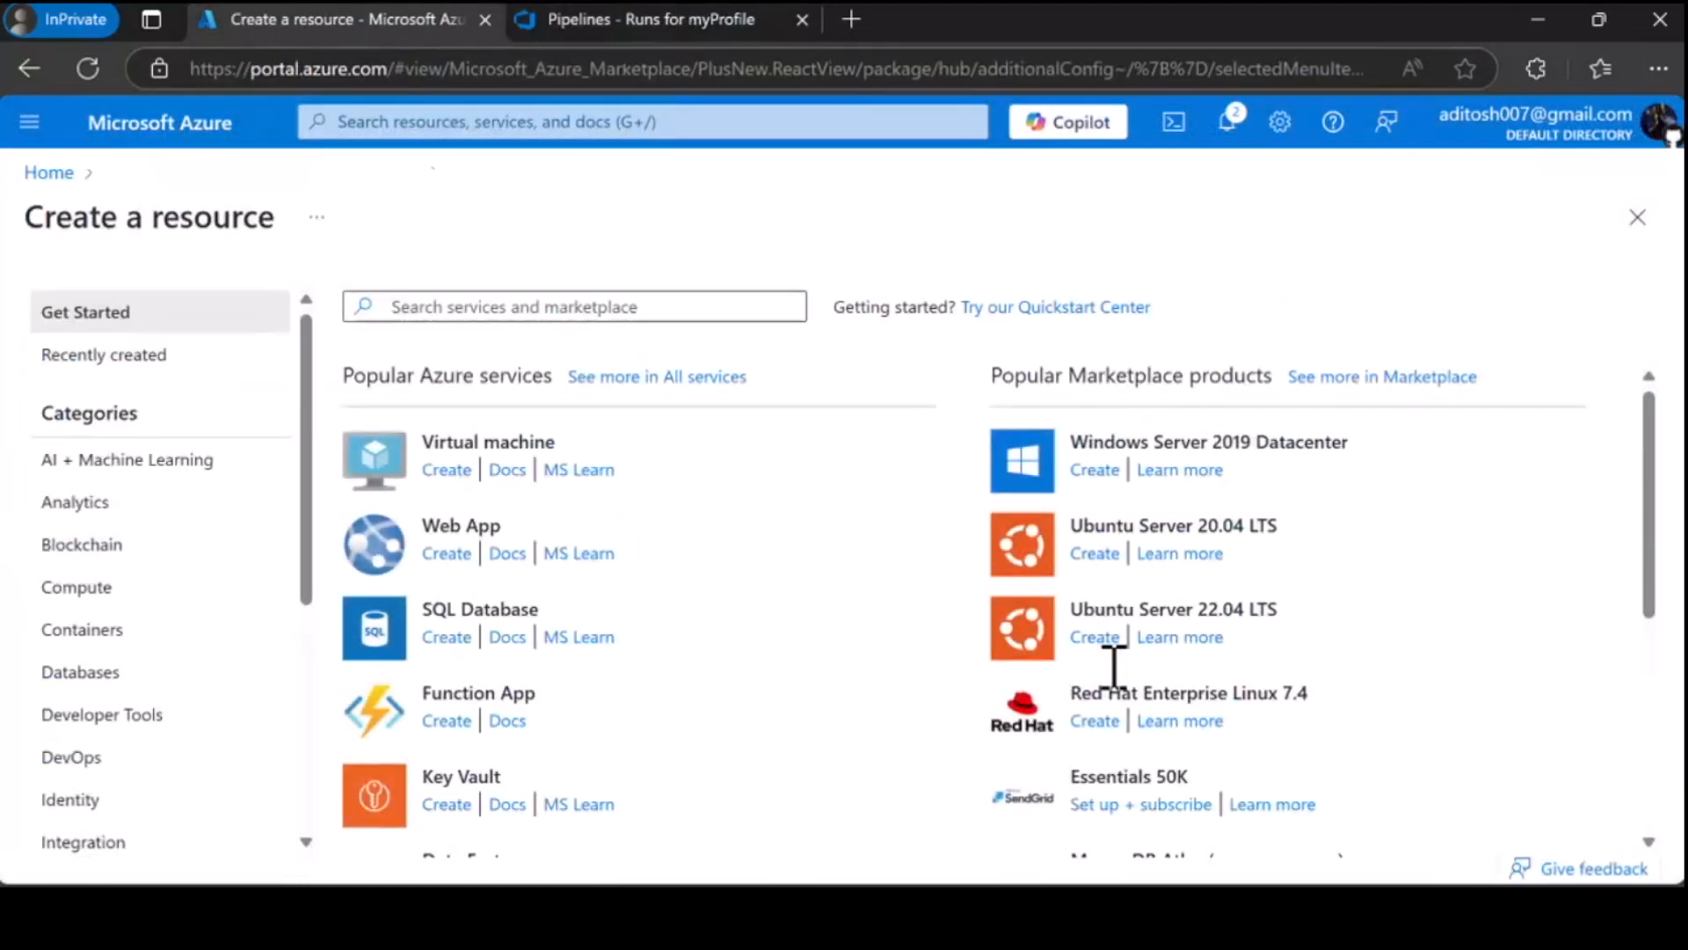
type("web ap")
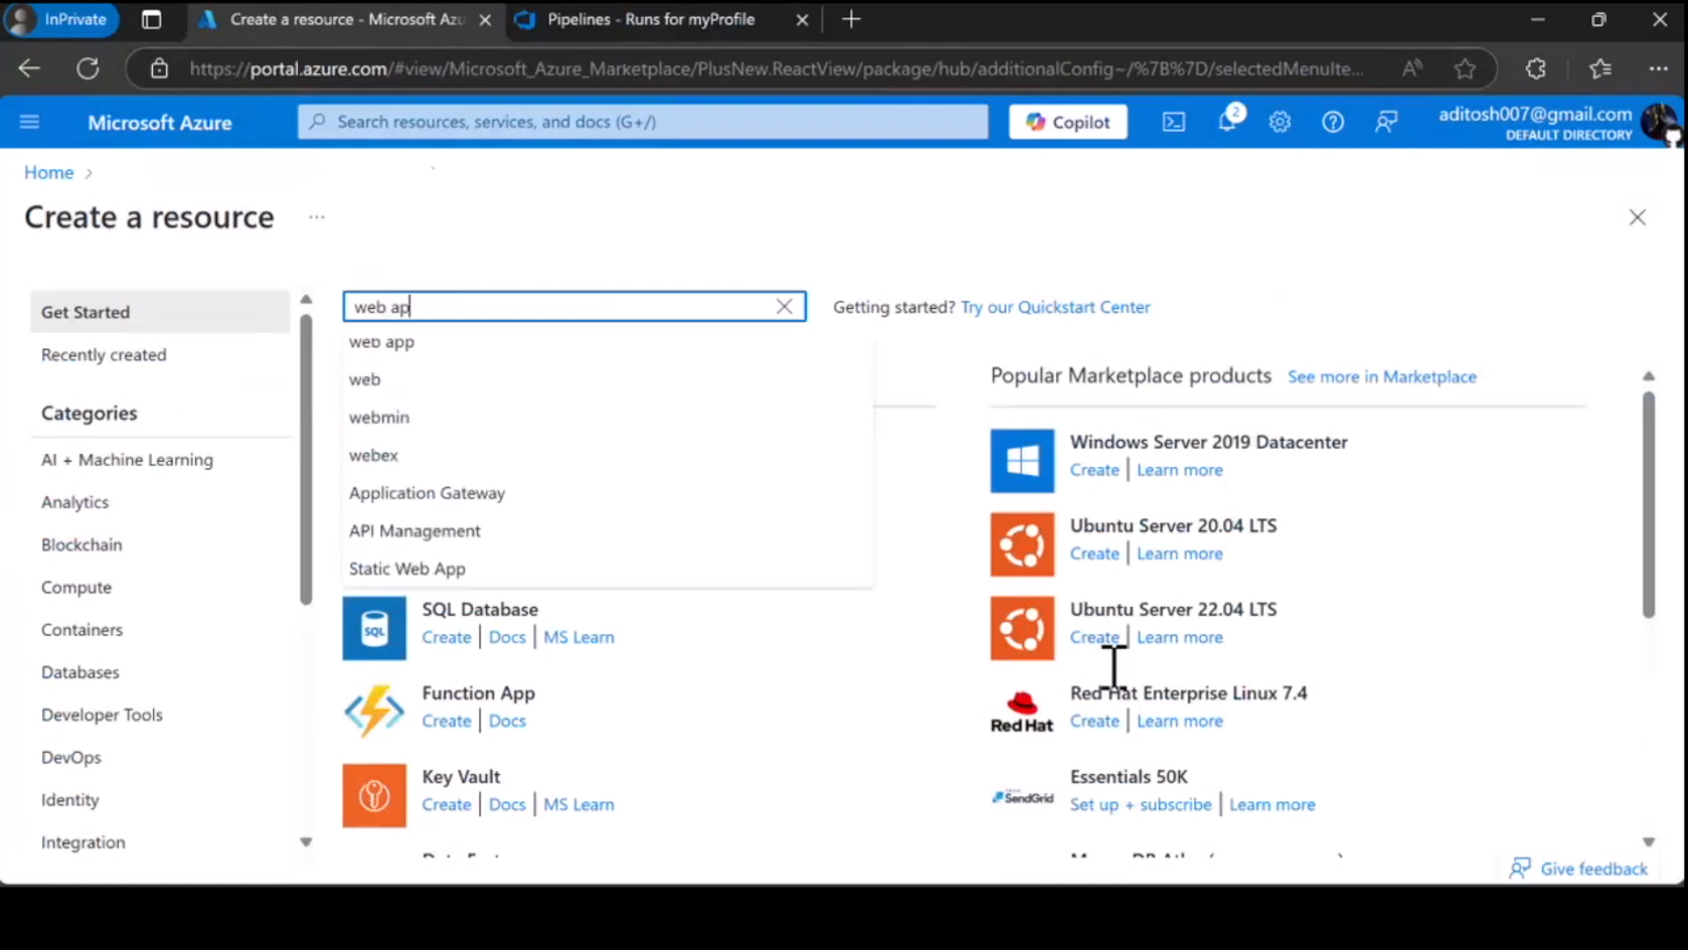
key("Return")
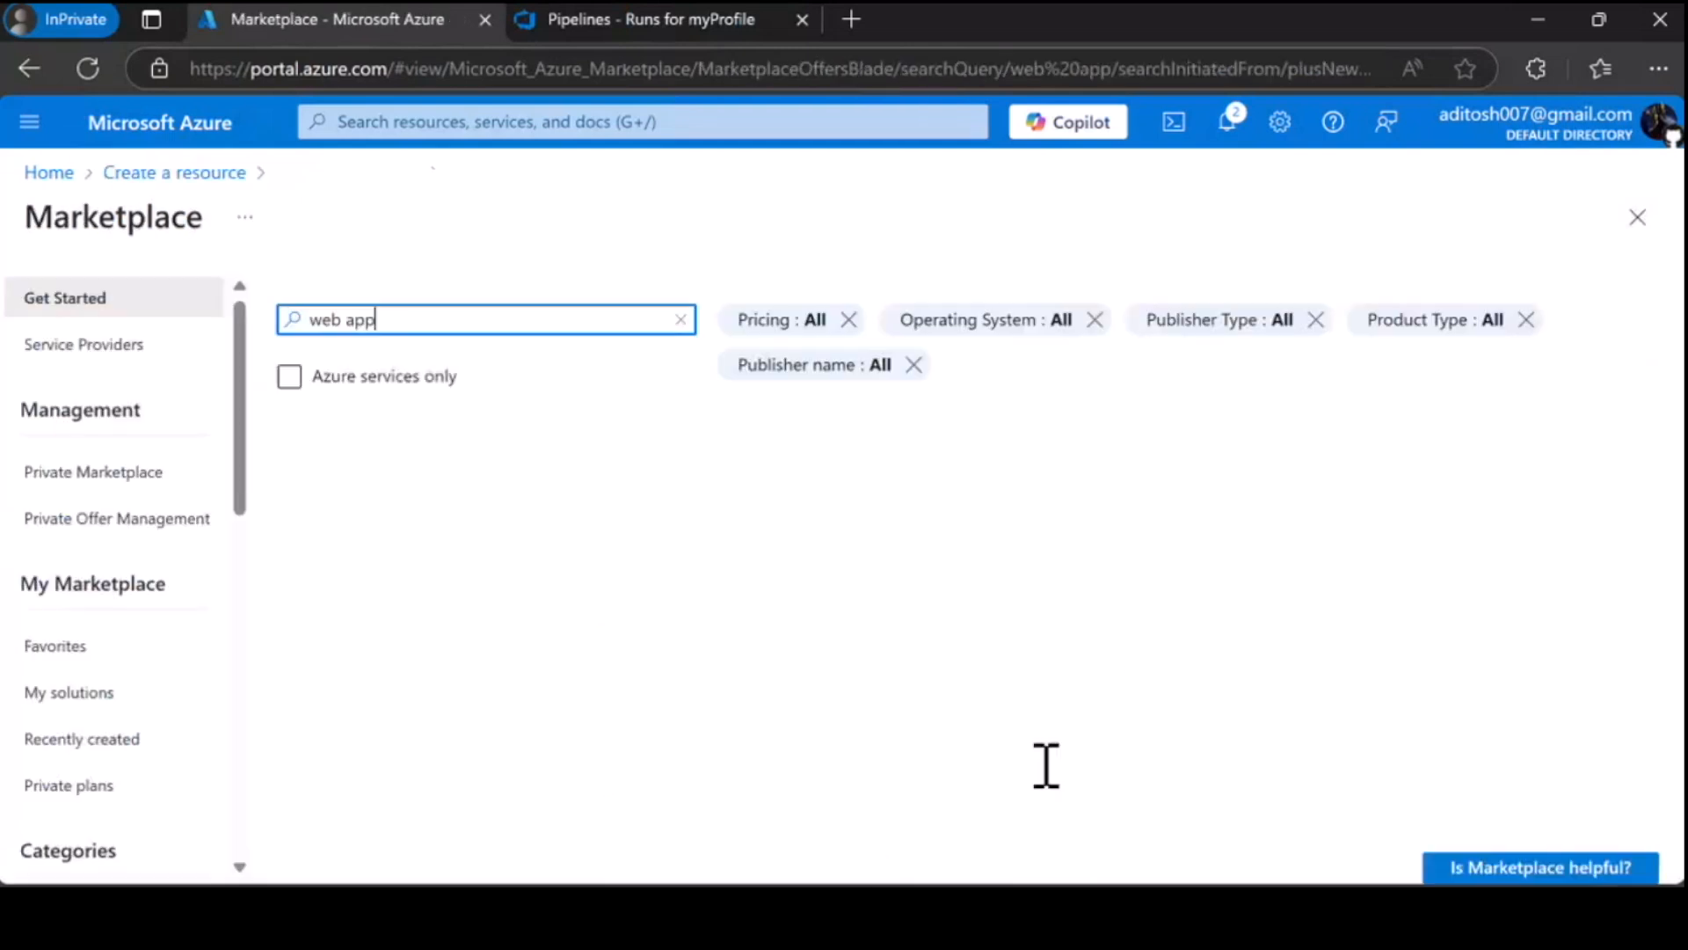
key("Return")
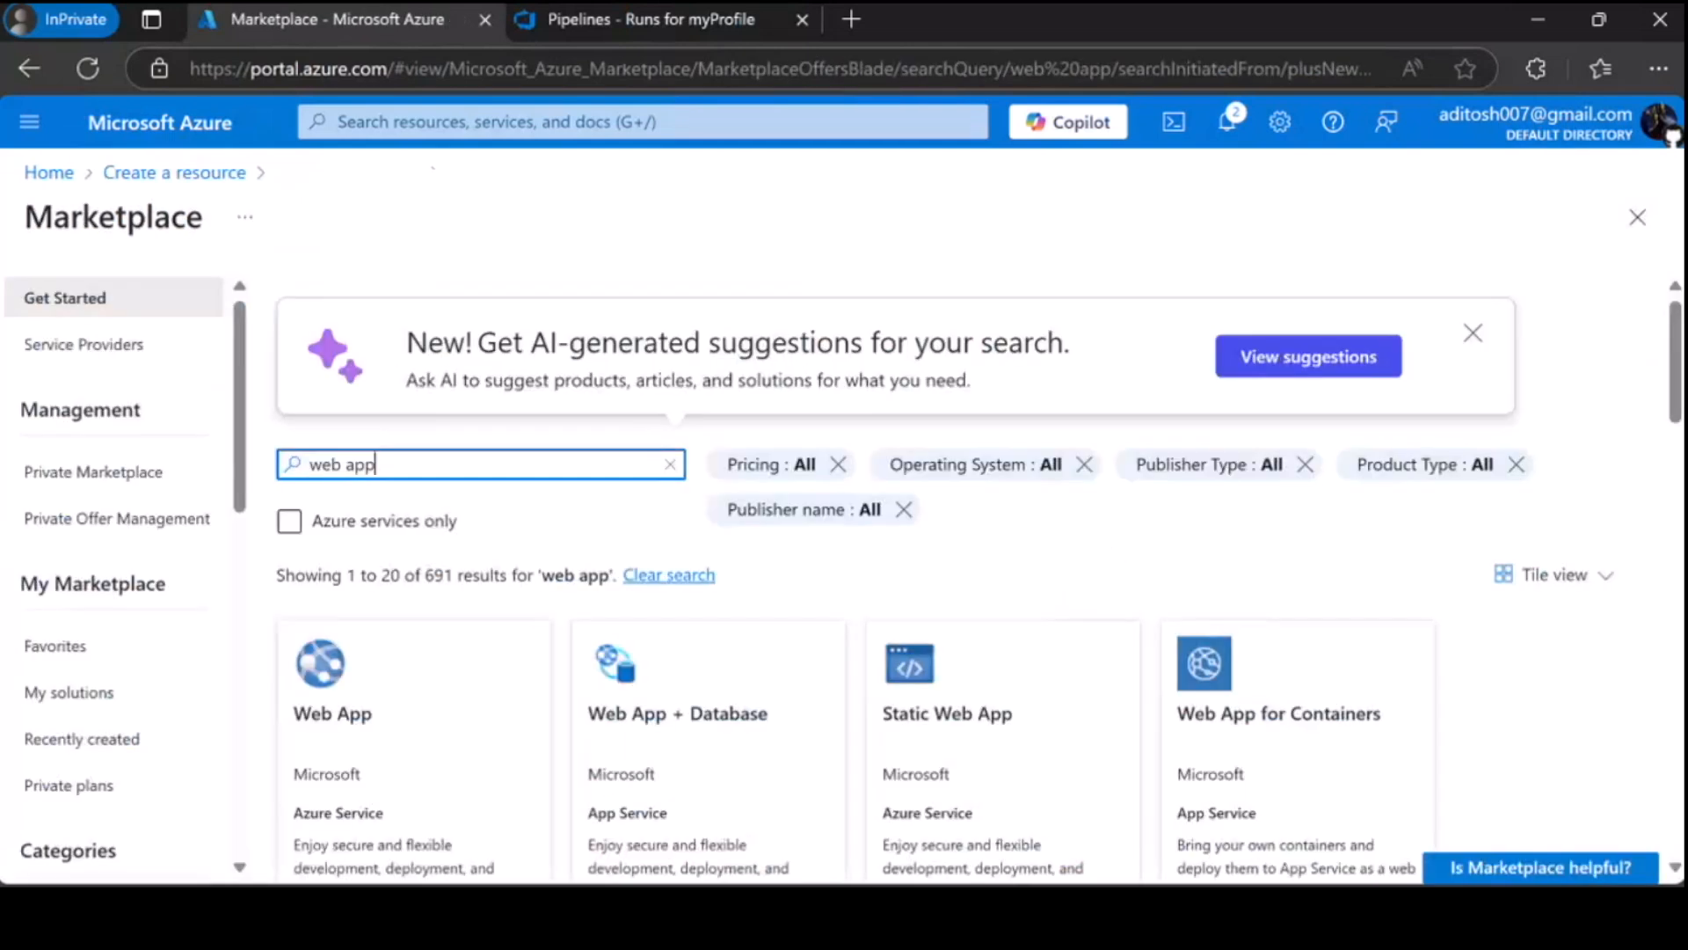
left_click(331, 678)
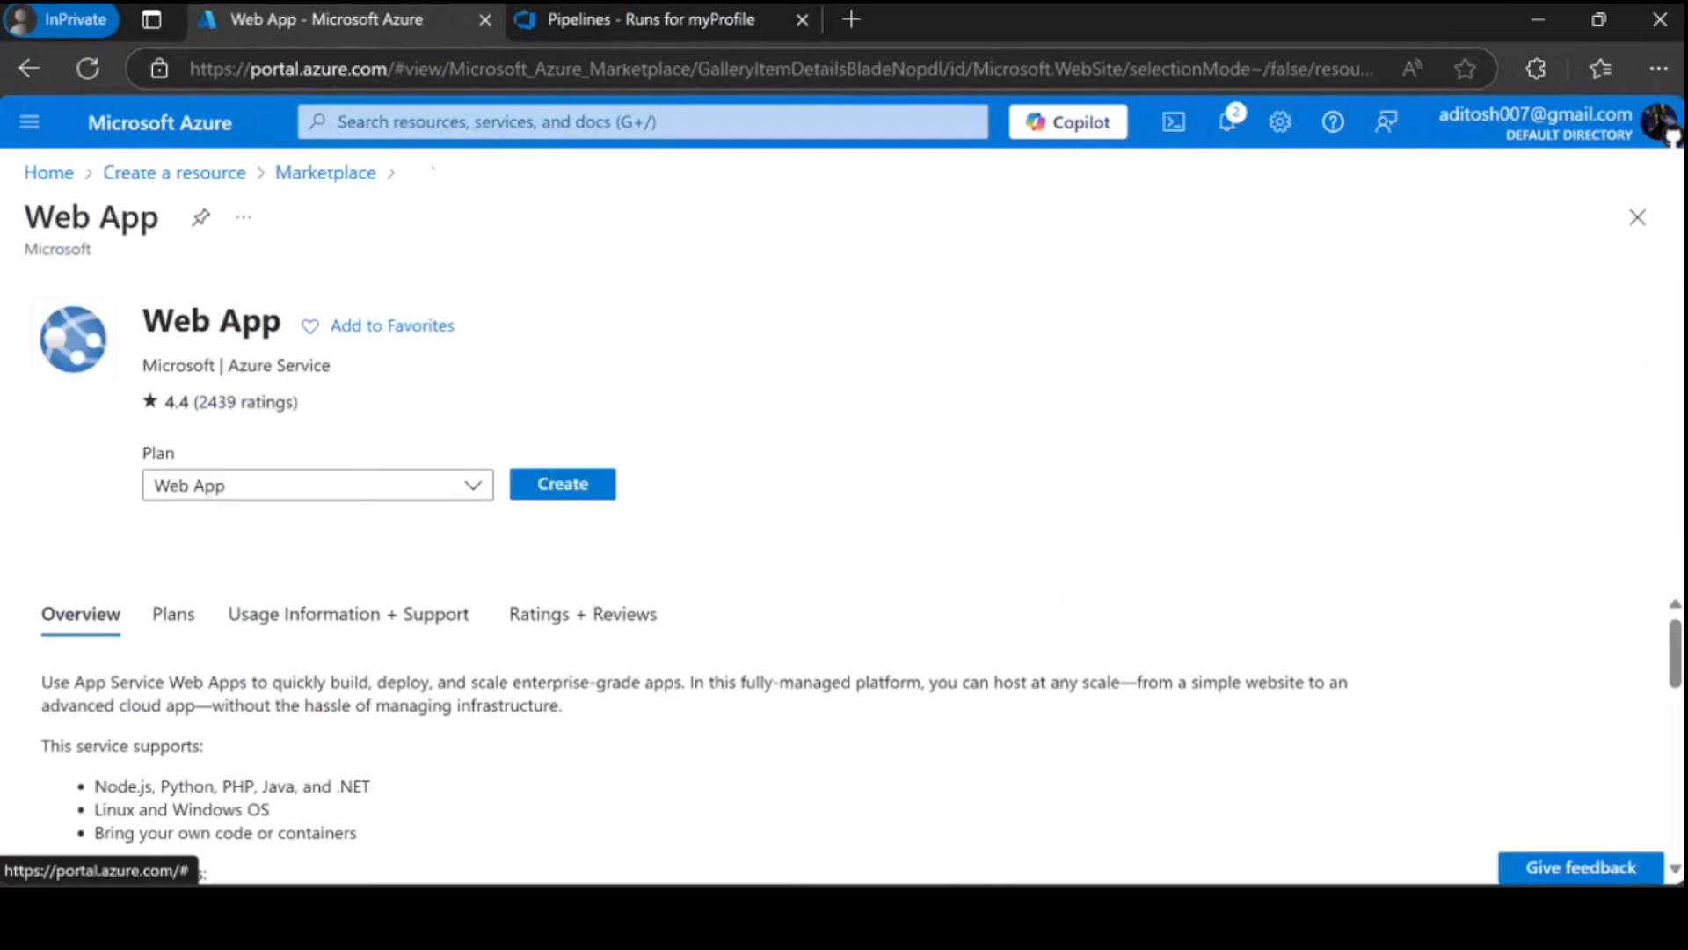
left_click(561, 484)
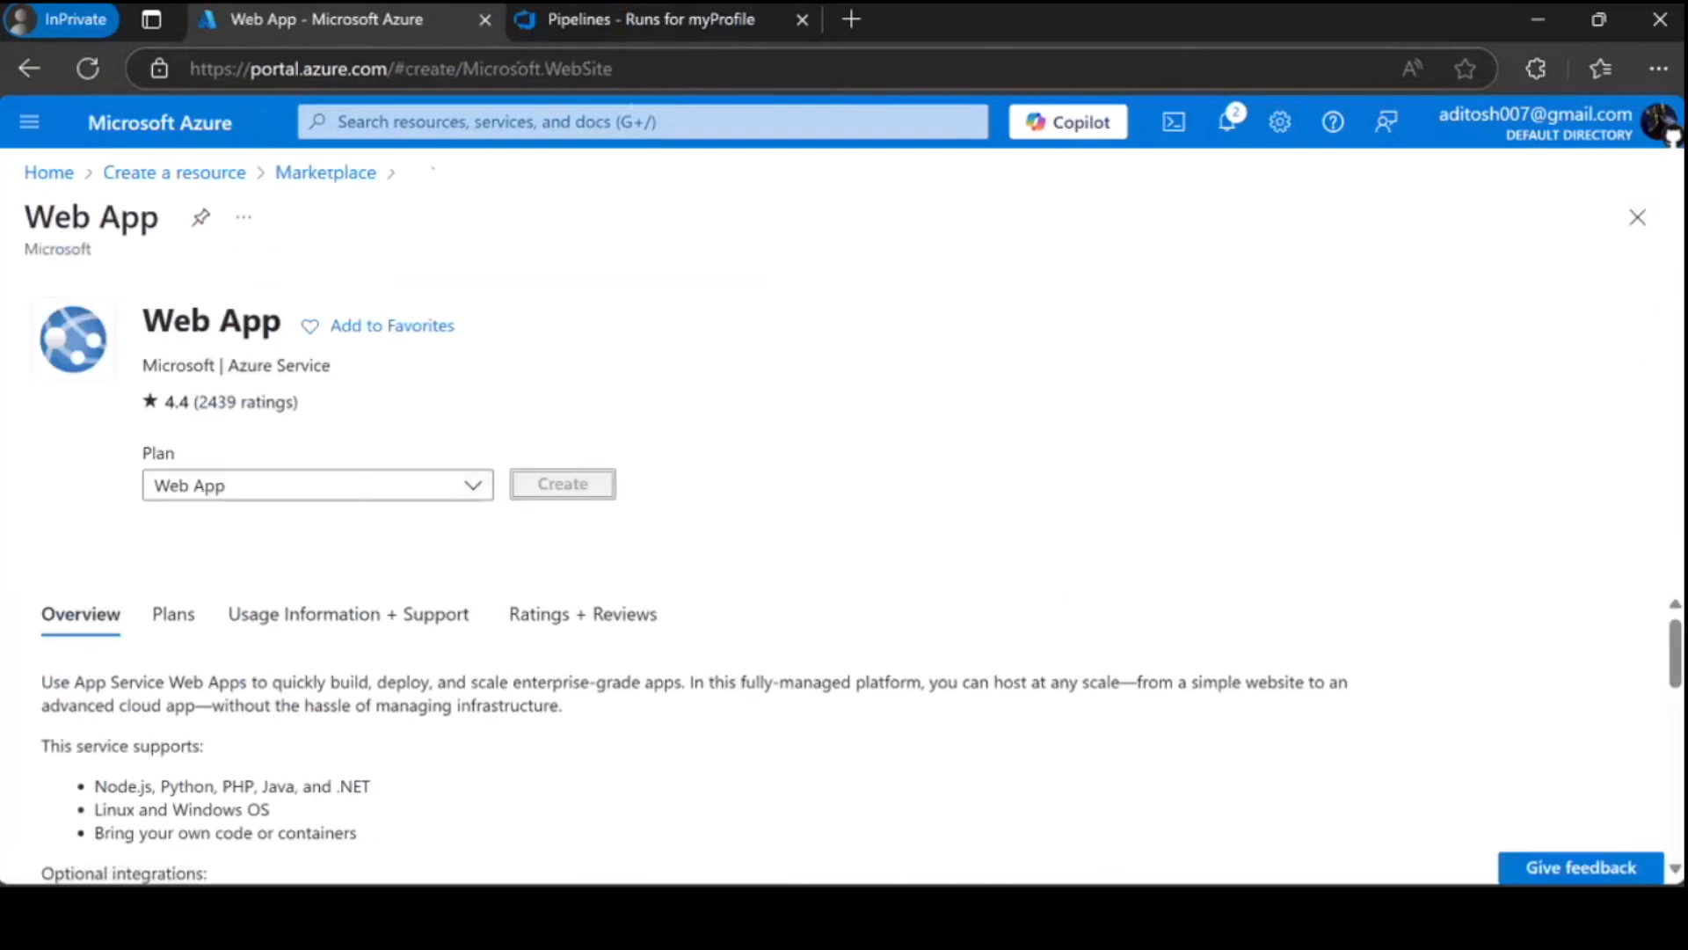
left_click(562, 484)
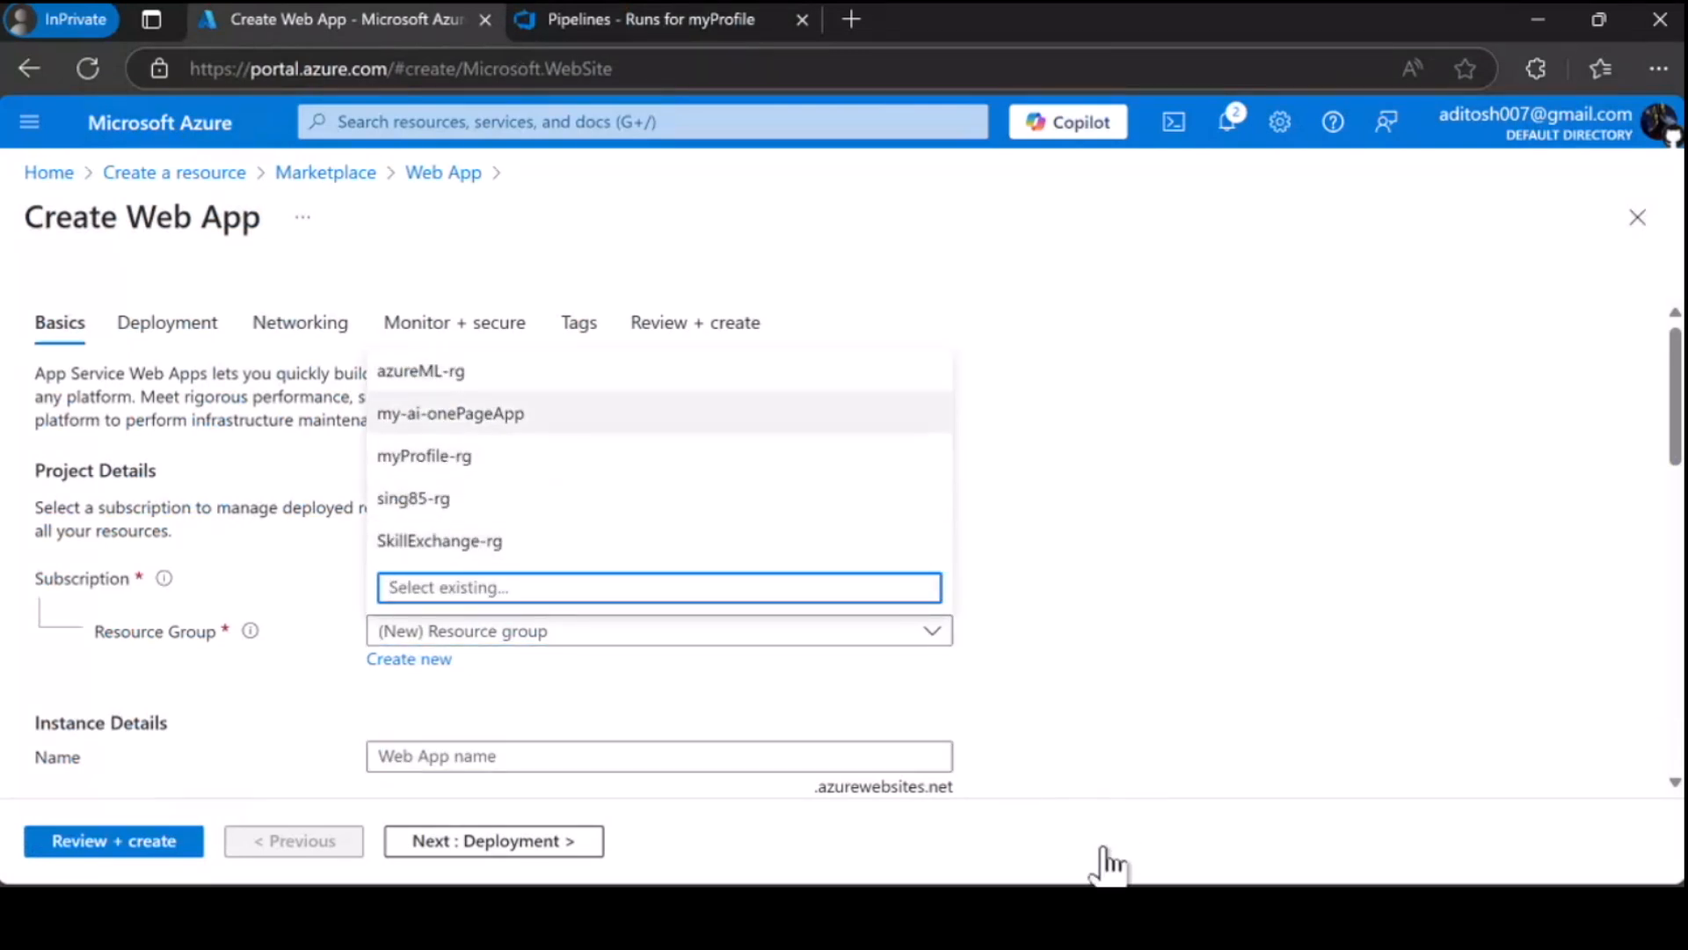
- Choose the myProfile-rg resource group and name the web app 'Aditya'
left_click(423, 456)
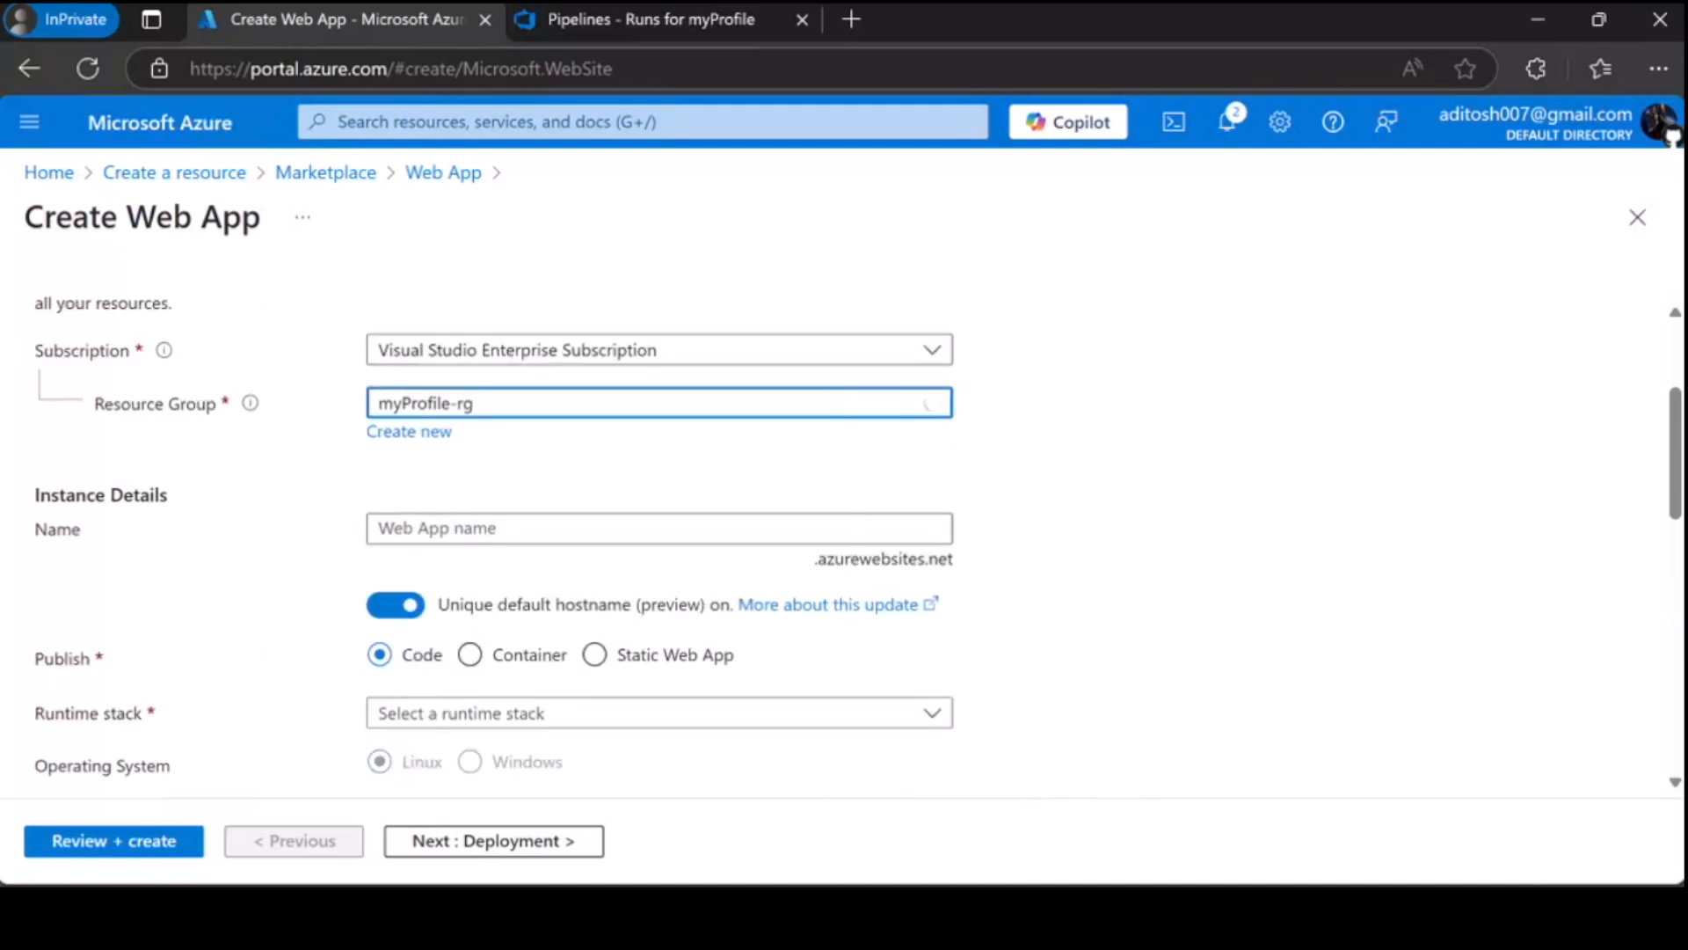
type("Aditya")
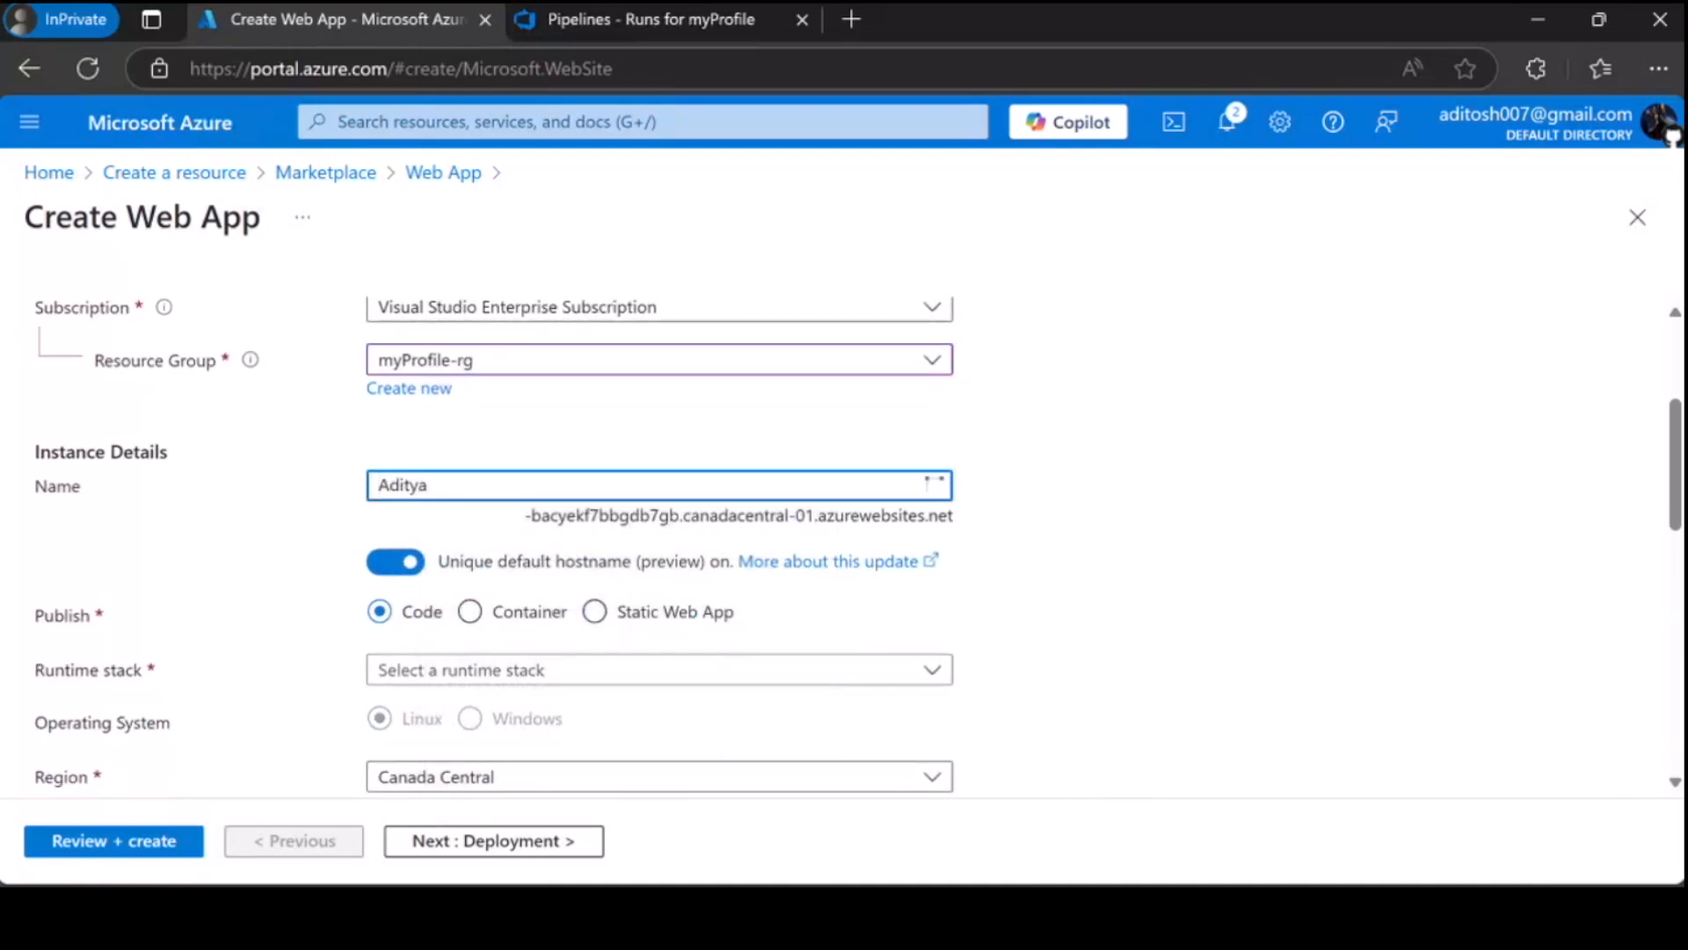
scroll("down", 3)
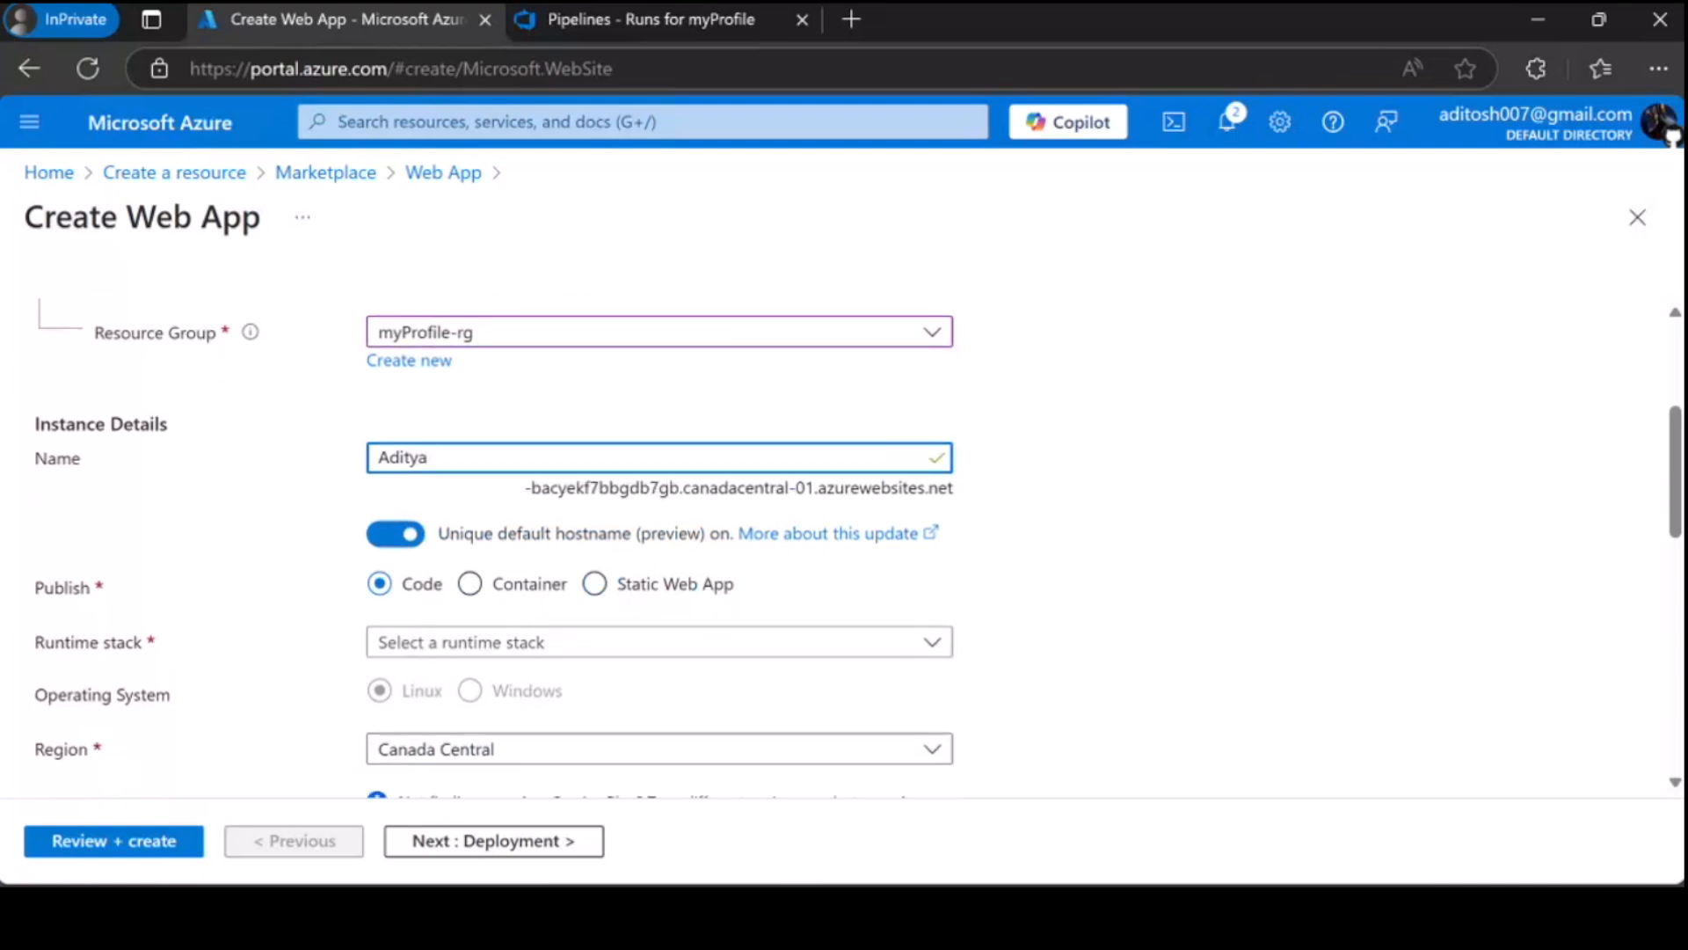
scroll("down", 3)
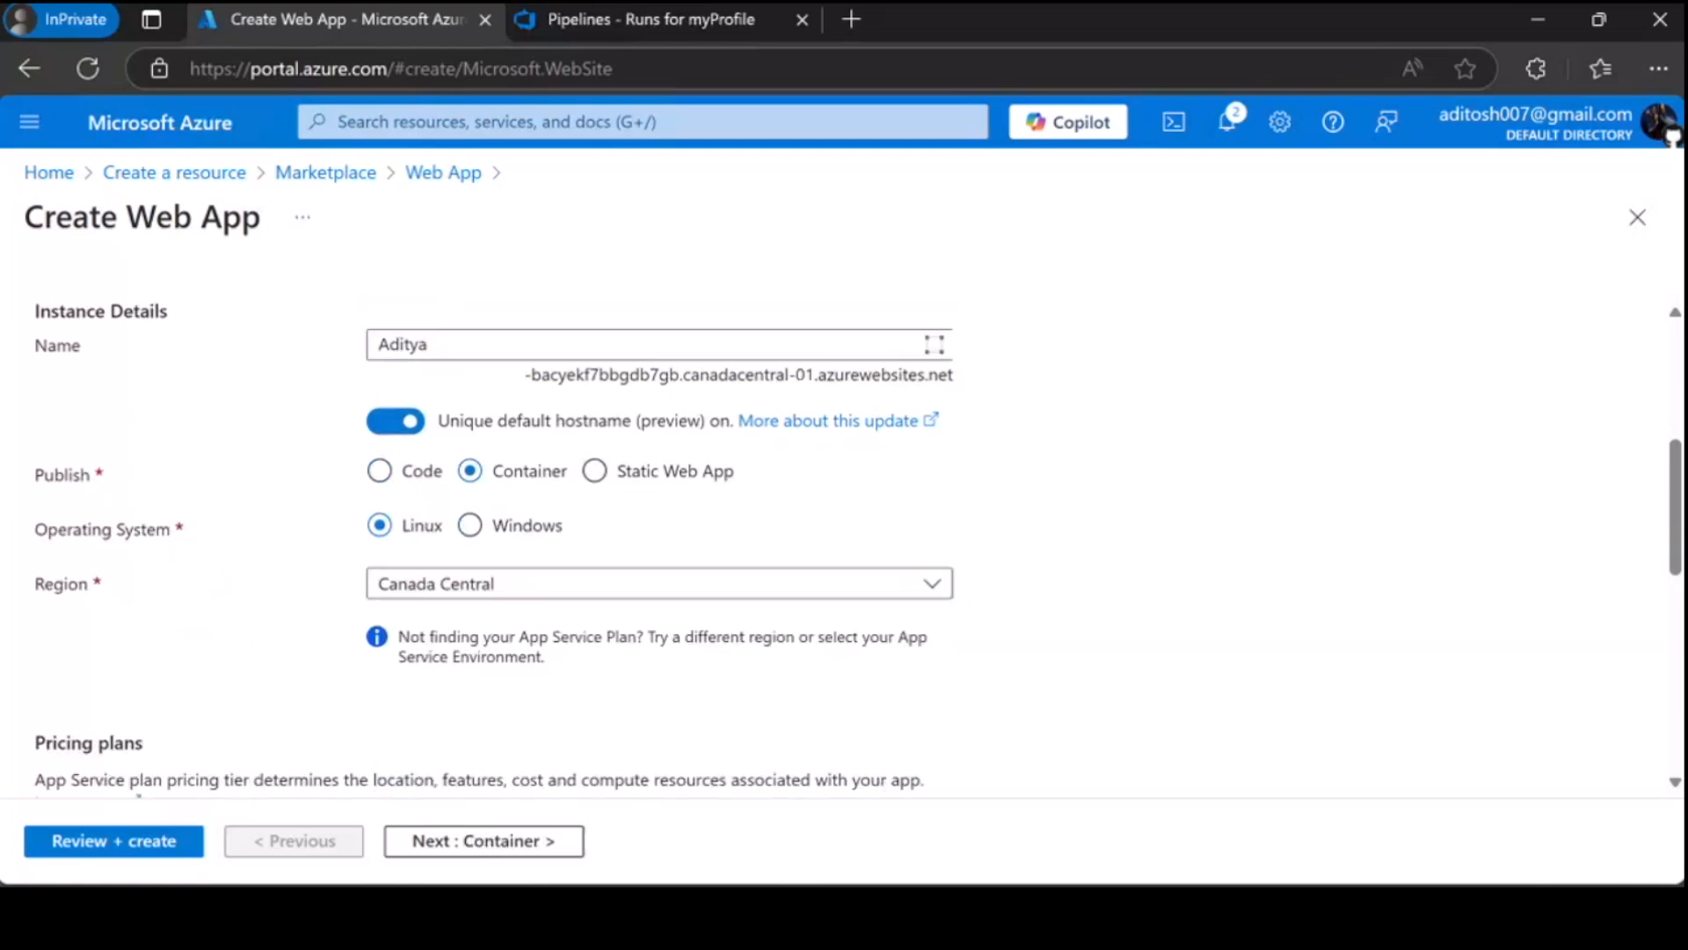
- Set the region to Australia East and the pricing plan to Basic B1
left_click(658, 582)
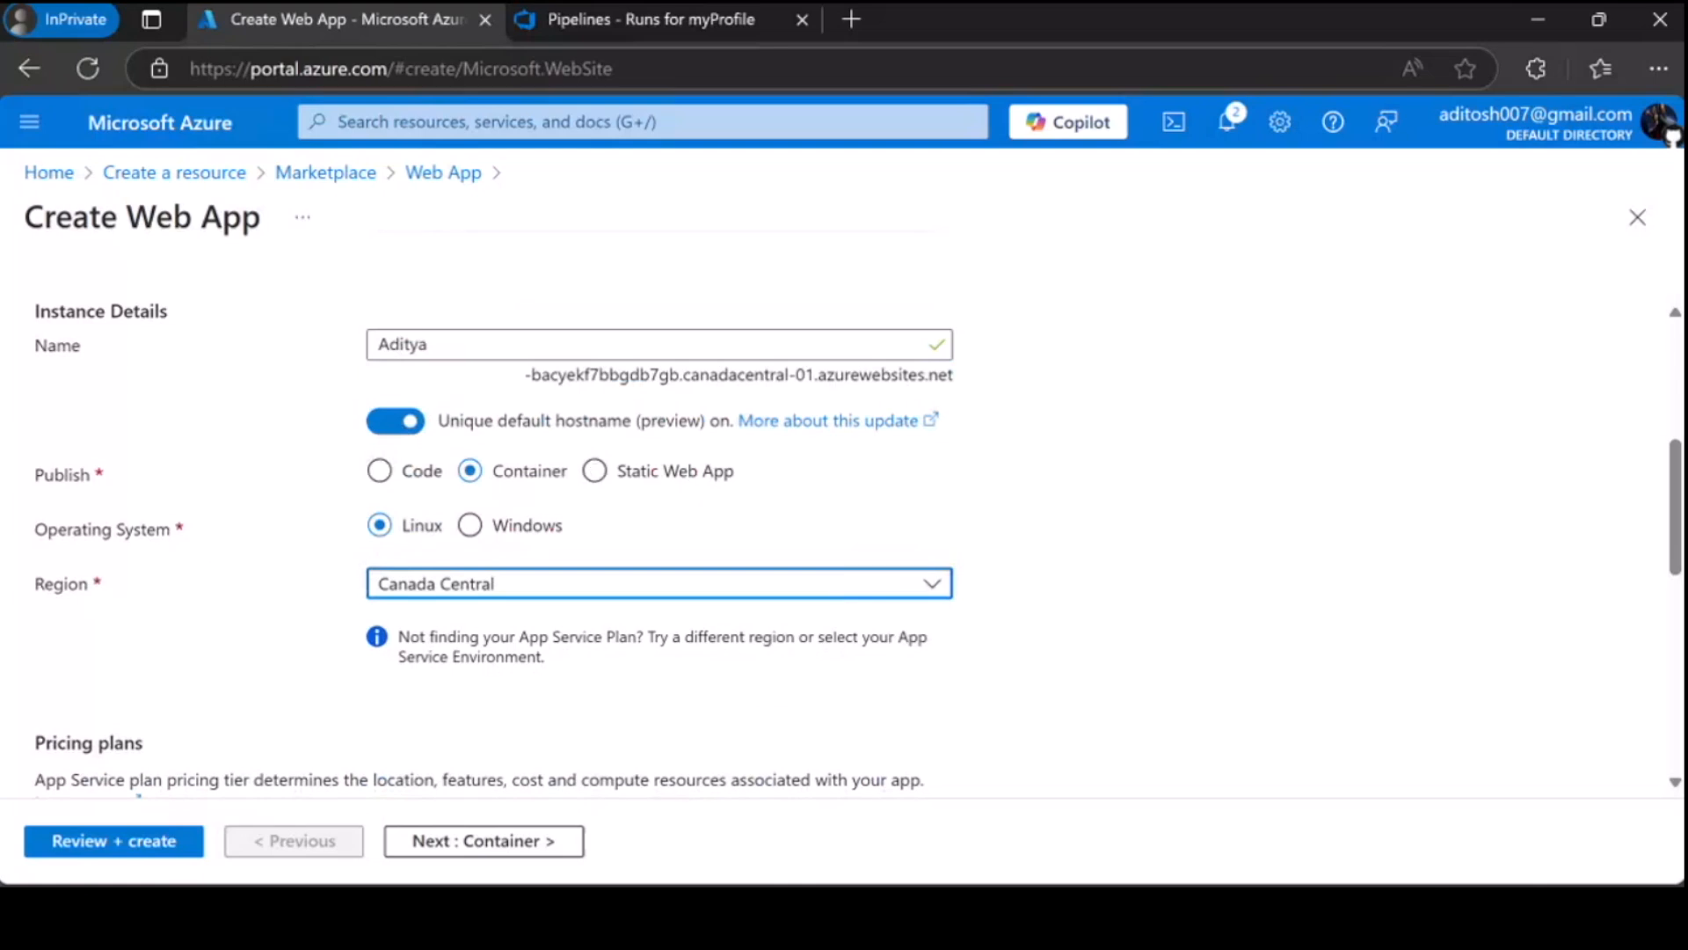
left_click(658, 582)
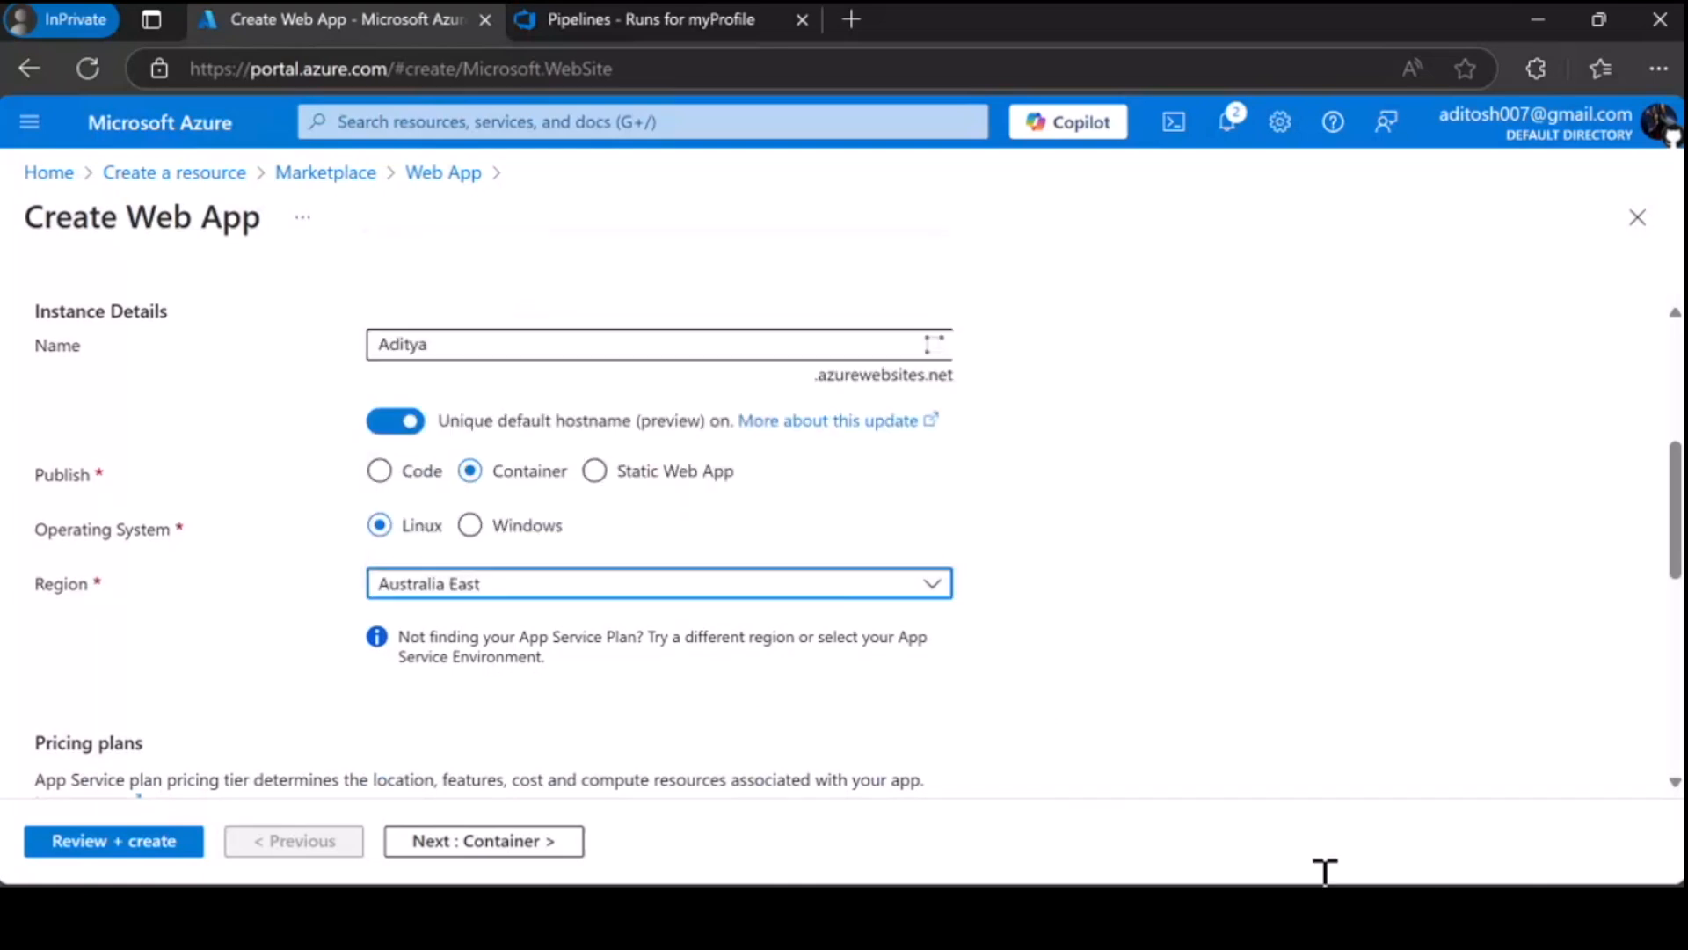
scroll("up", 3)
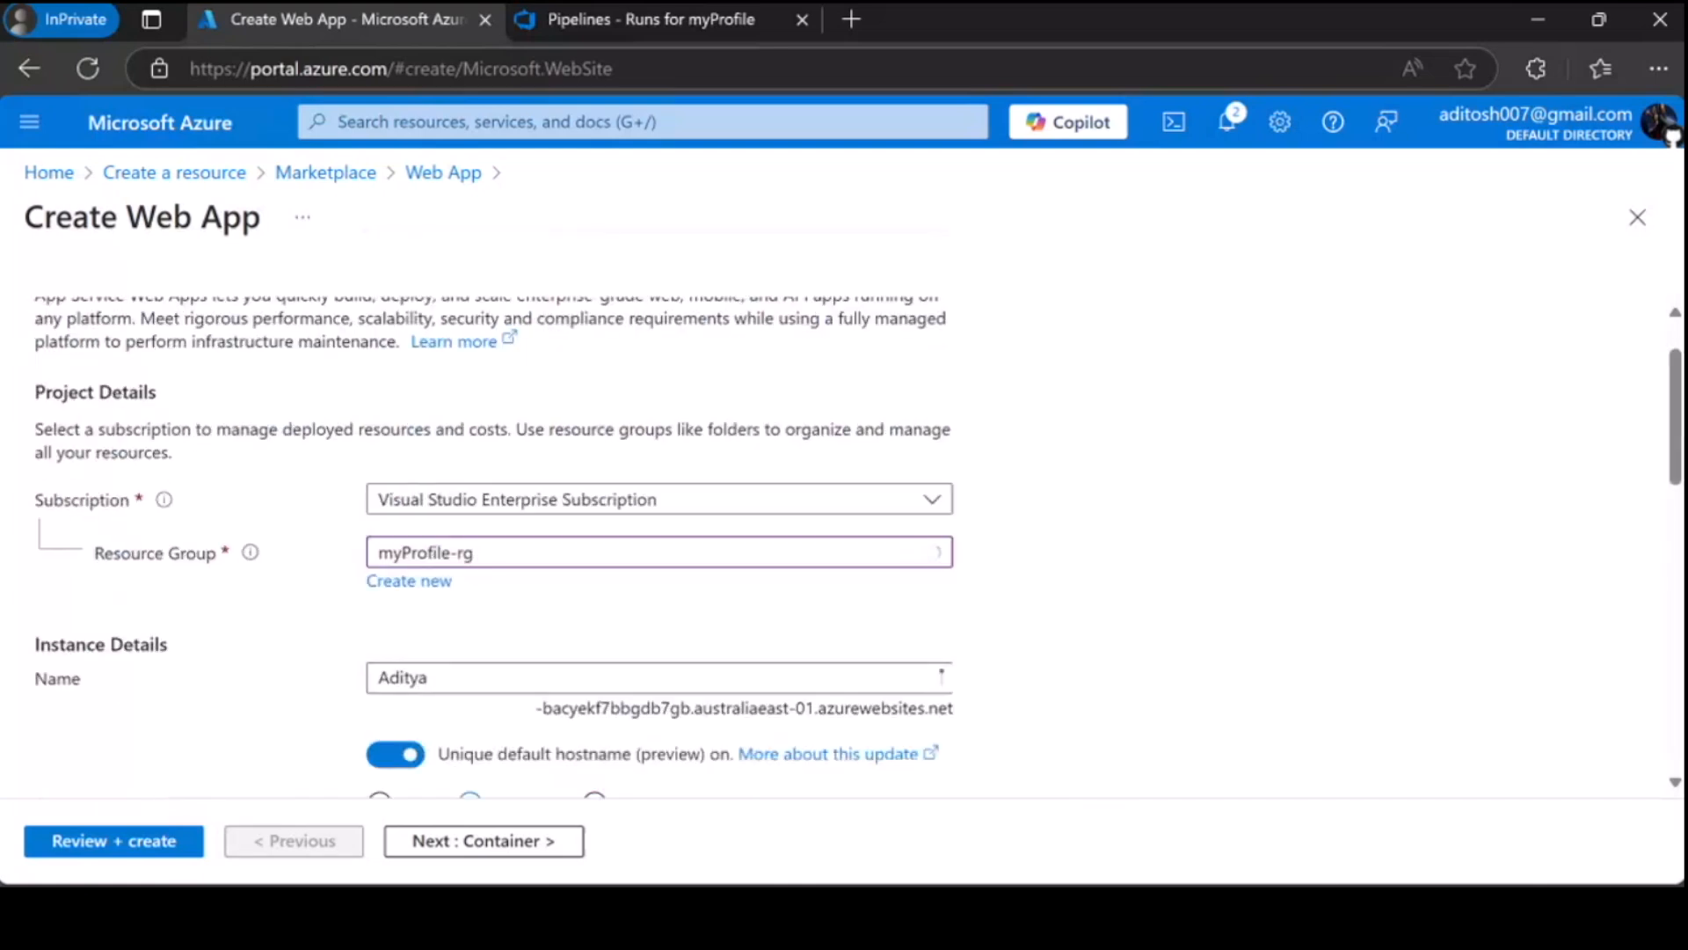
scroll("down", 3)
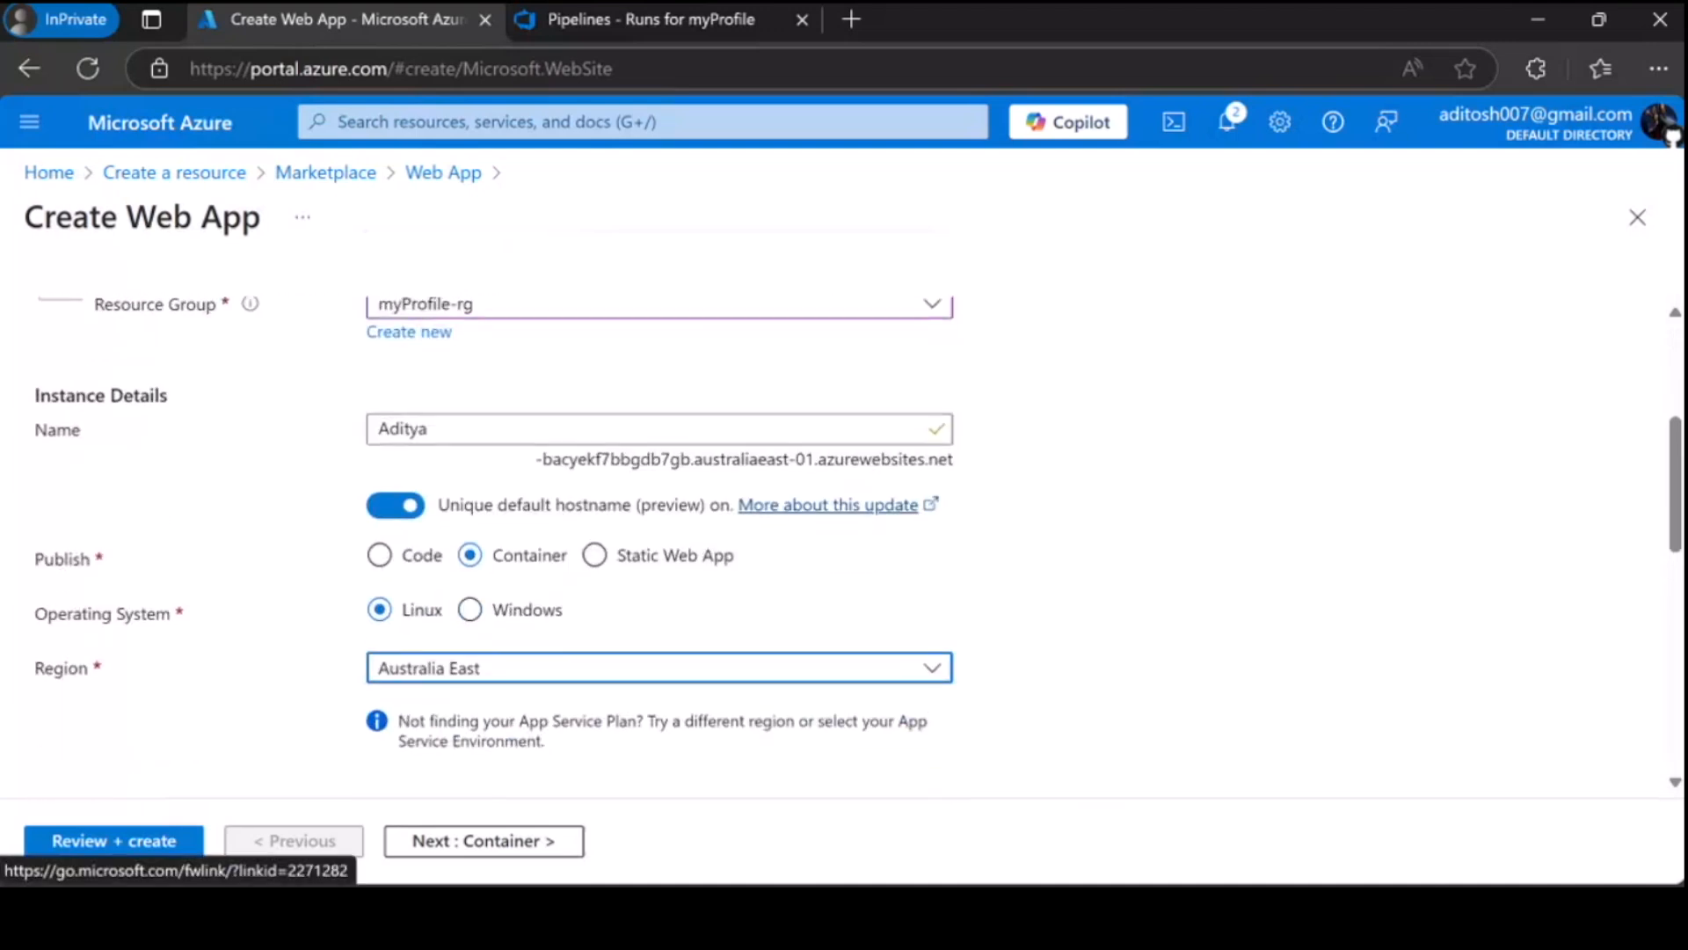
scroll("down", 3)
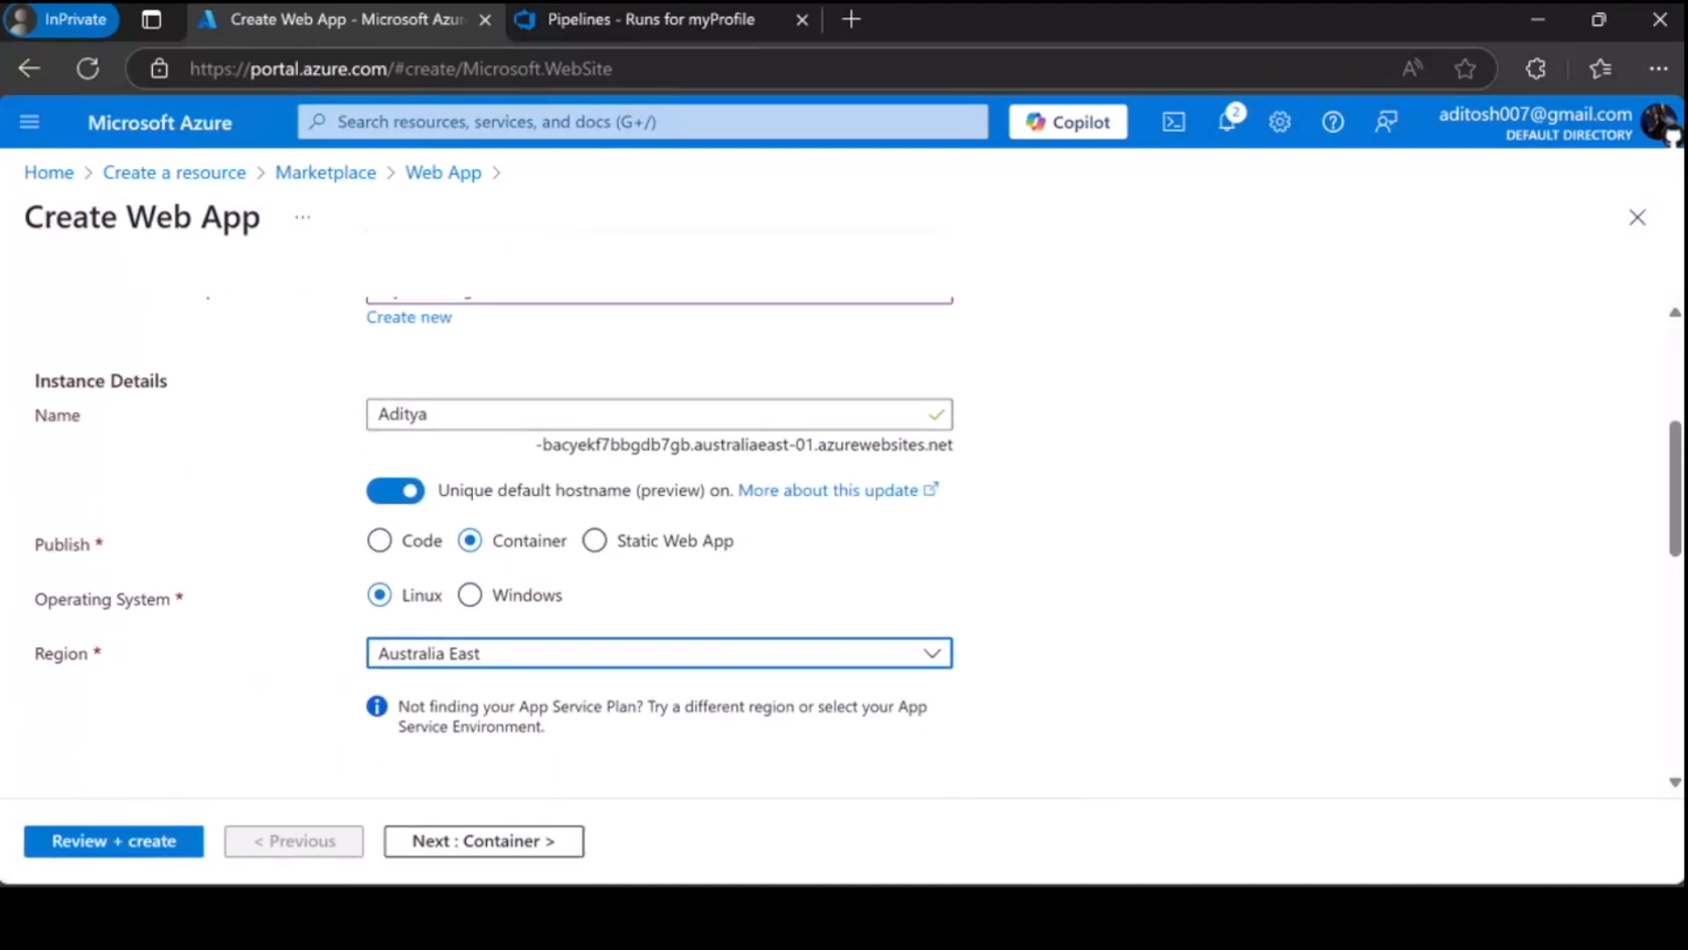
scroll("up", 3)
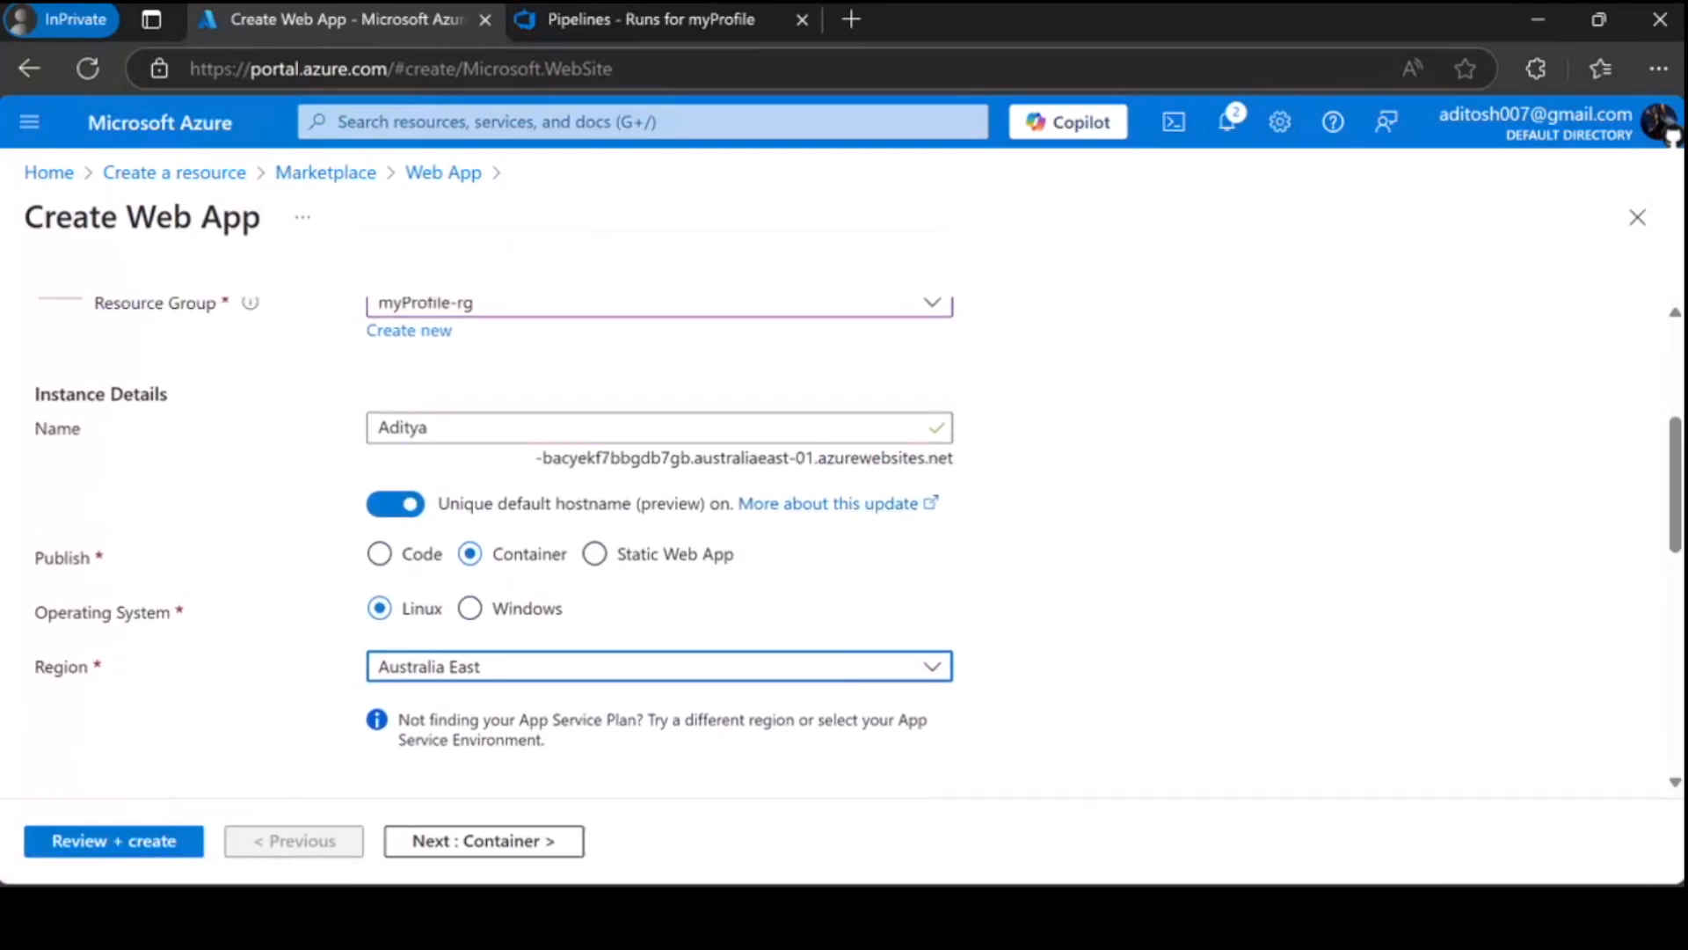
scroll("down", 3)
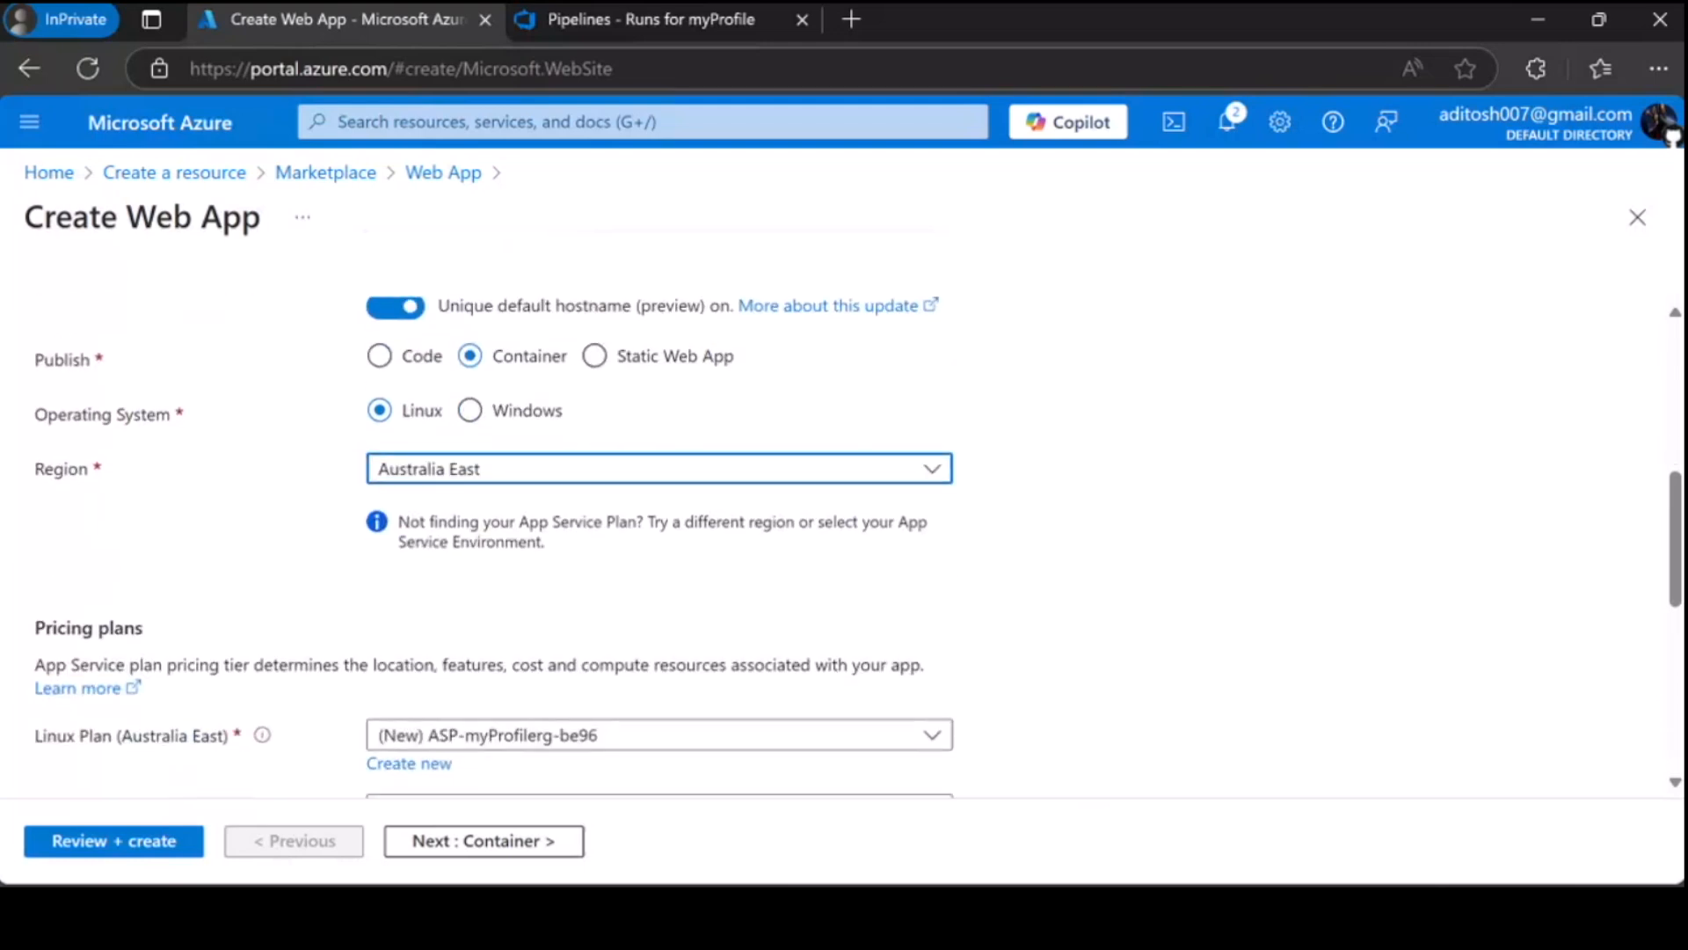
scroll("down", 3)
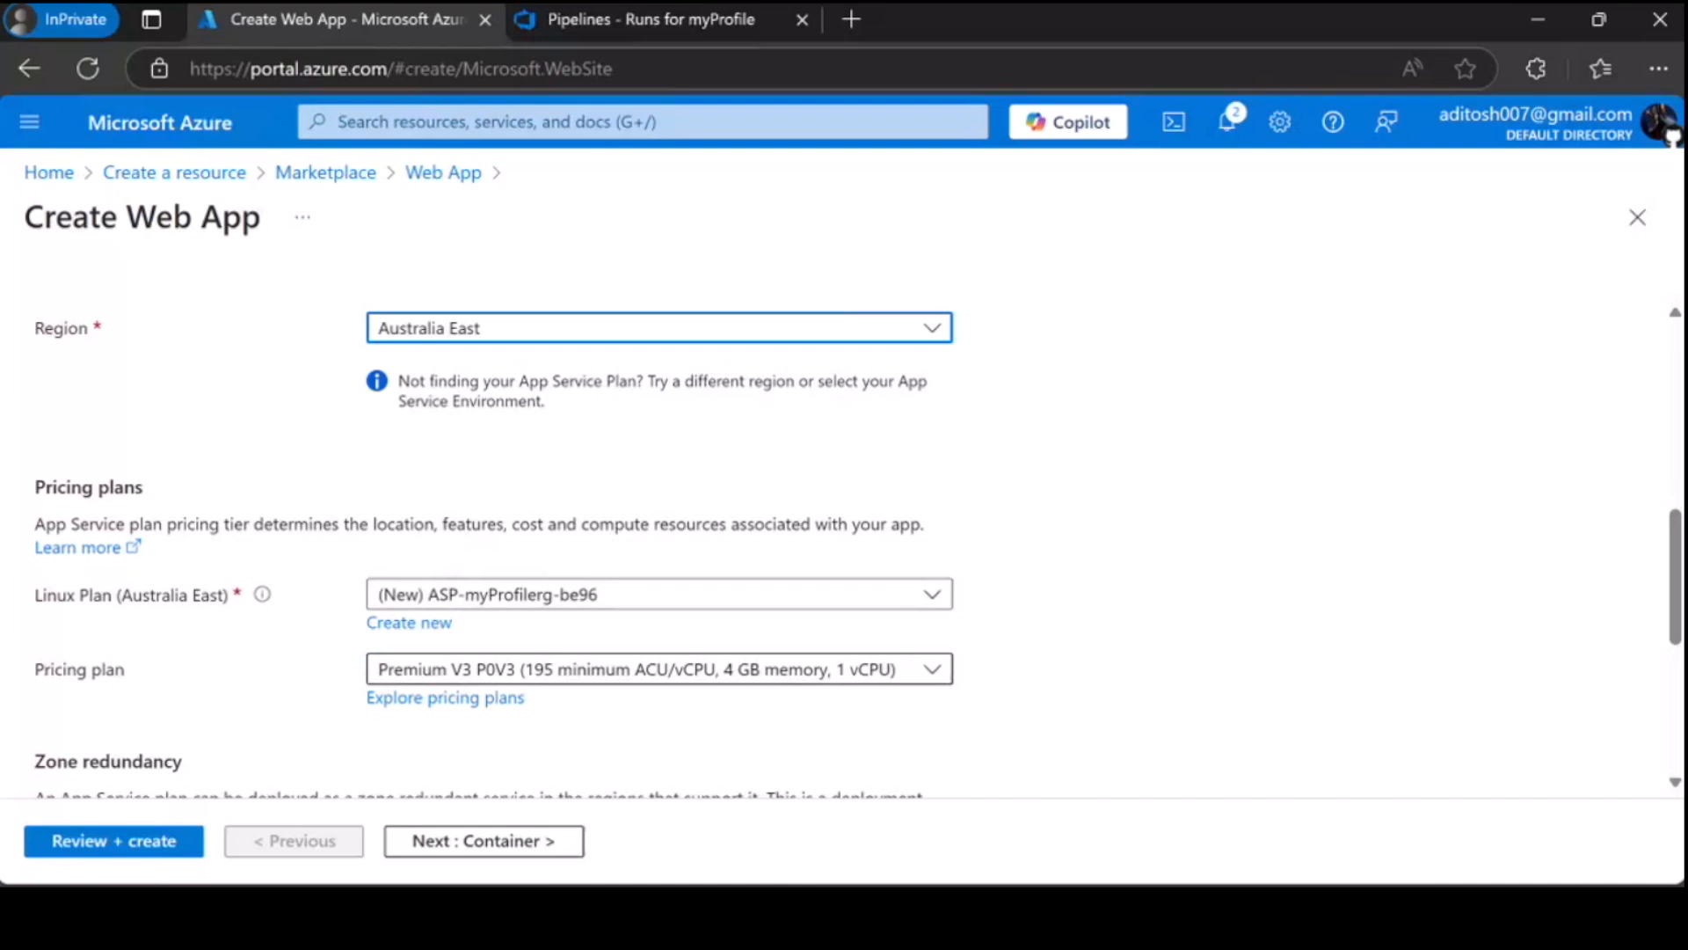
left_click(658, 668)
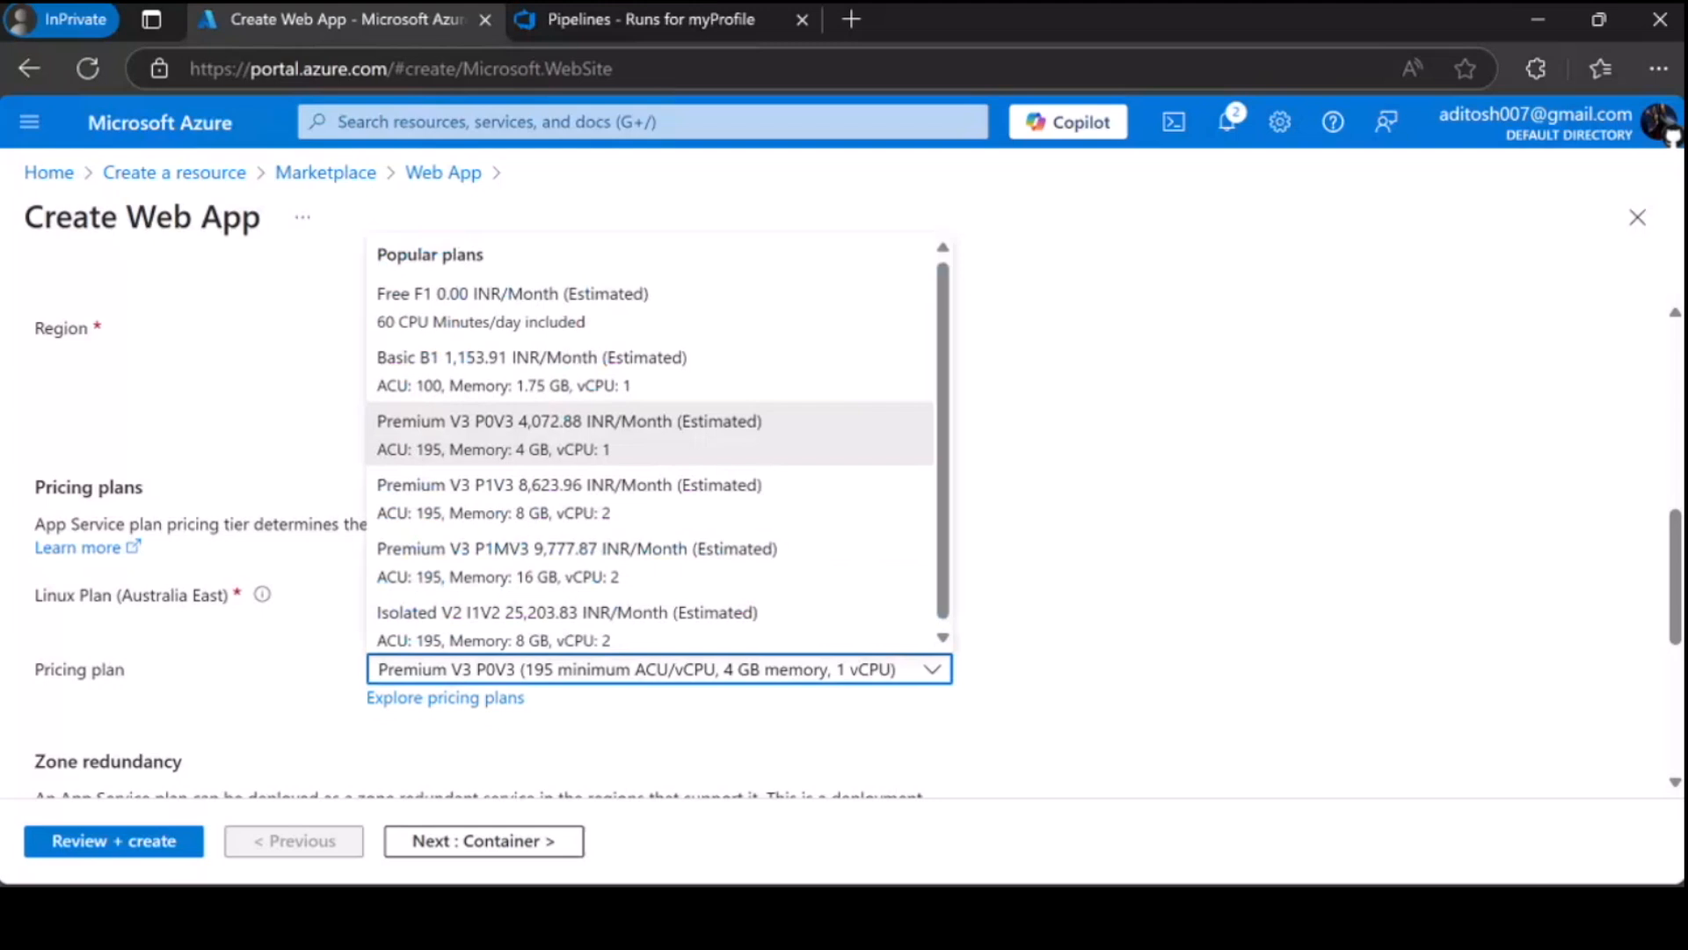
left_click(531, 356)
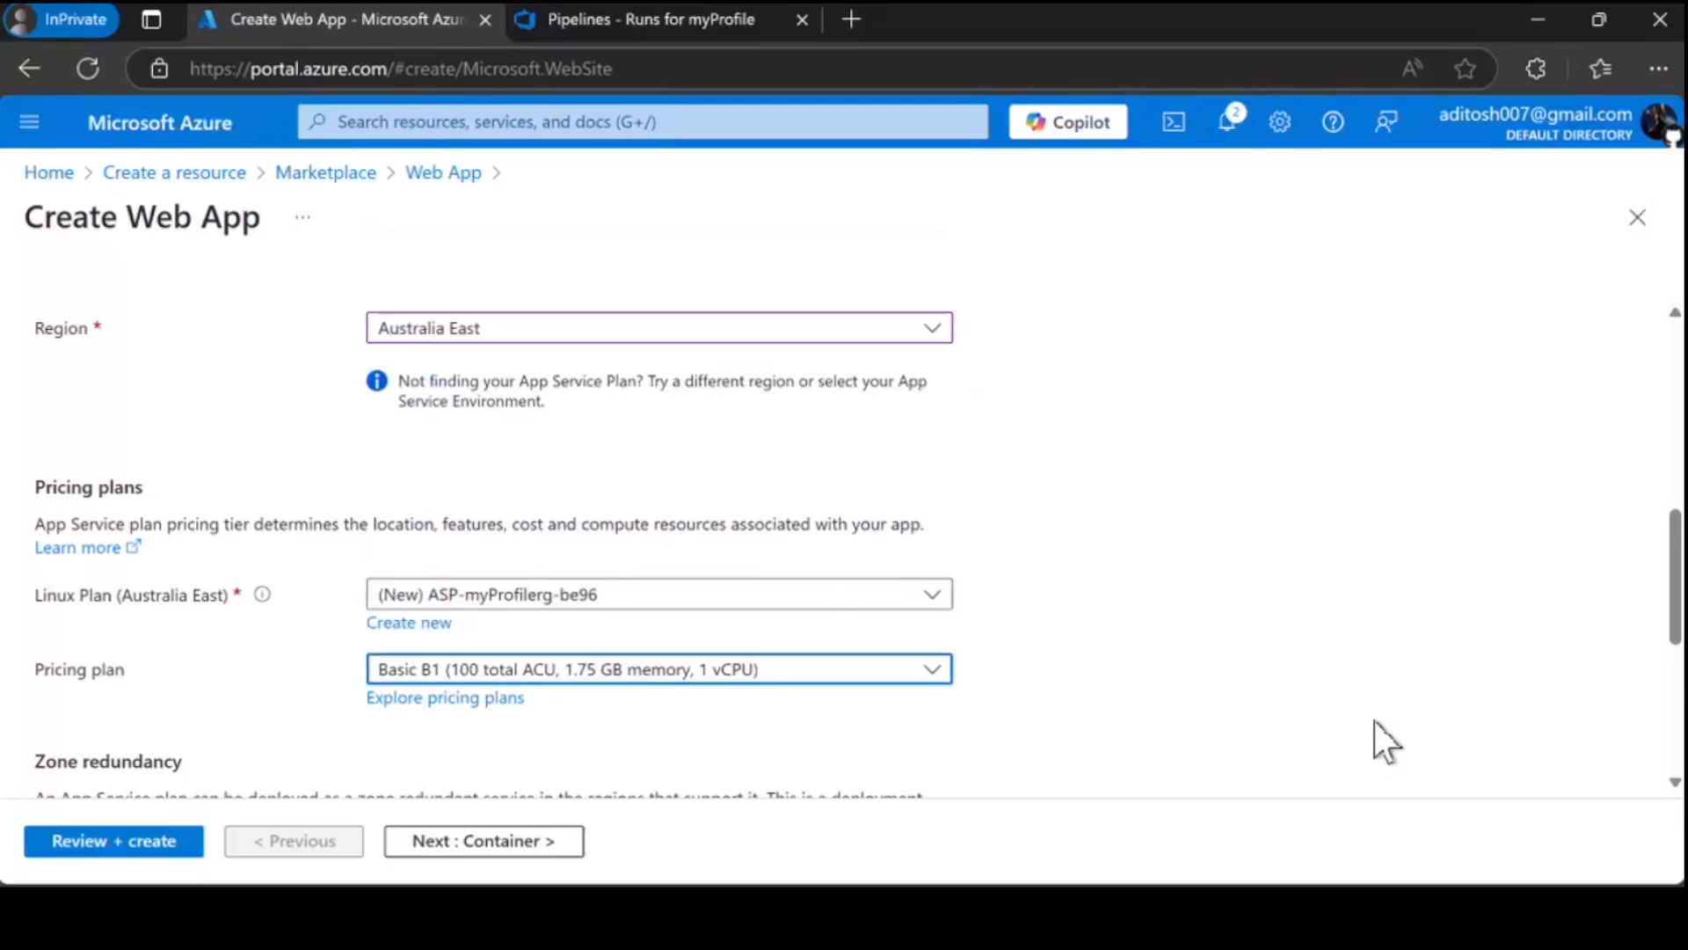
scroll("down", 3)
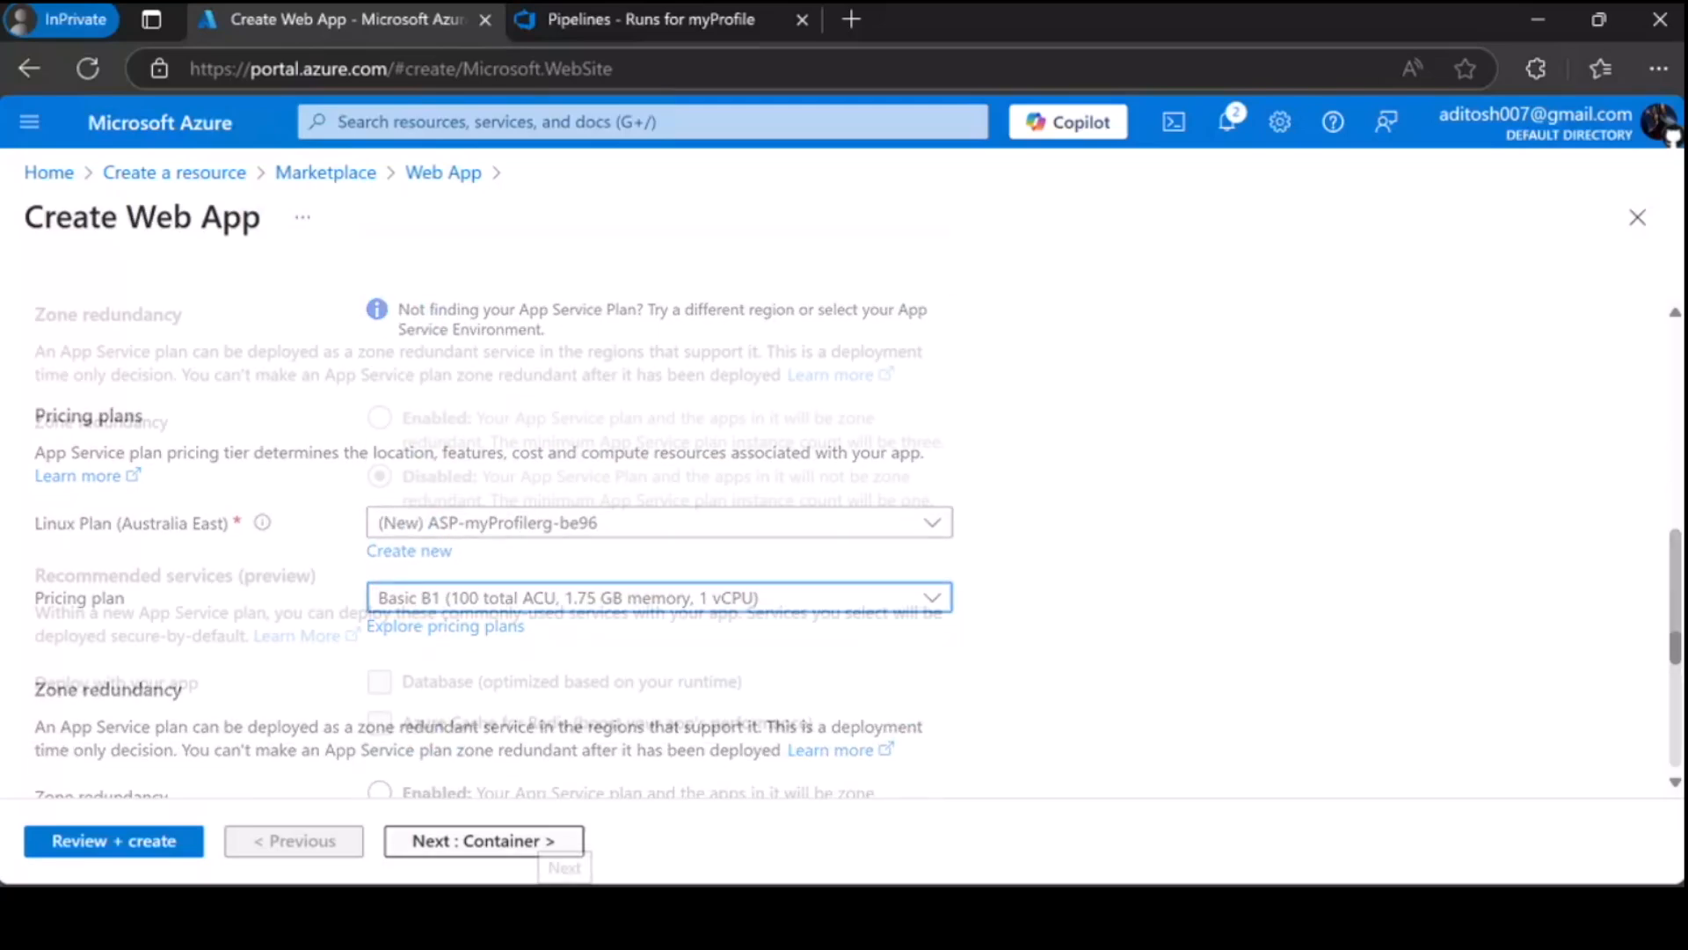
- Set the image source to Azure Container Registry and scroll to the registry options
left_click(483, 840)
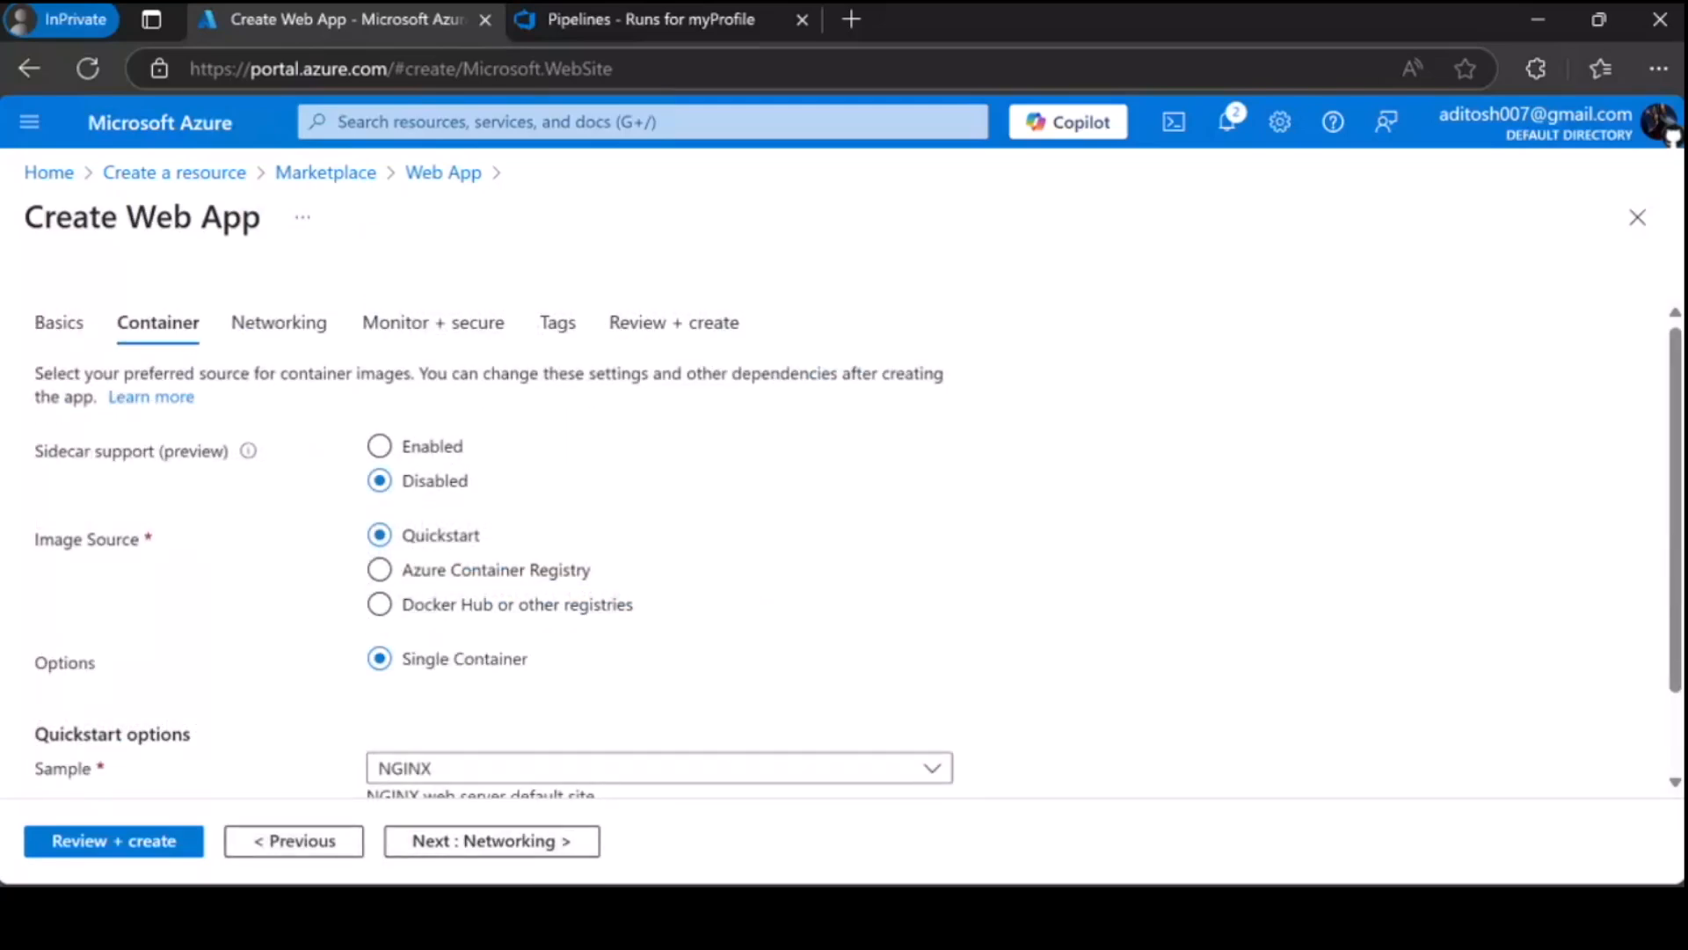
scroll("down", 3)
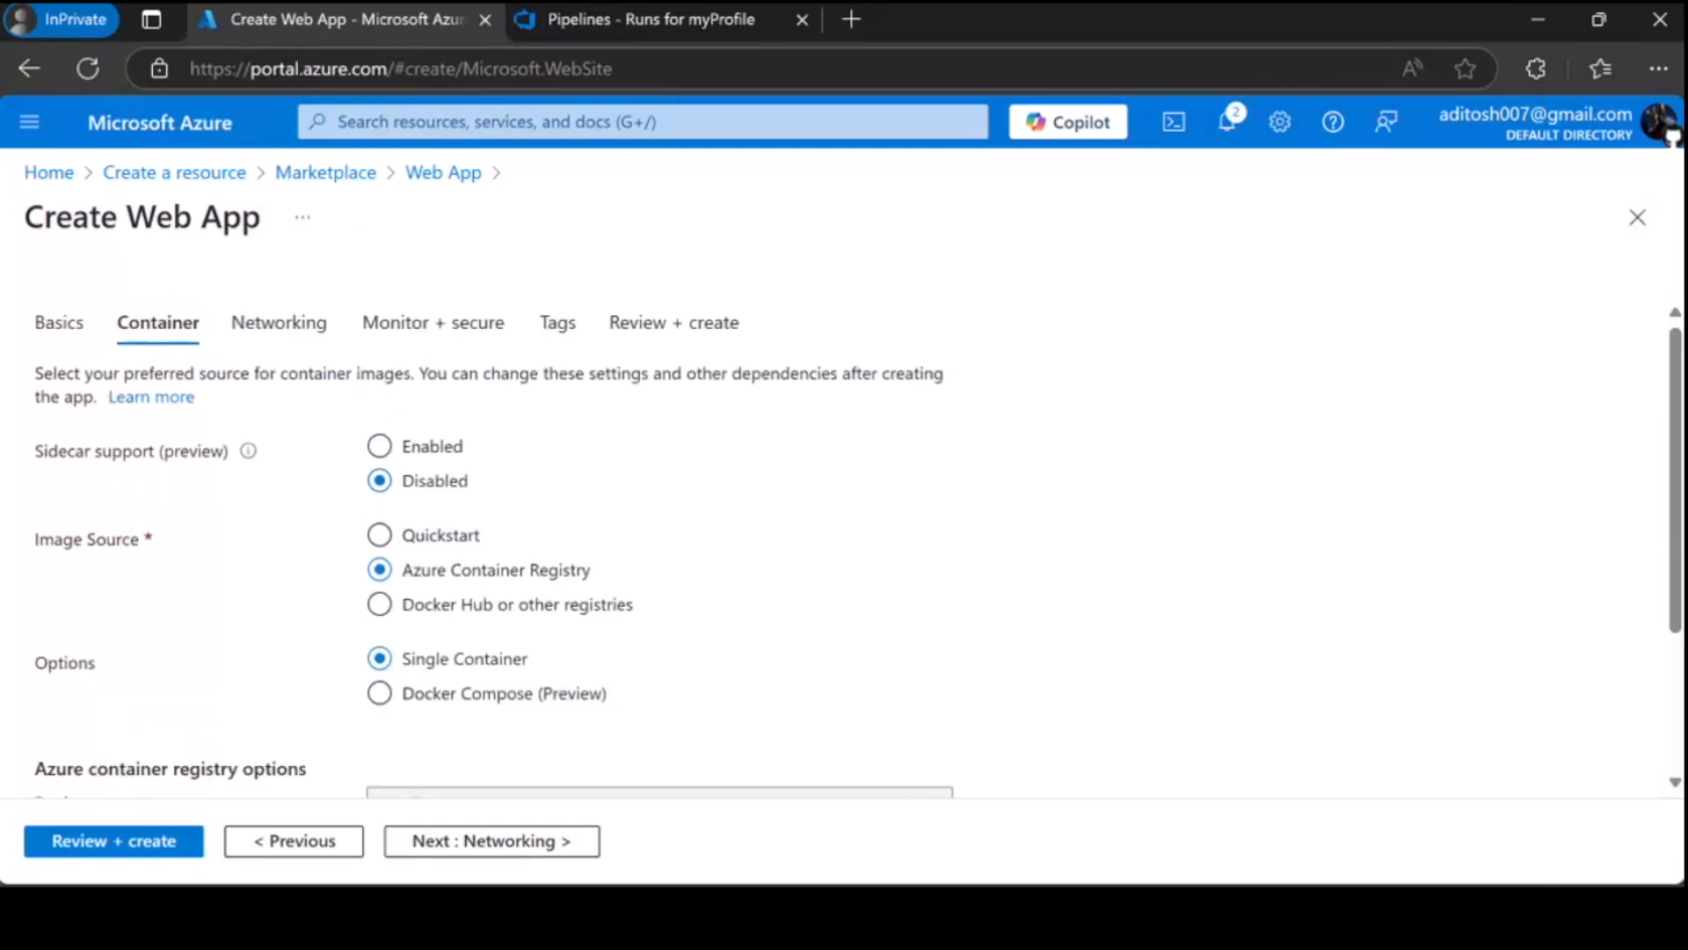
scroll("down", 3)
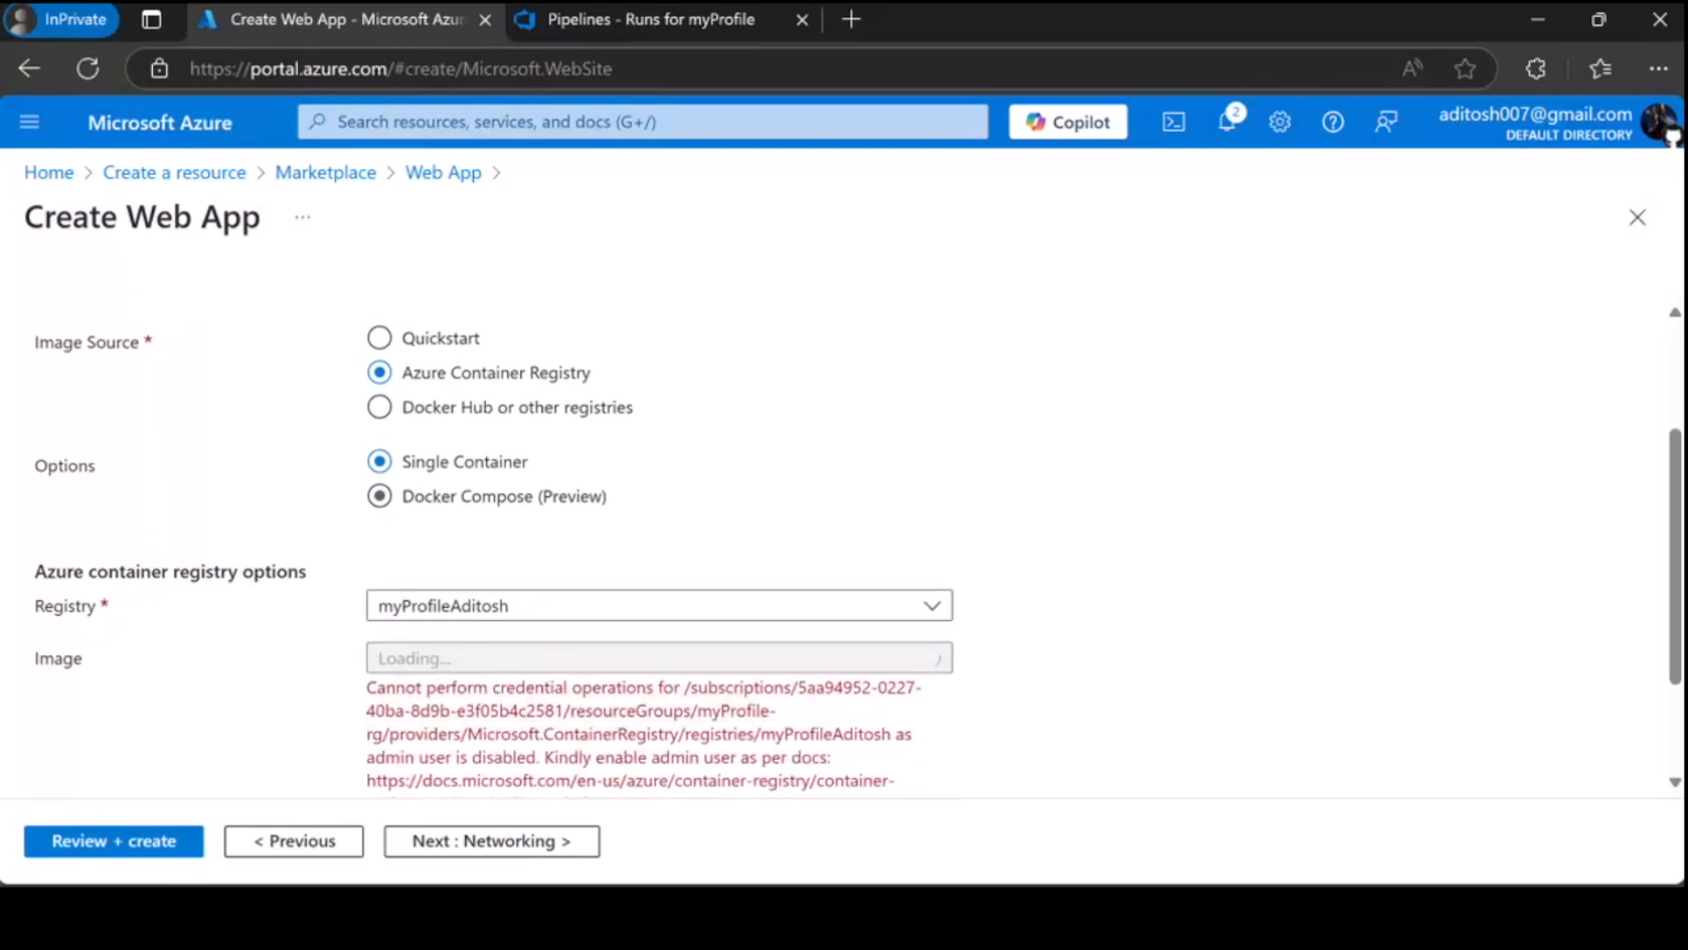
scroll("down", 3)
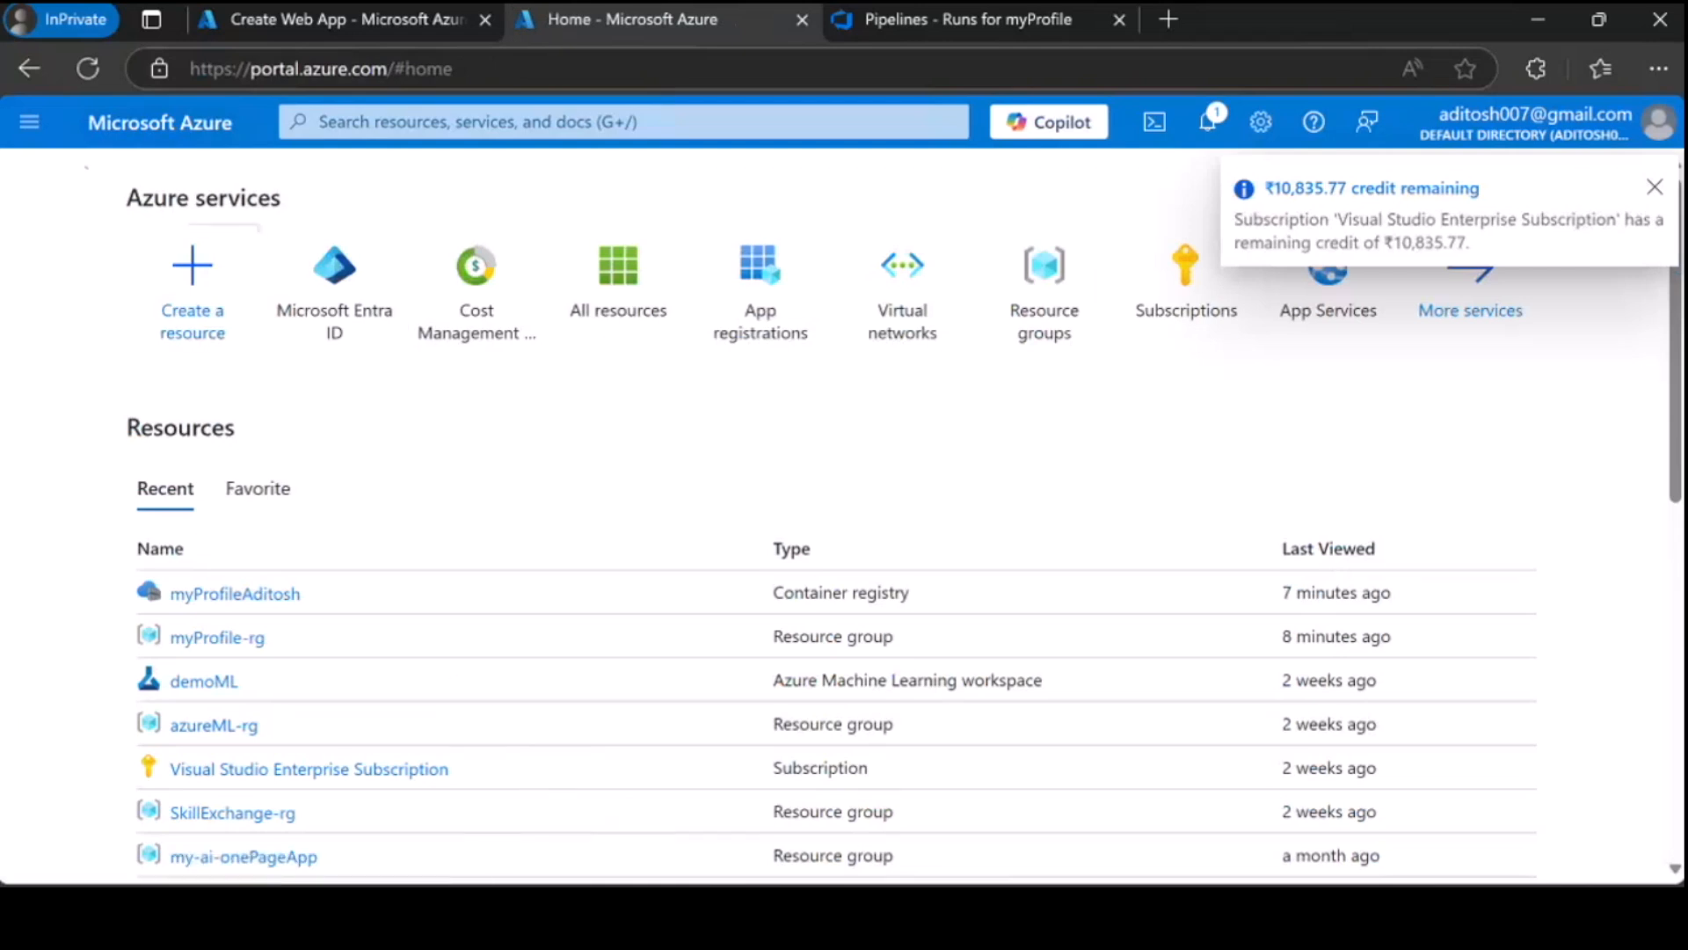
mouse_move(235, 594)
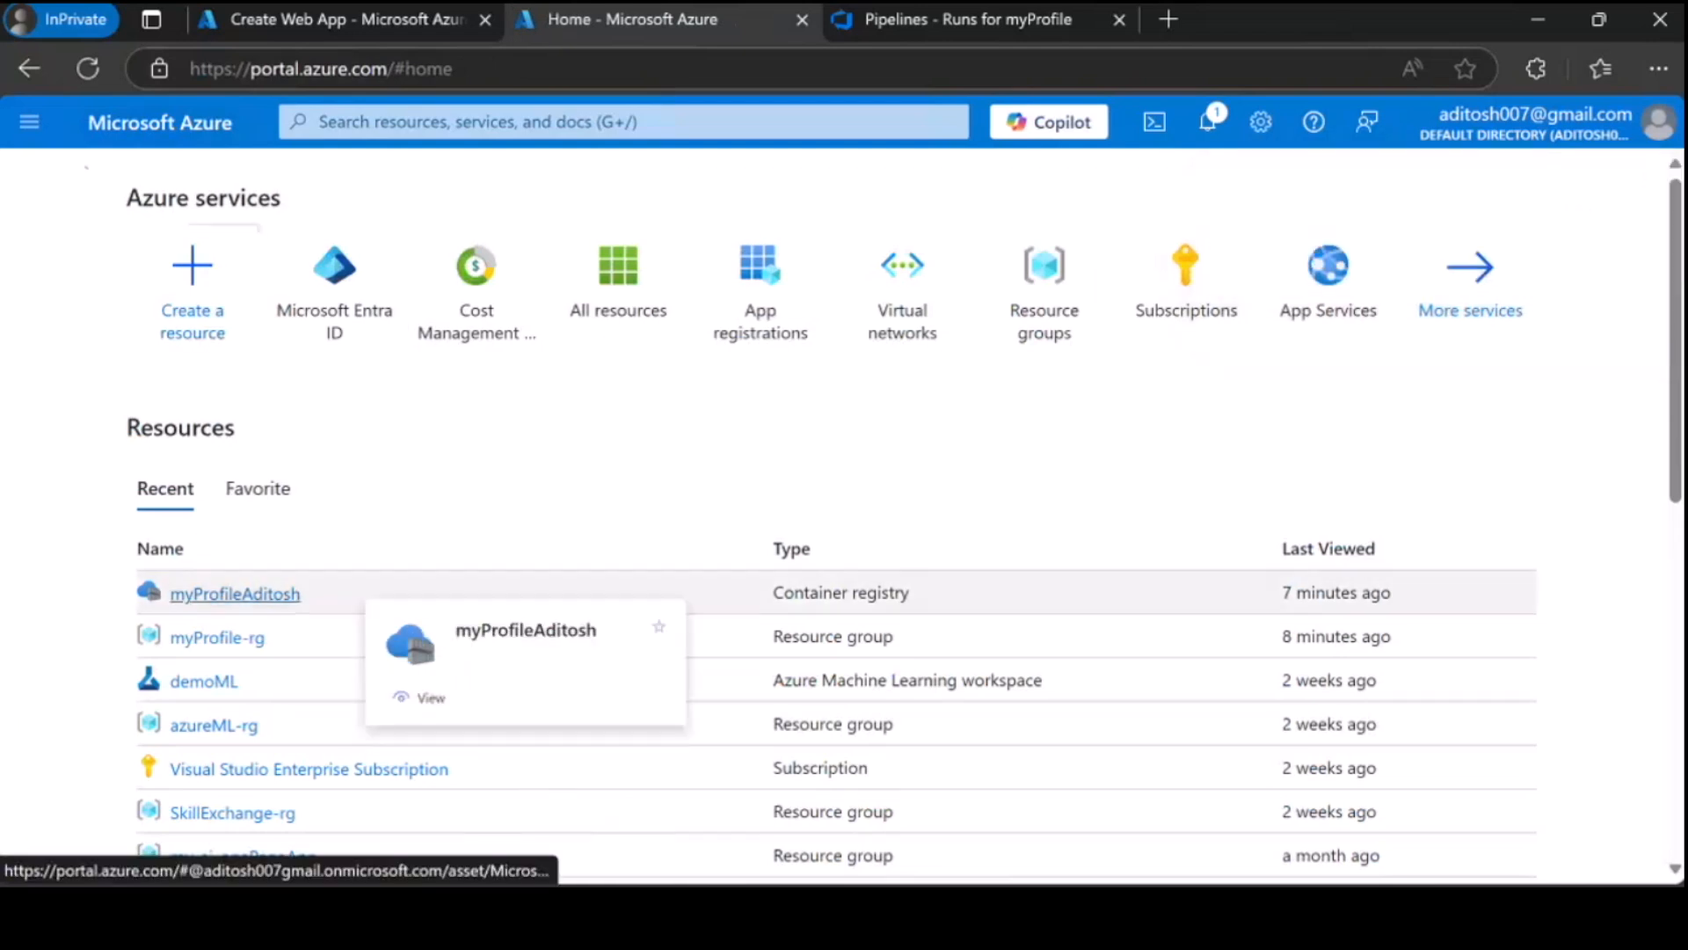
- Enable the Admin user in the myProfileAditosh registry's access keys
left_click(235, 594)
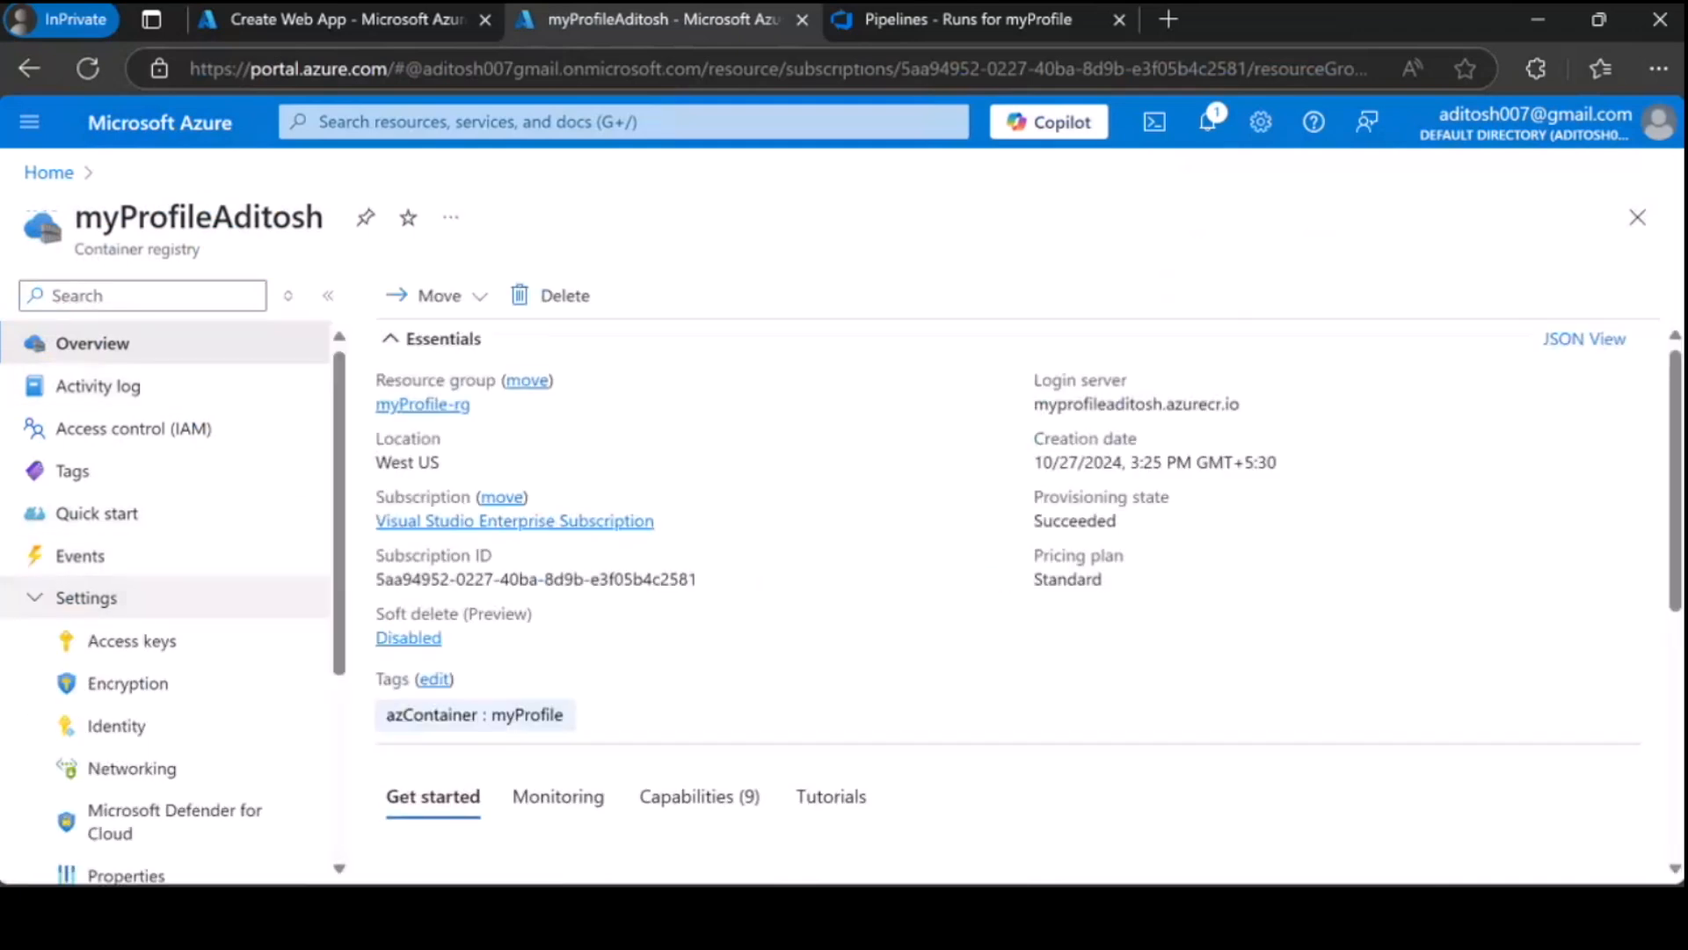
left_click(131, 639)
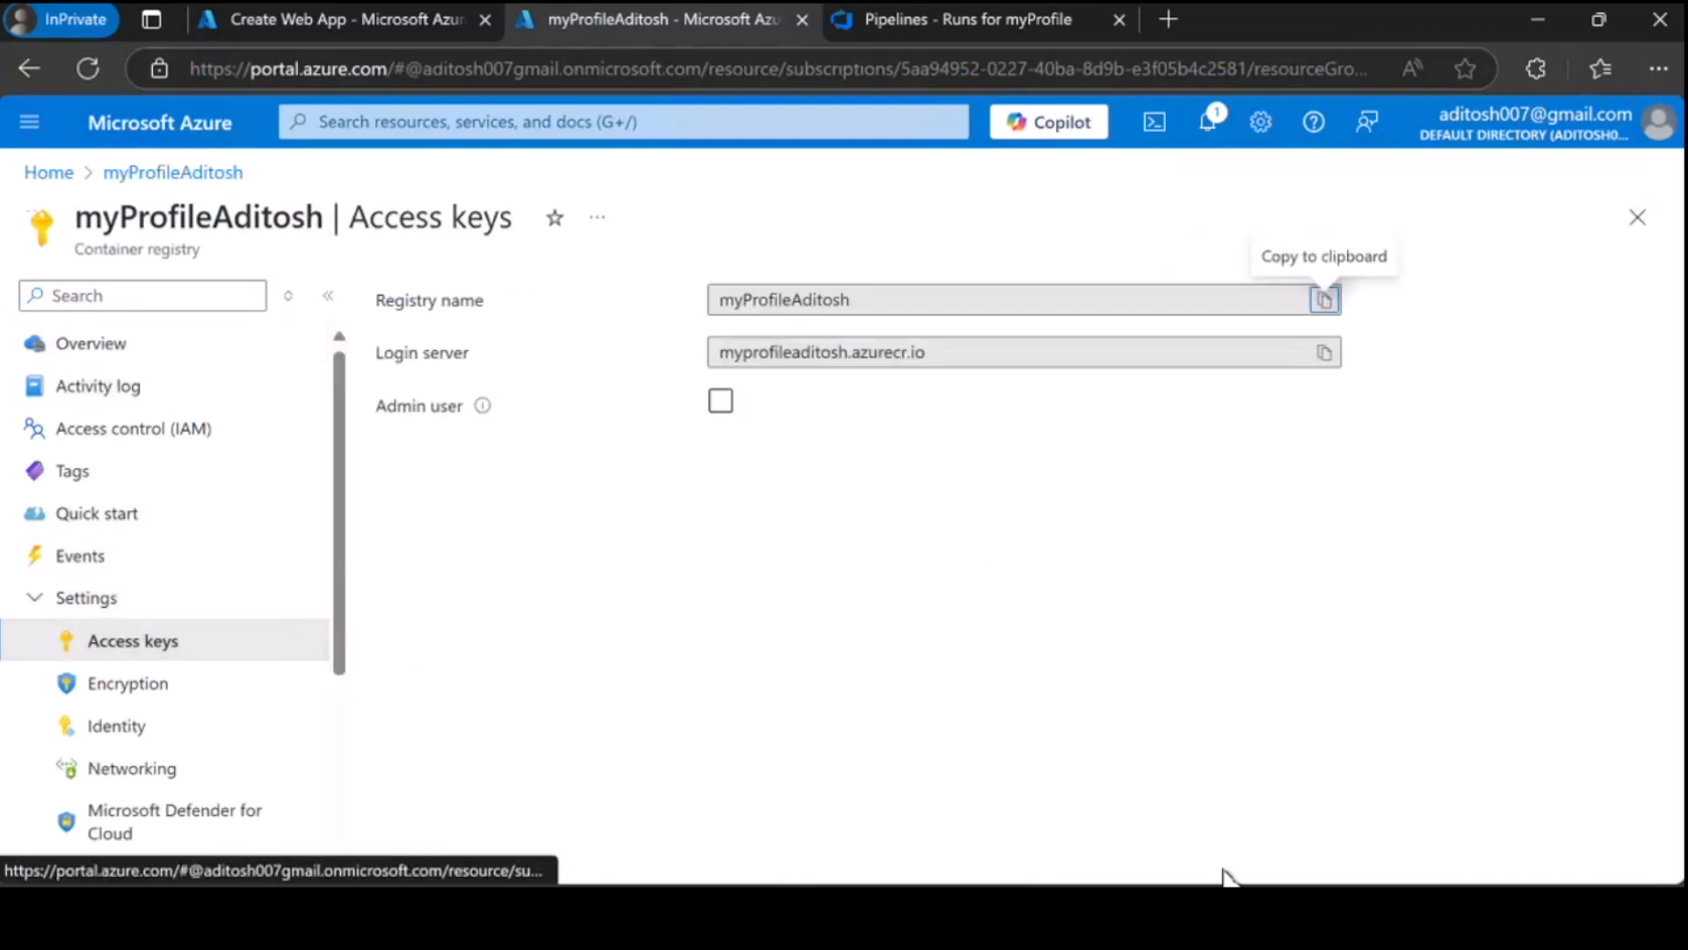
left_click(719, 401)
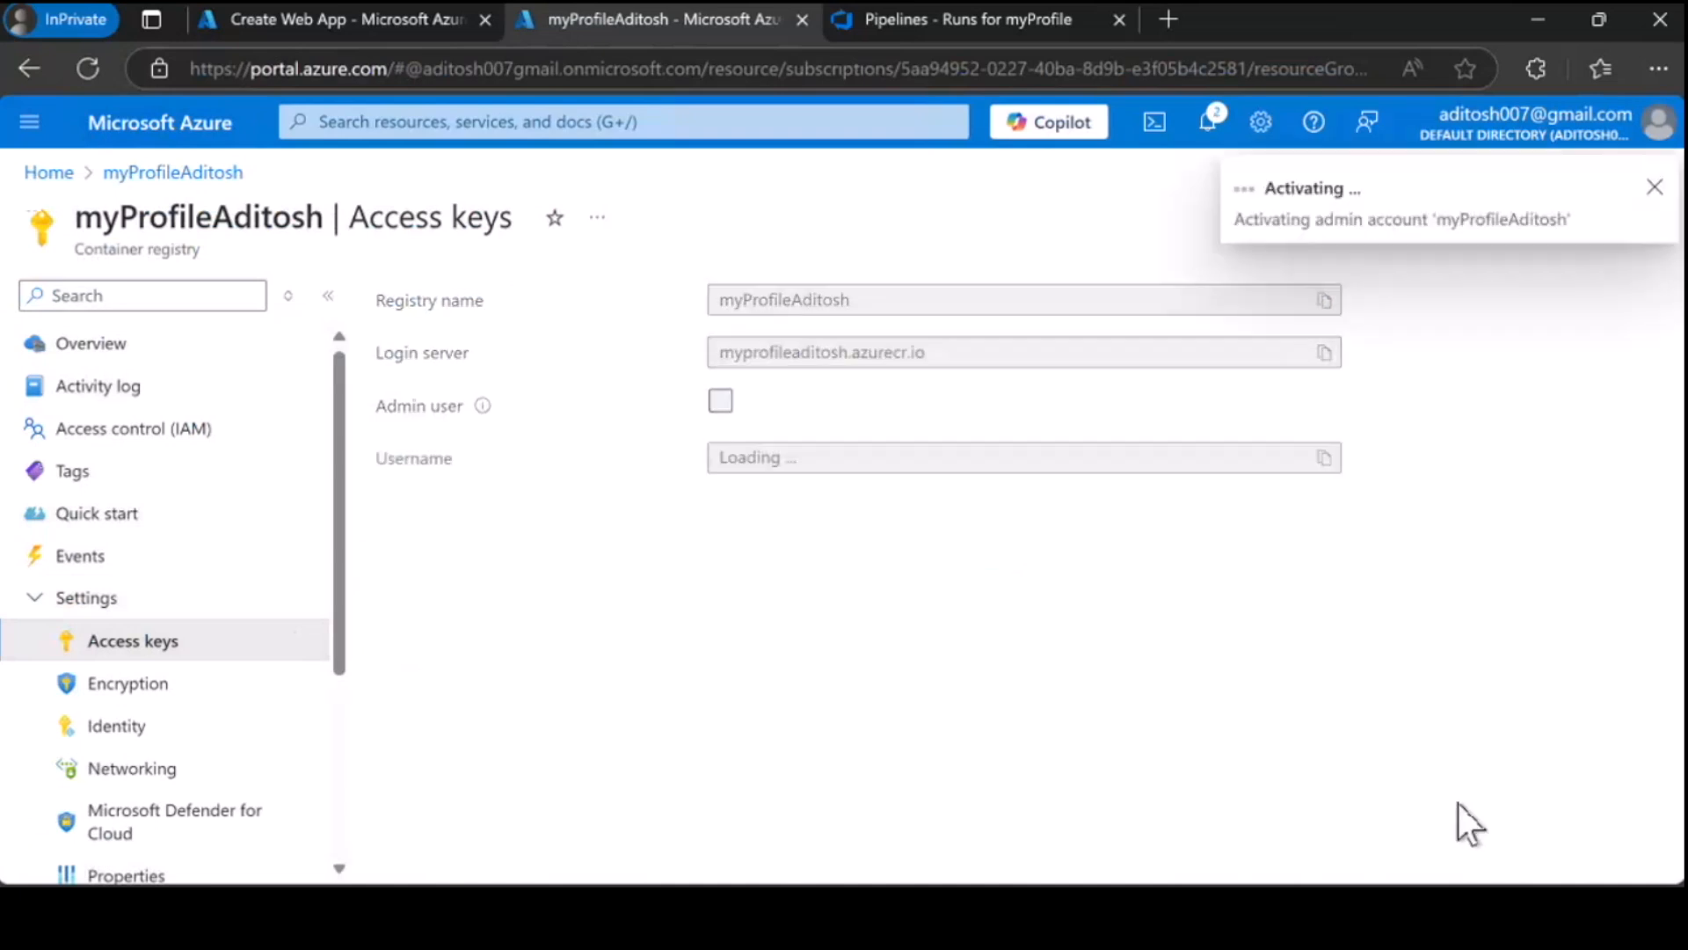
left_click(720, 401)
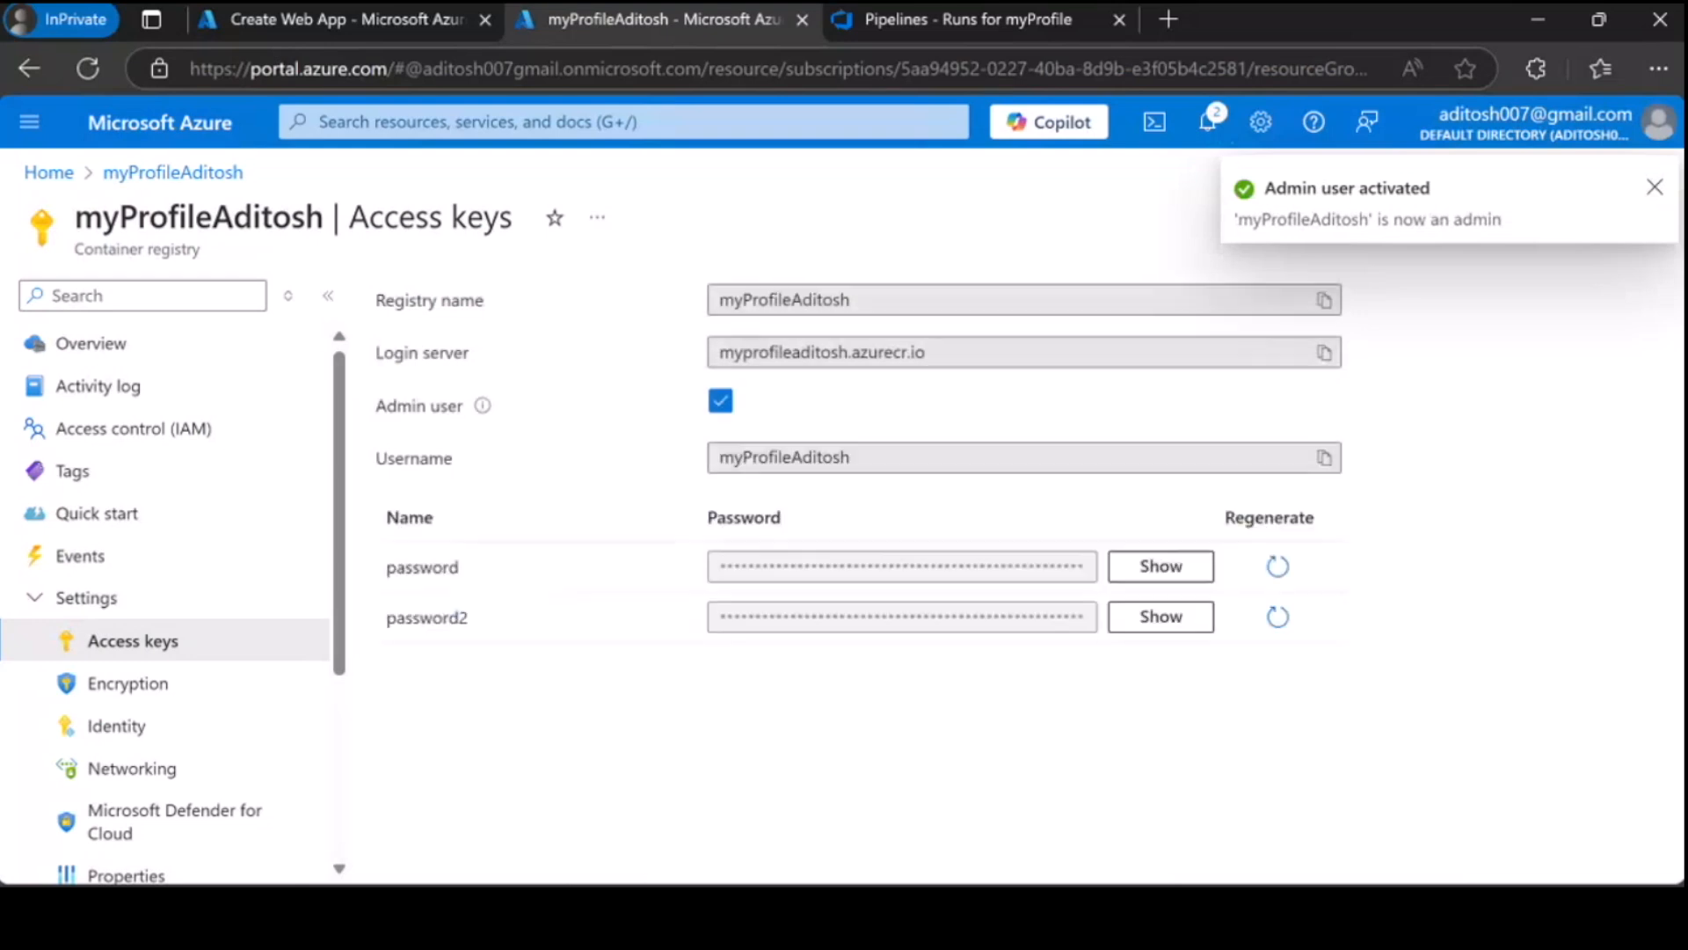
mouse_move(1491, 354)
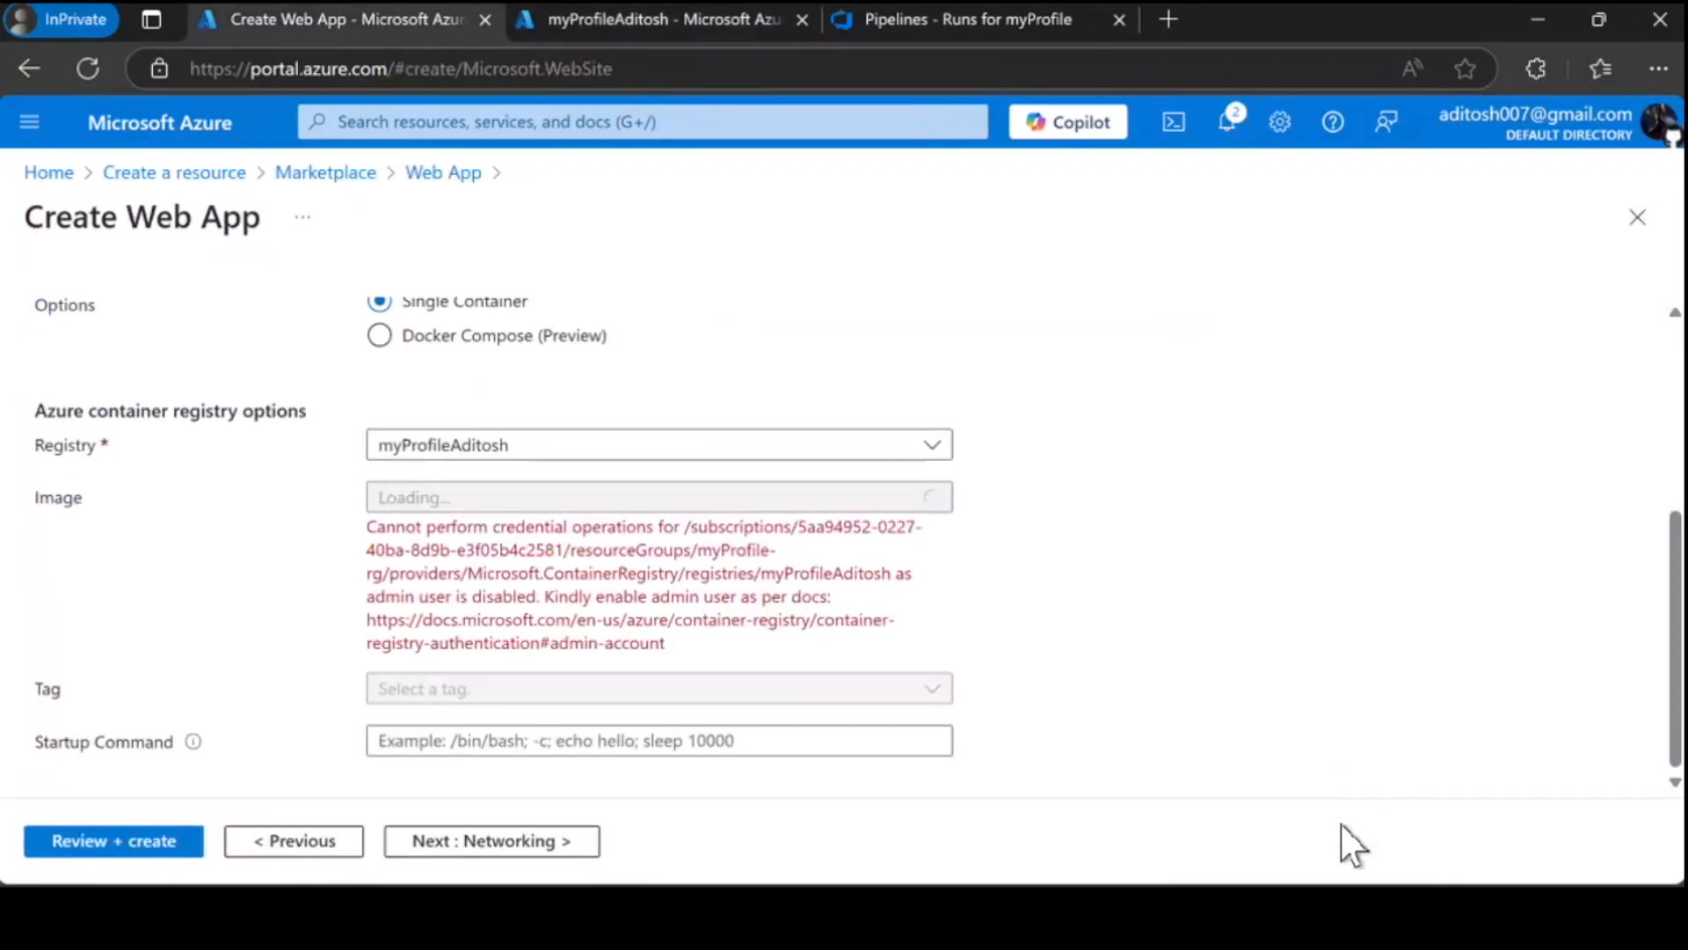
- Reselect myProfileAditosh to load image myprofile with tag 18, then continue to Networking
left_click(658, 443)
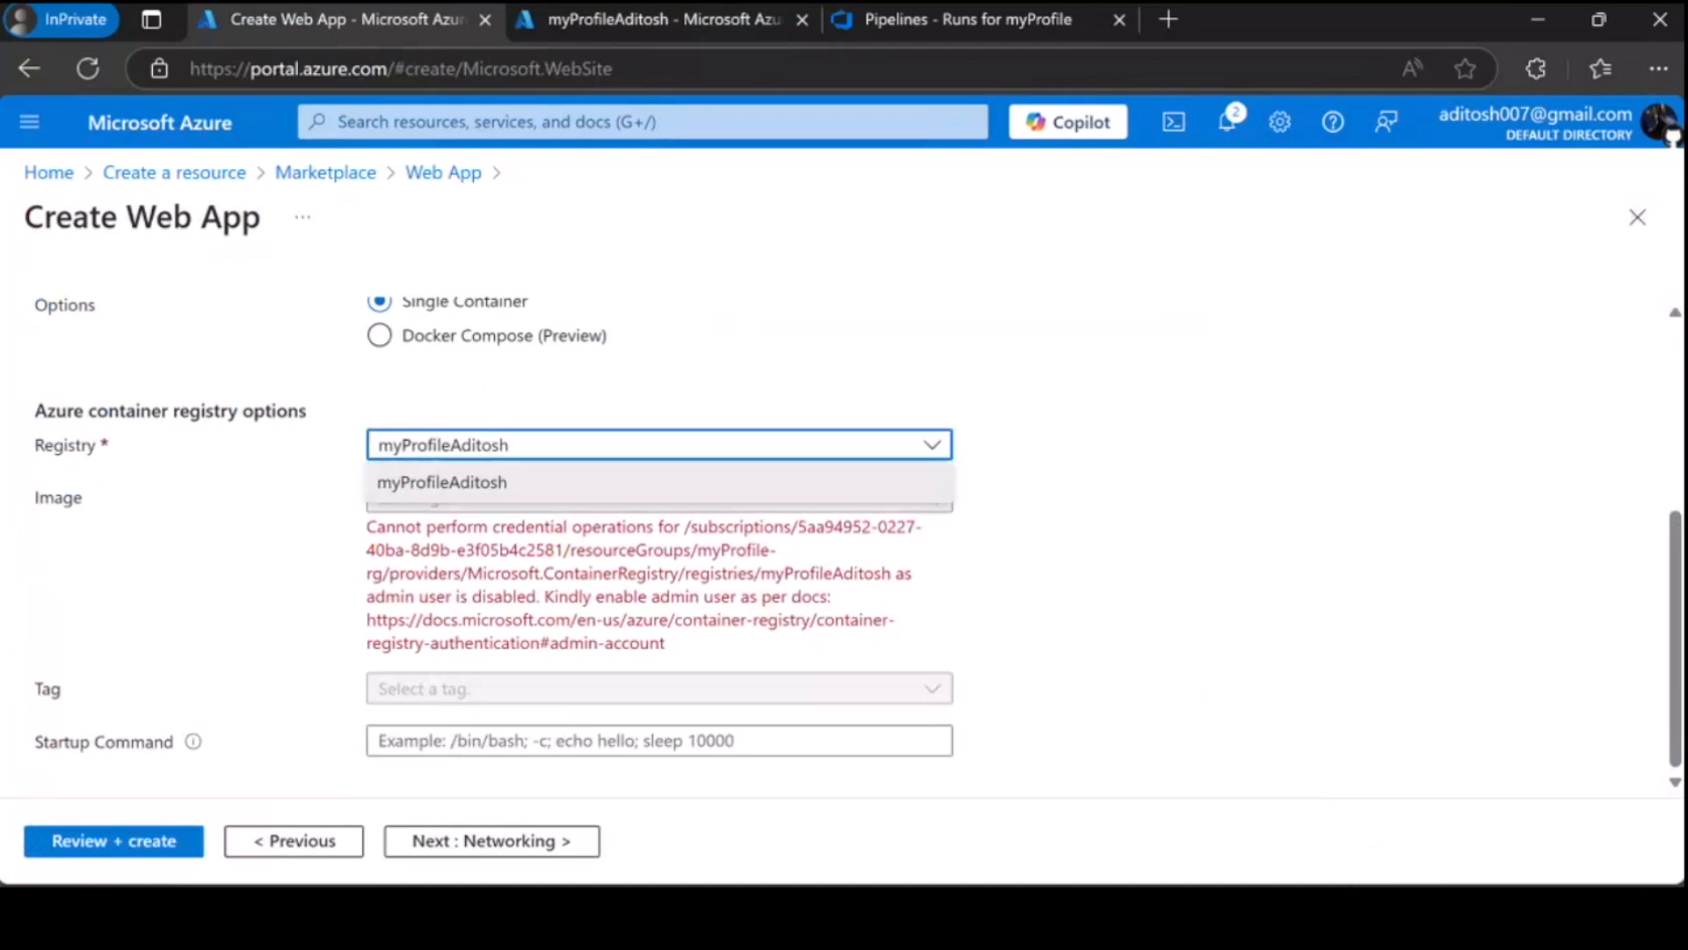
left_click(442, 481)
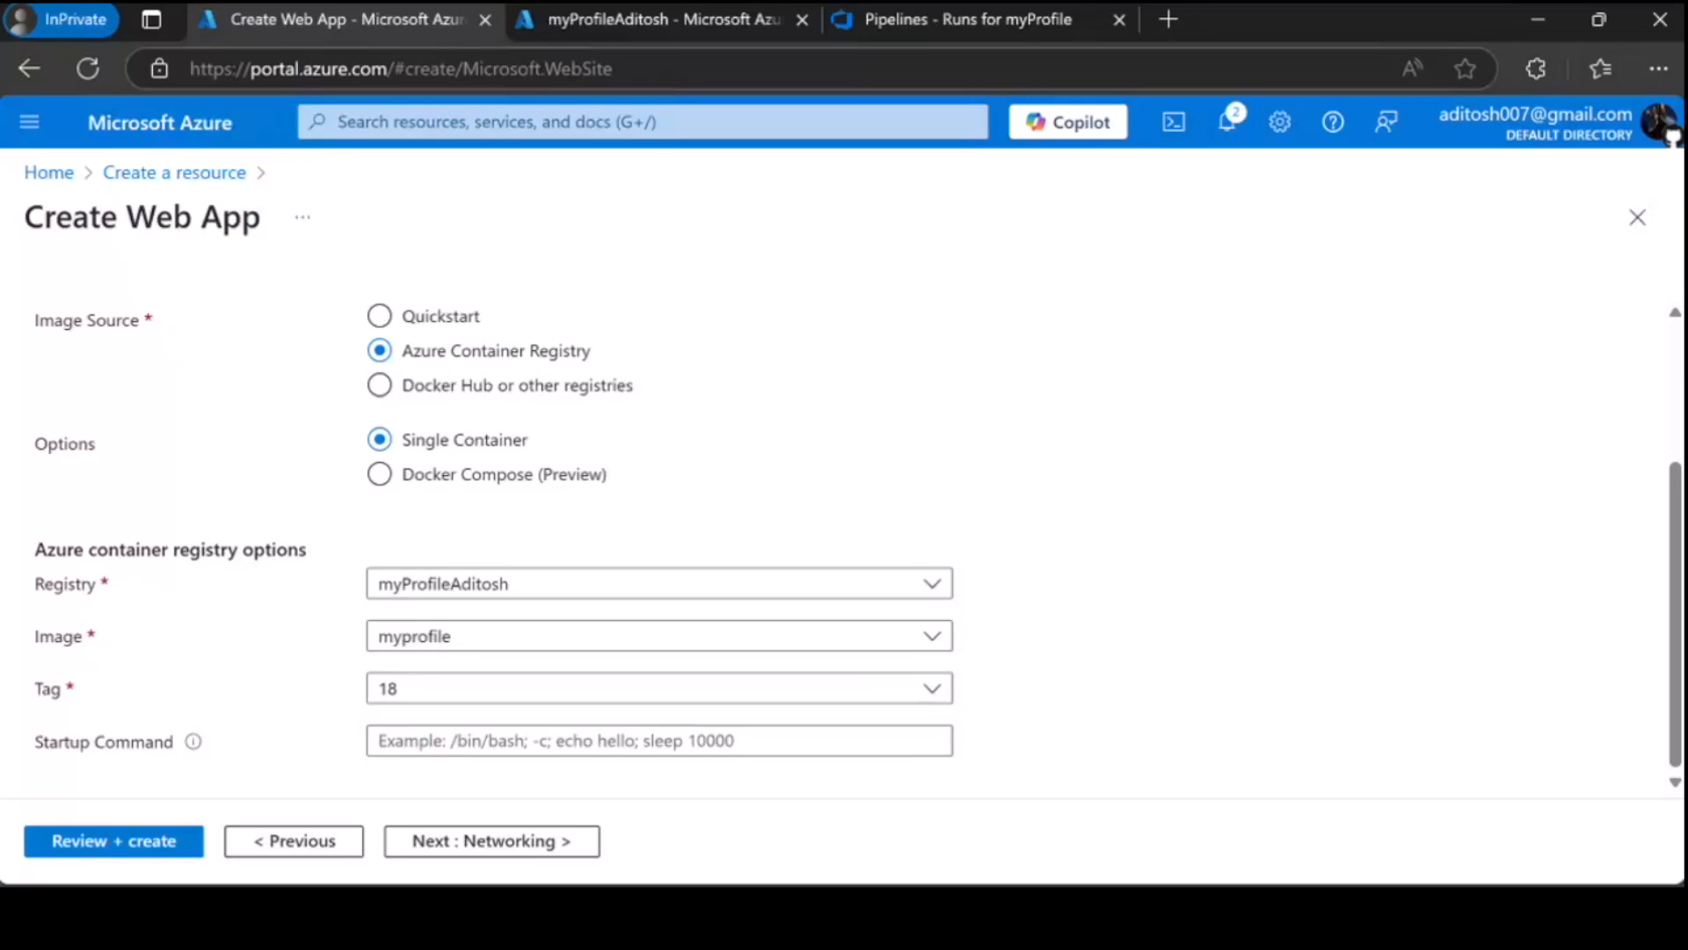
left_click(490, 841)
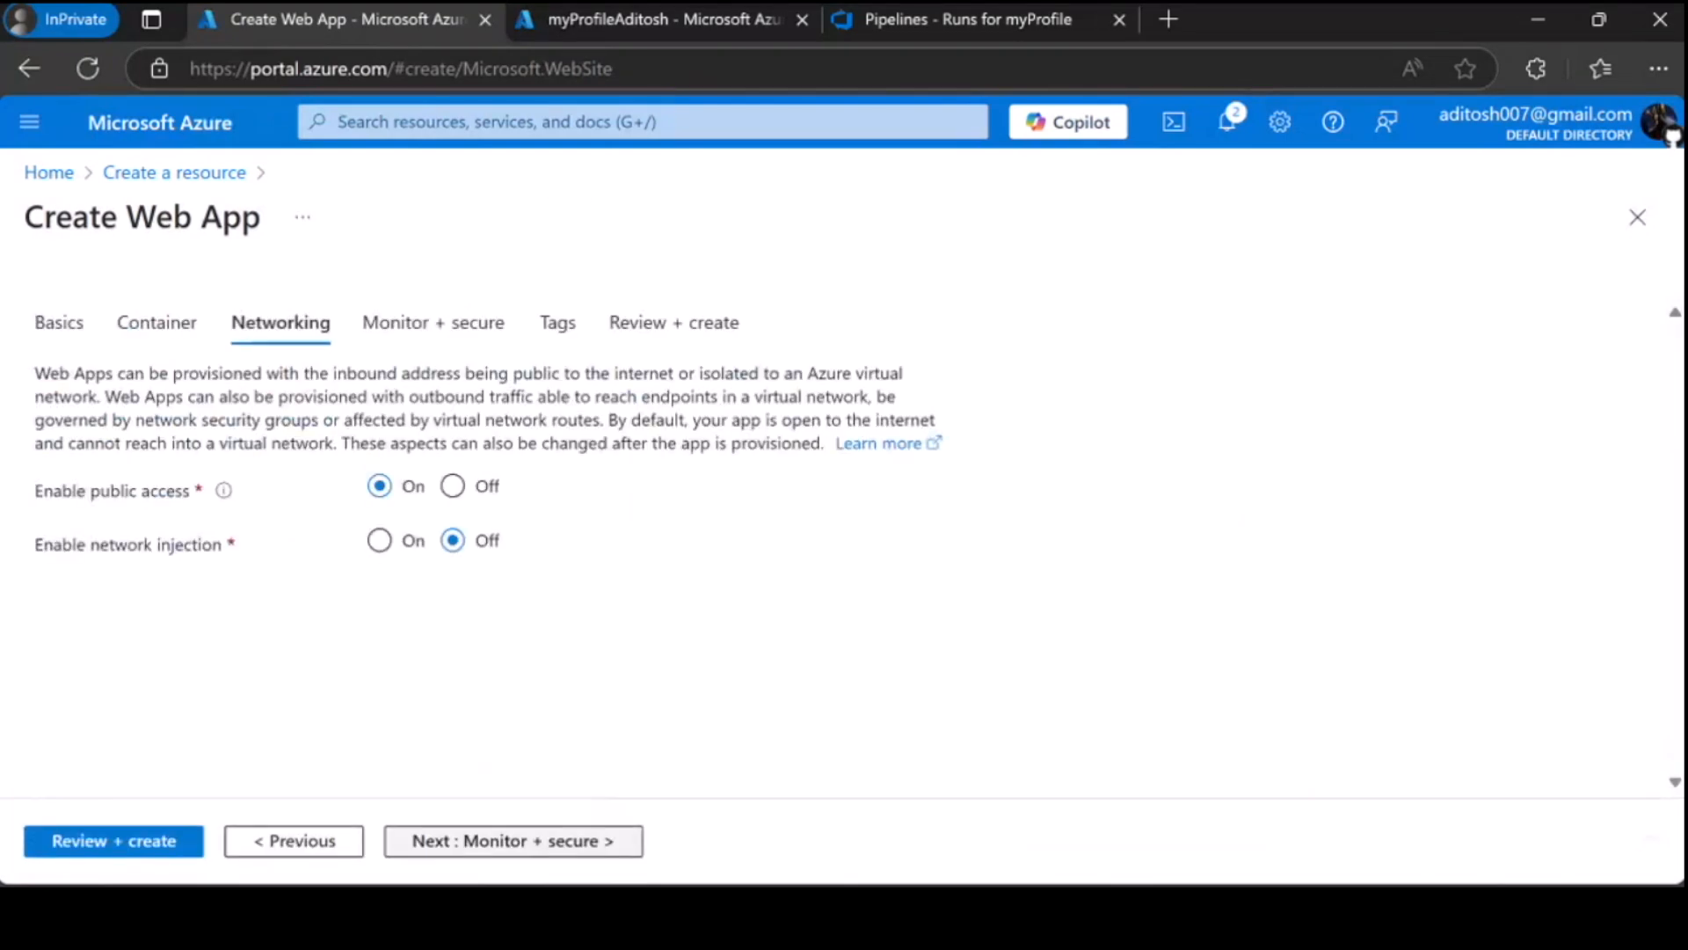
- Accept the default Networking and Monitor + secure settings and reach the Tags step
left_click(513, 840)
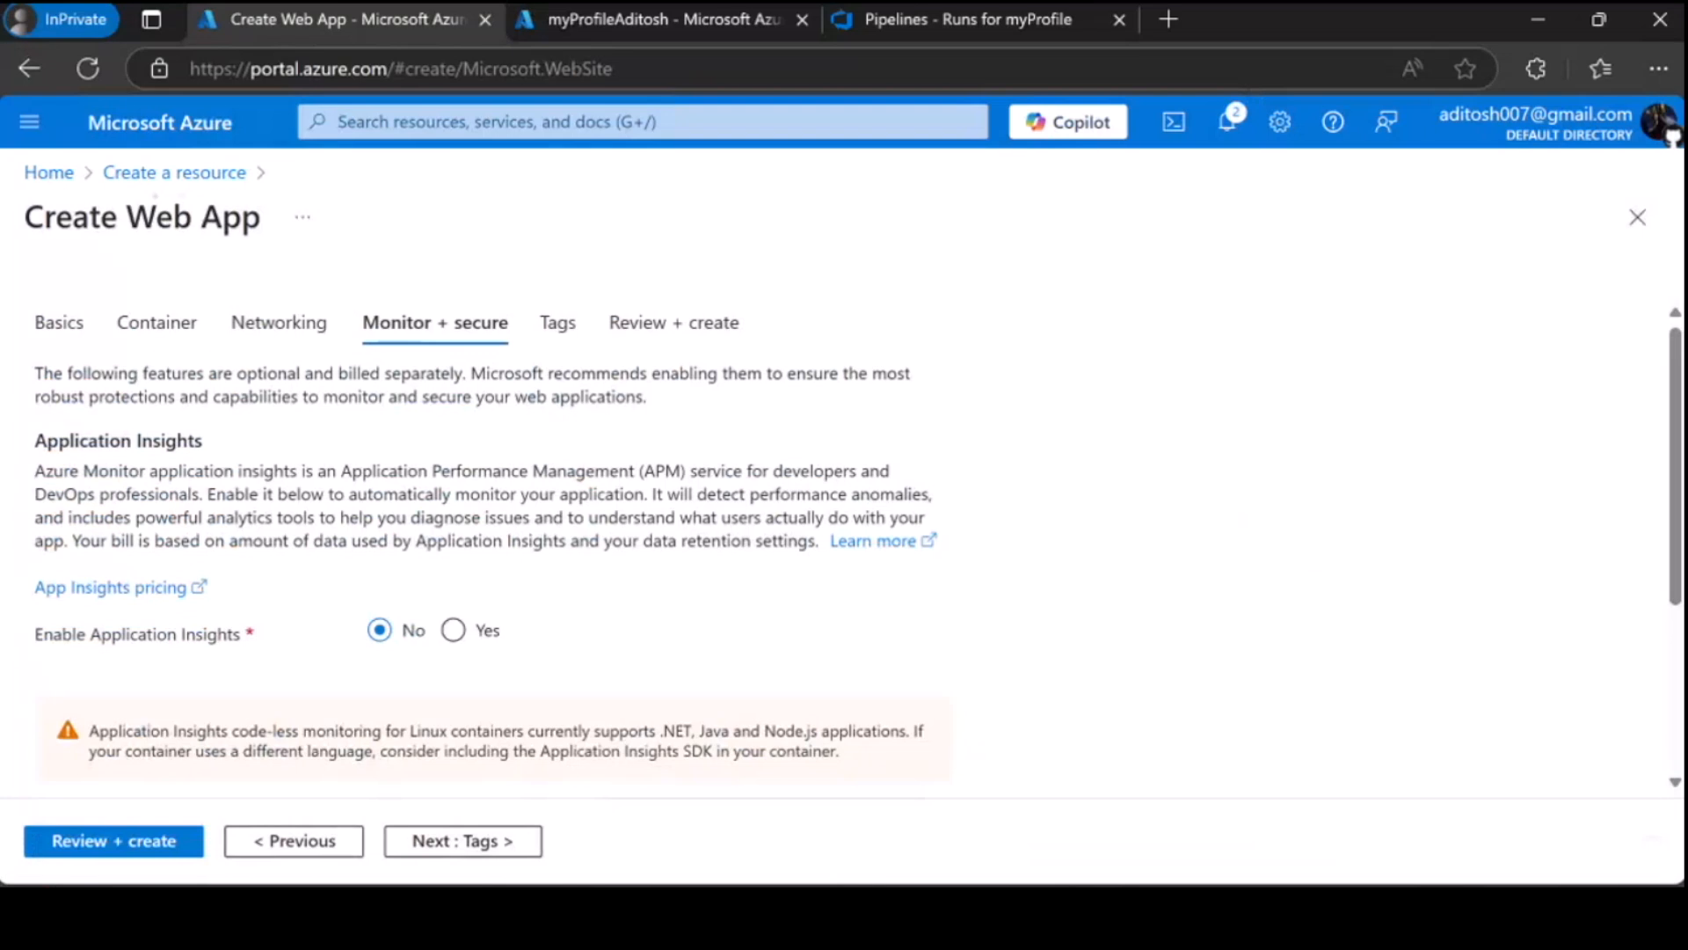
left_click(461, 841)
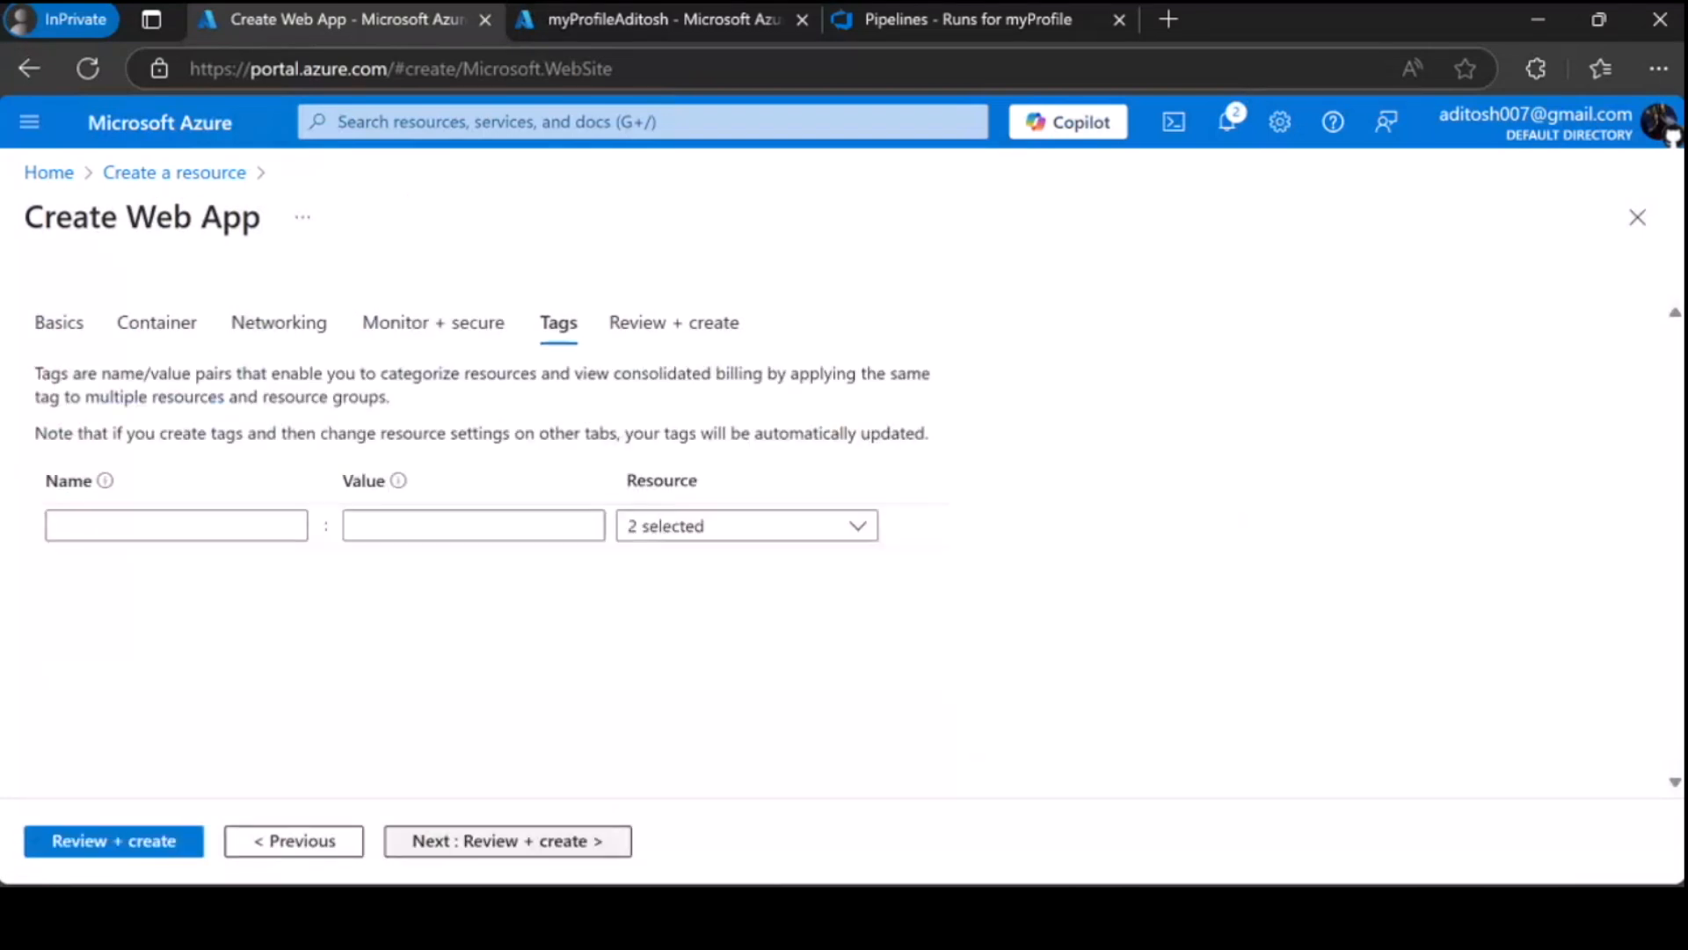
- Review the Aditya web app summary and create it, deploying to myProfile-rg
left_click(507, 841)
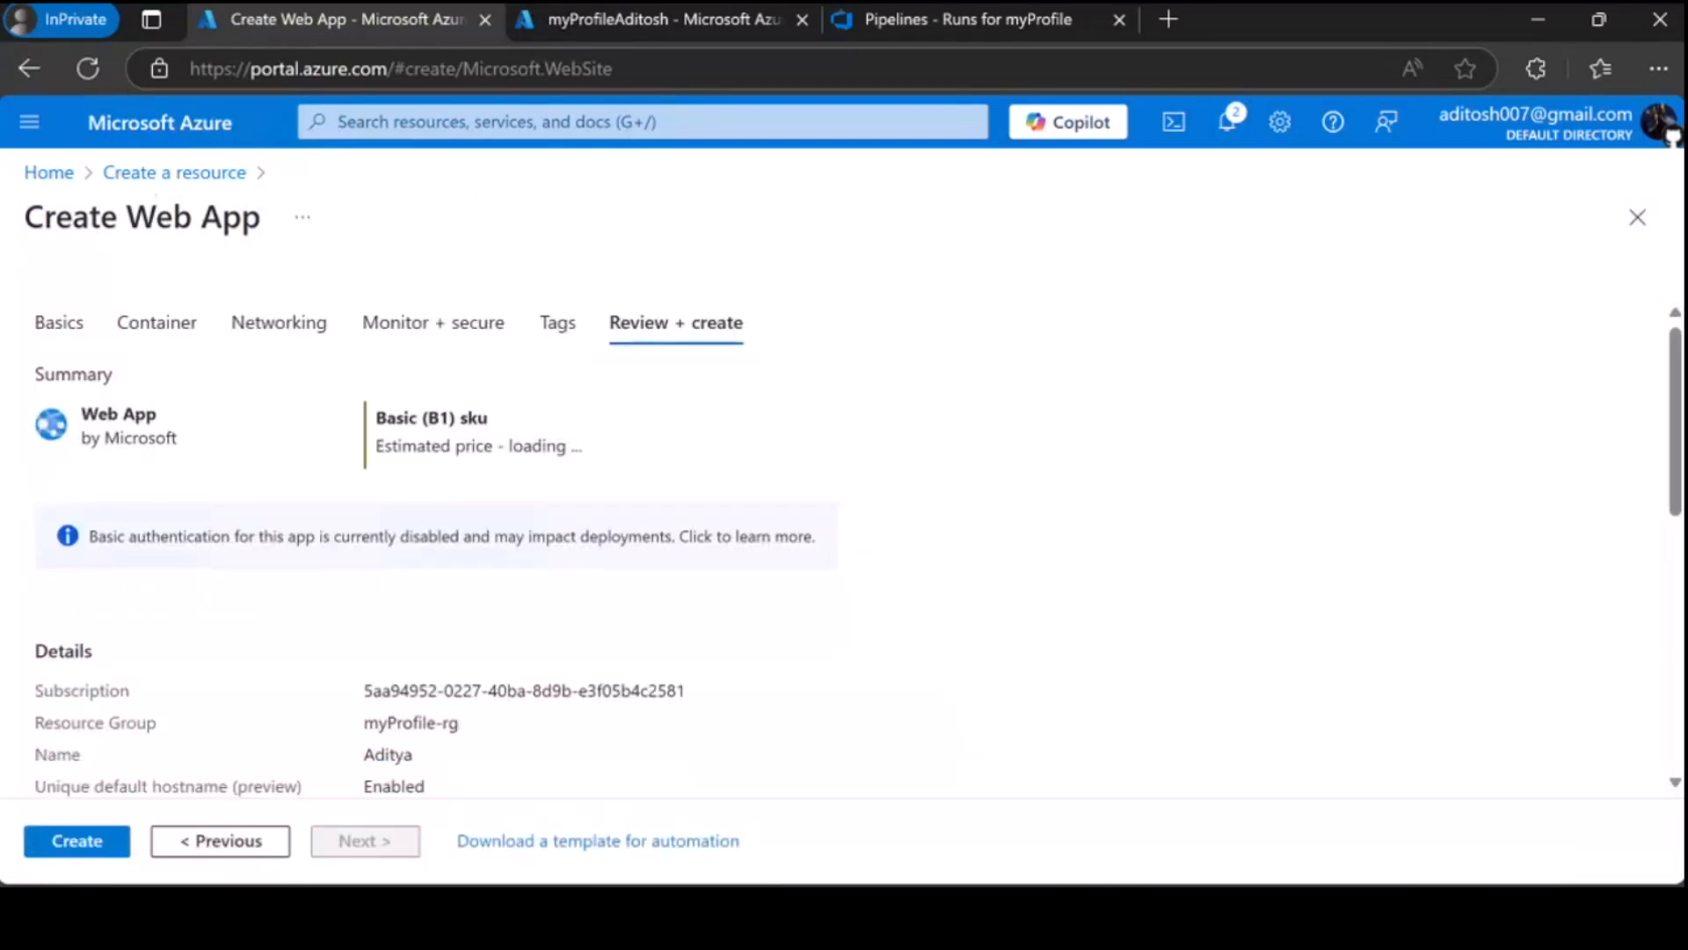
scroll("down", 3)
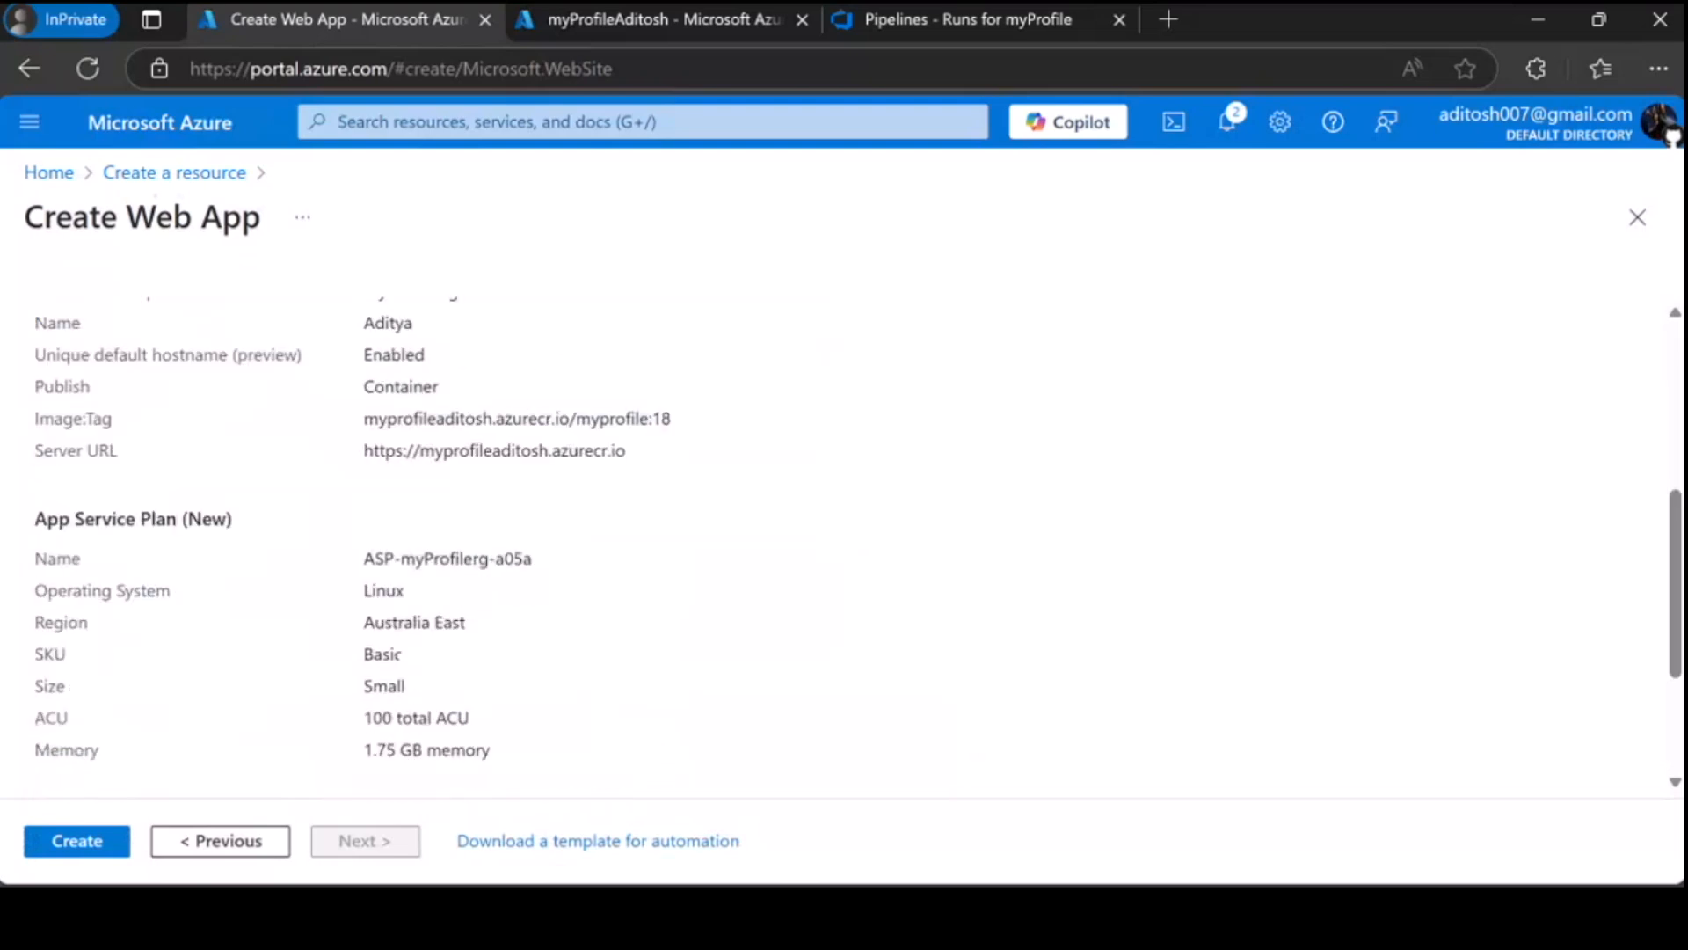
scroll("up", 3)
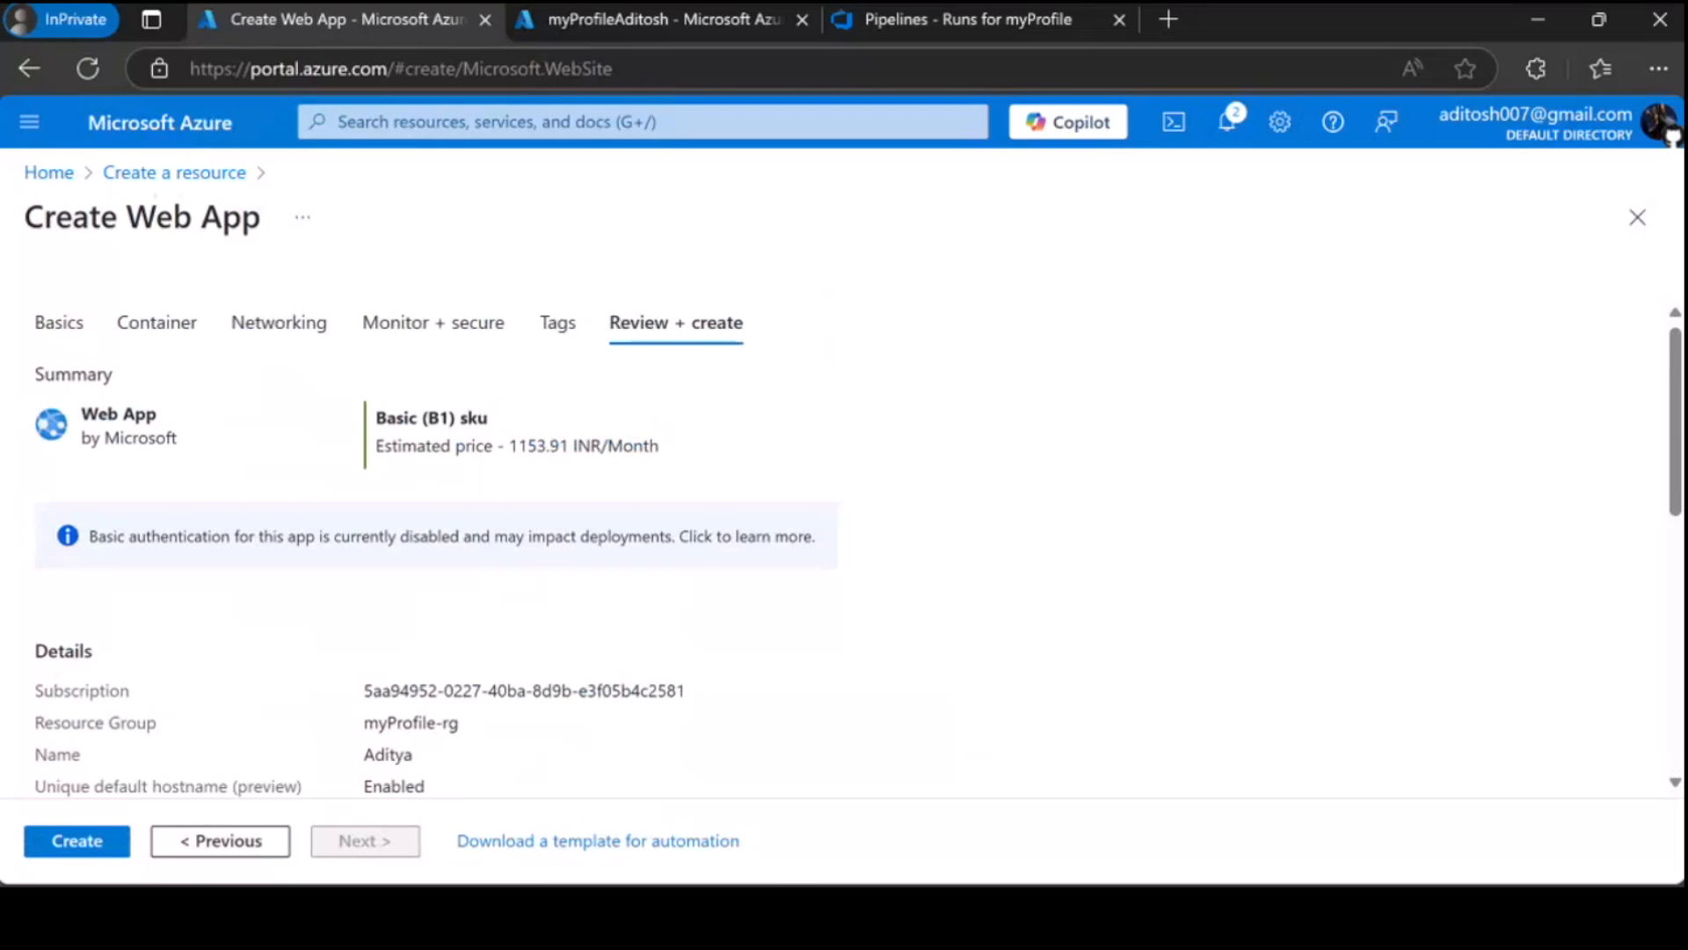
scroll("down", 3)
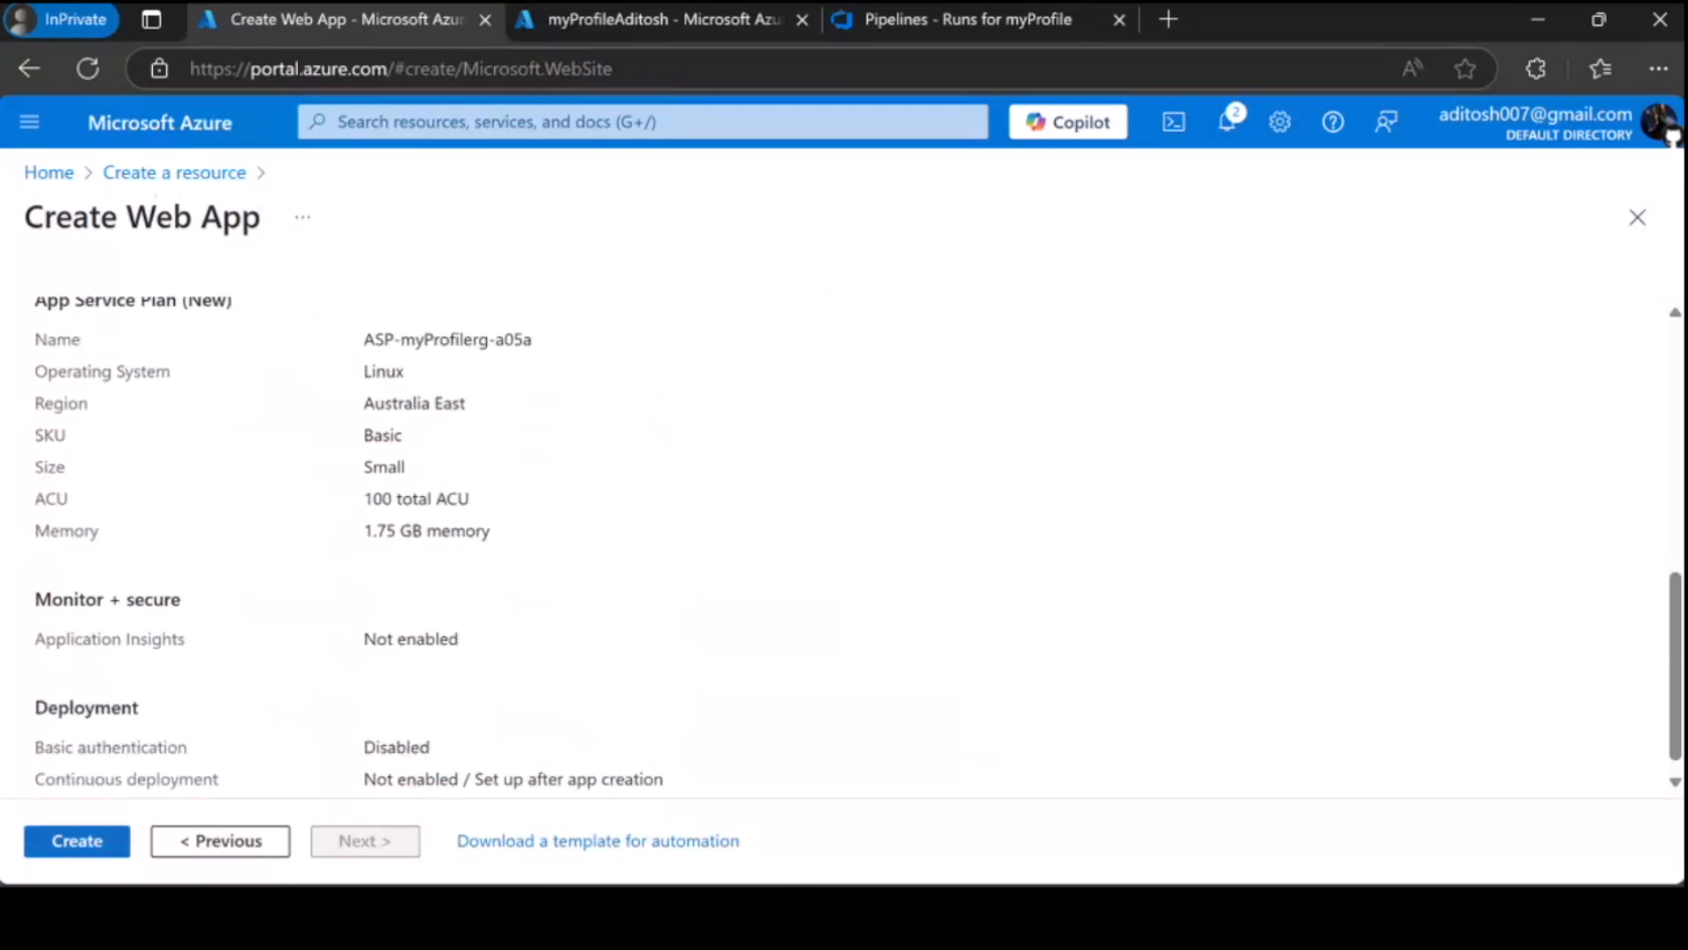
left_click(75, 841)
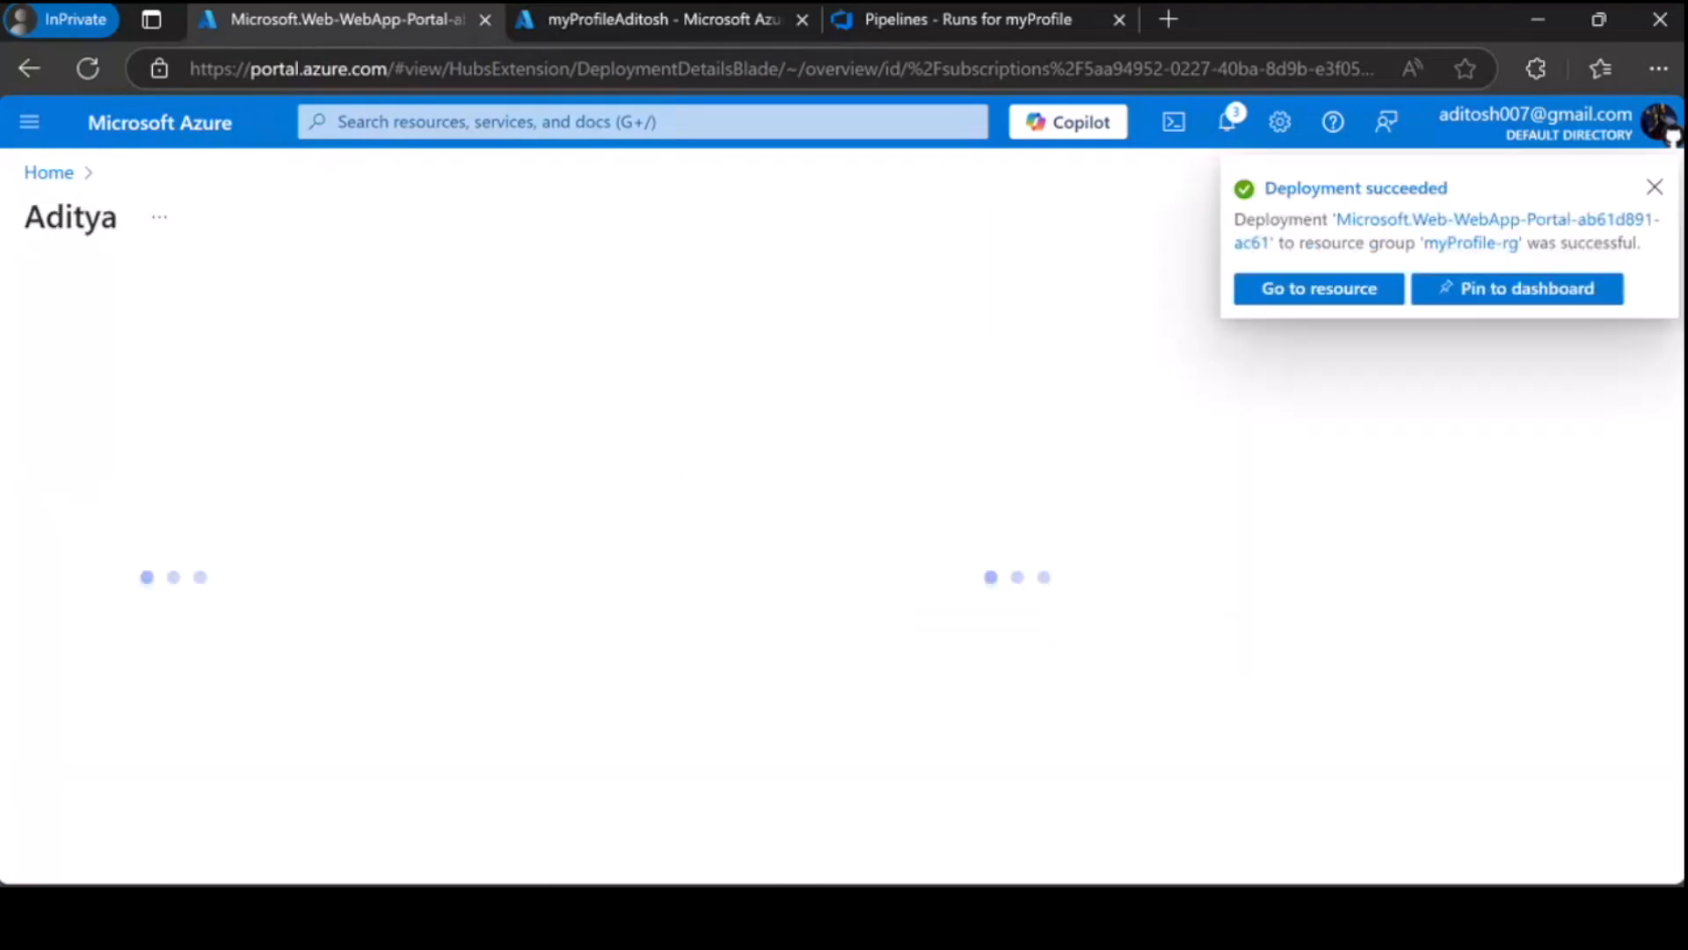
- Go to the deployed Aditya resource and load its Overview showing status Running
left_click(1318, 289)
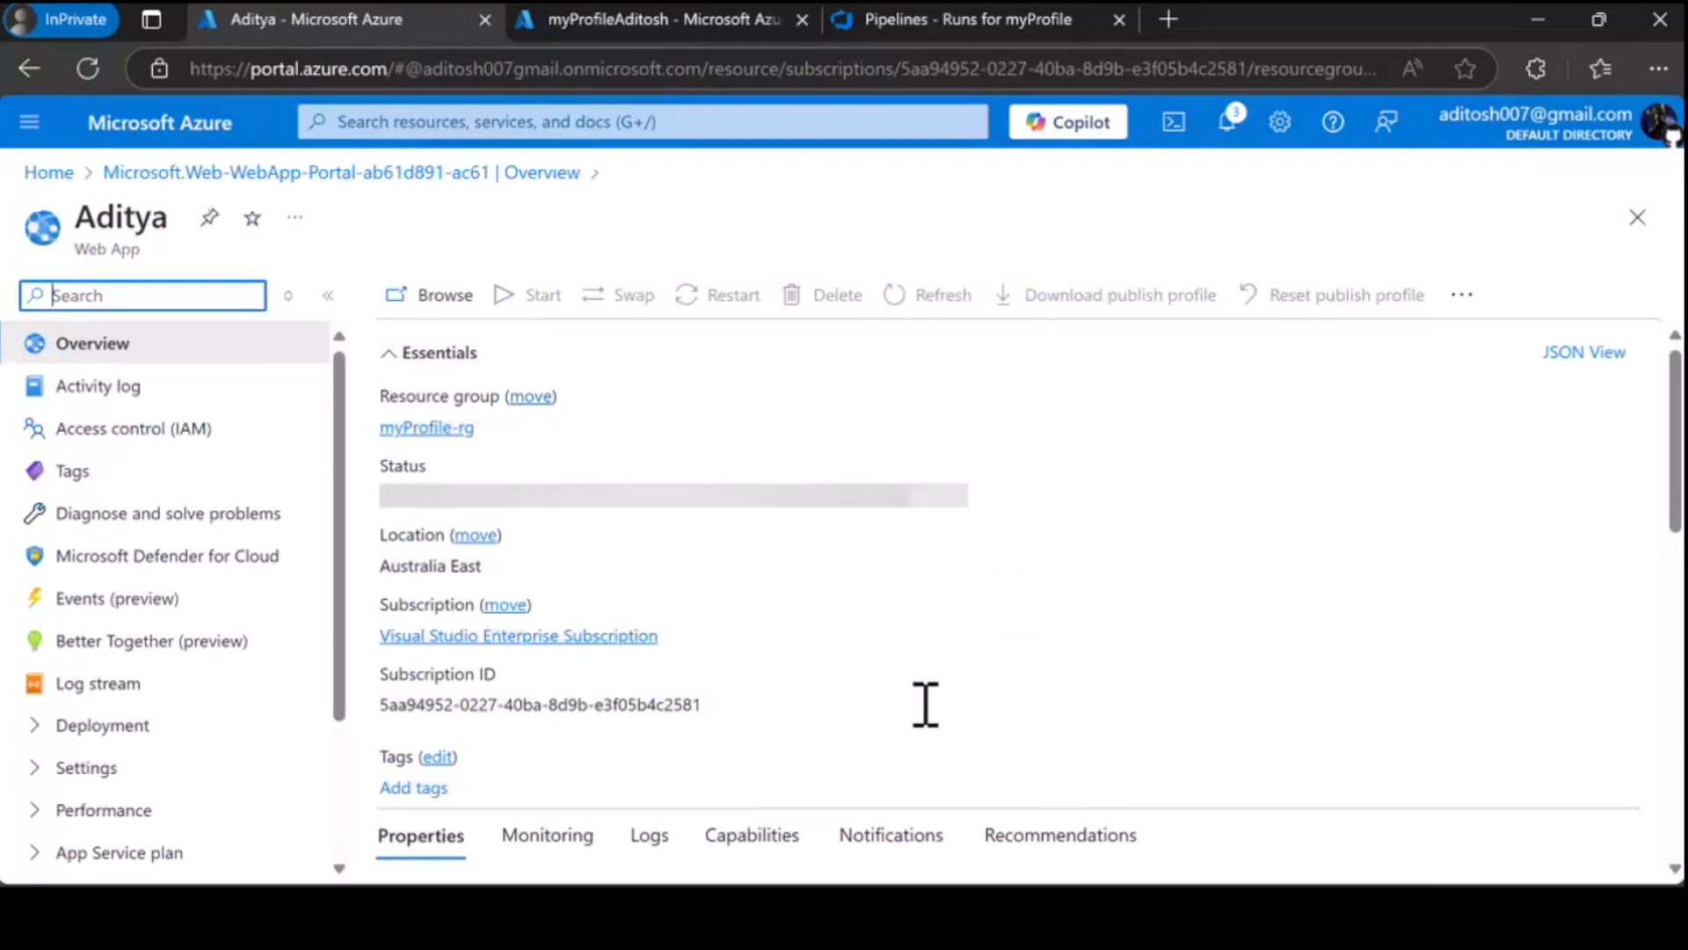
mouse_move(892, 615)
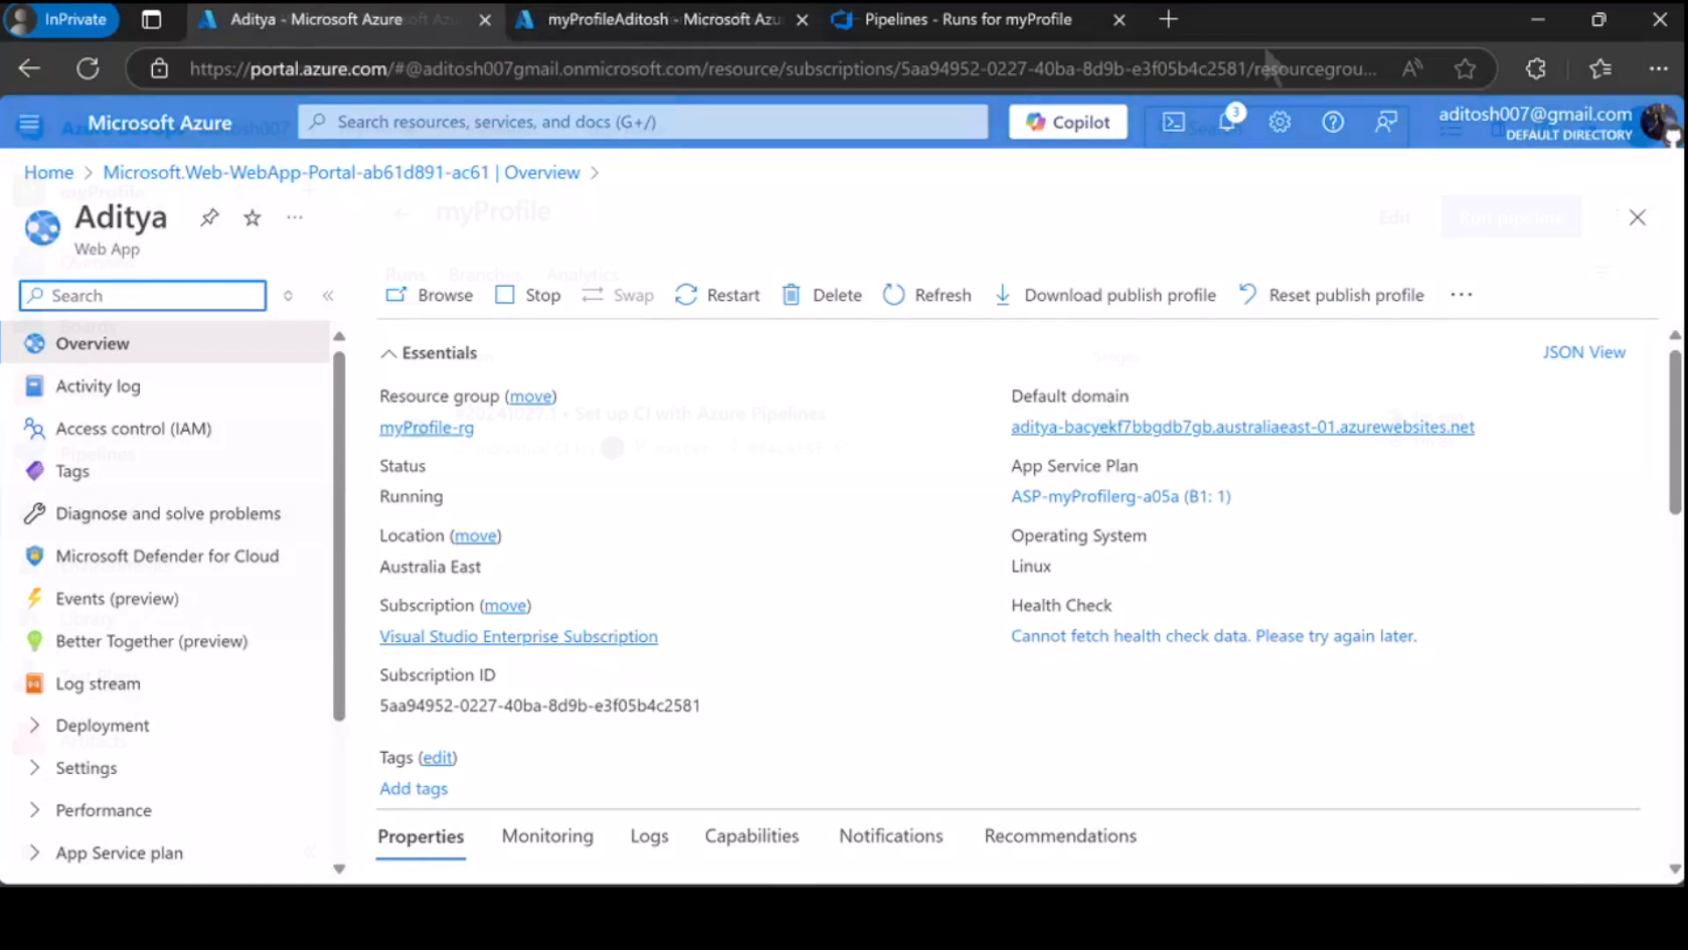
left_click(953, 19)
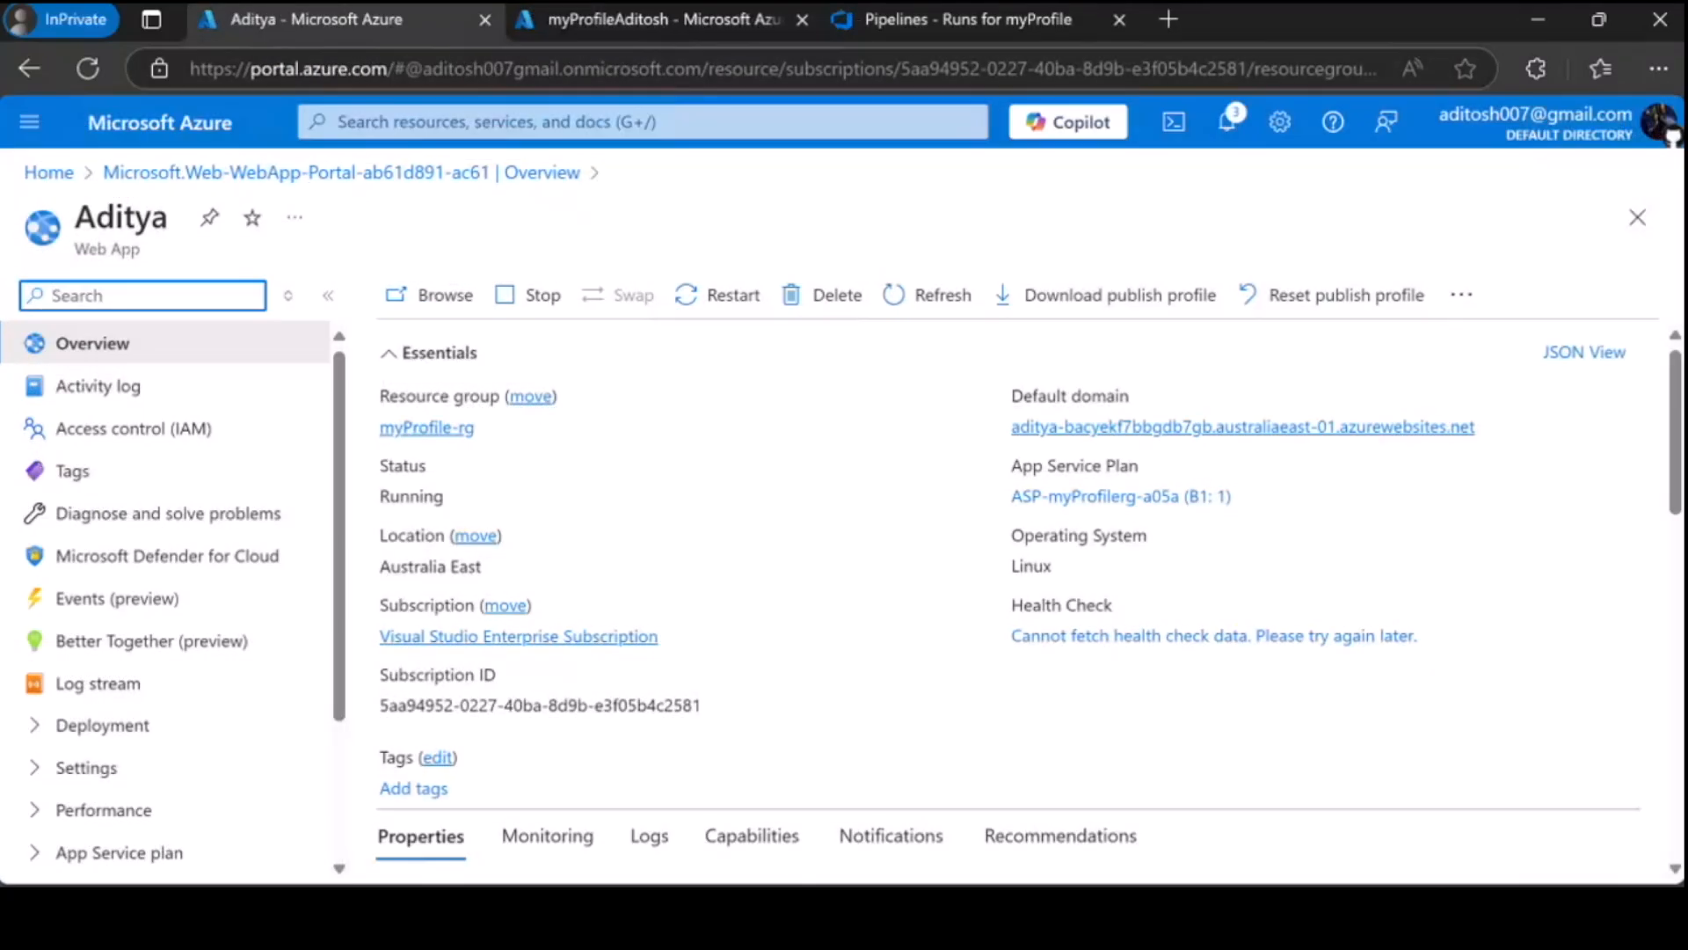
left_click(443, 293)
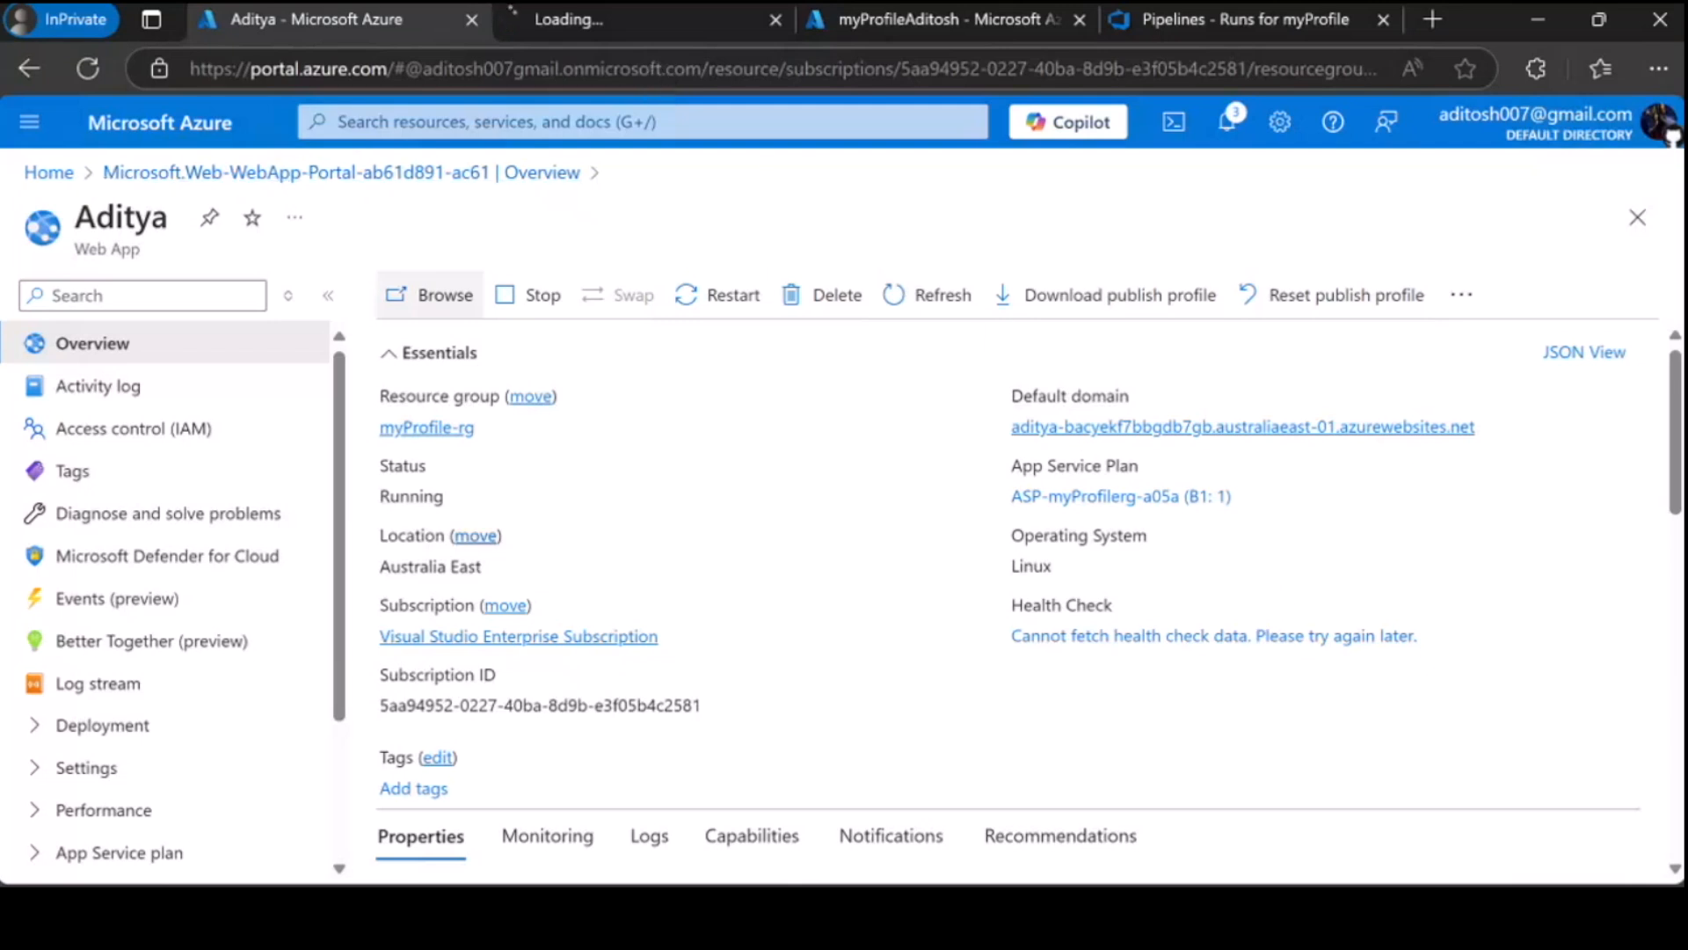
mouse_move(1242, 426)
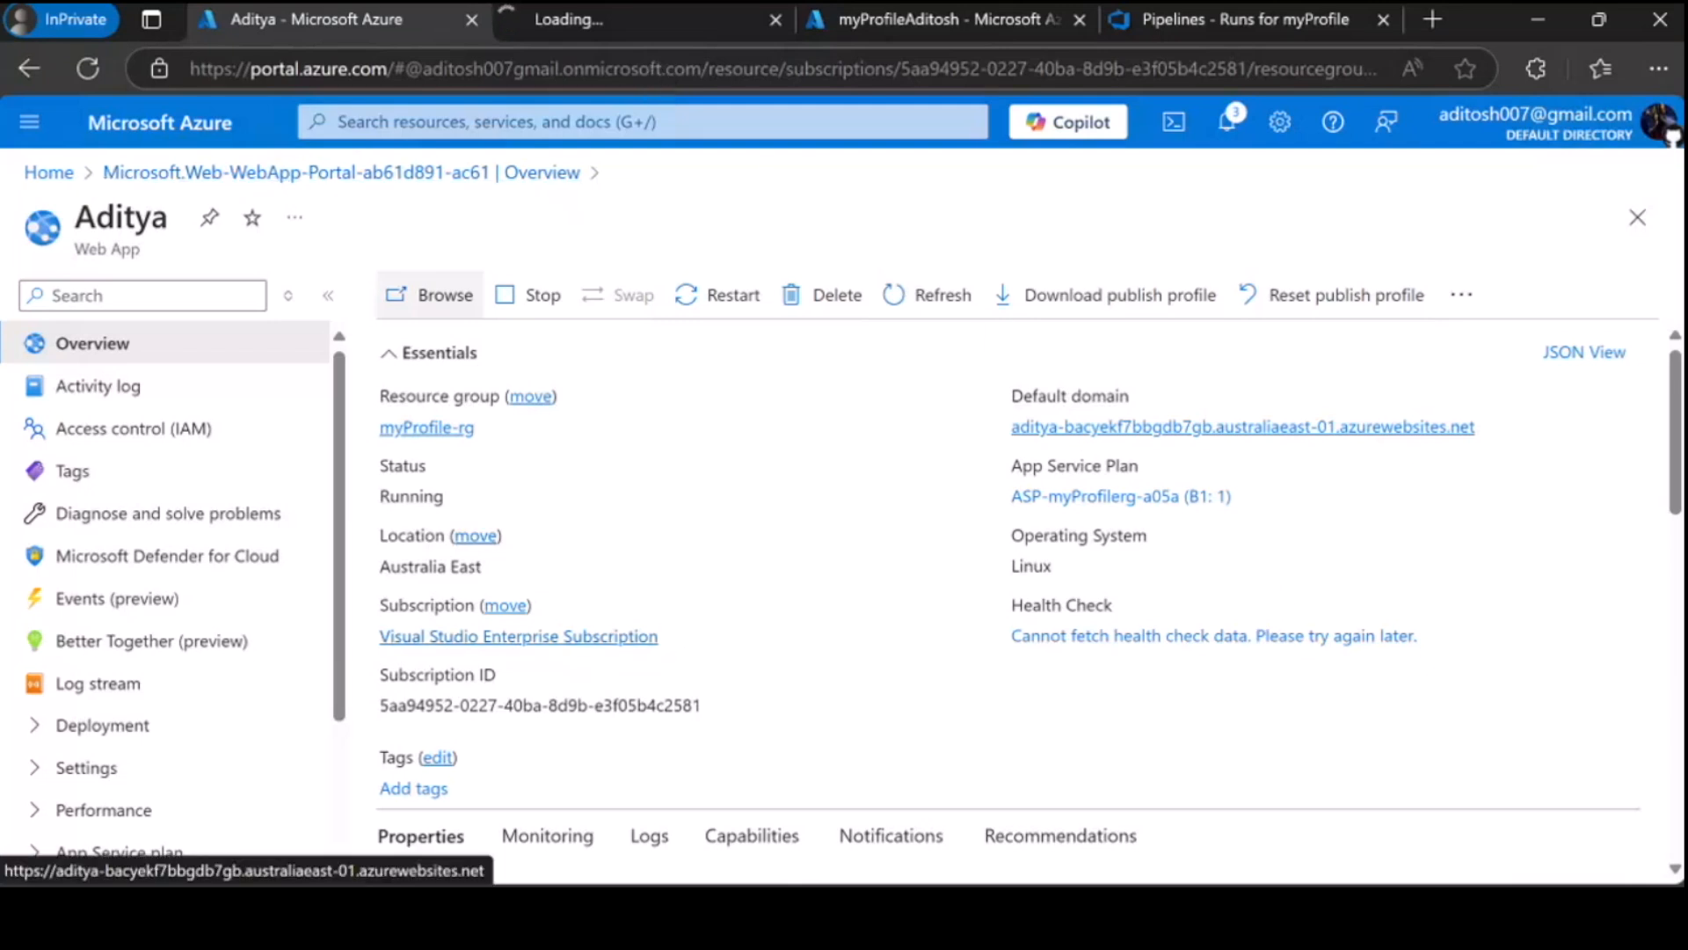
mouse_move(1608, 844)
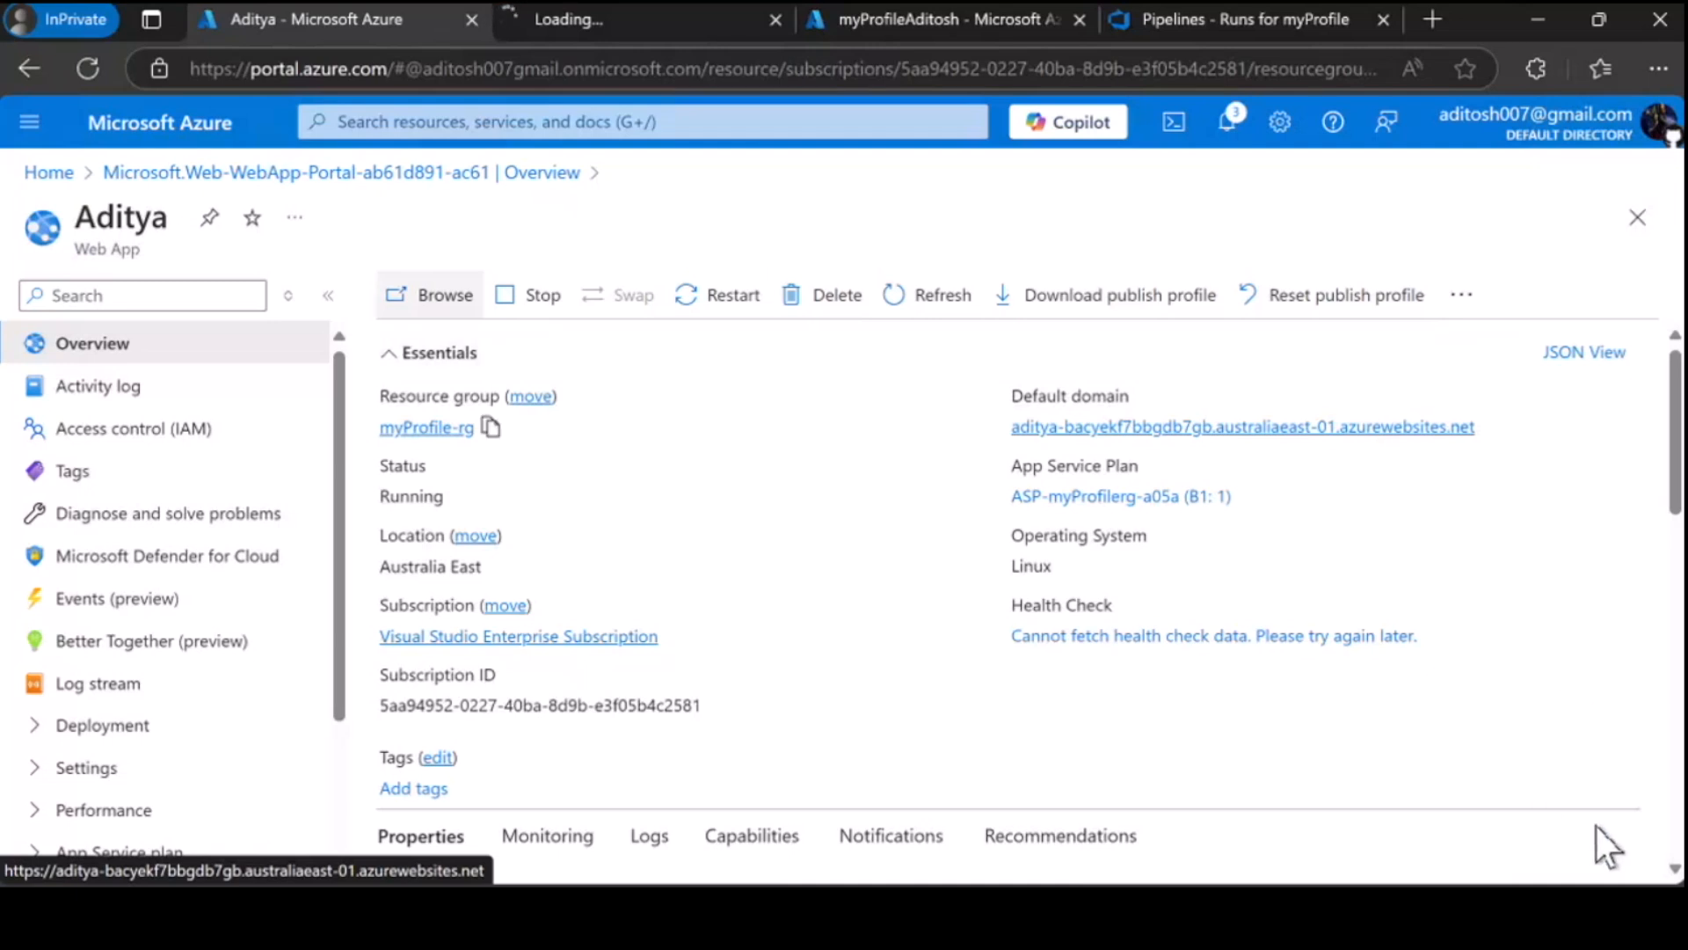